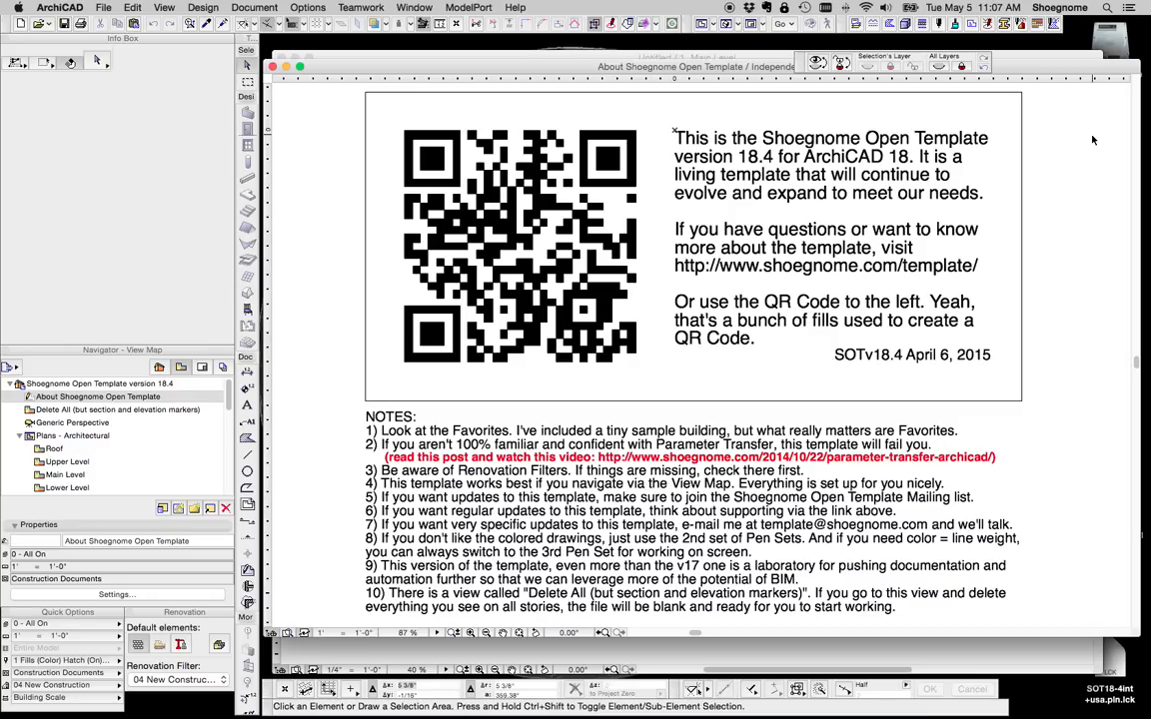
{"action": "mouse_move", "coordinate": [1047, 140]}
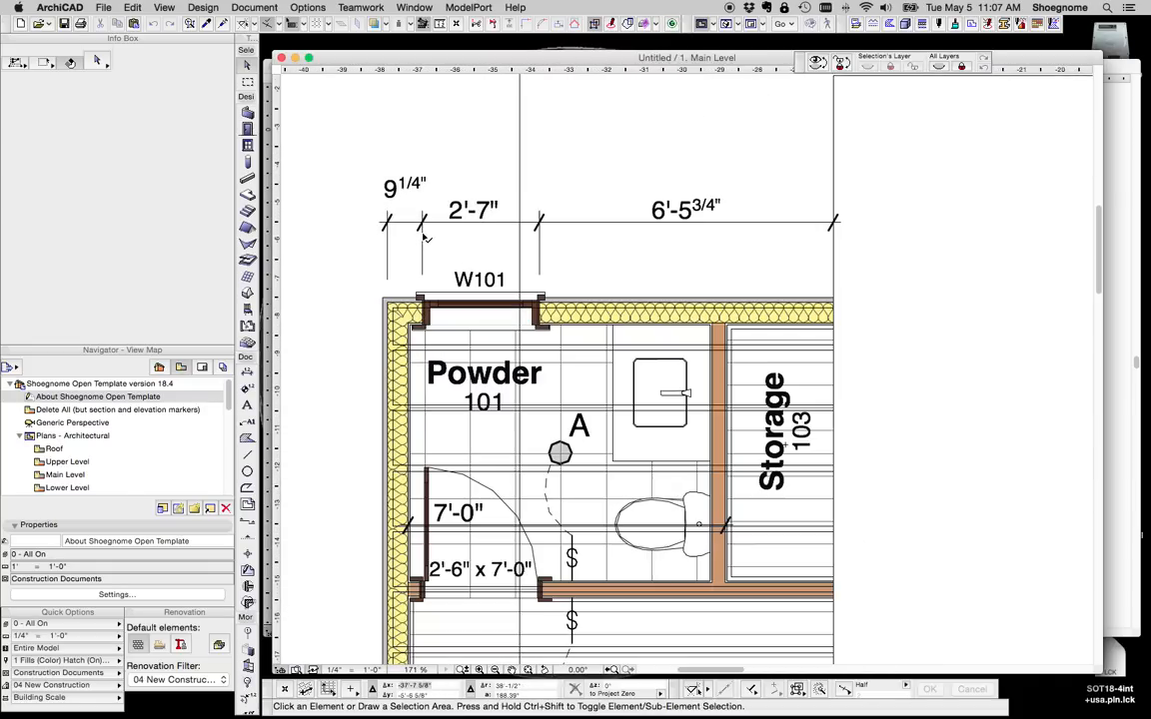
Set the dimension length unit to meters in Project Preferences > Dimensions
{"action": "left_click", "coordinate": [308, 8]}
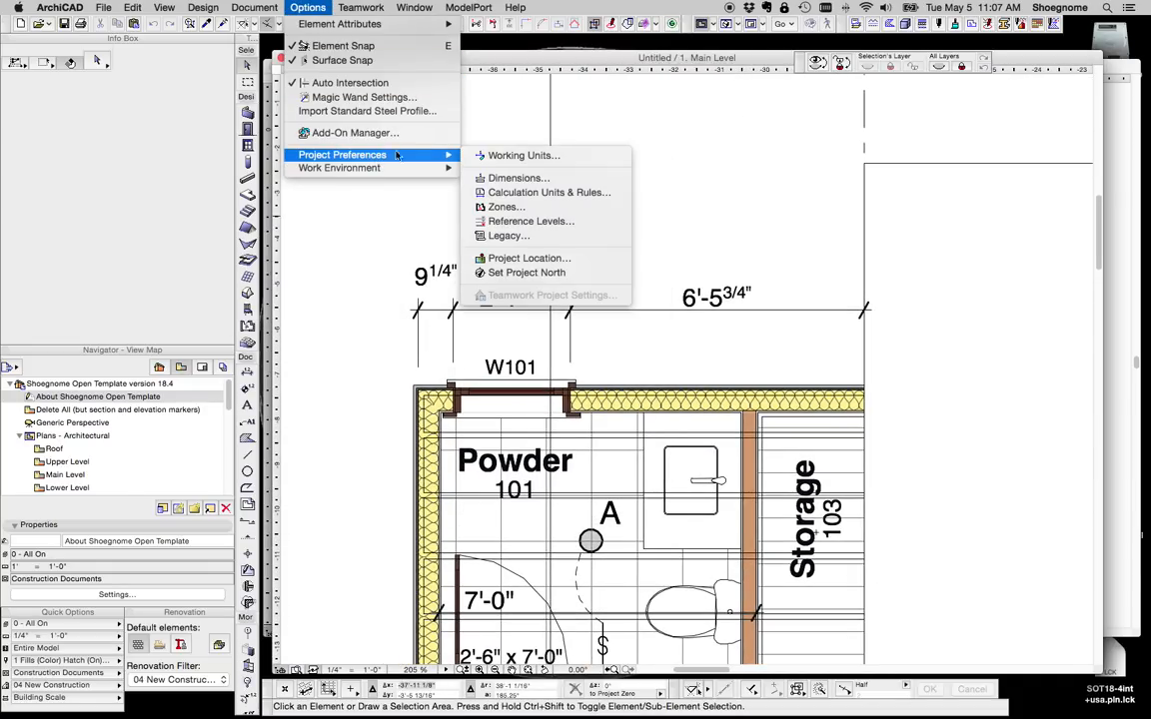
{"action": "left_click", "coordinate": [519, 178]}
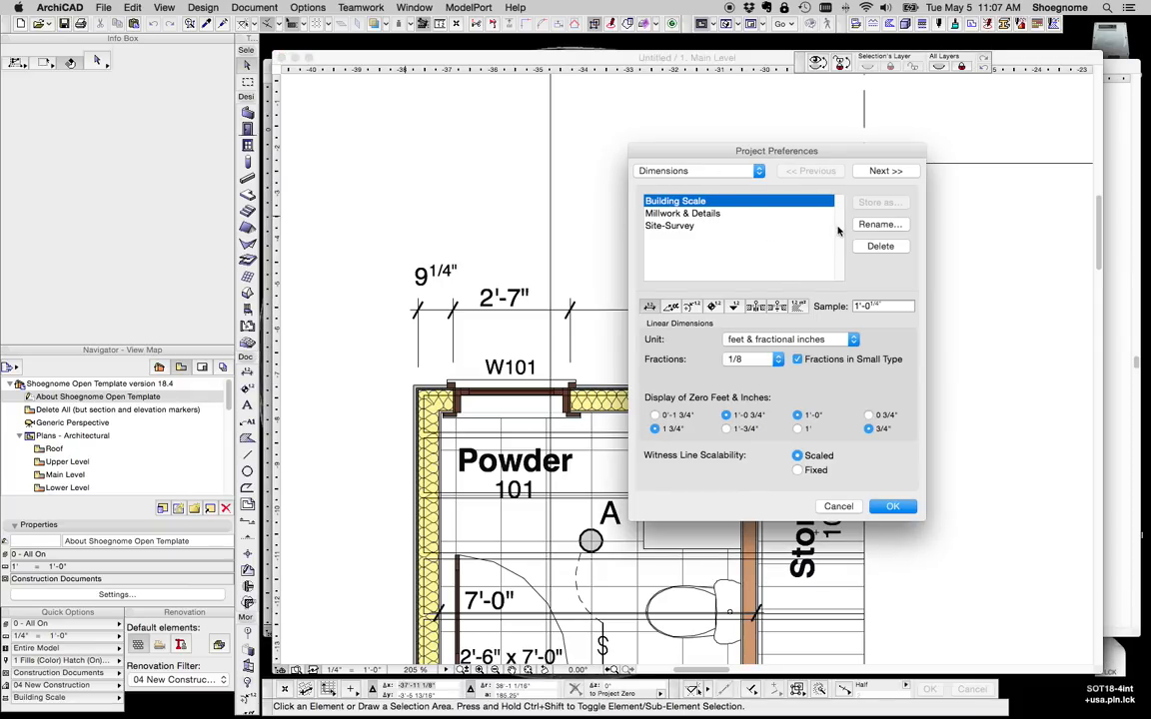
{"action": "left_click", "coordinate": [851, 340]}
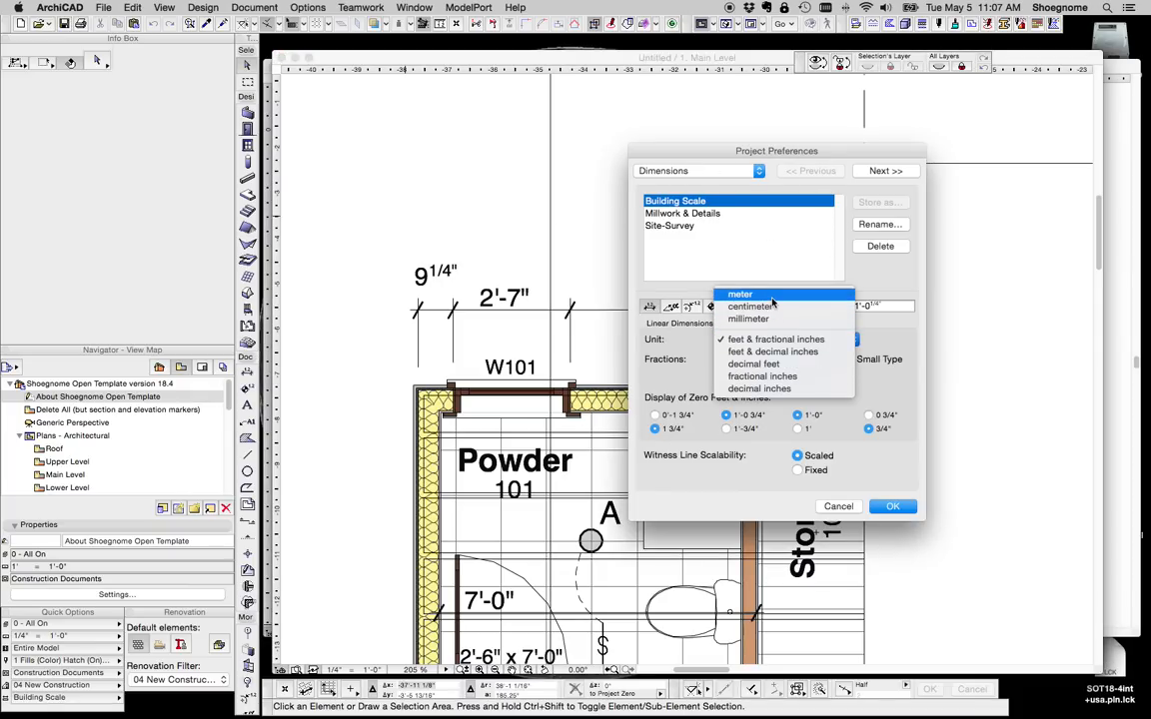
{"action": "left_click", "coordinate": [739, 294]}
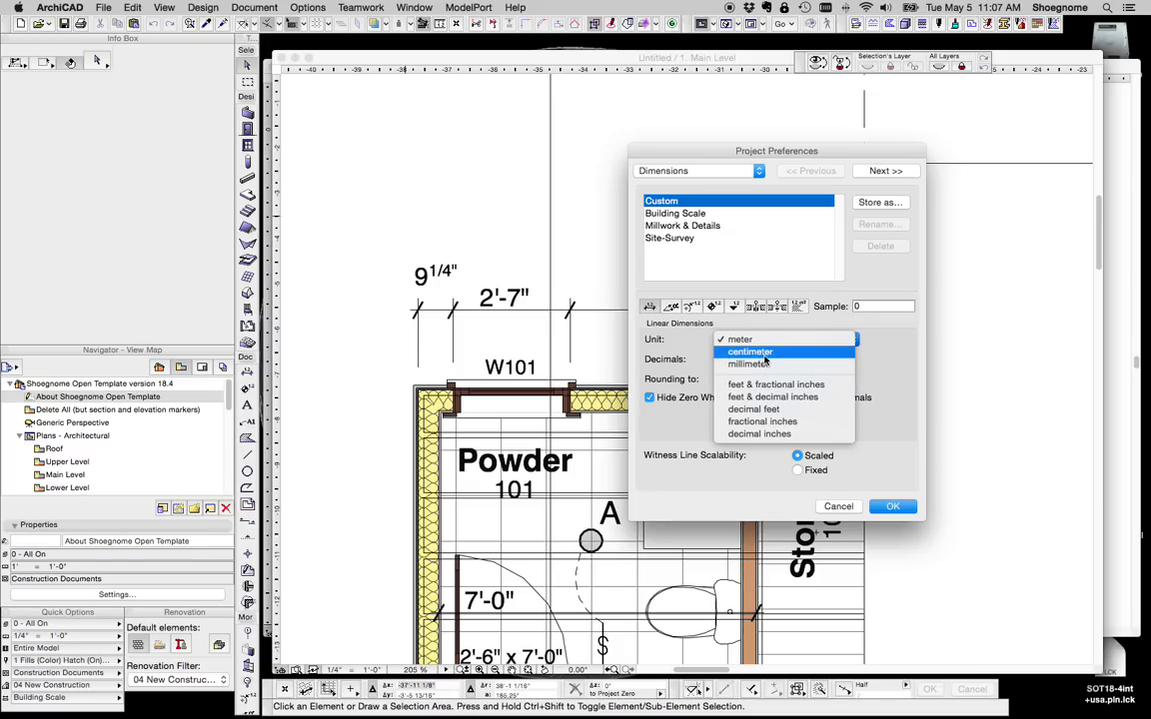
{"action": "left_click", "coordinate": [740, 339]}
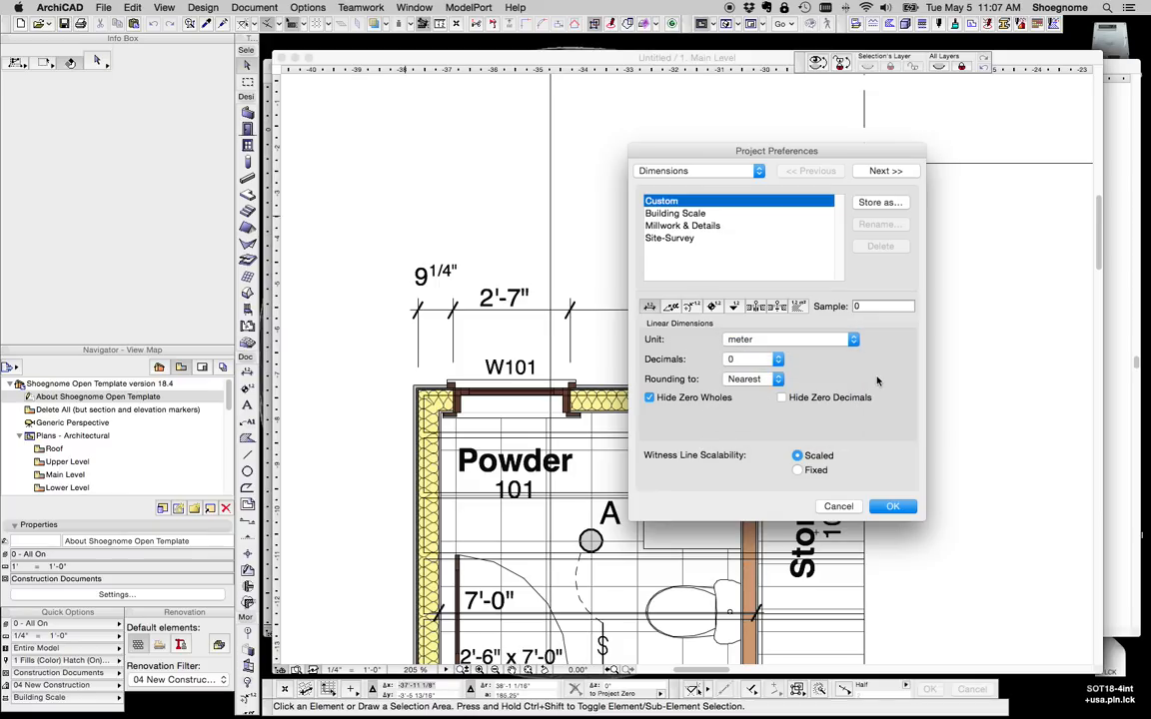
Store the settings as the 'Building Scale' standard, overwriting the existing one
{"action": "left_click", "coordinate": [879, 202]}
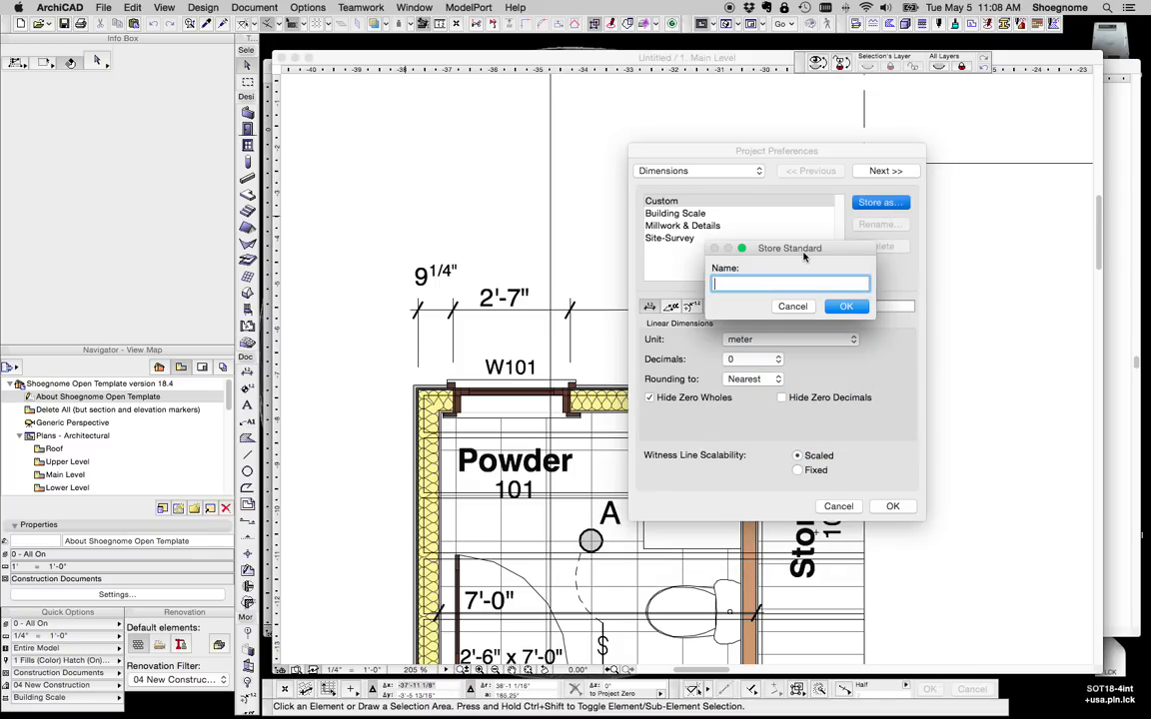
{"action": "type", "text": "Building"}
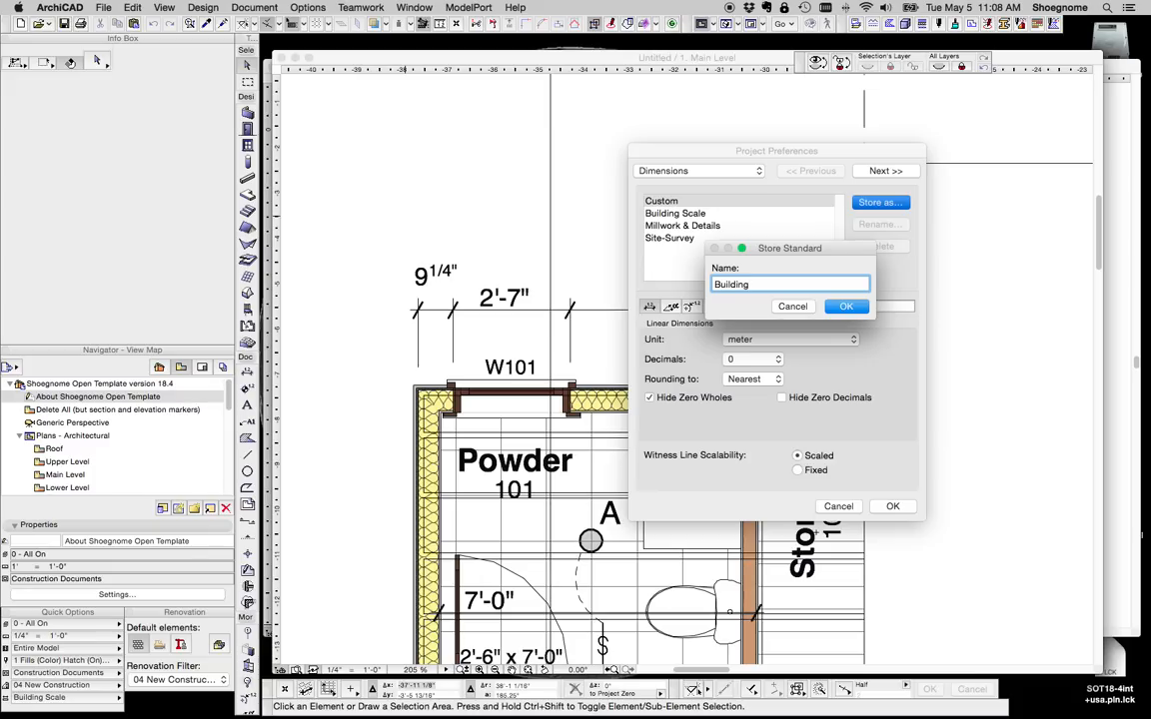
{"action": "type", "text": "Scale"}
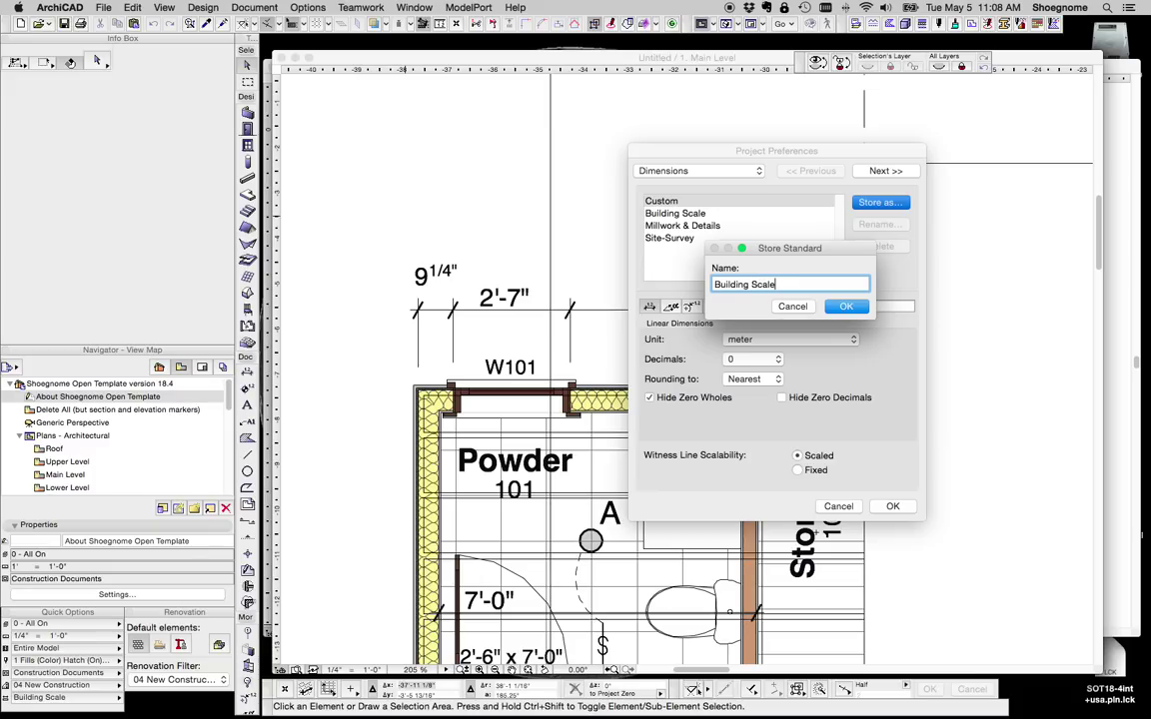
{"action": "left_click", "coordinate": [846, 306]}
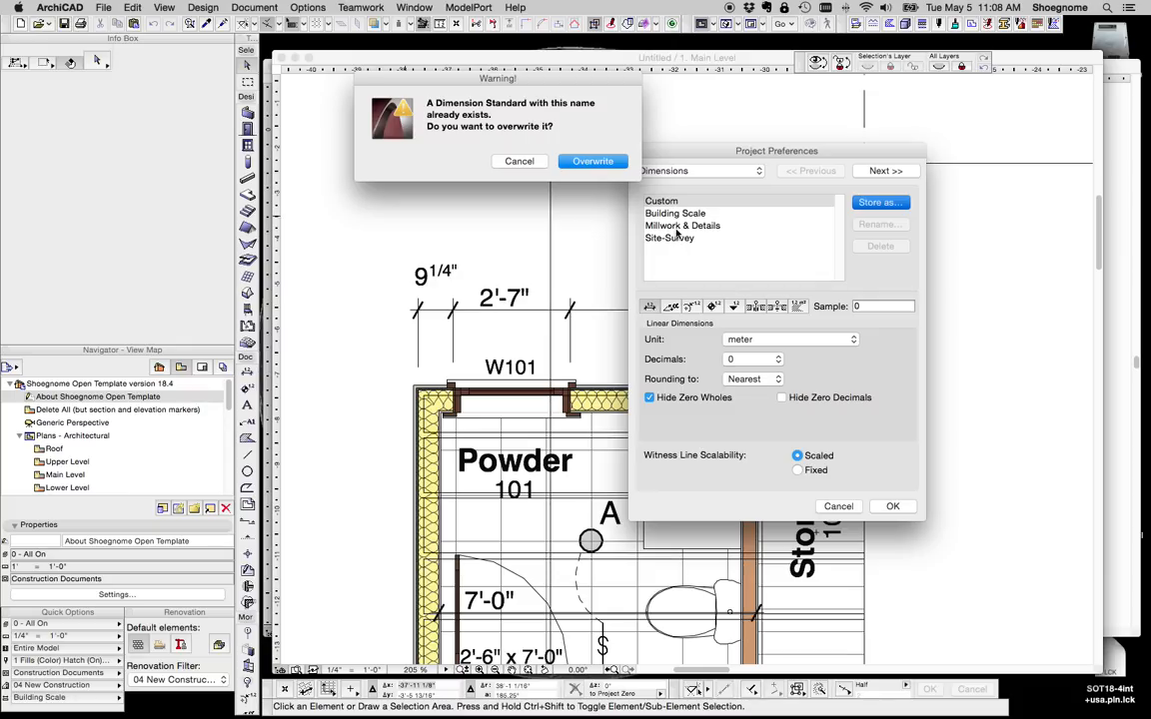
{"action": "mouse_move", "coordinate": [616, 172]}
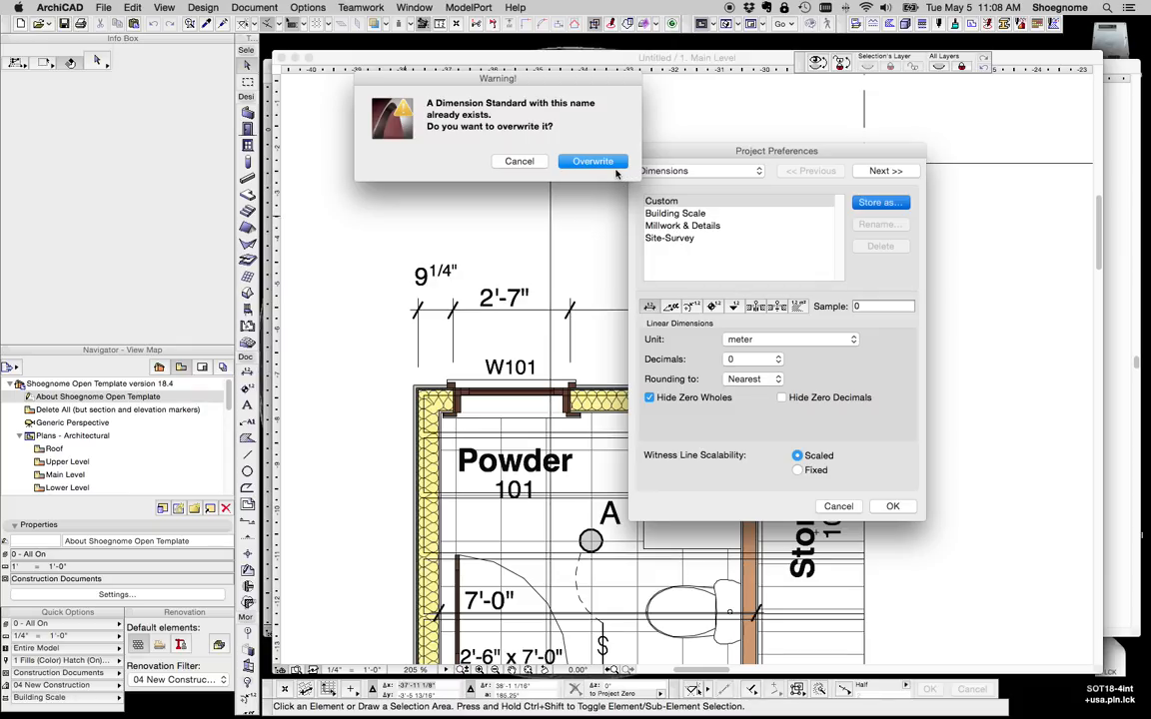
{"action": "left_click", "coordinate": [591, 160]}
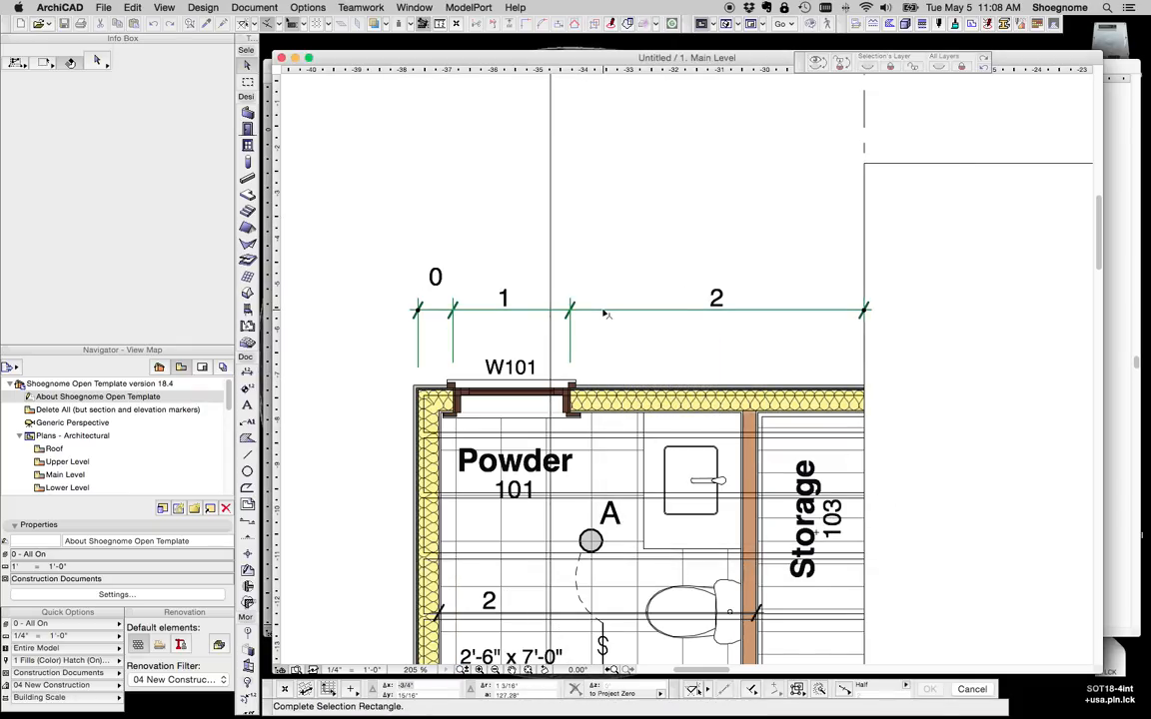
Resave the dimension settings as a standard, then delete the misspelled duplicate after the rename is refused
{"action": "left_click", "coordinate": [360, 8]}
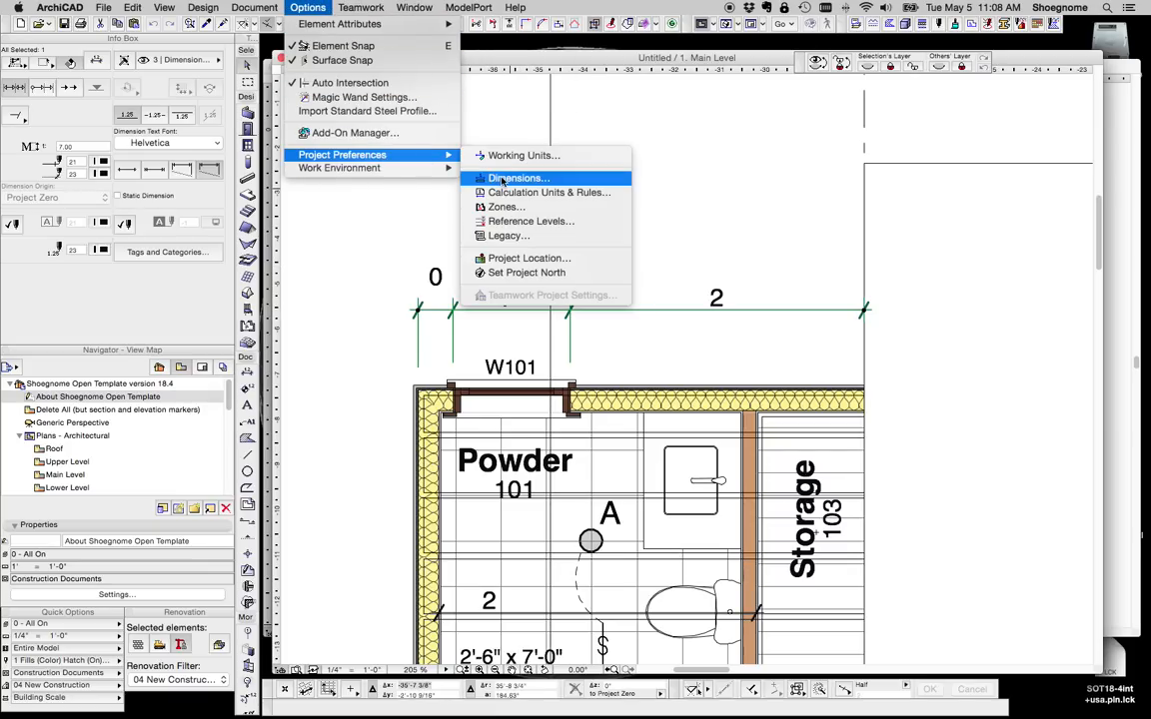
{"action": "left_click", "coordinate": [518, 178]}
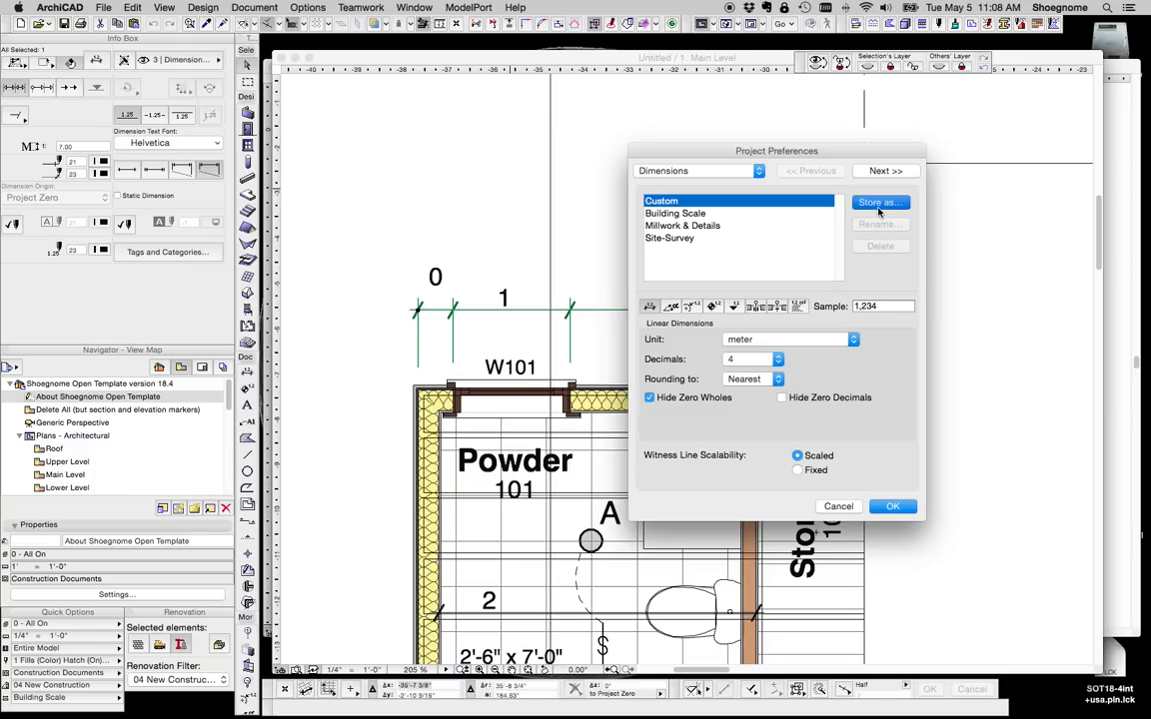
{"action": "left_click", "coordinate": [879, 201]}
{"action": "type", "text": "Building Sscal"}
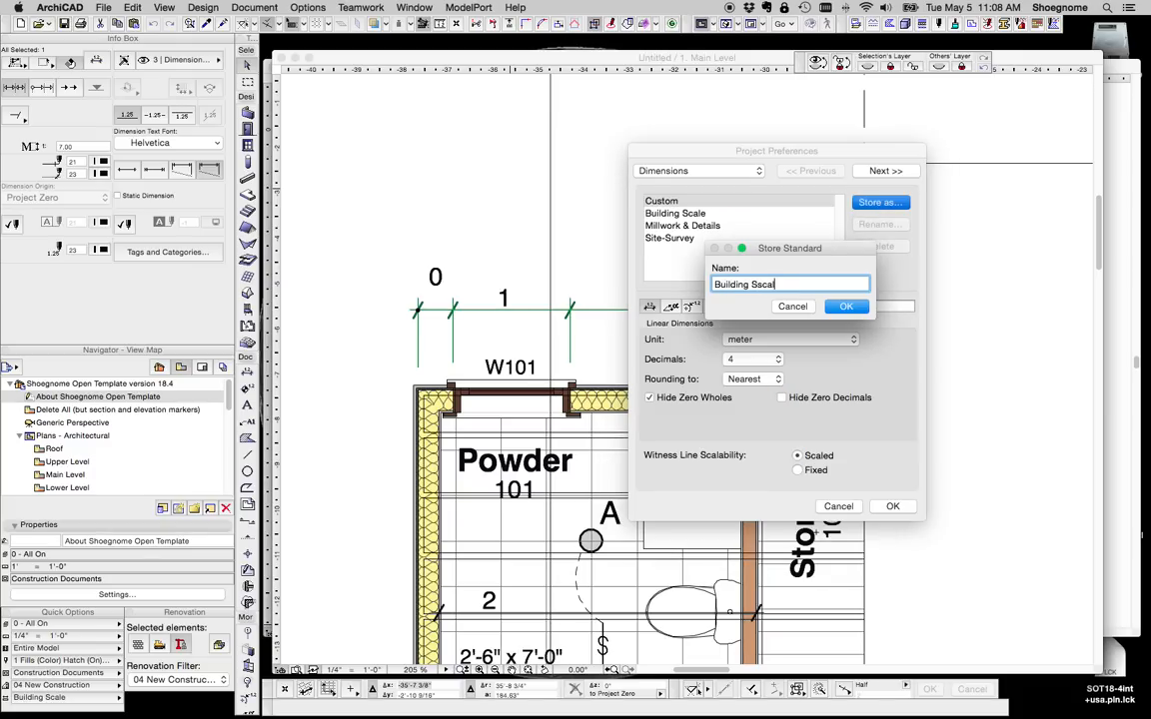
{"action": "left_click", "coordinate": [845, 306]}
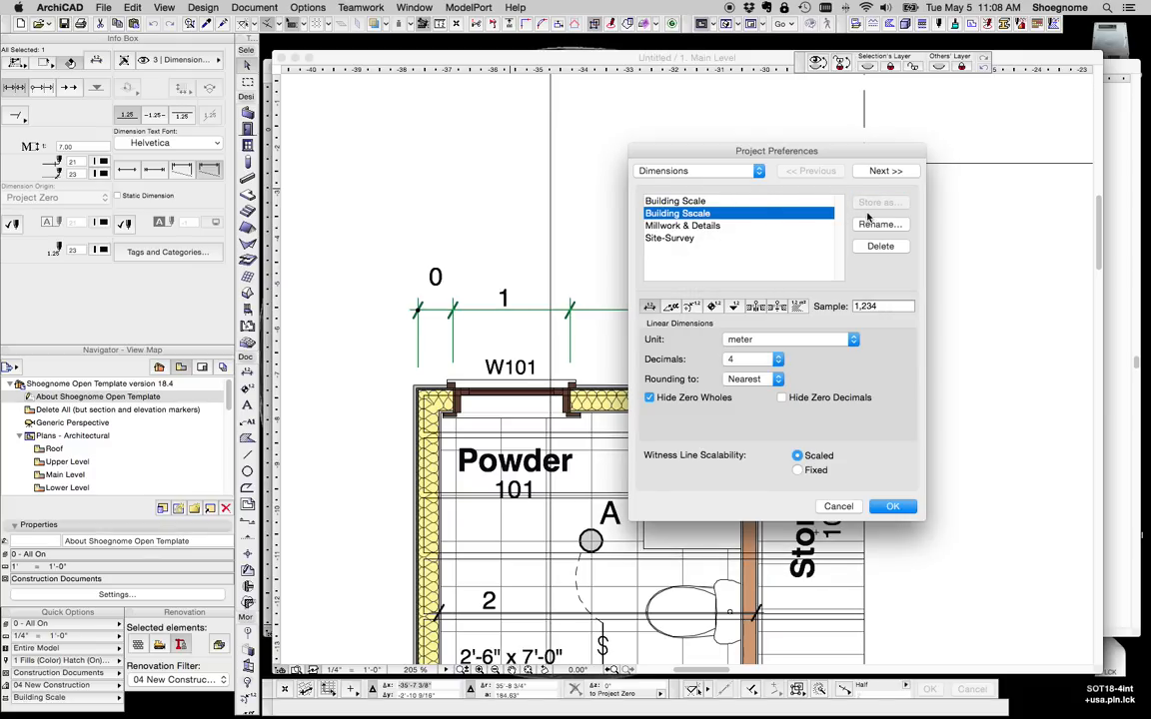
{"action": "left_click", "coordinate": [879, 224]}
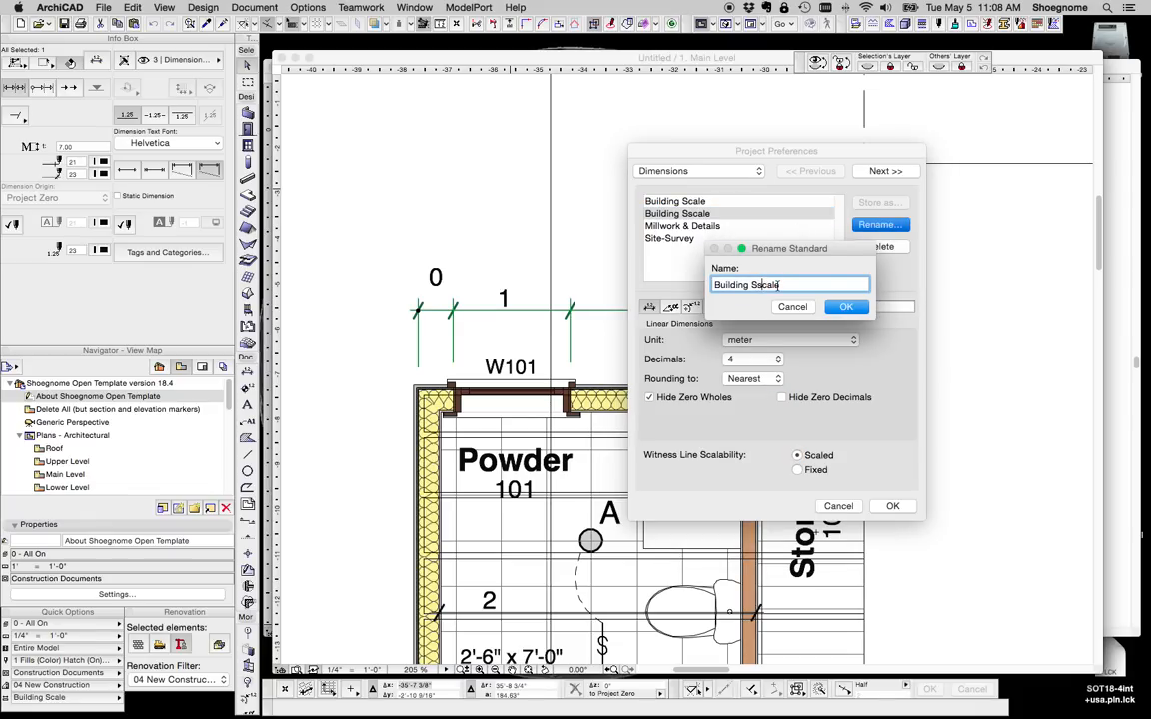
{"action": "left_click", "coordinate": [845, 306]}
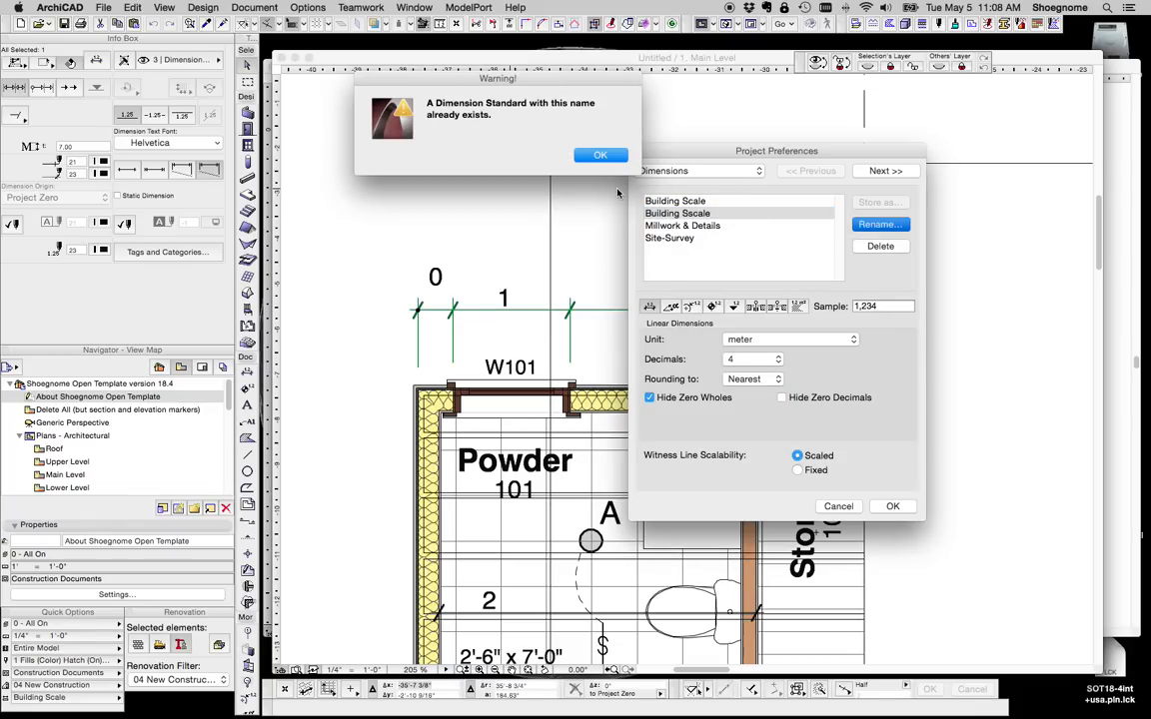
{"action": "left_click", "coordinate": [599, 156]}
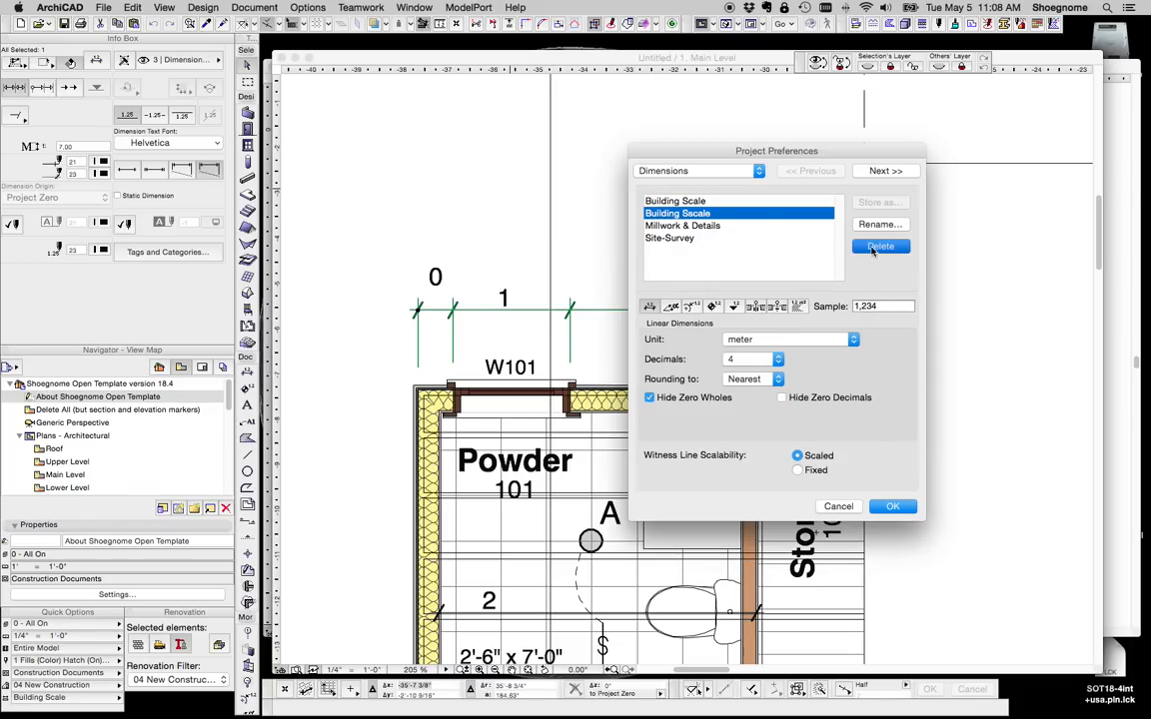
{"action": "left_click", "coordinate": [880, 248]}
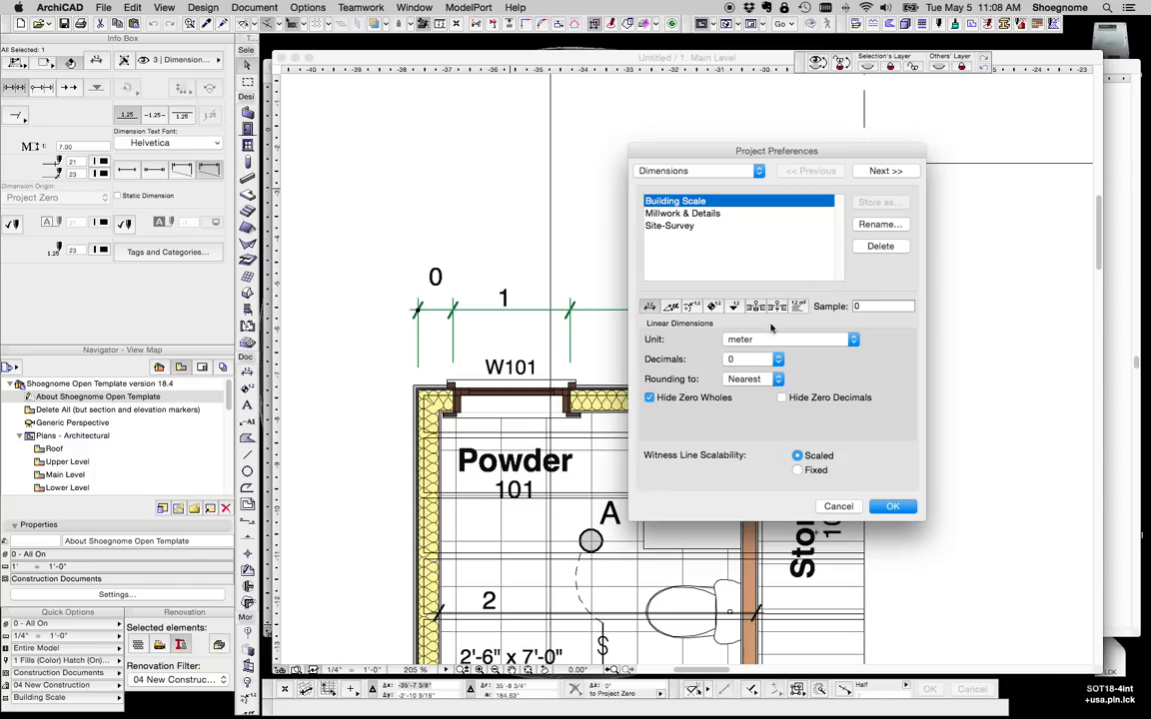
Store the settings again as Building Scale and accept the dimension preferences
{"action": "left_click", "coordinate": [749, 360]}
{"action": "type", "text": "Building Sca"}
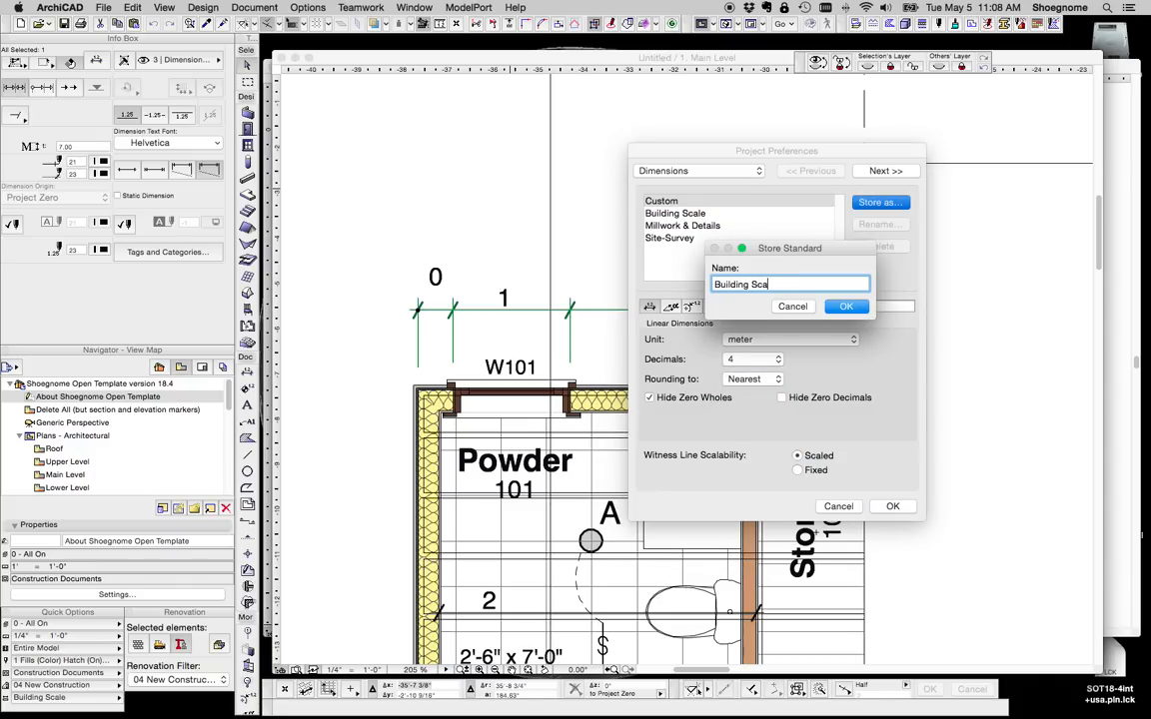
{"action": "left_click", "coordinate": [845, 305]}
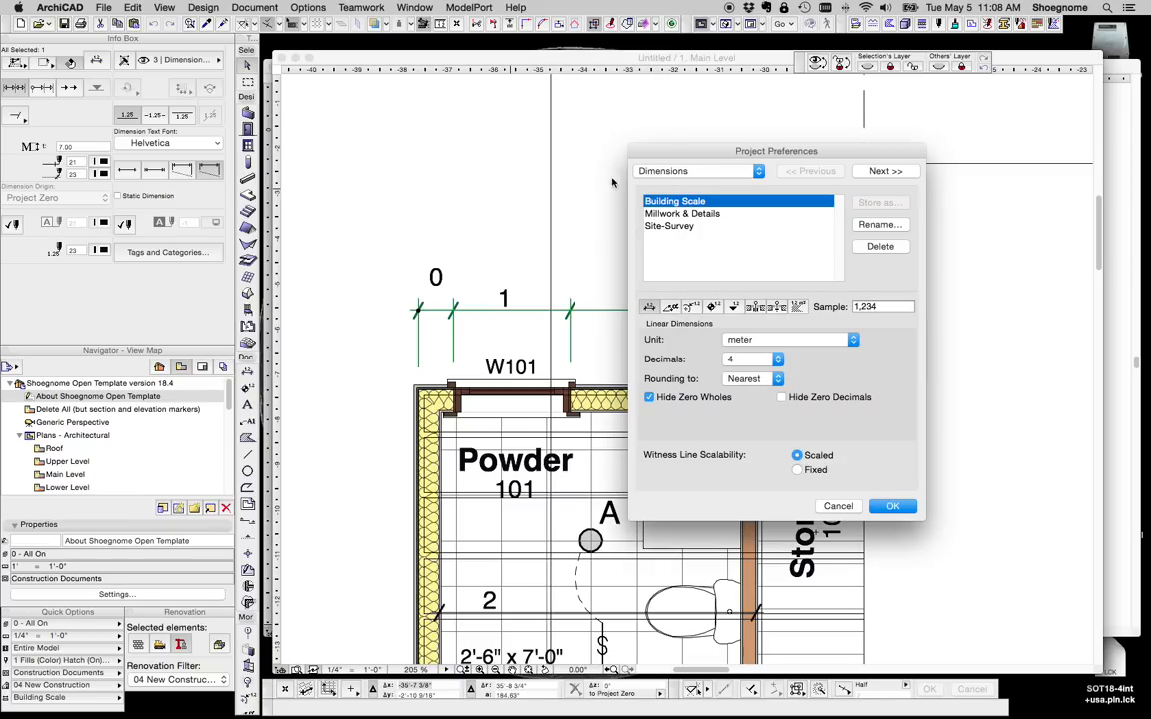
{"action": "left_click", "coordinate": [891, 507]}
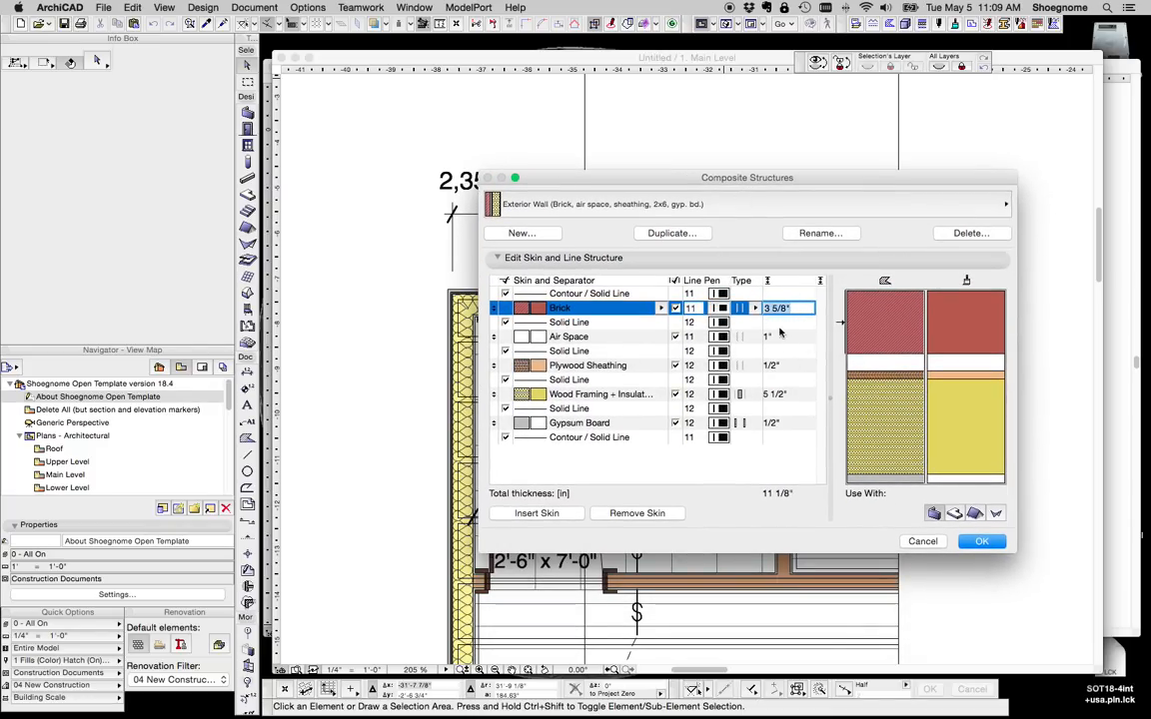
{"action": "mouse_move", "coordinate": [884, 536]}
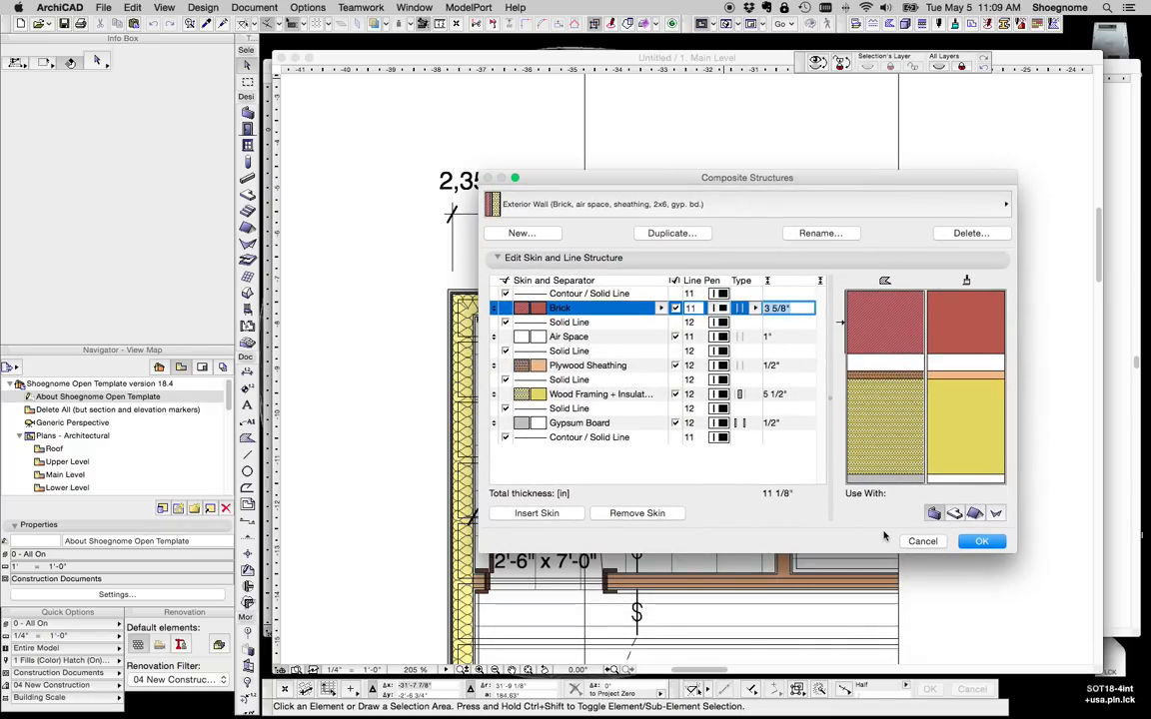
Set model and layout working units to metres with four decimals, keeping decimal degrees
{"action": "left_click", "coordinate": [360, 8]}
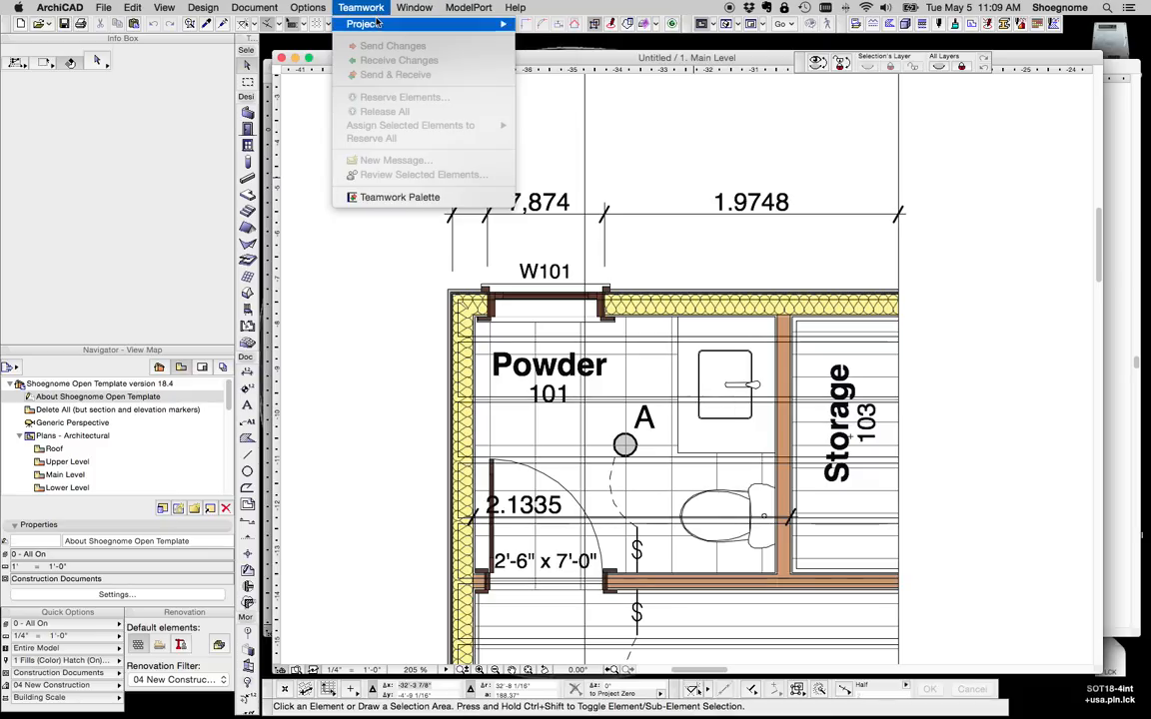
{"action": "left_click", "coordinate": [308, 8]}
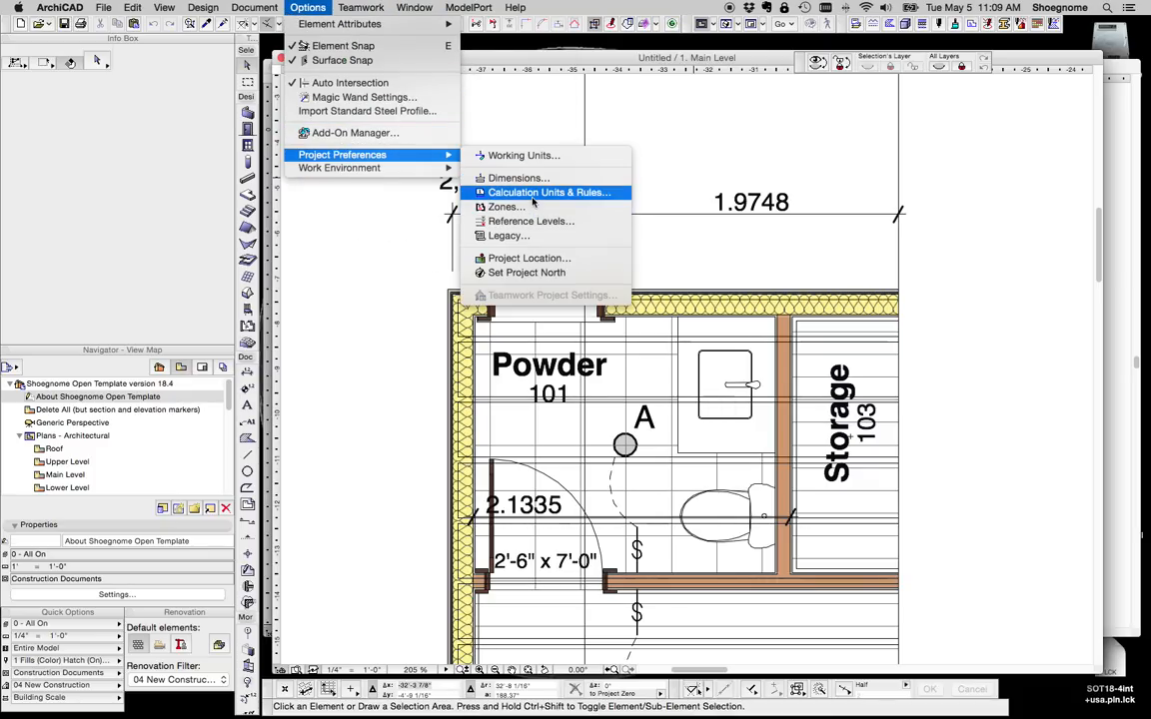
{"action": "left_click", "coordinate": [547, 191]}
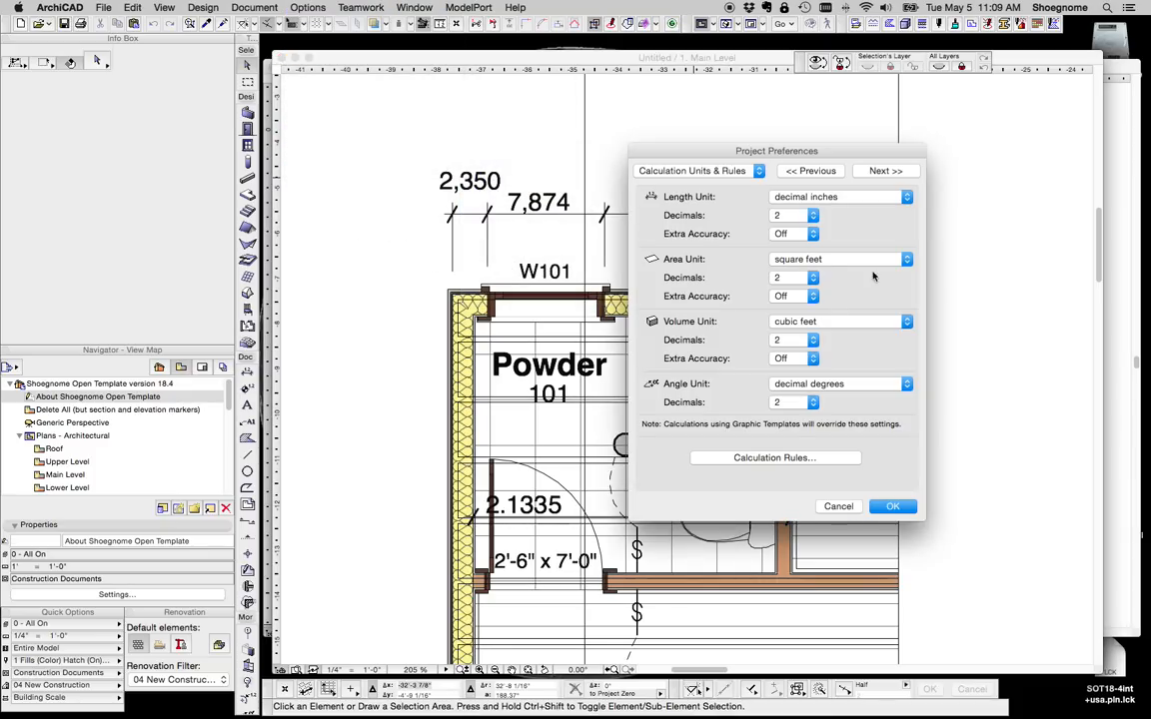
{"action": "left_click", "coordinate": [307, 8]}
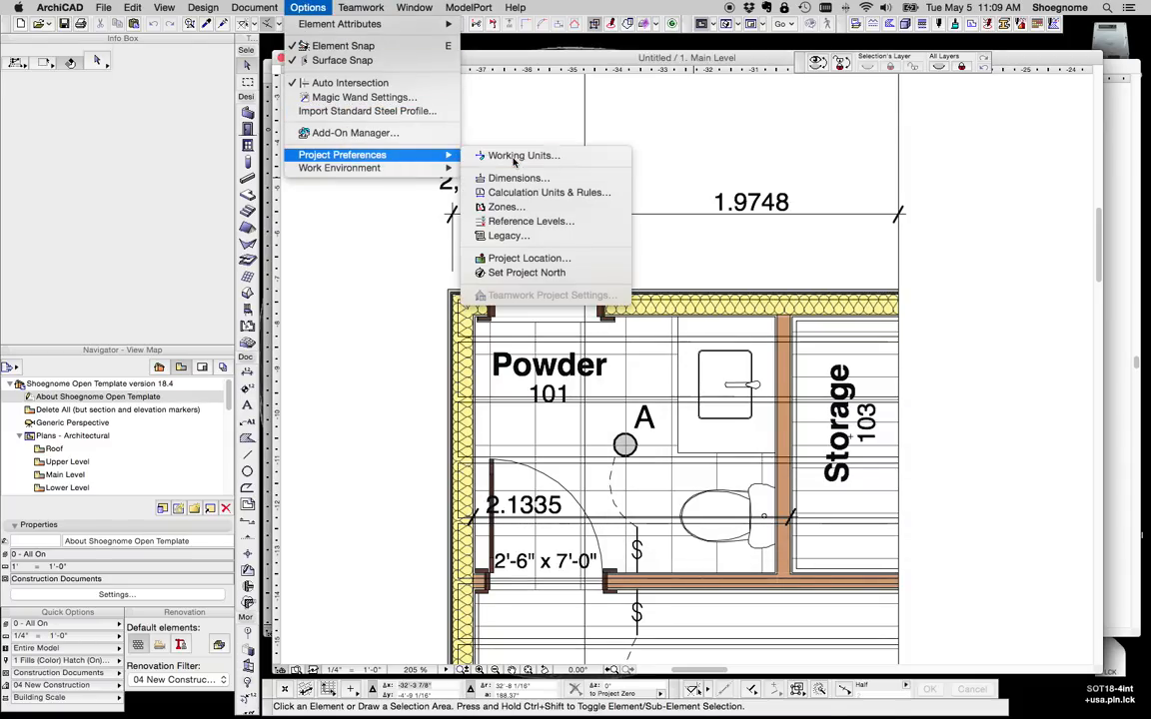
{"action": "left_click", "coordinate": [523, 156]}
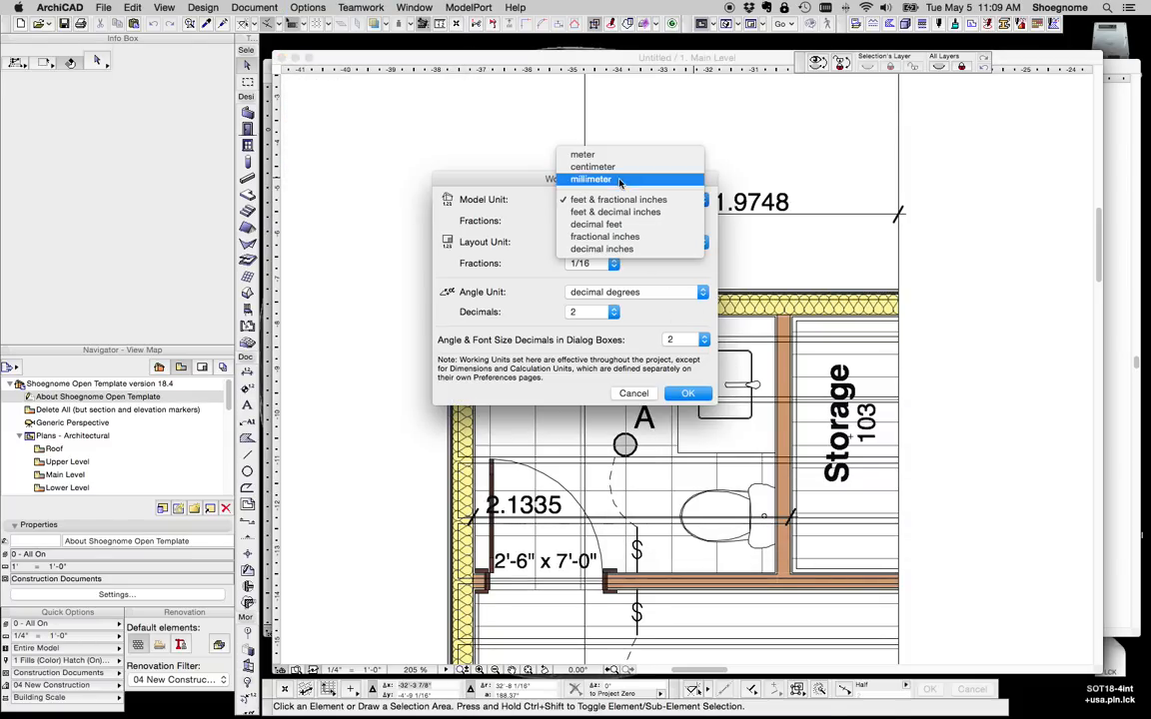
{"action": "left_click", "coordinate": [583, 154]}
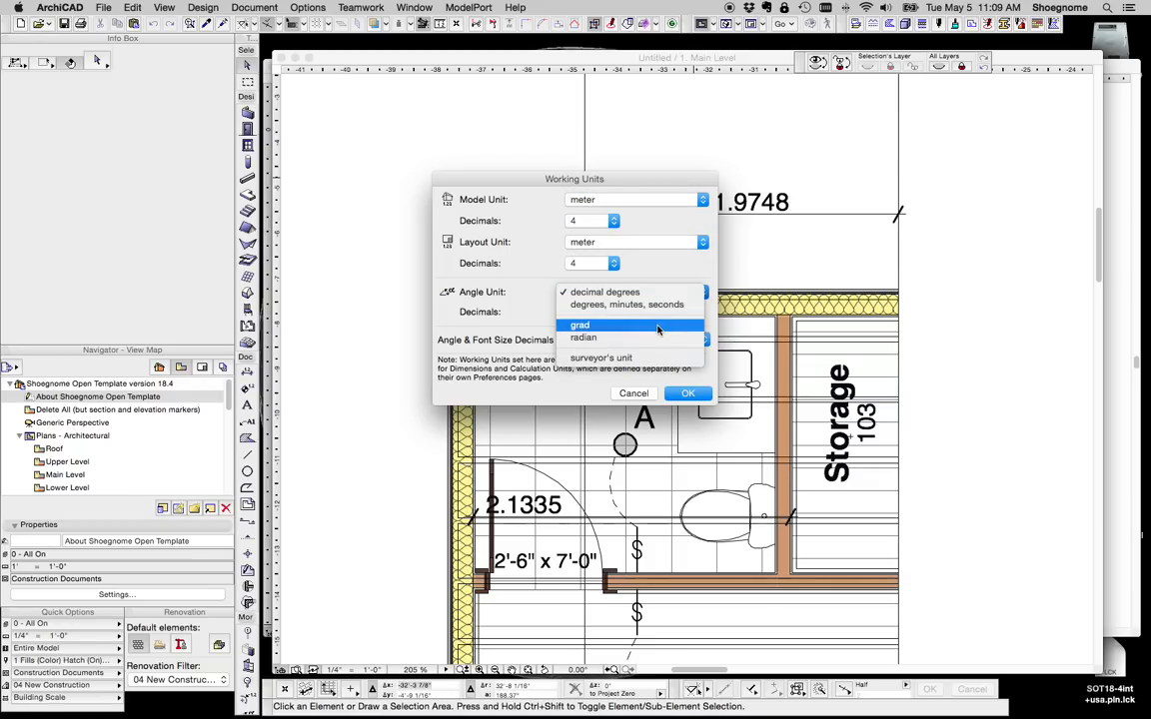
{"action": "left_click", "coordinate": [603, 291]}
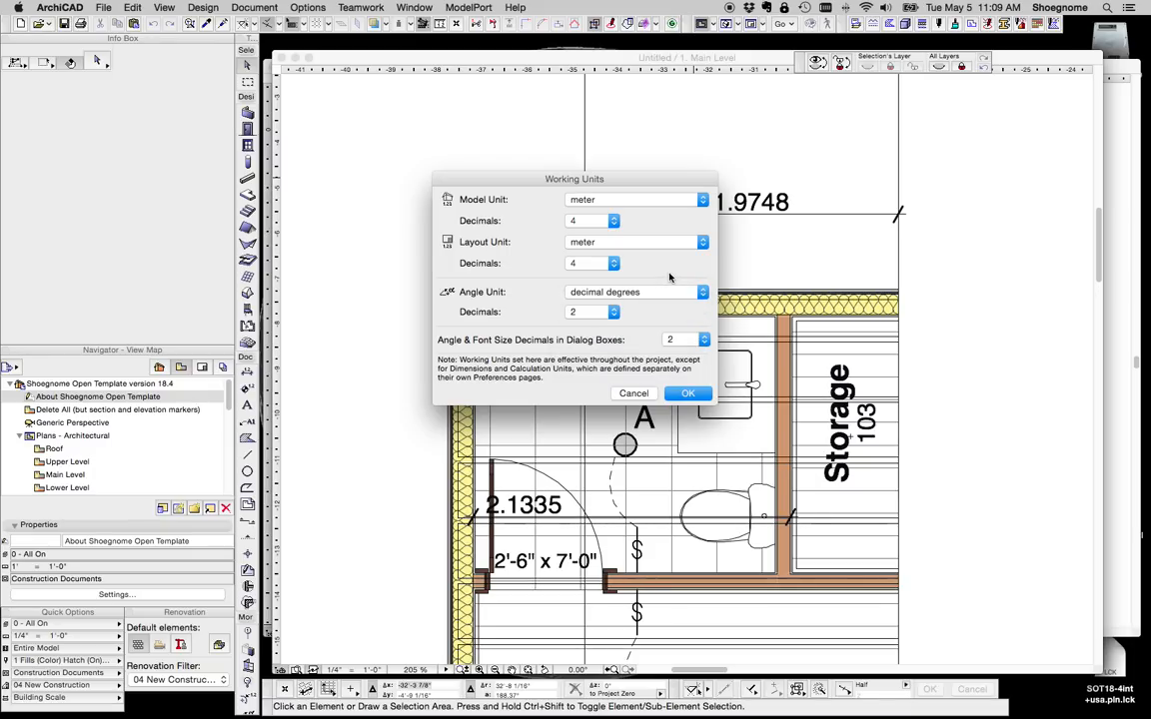
{"action": "mouse_move", "coordinate": [684, 360]}
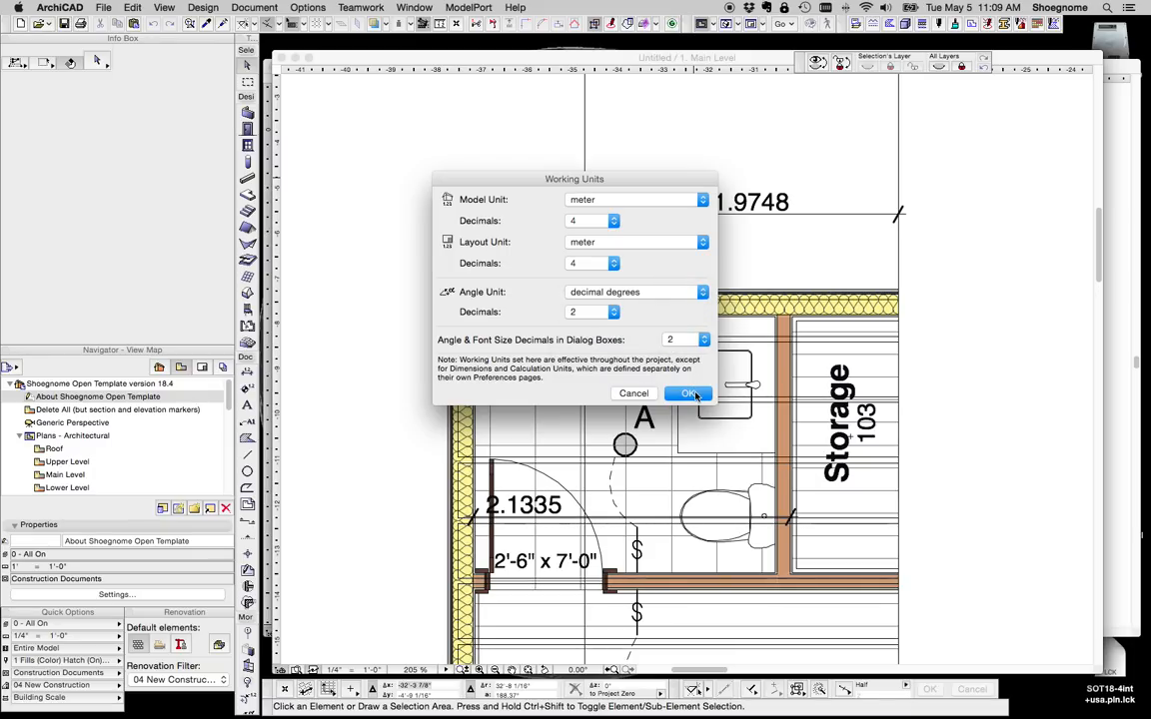
{"action": "left_click", "coordinate": [688, 391]}
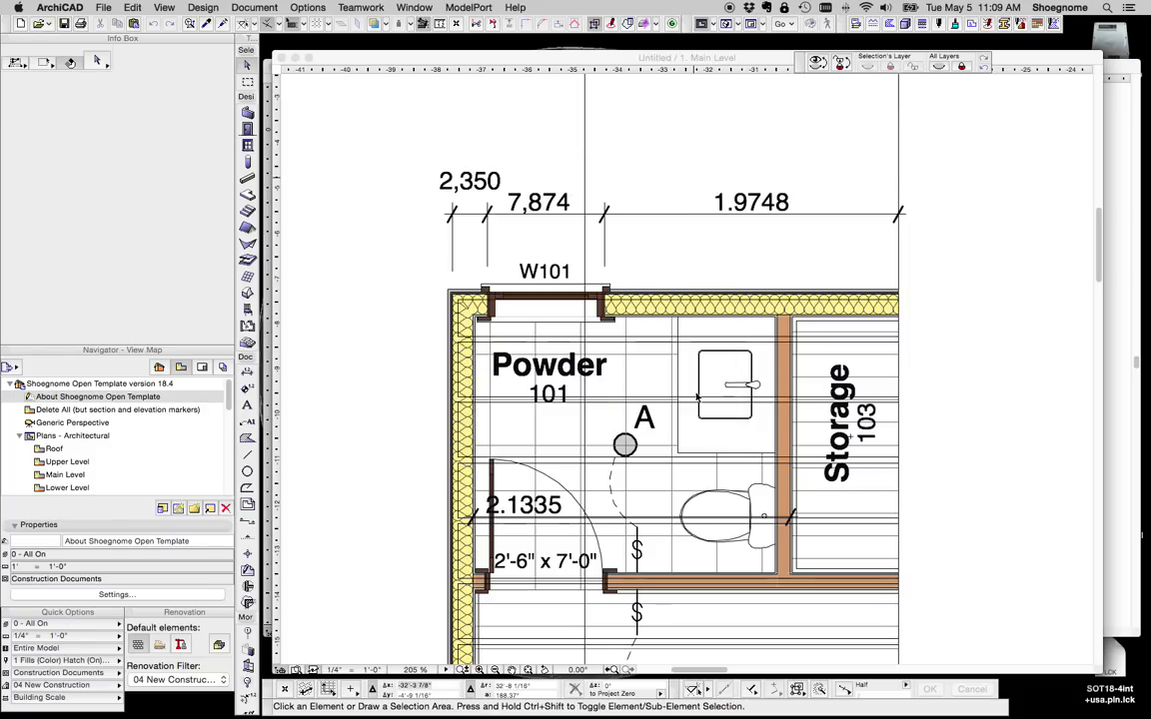
Browse the Document and Options menus to reach the project preference choices
{"action": "left_click", "coordinate": [254, 8]}
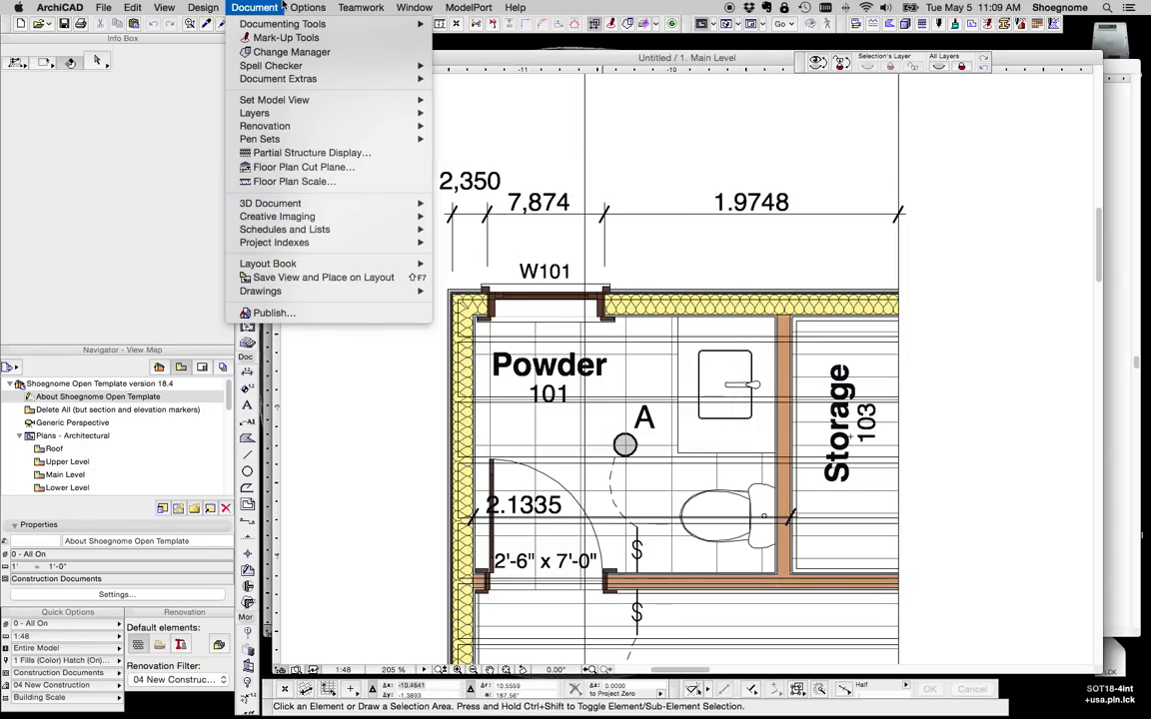
{"action": "left_click", "coordinate": [308, 8]}
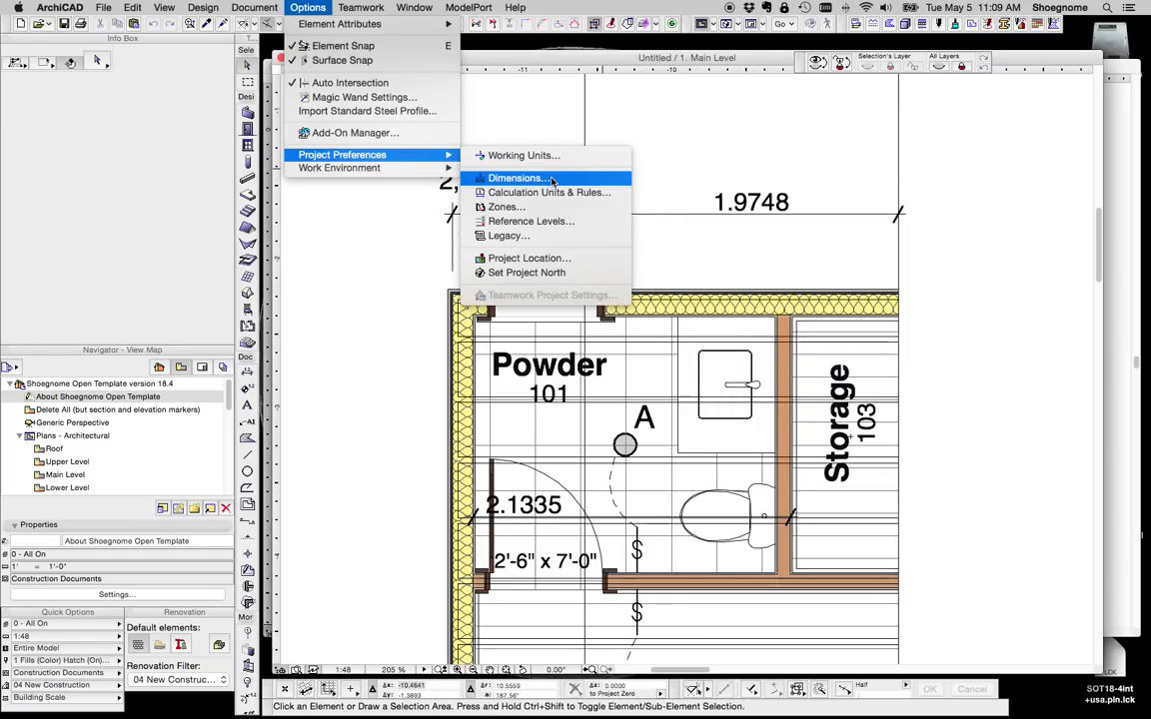
{"action": "mouse_move", "coordinate": [520, 156]}
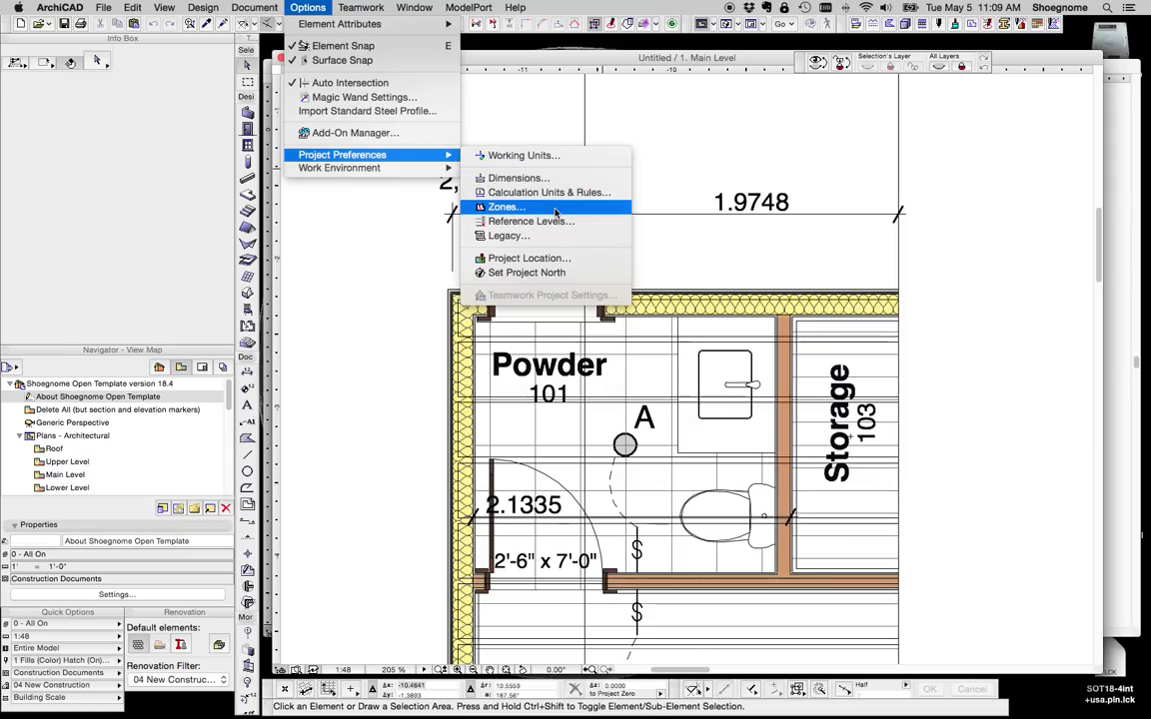
{"action": "mouse_move", "coordinate": [767, 183]}
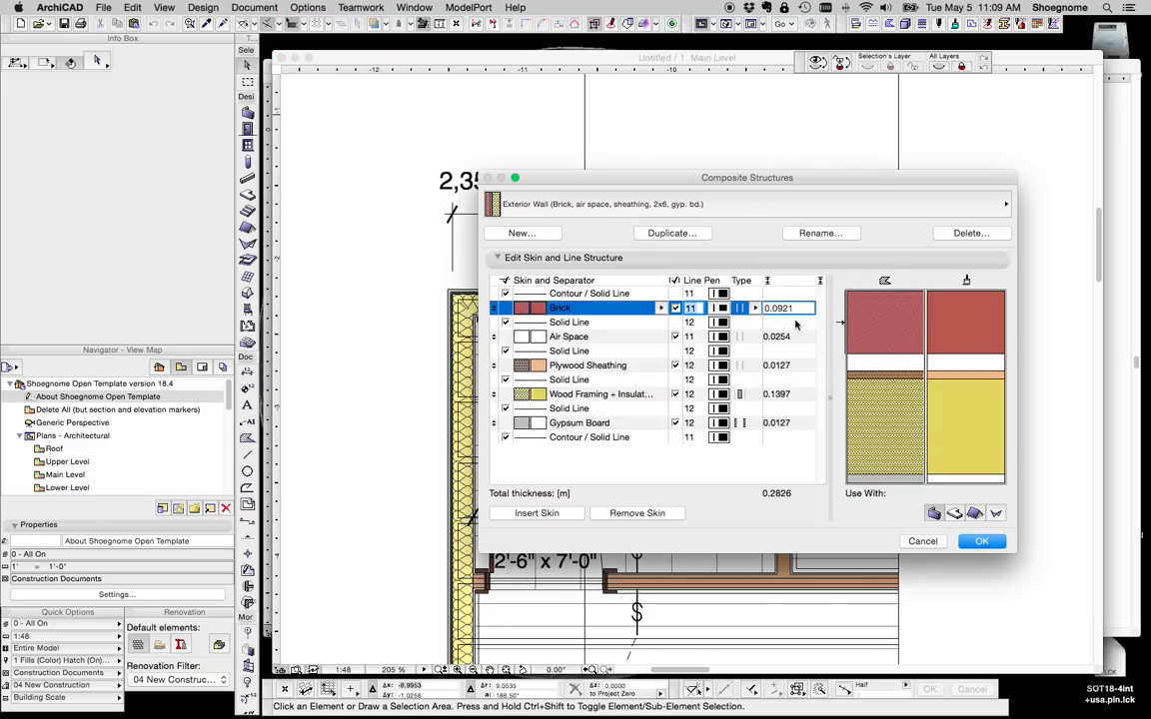
Retype the exterior wall skins to 0.025 and 0.0125 metric thicknesses
{"action": "left_click", "coordinate": [568, 379]}
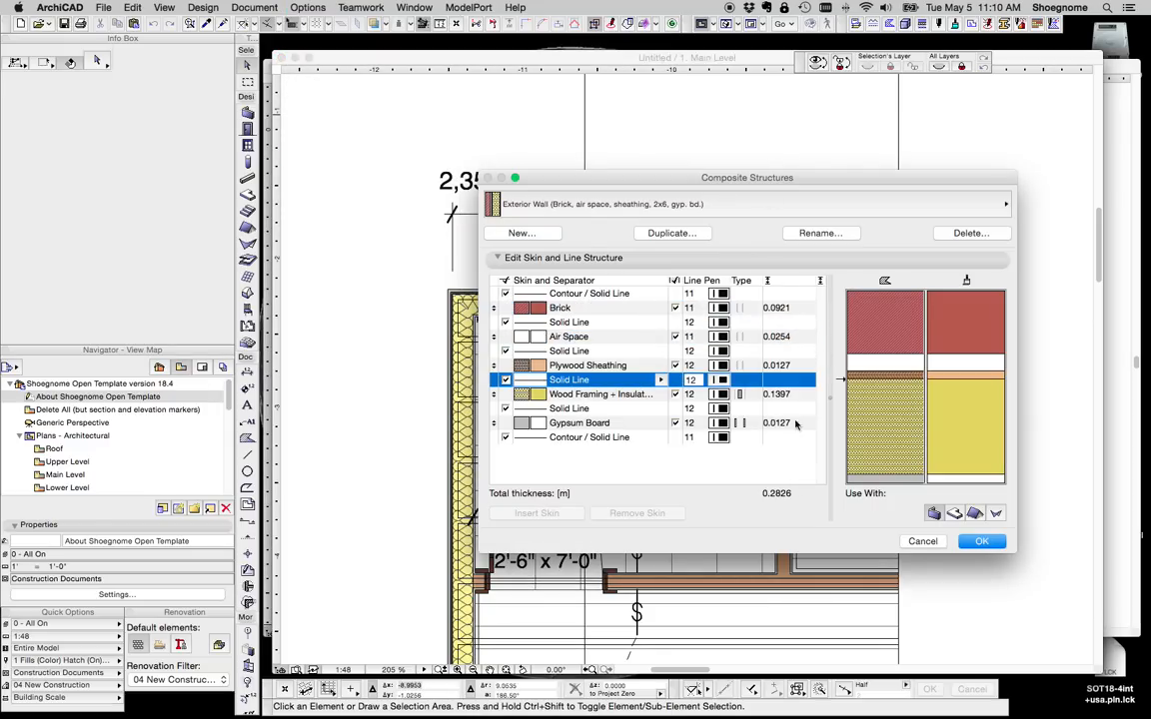
{"action": "left_click", "coordinate": [560, 308]}
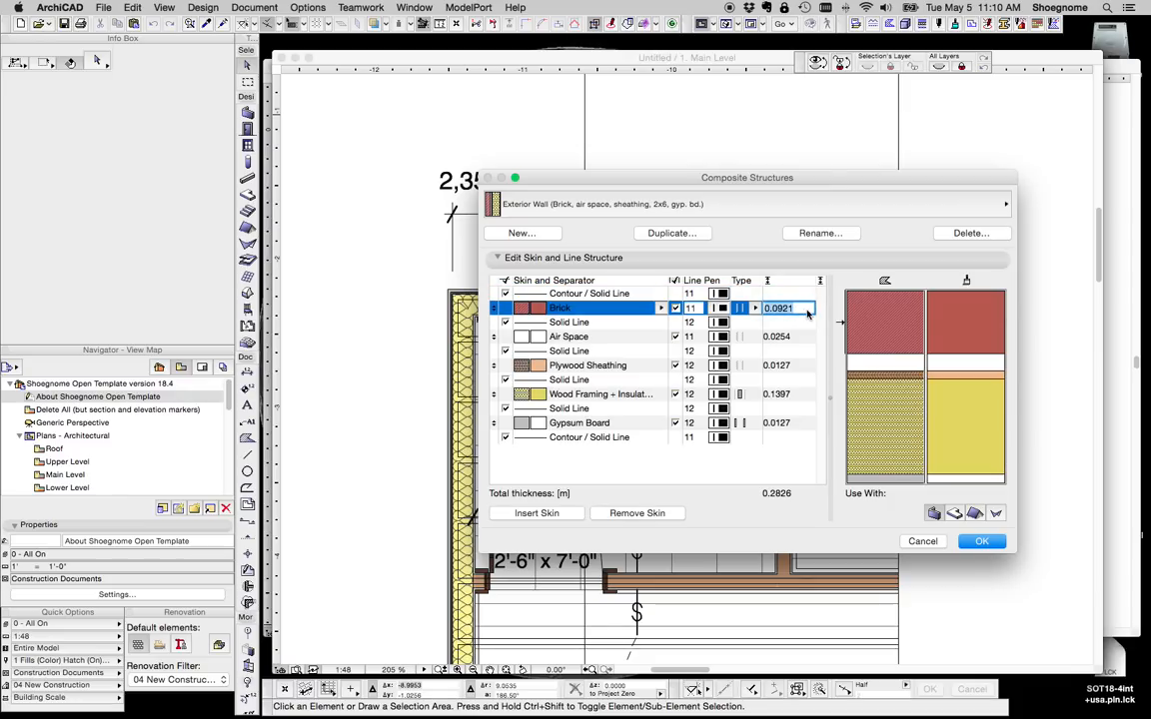
{"action": "left_click", "coordinate": [569, 335]}
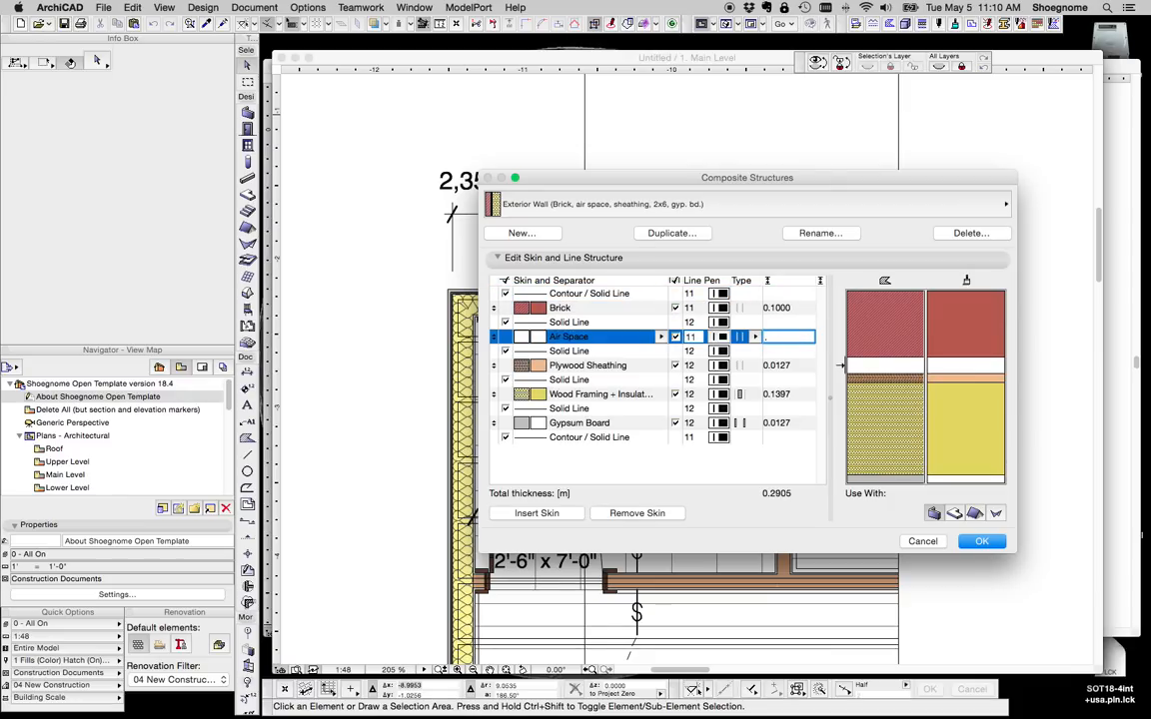
{"action": "type", "text": "0.025"}
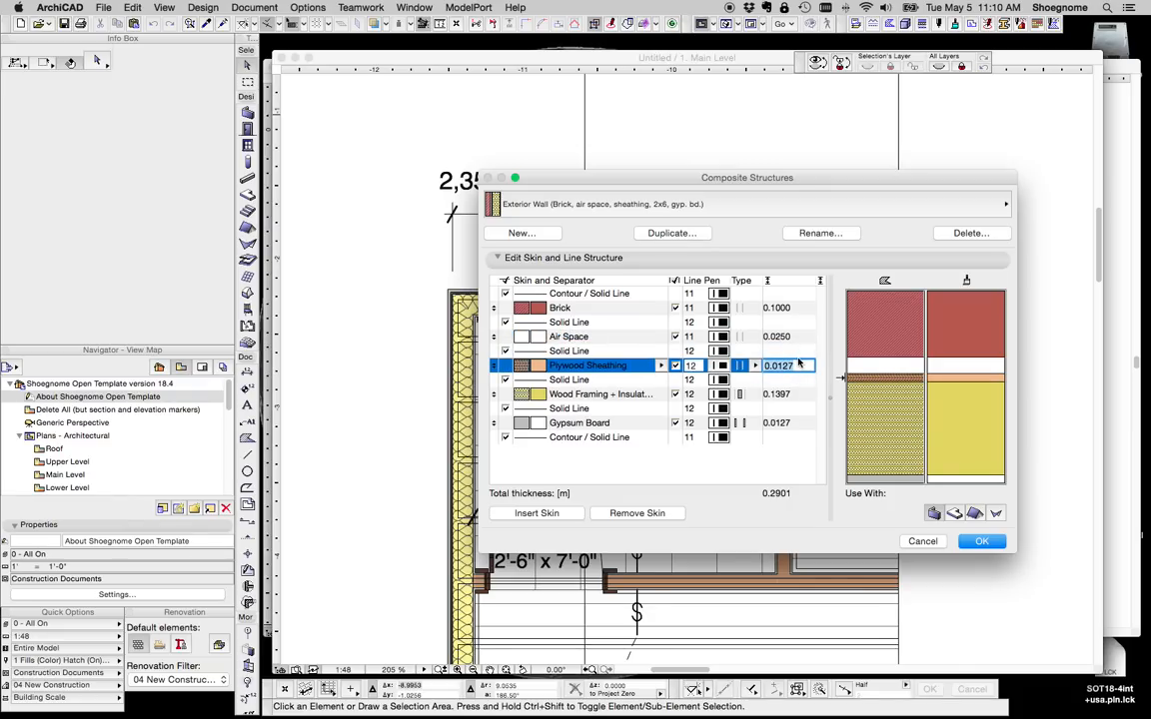
{"action": "type", "text": "0.0125"}
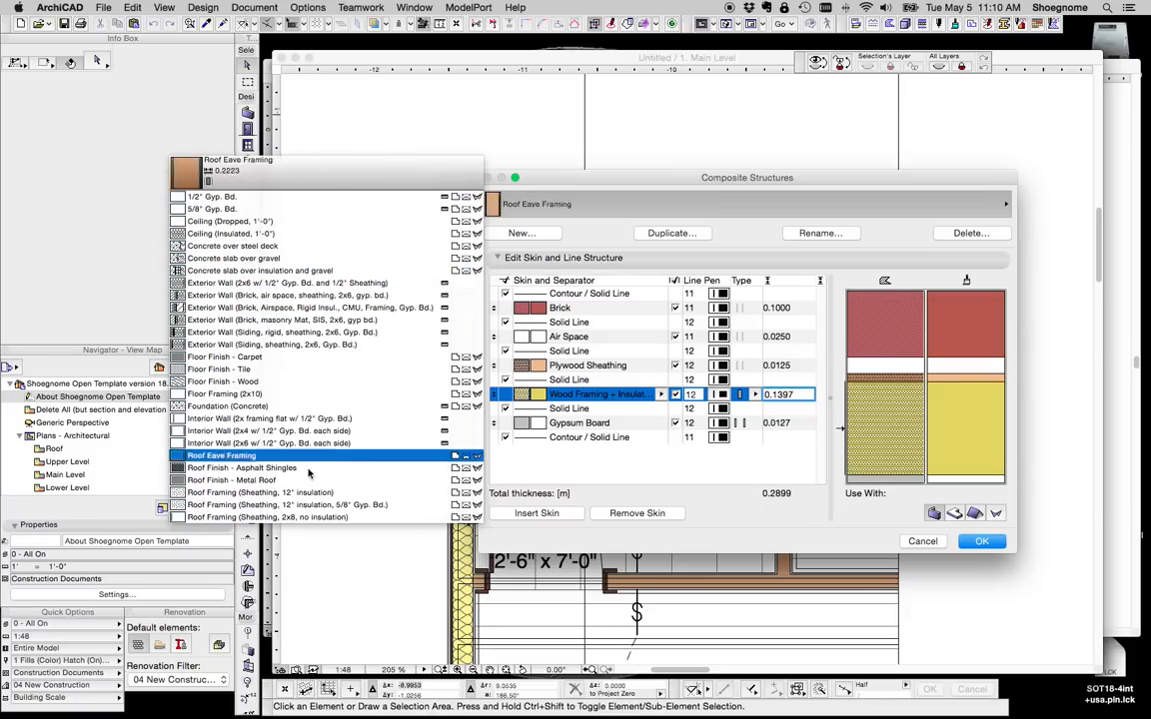
Set the 5/8" Gyp. Bd. composite skin to 0.02 and apply the composite changes
{"action": "left_click", "coordinate": [212, 196]}
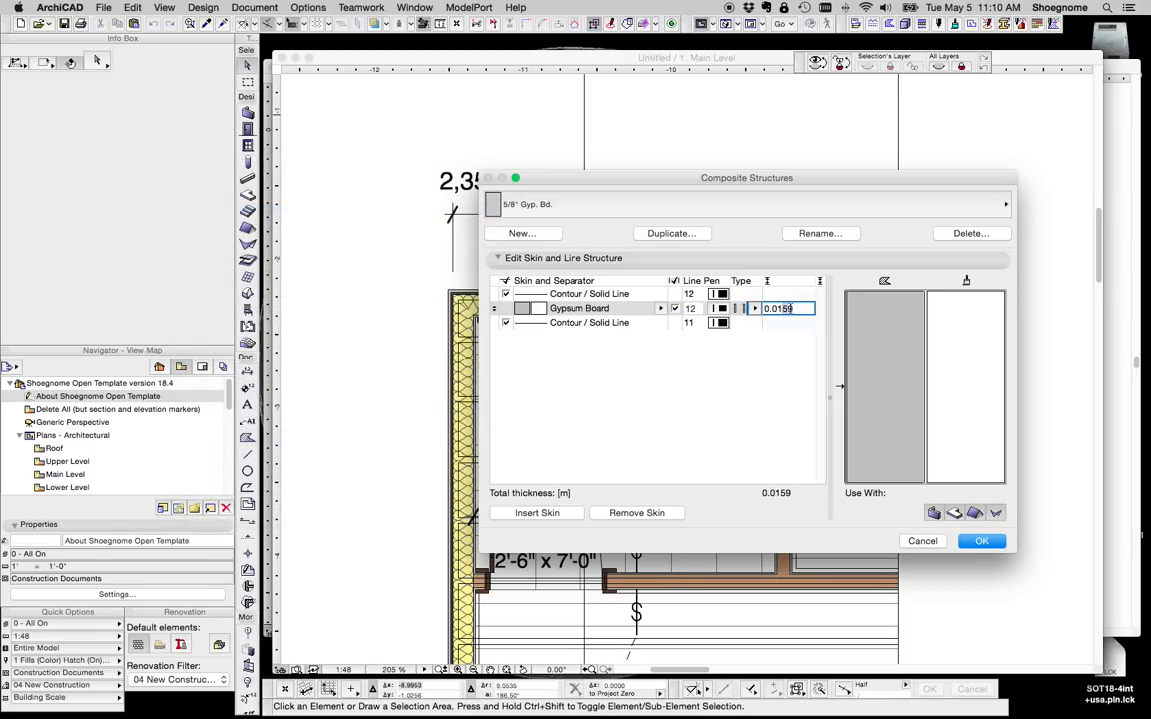
{"action": "type", "text": "0.02"}
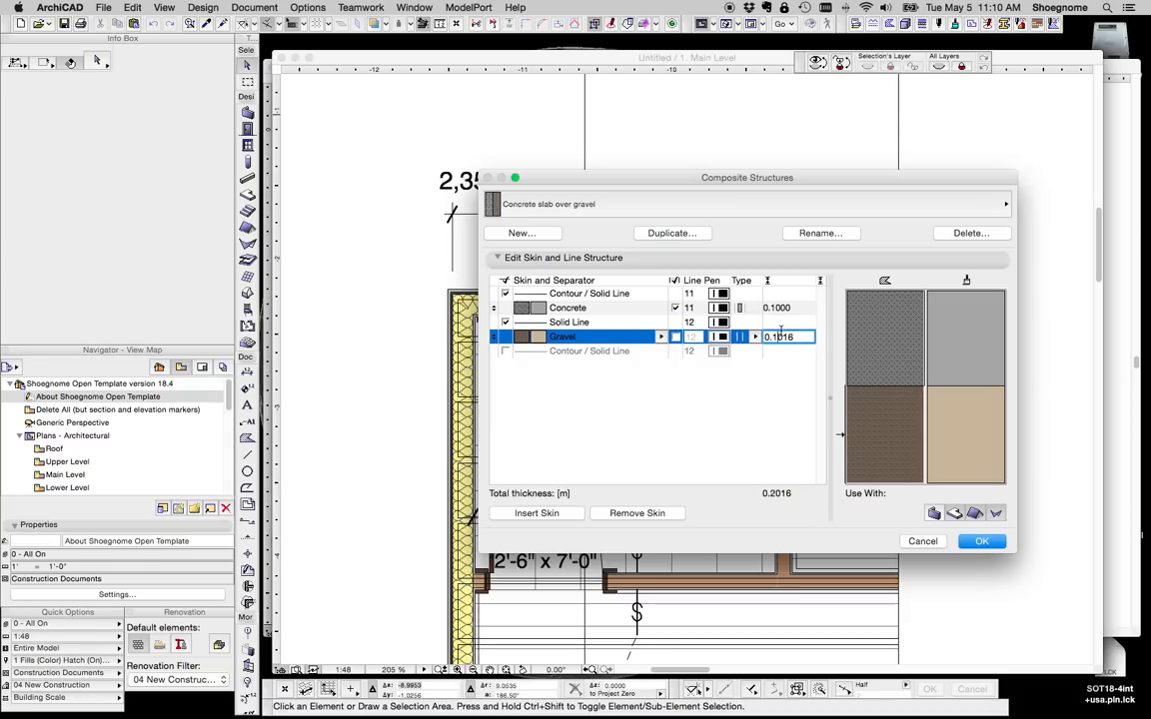
{"action": "left_click", "coordinate": [981, 540]}
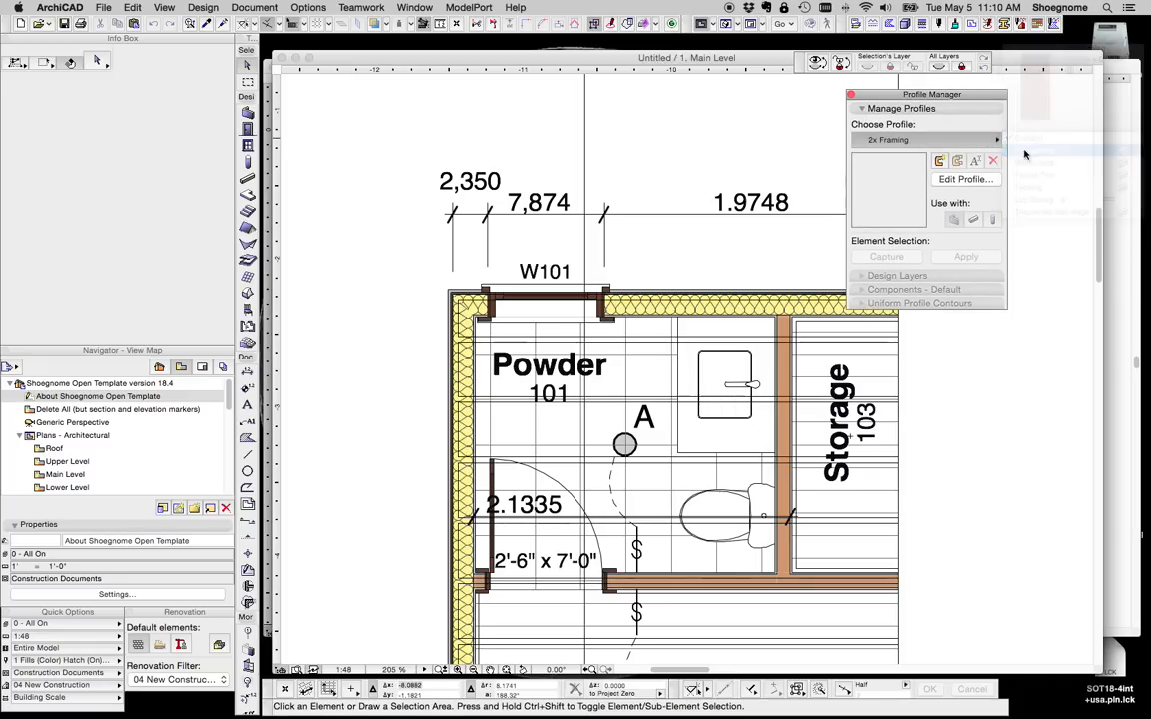
Inspect the 2x Framing profile's resize settings in the profile editor
{"action": "left_click", "coordinate": [963, 180]}
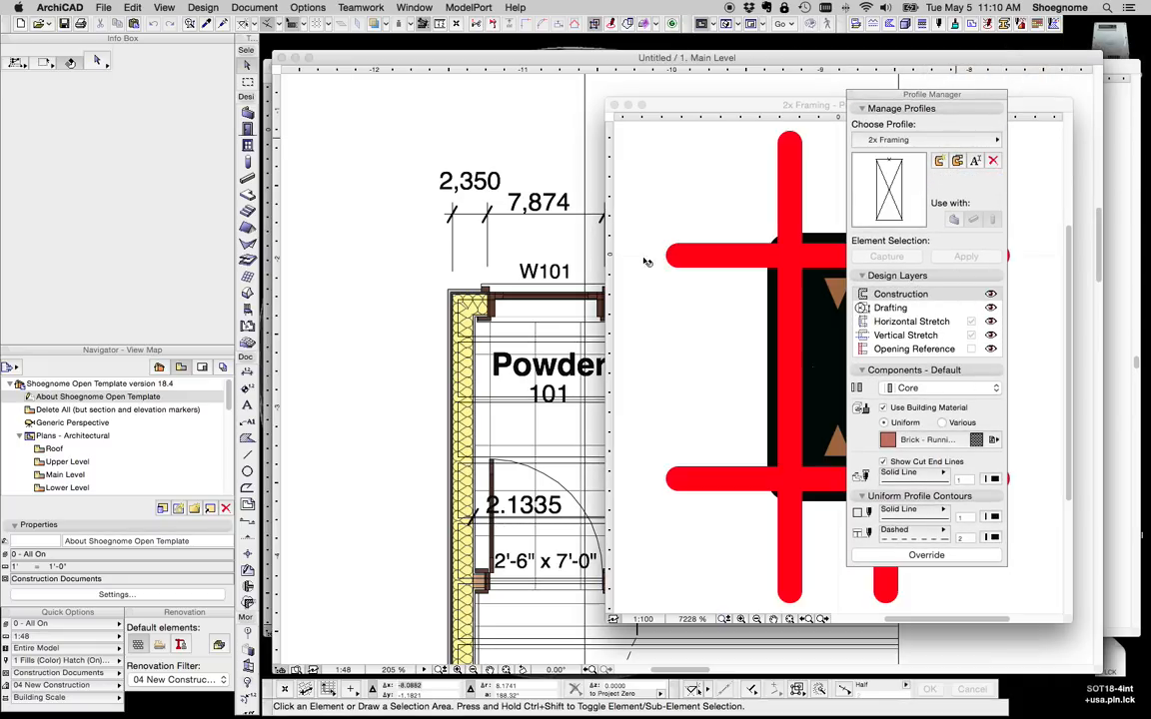
{"action": "right_click", "coordinate": [729, 259]}
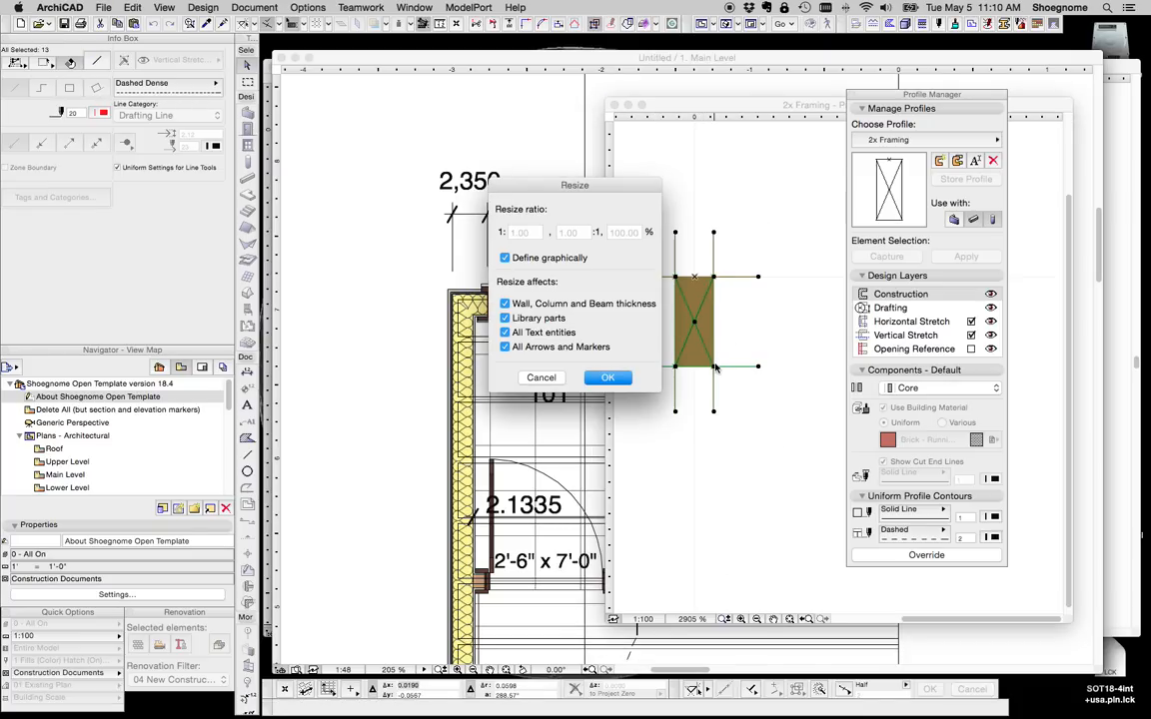
{"action": "left_click", "coordinate": [607, 378]}
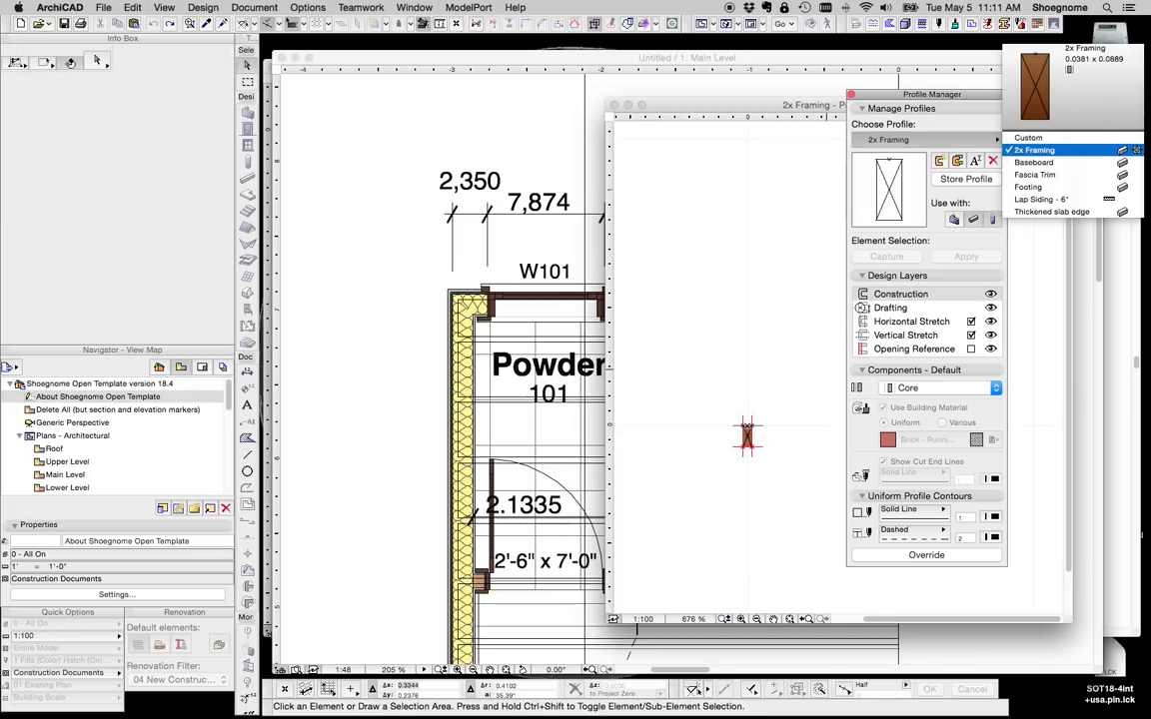
Review the Lap Siding - 6" and Baseboard profiles, then close the editor
{"action": "left_click", "coordinate": [1043, 200]}
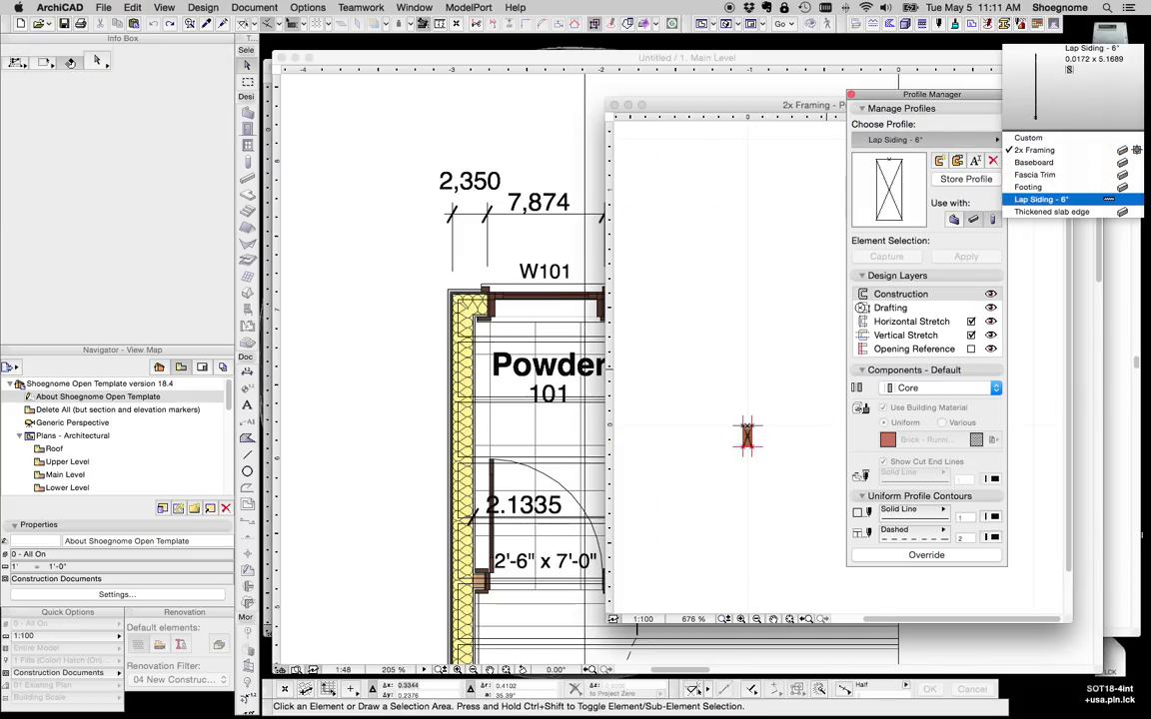
{"action": "left_click", "coordinate": [1031, 161]}
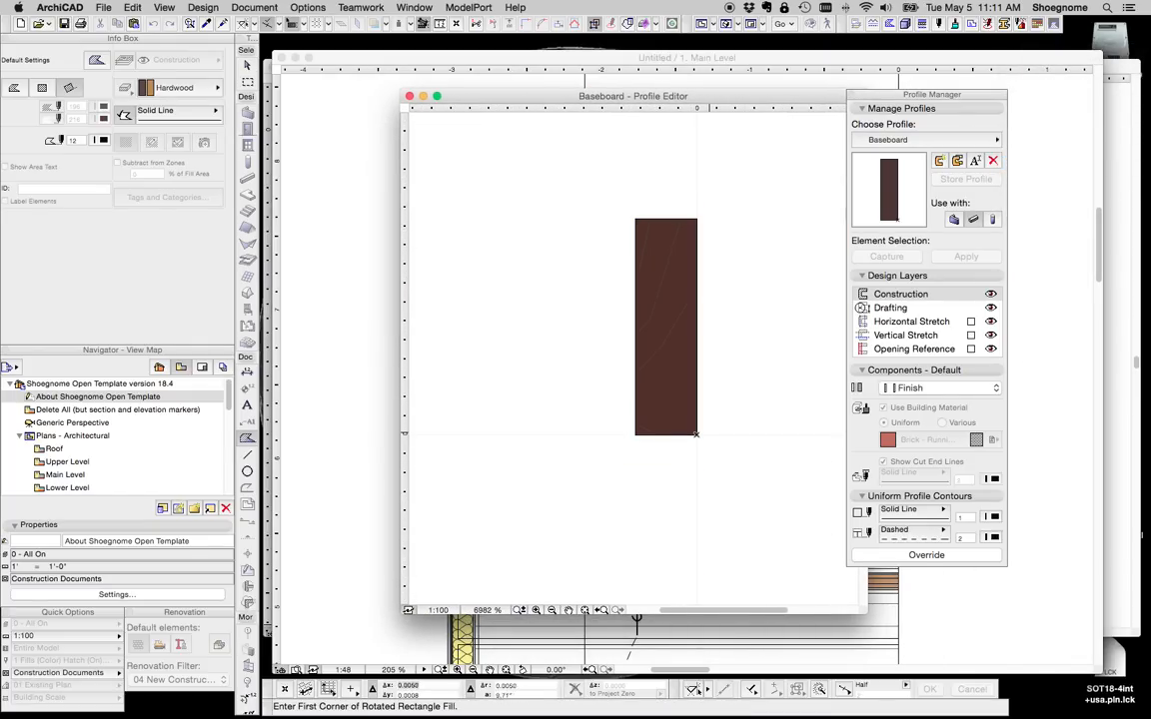
{"action": "left_click", "coordinate": [668, 435]}
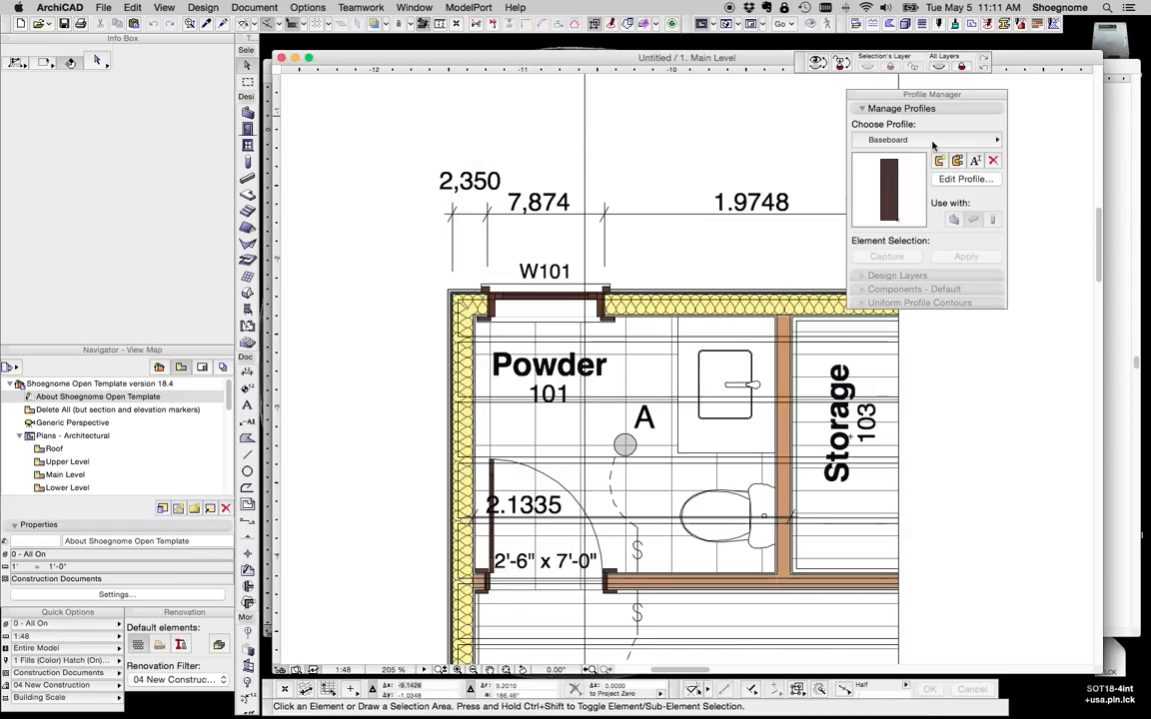
{"action": "mouse_move", "coordinate": [575, 324]}
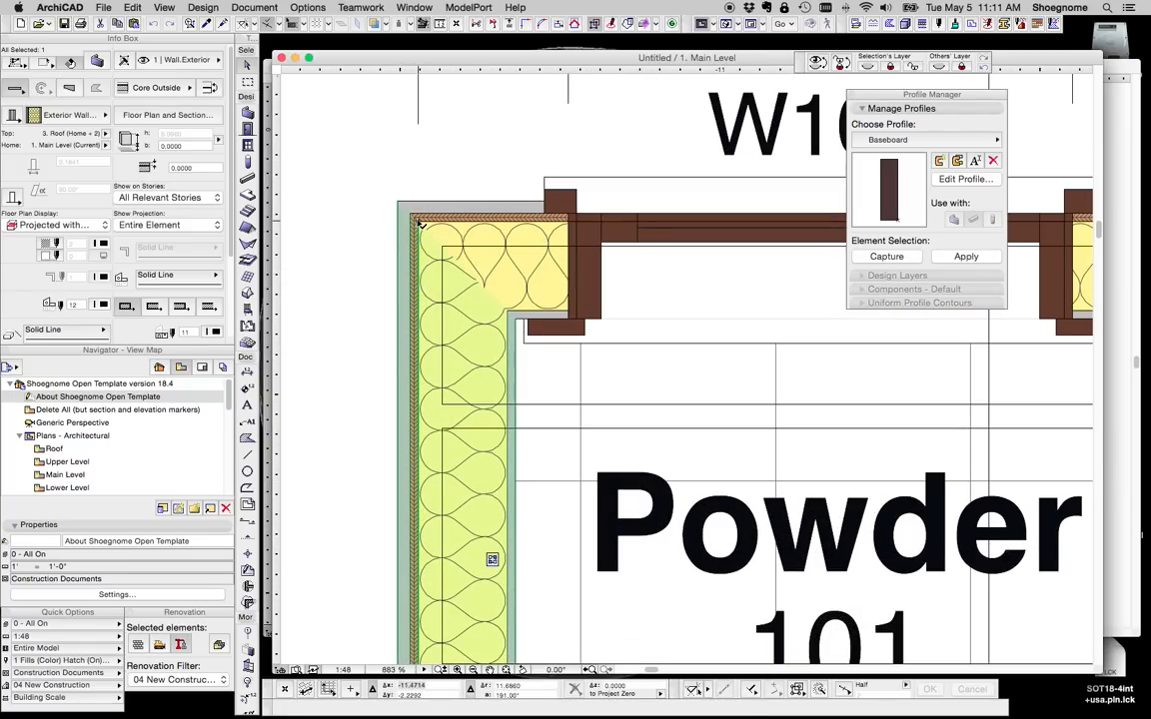
{"action": "mouse_move", "coordinate": [428, 444]}
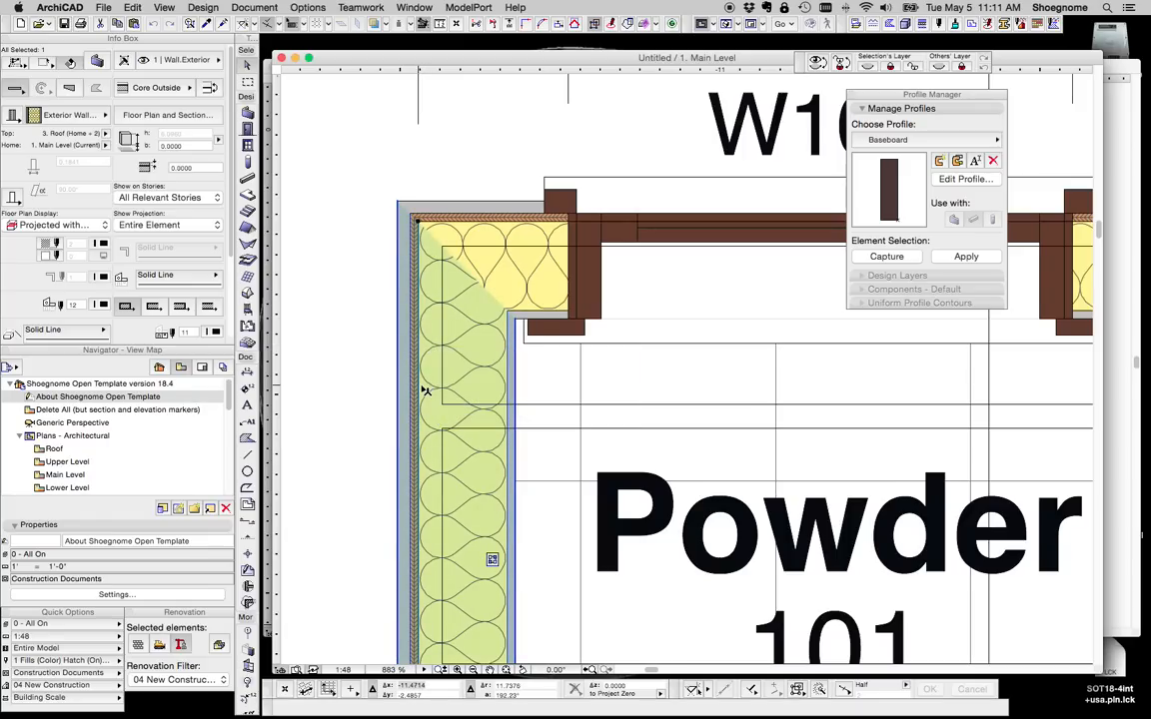
{"action": "mouse_move", "coordinate": [424, 389]}
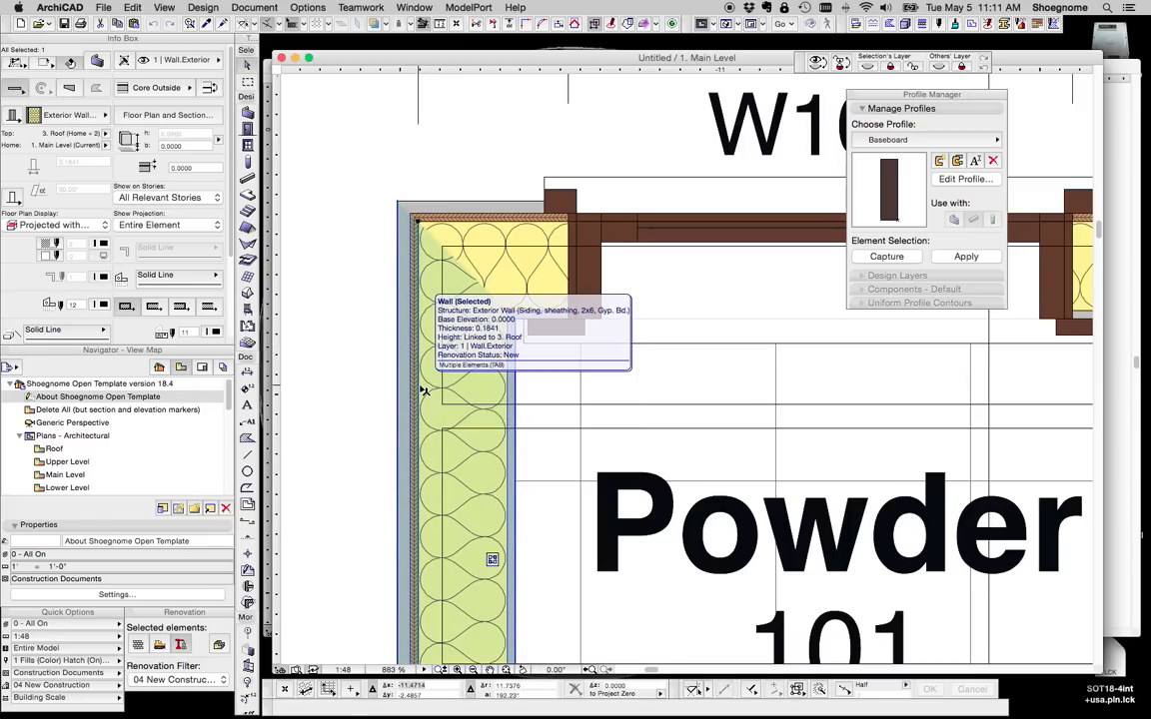
{"action": "mouse_move", "coordinate": [643, 383]}
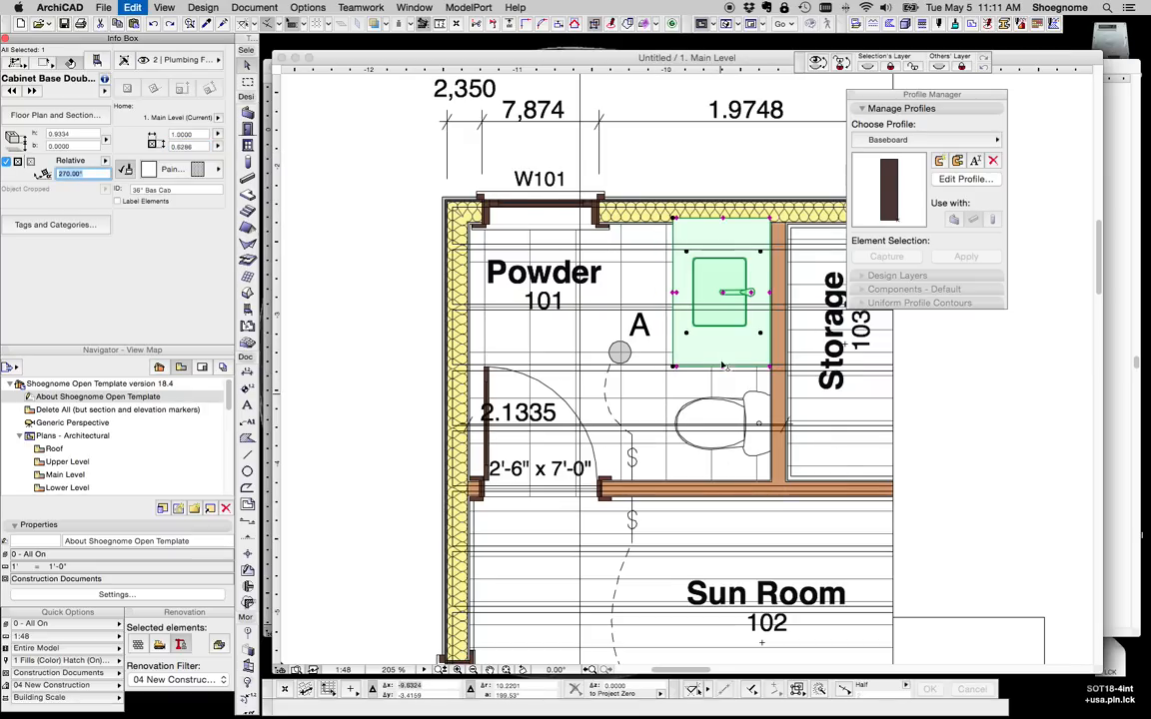
{"action": "mouse_move", "coordinate": [615, 464]}
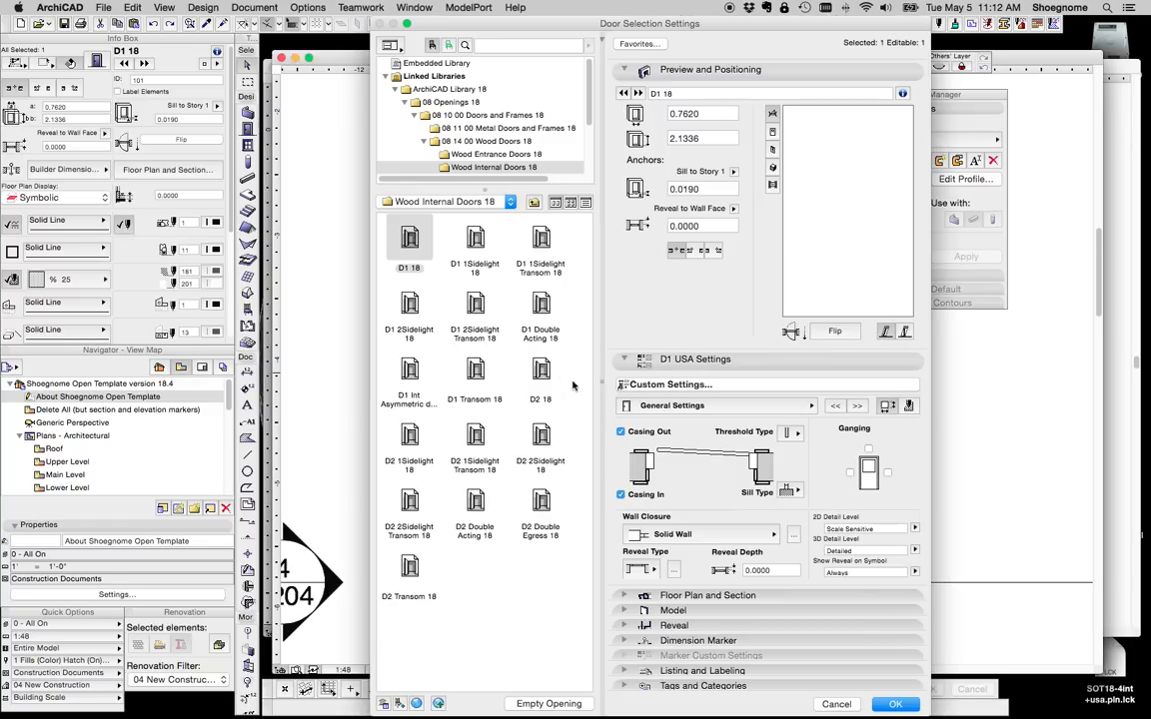
Set the D1 18 door's dimension marker working unit to Centimeter
{"action": "left_click", "coordinate": [810, 405]}
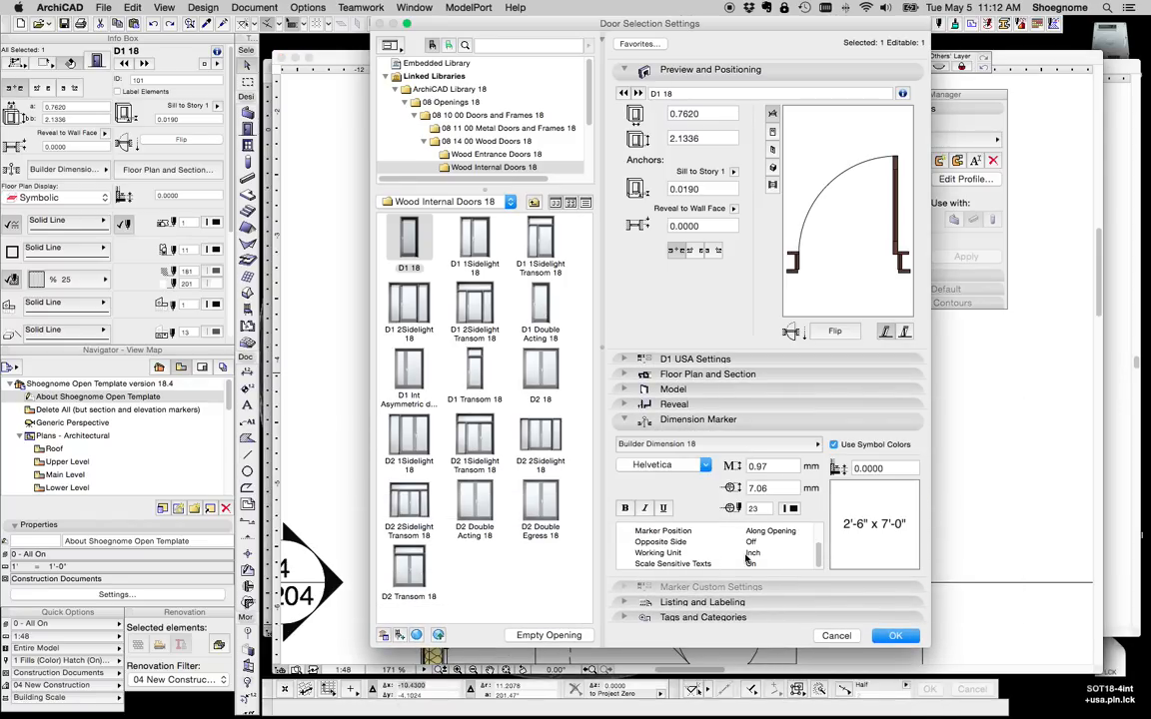
{"action": "left_click", "coordinate": [658, 552]}
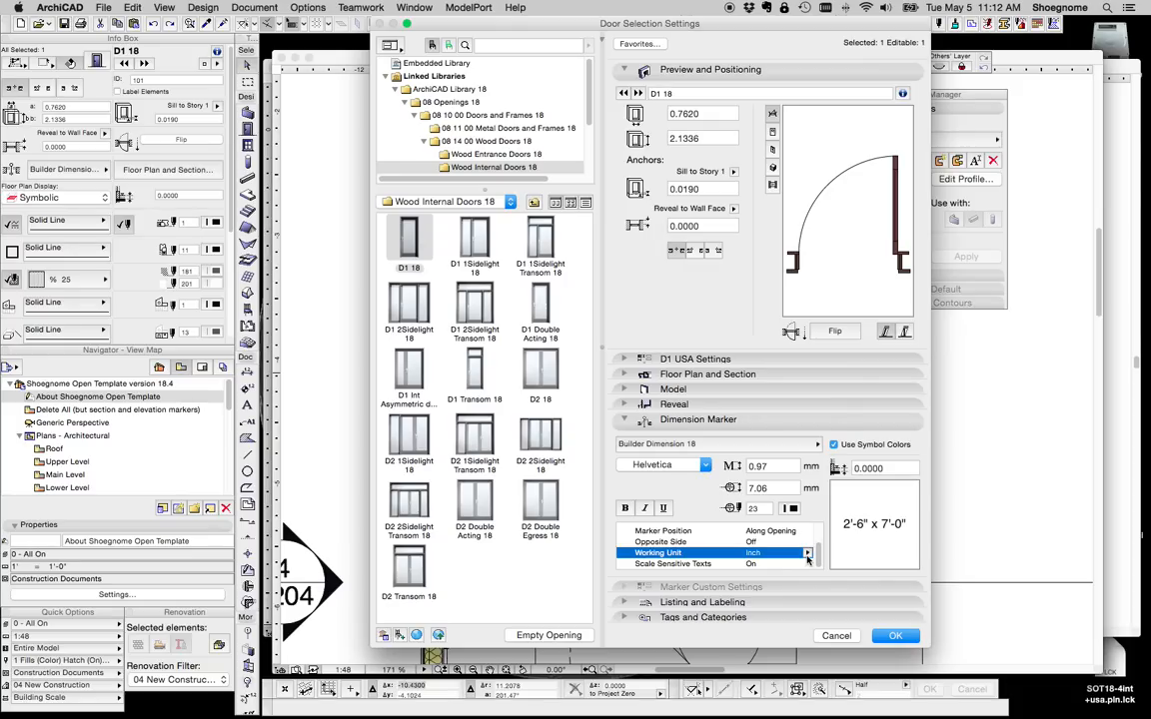
{"action": "left_click", "coordinate": [808, 551]}
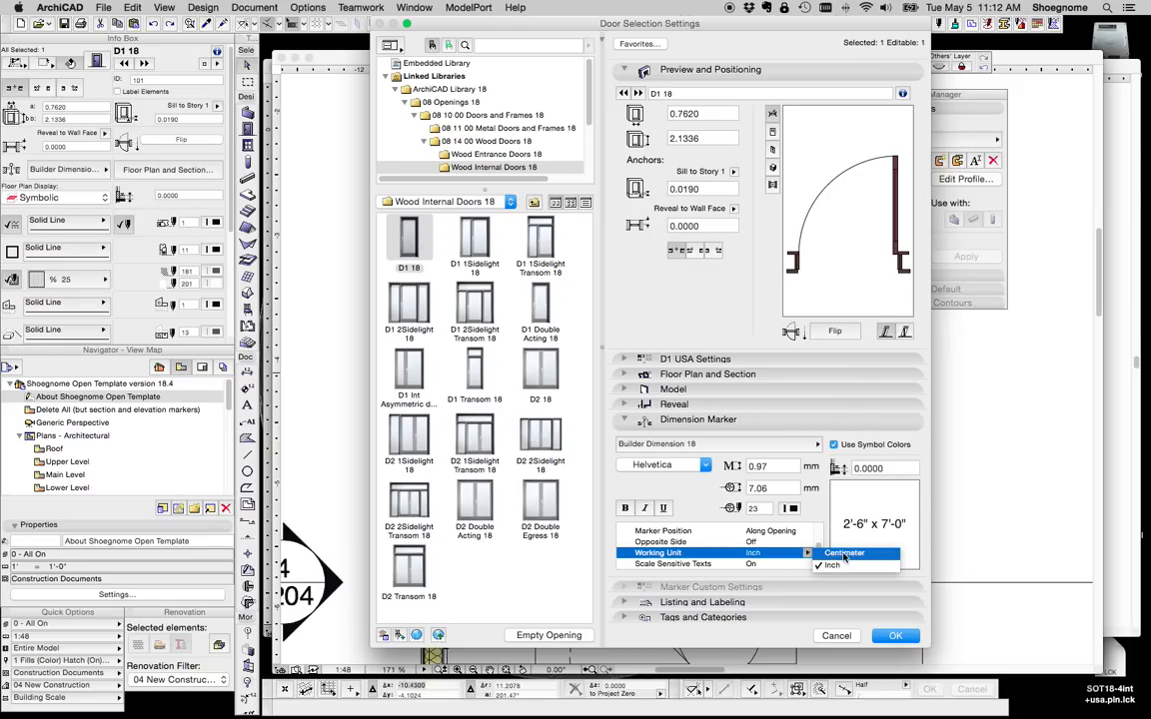
{"action": "left_click", "coordinate": [896, 635]}
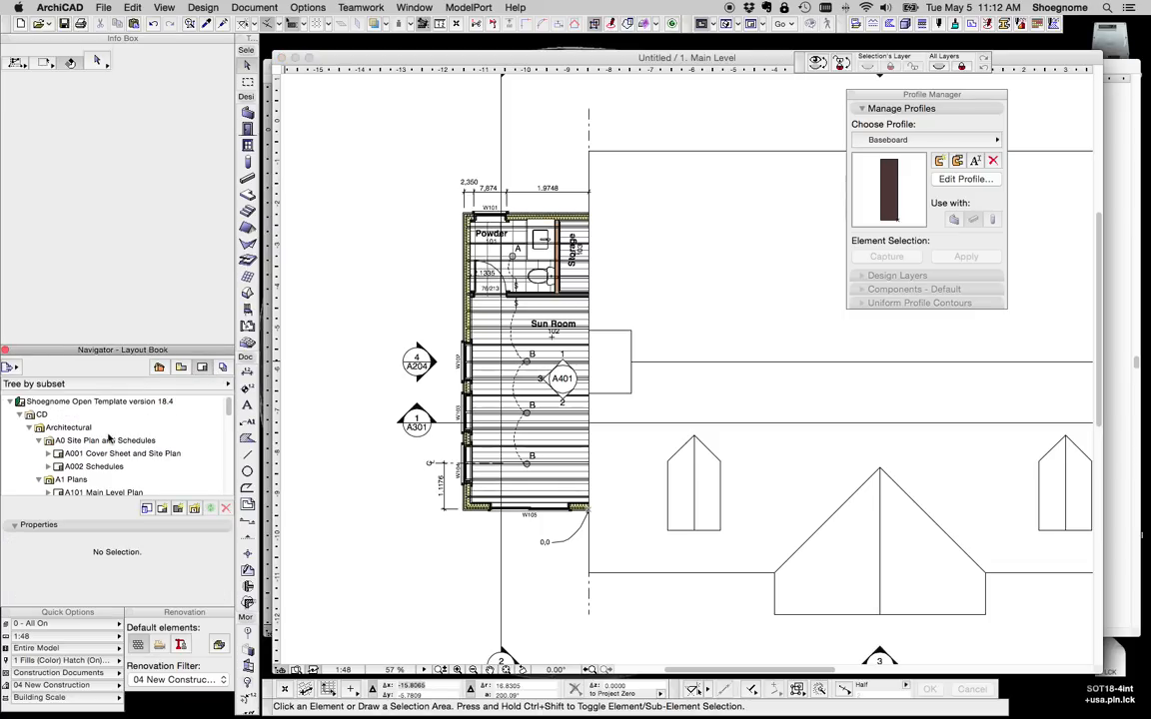
Change the 8.5 x 11 master layout's paper size to an ISO metric size
{"action": "double_click", "coordinate": [60, 436]}
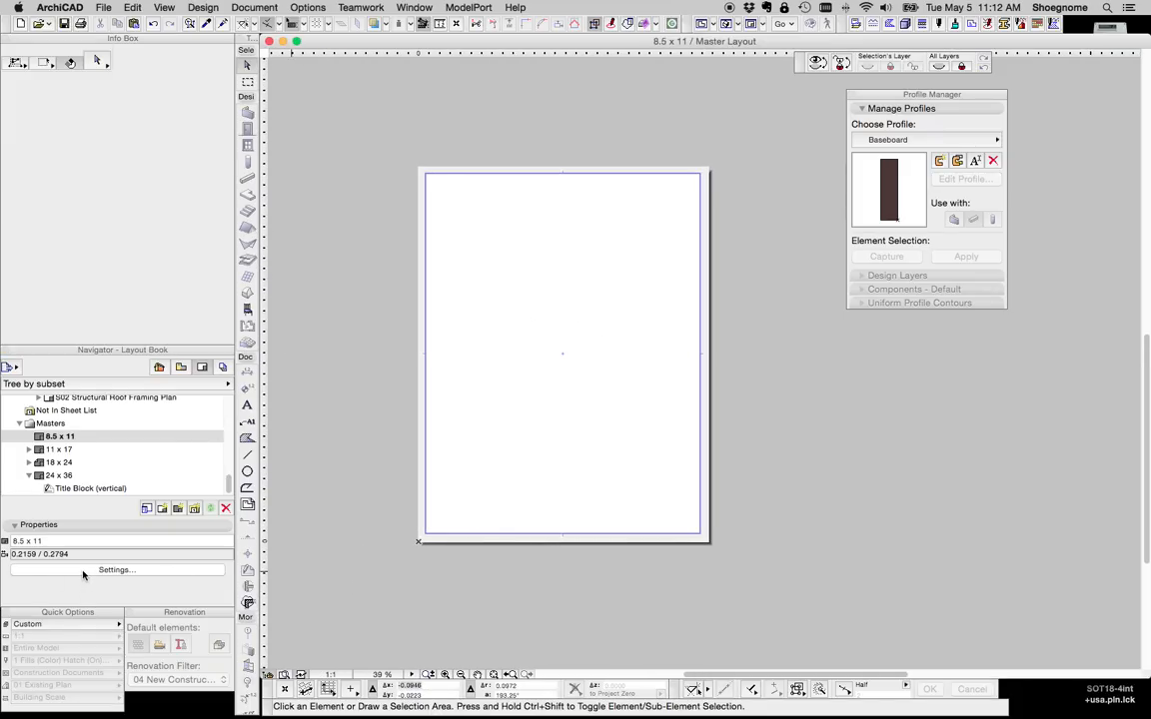
{"action": "left_click", "coordinate": [116, 570]}
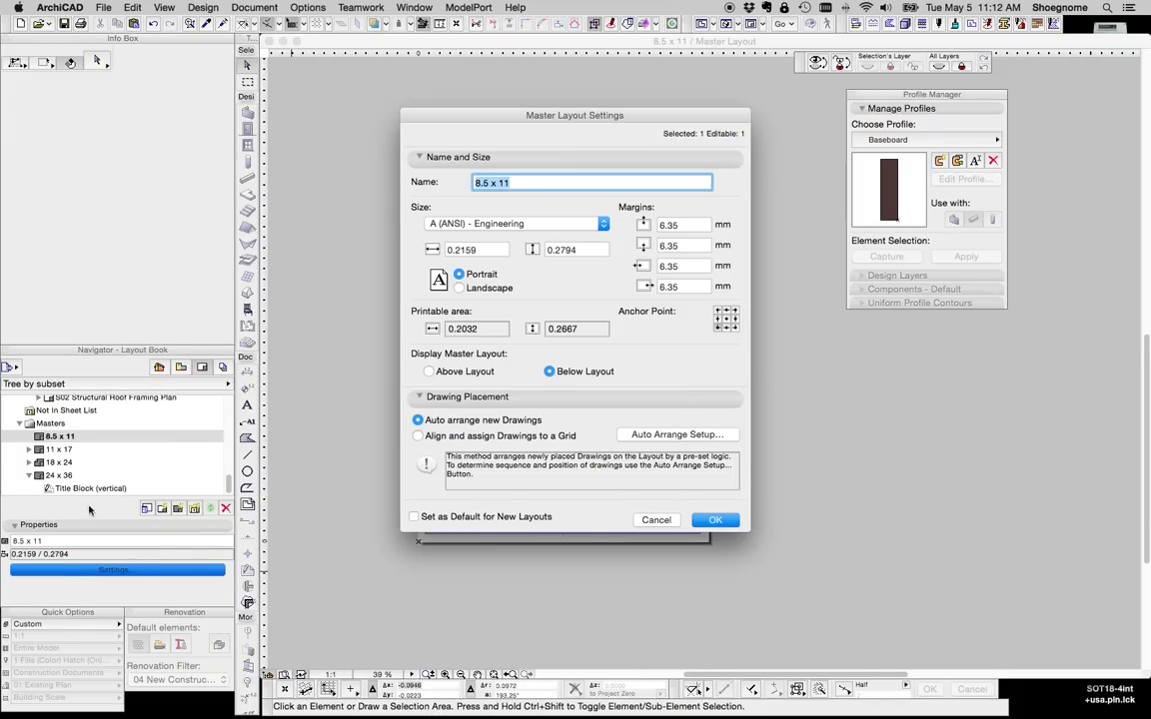
{"action": "left_click", "coordinate": [684, 224]}
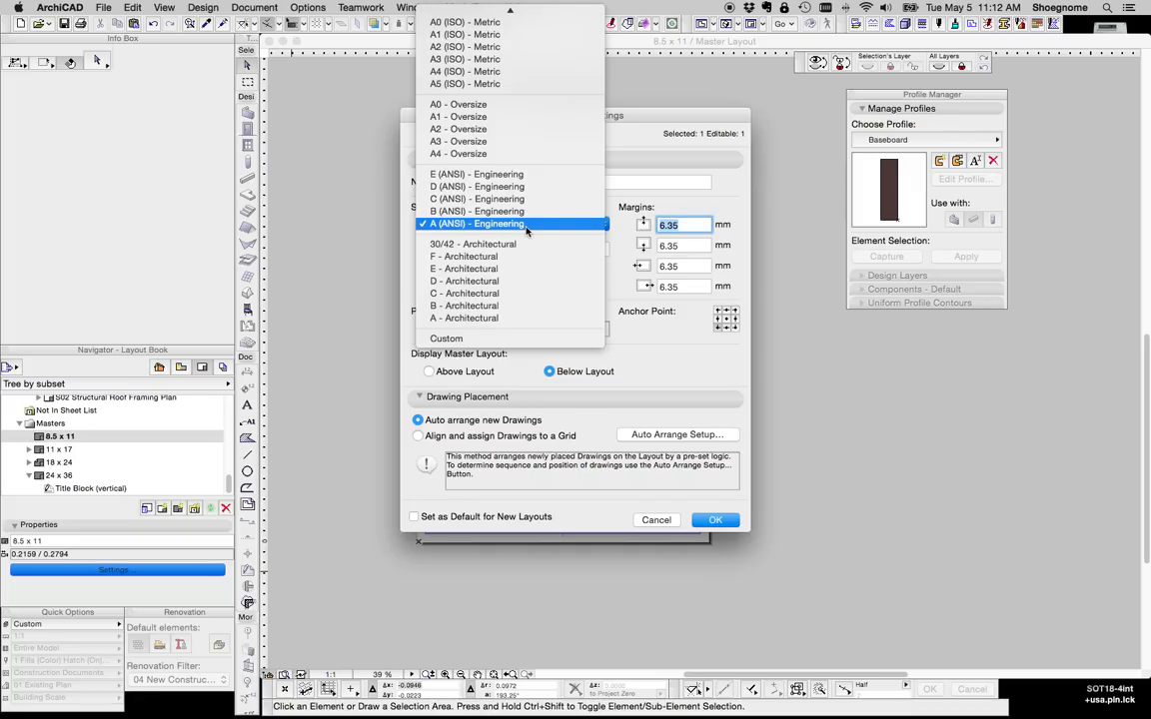
{"action": "left_click", "coordinate": [463, 46]}
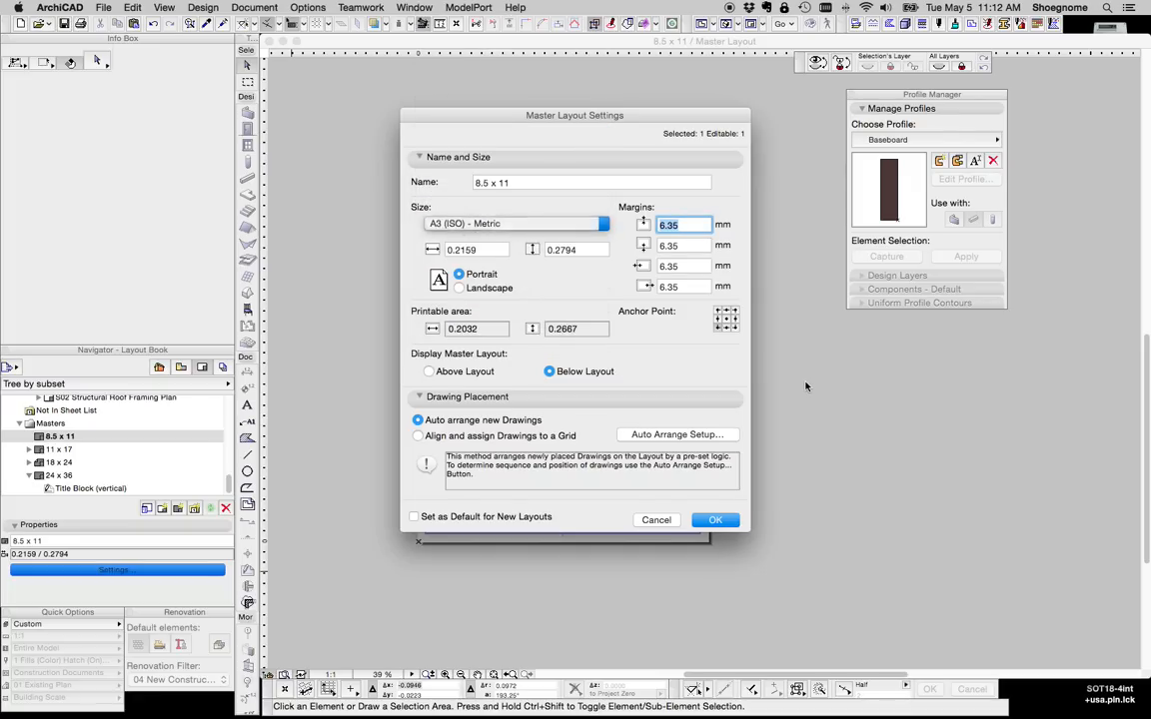
{"action": "left_click", "coordinate": [515, 224]}
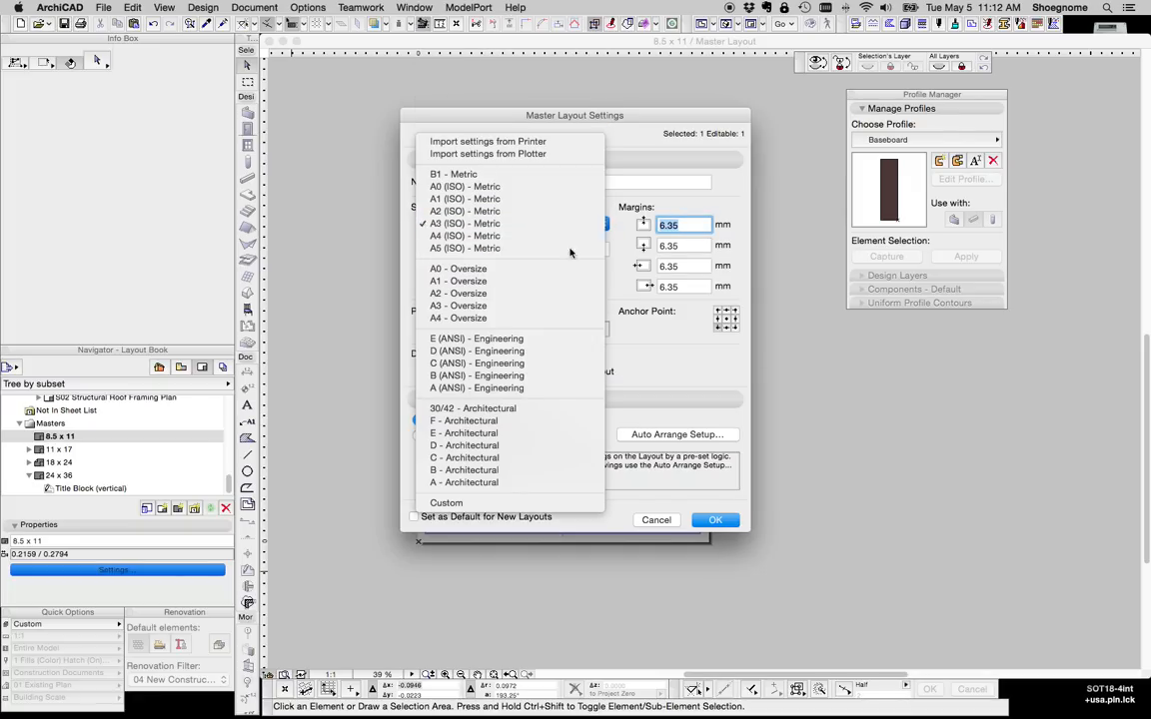
{"action": "left_click", "coordinate": [716, 519]}
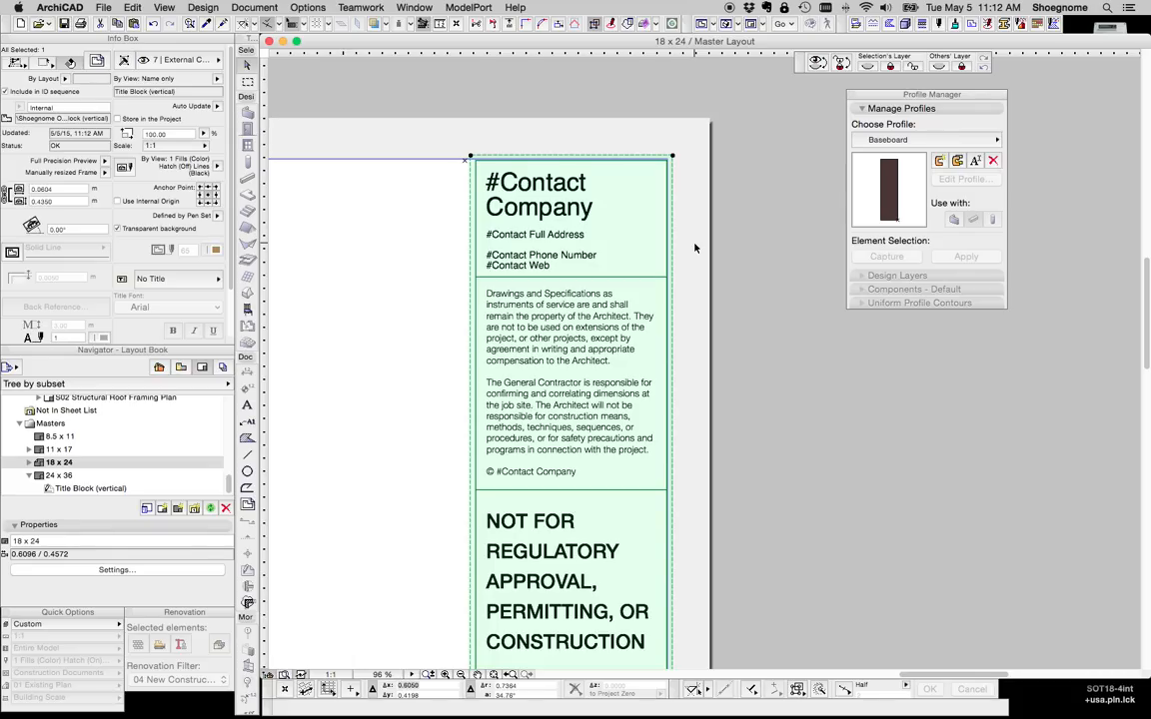
{"action": "mouse_move", "coordinate": [483, 168]}
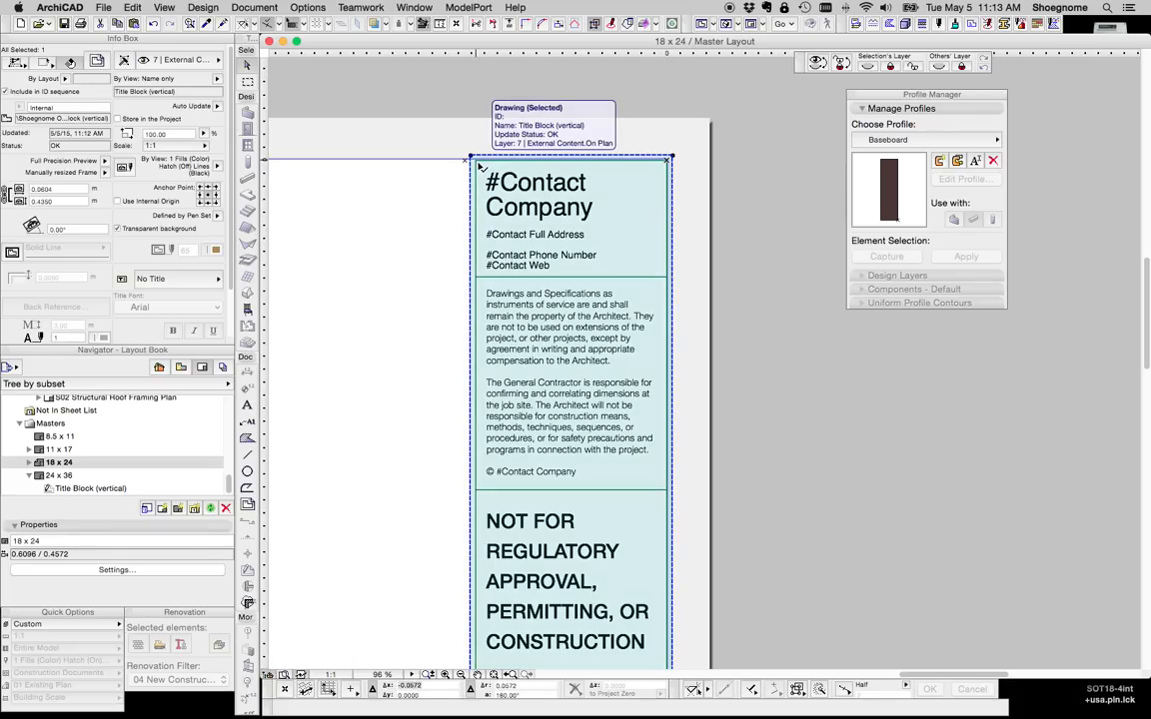
{"action": "mouse_move", "coordinate": [503, 198]}
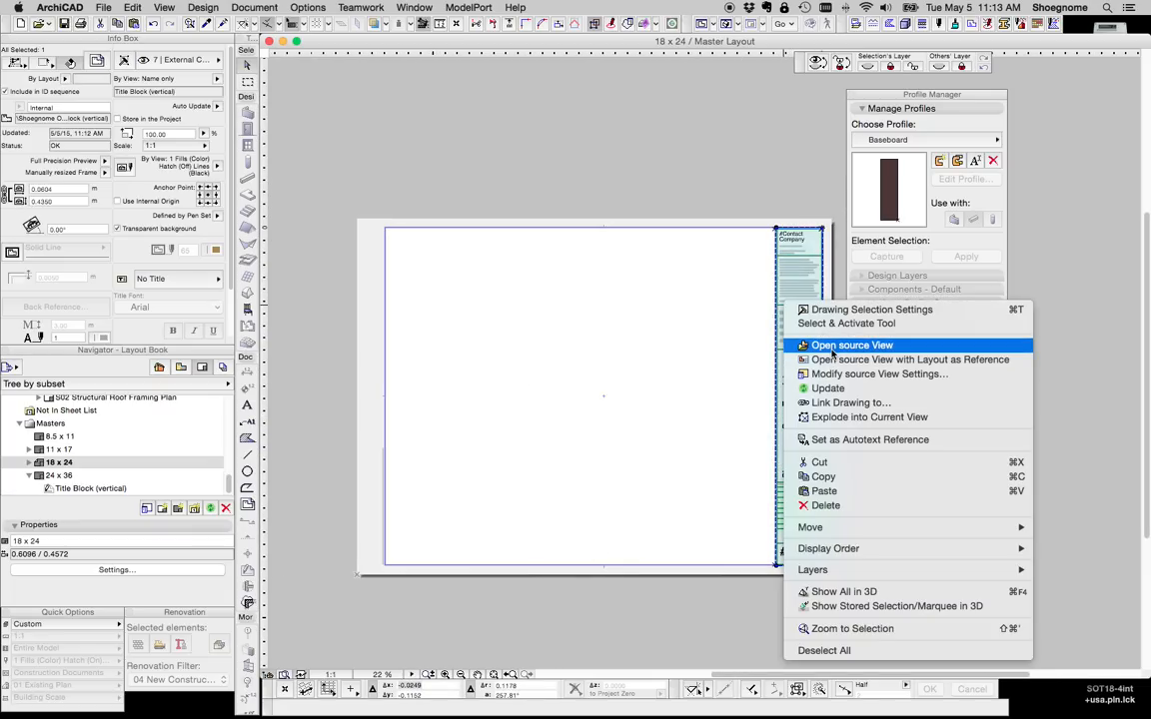
View the title block drawing's source view, then return to the Main Level plan
{"action": "left_click", "coordinate": [851, 344]}
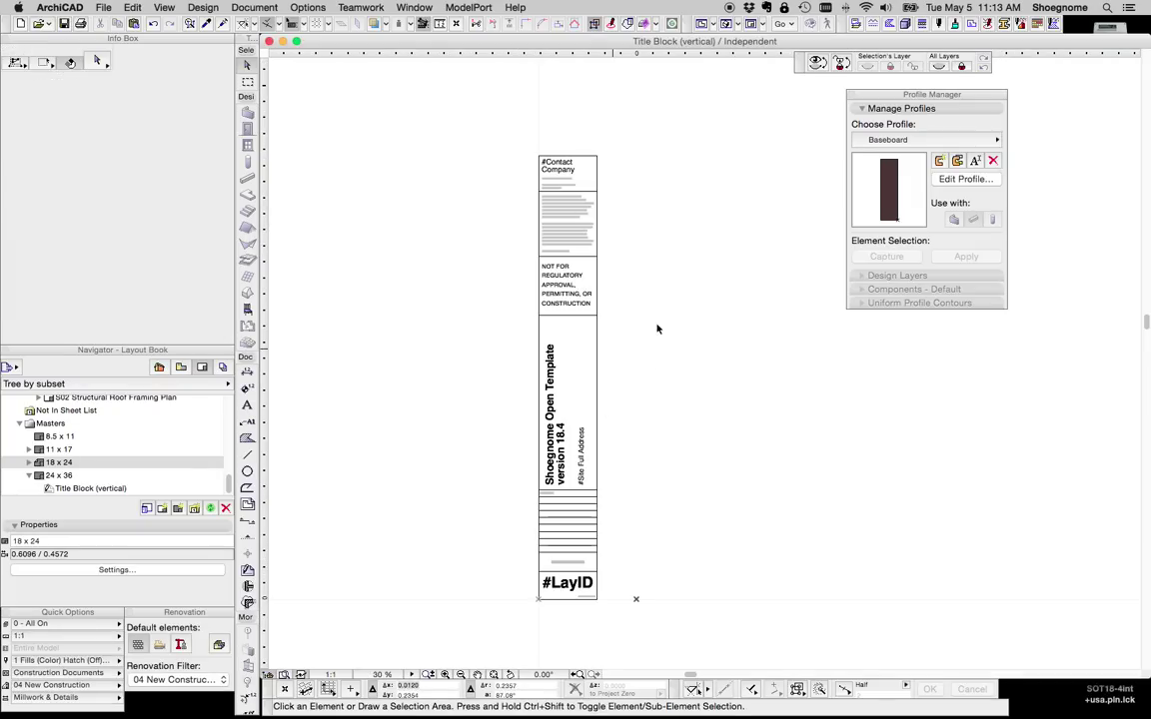
{"action": "mouse_move", "coordinate": [567, 290]}
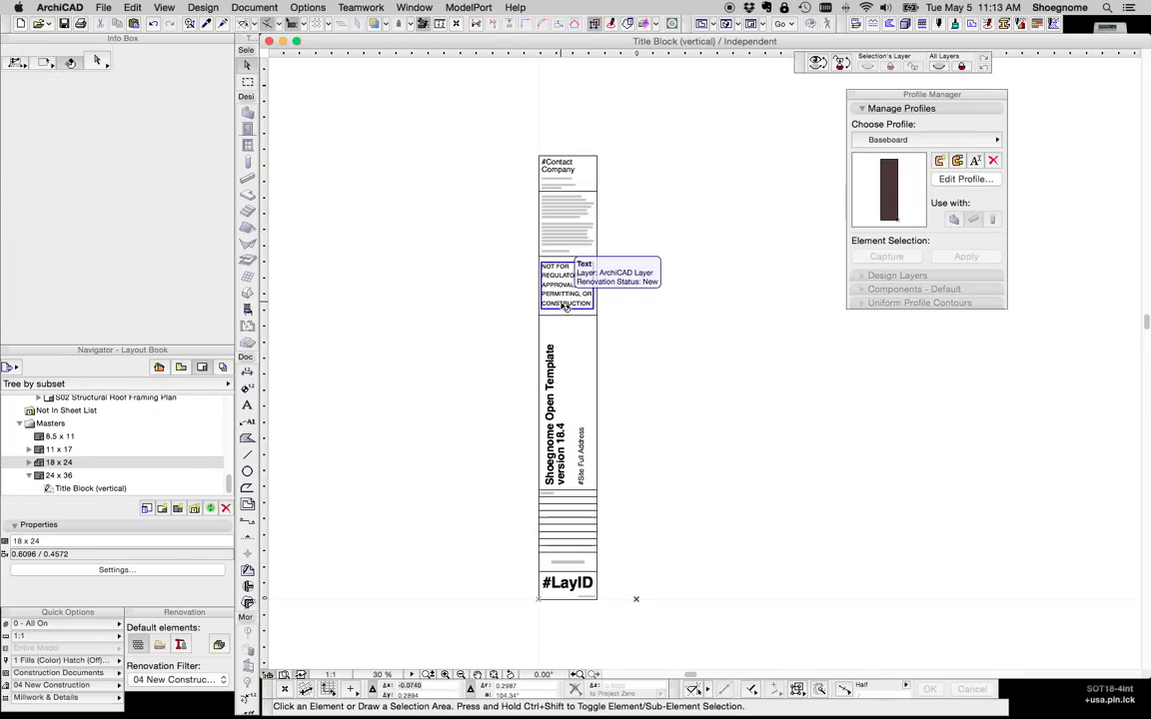
{"action": "left_click", "coordinate": [413, 8]}
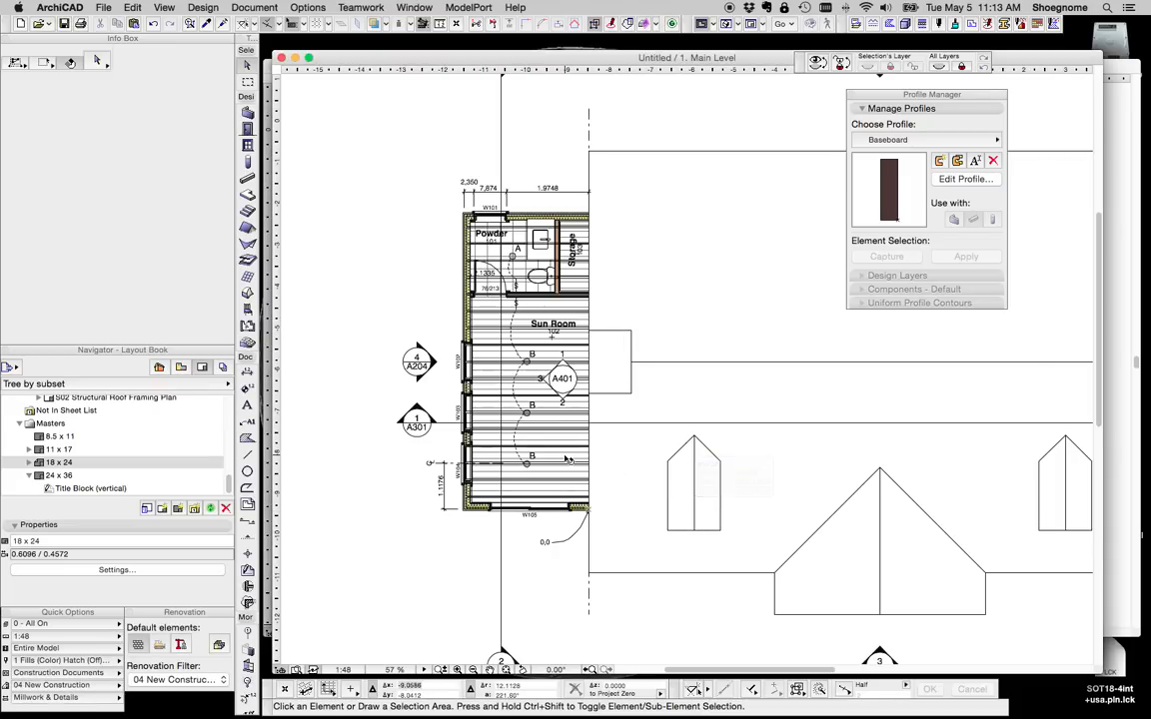
{"action": "mouse_move", "coordinate": [426, 298]}
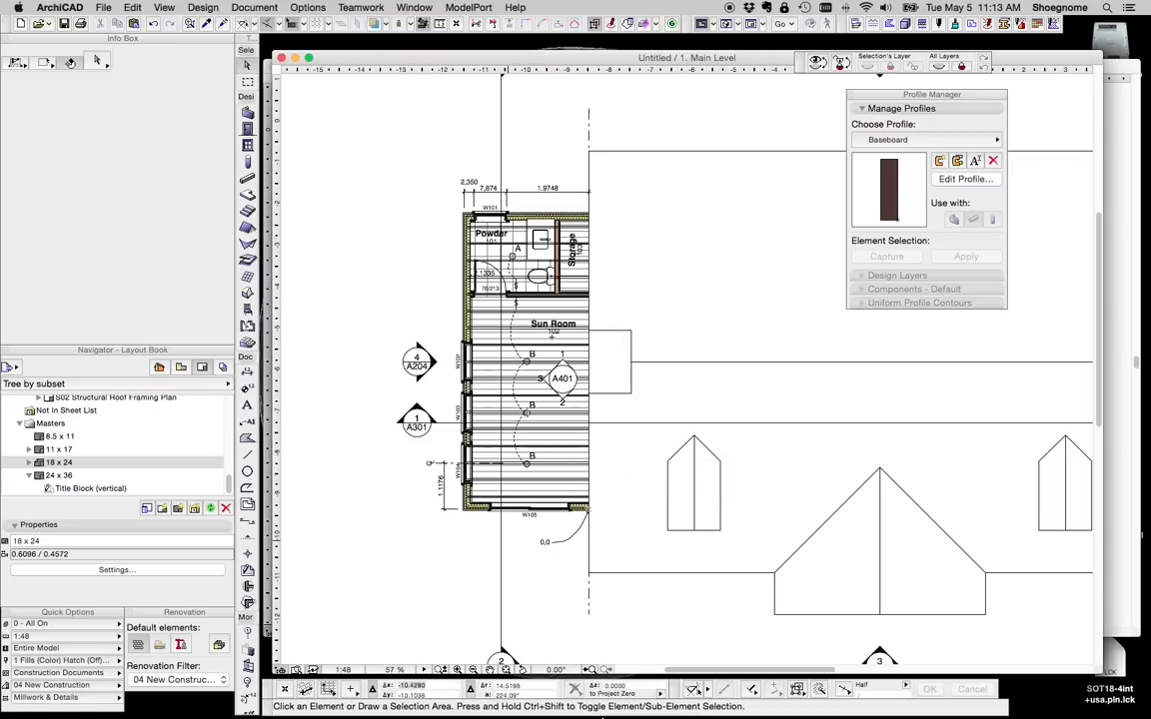
{"action": "mouse_move", "coordinate": [737, 689]}
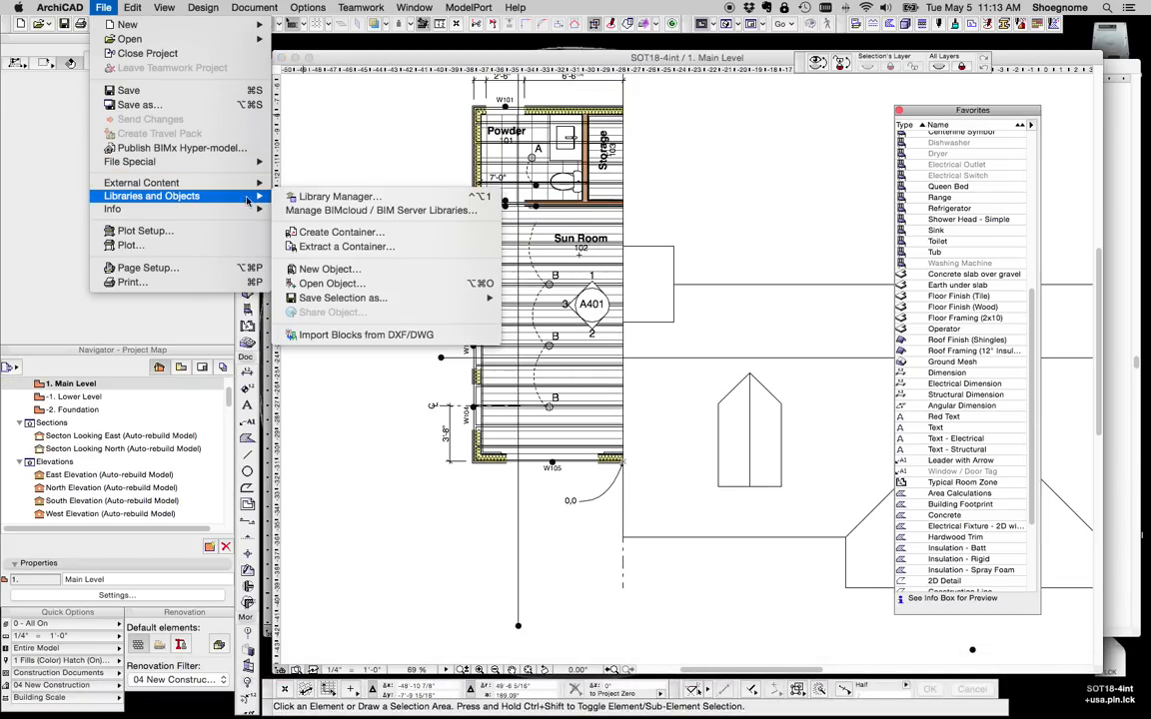
Review the missing ArchiCAD Library 18 objects in Library Manager, then bring up the missing windows' settings
{"action": "left_click", "coordinate": [340, 196]}
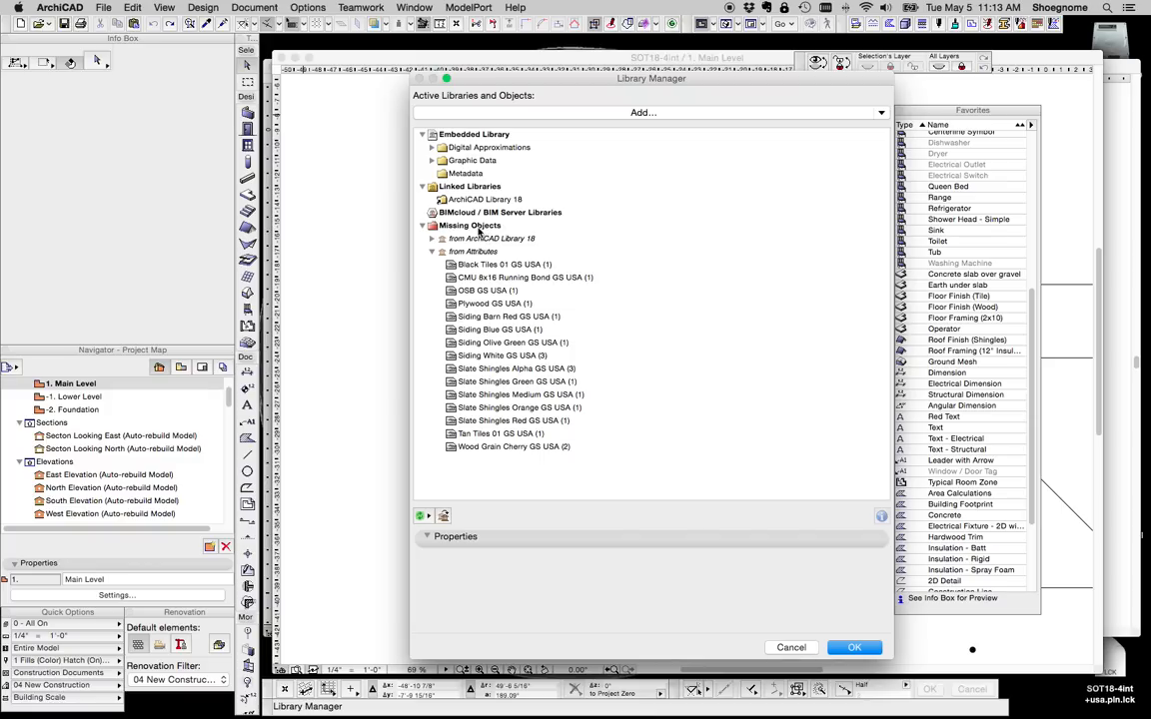
{"action": "left_click", "coordinate": [484, 199]}
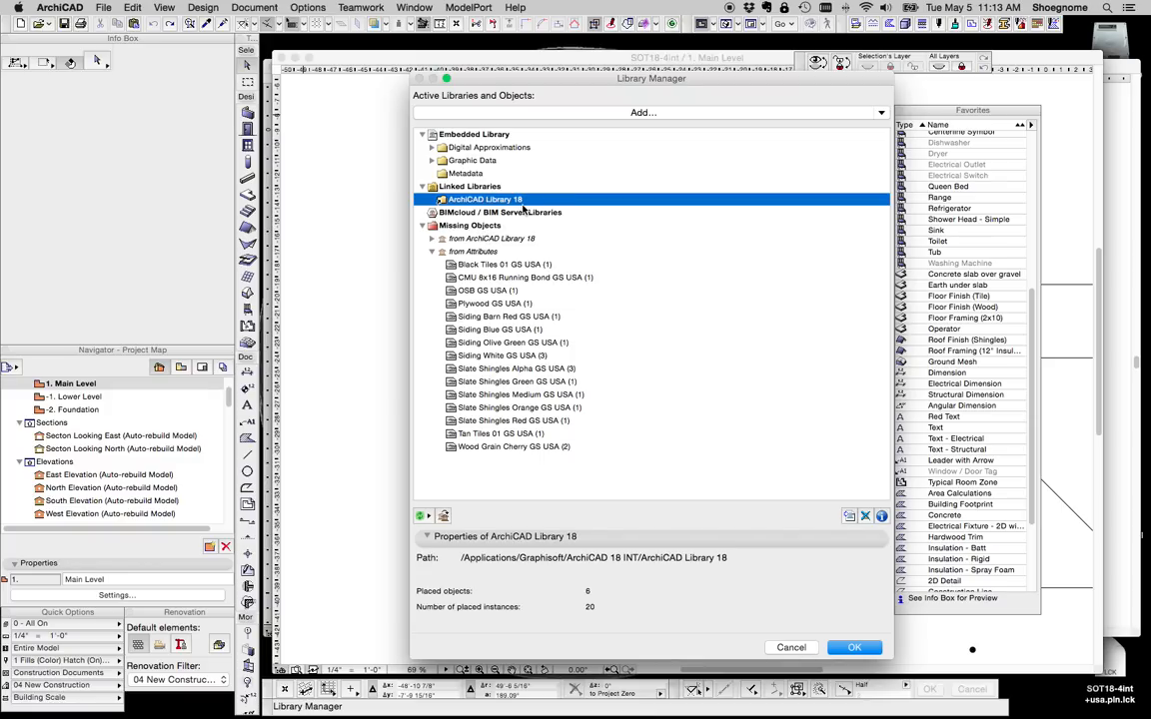
{"action": "left_click", "coordinate": [431, 237]}
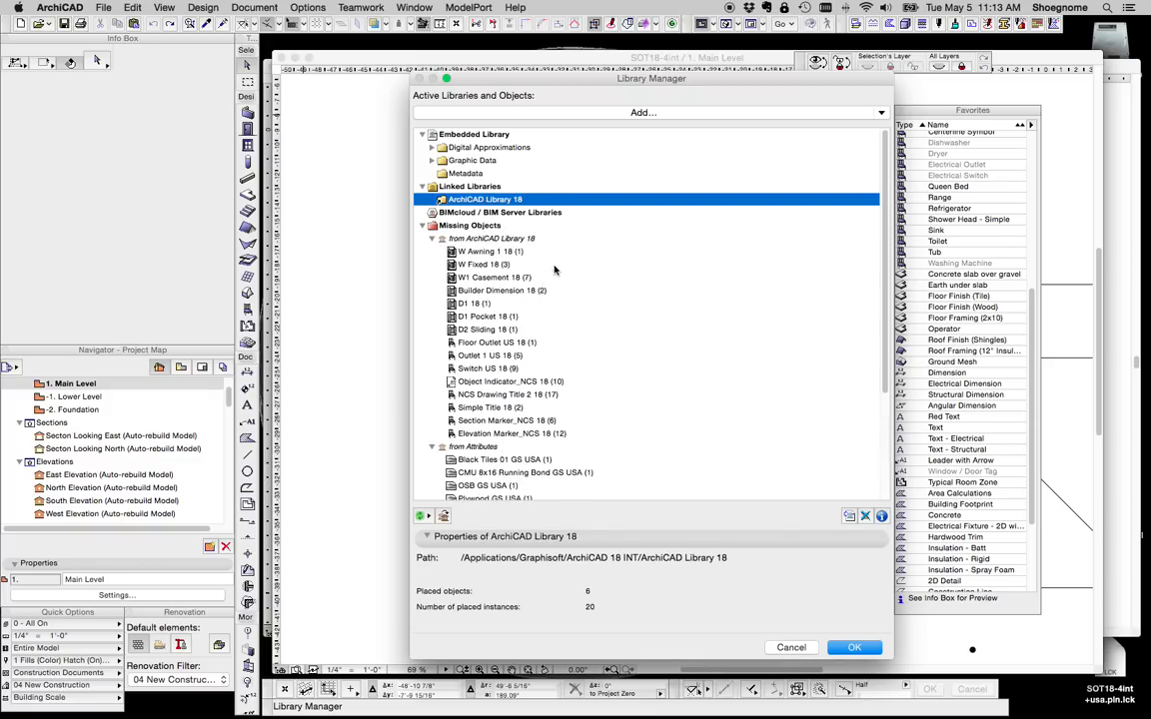
{"action": "mouse_move", "coordinate": [523, 452]}
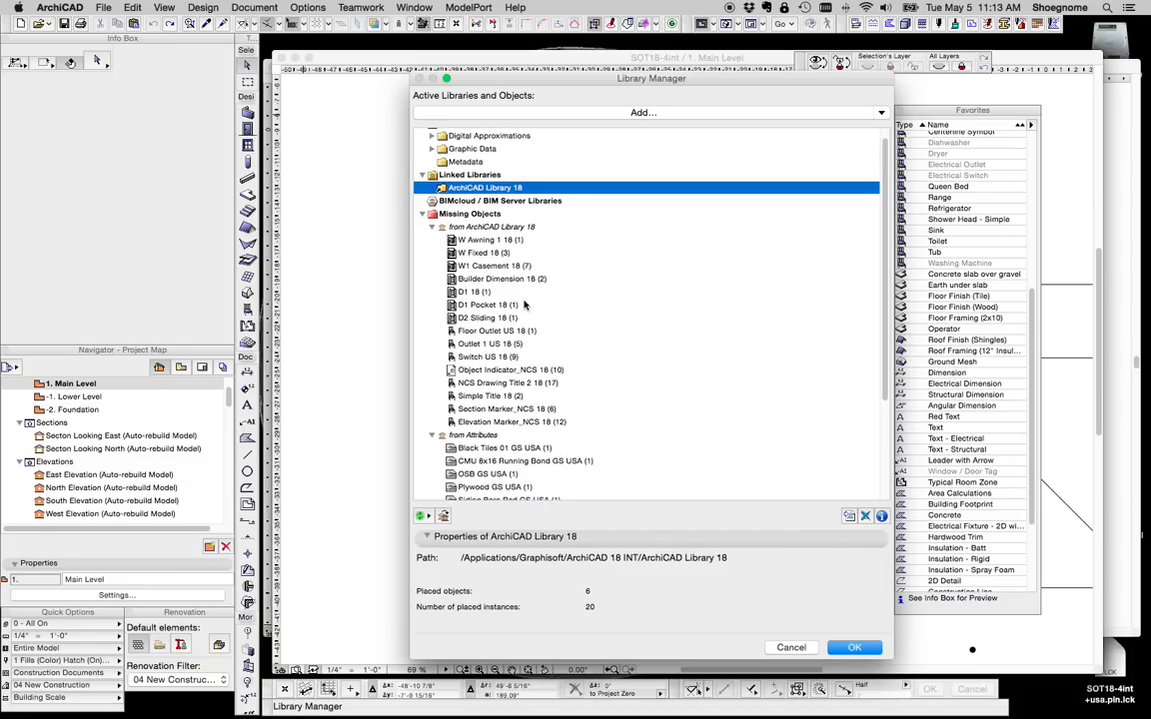
{"action": "scroll", "scroll_direction": "down", "scroll_amount": 3}
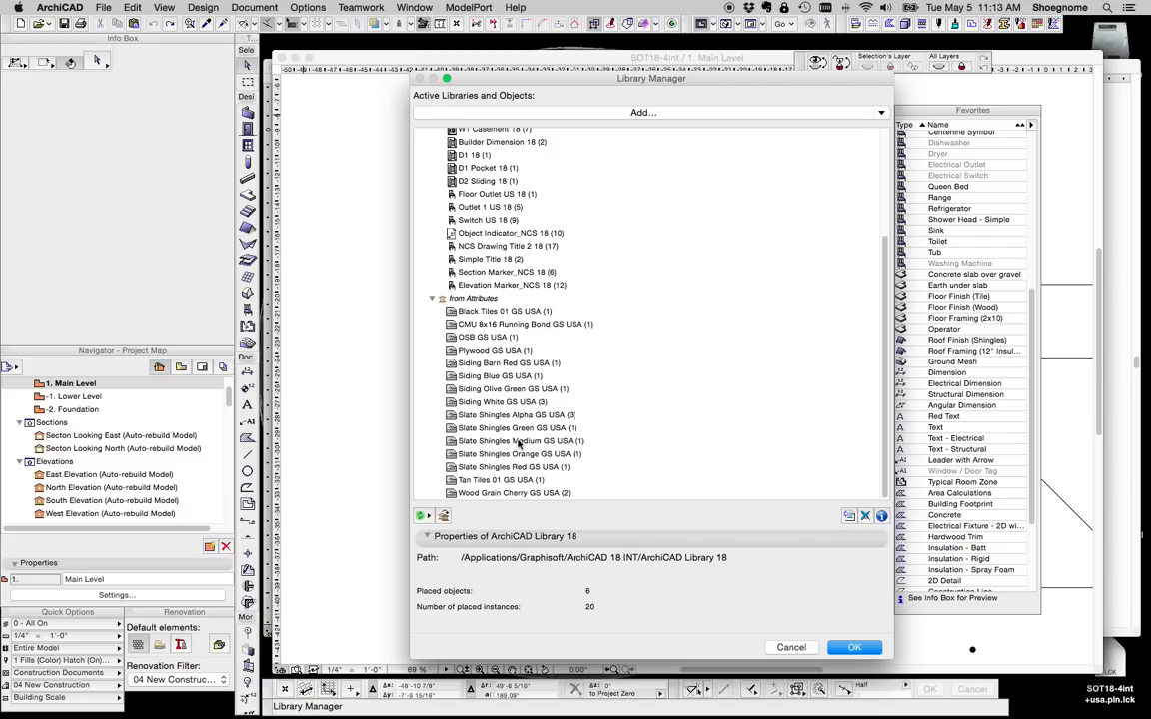
{"action": "left_click", "coordinate": [511, 431]}
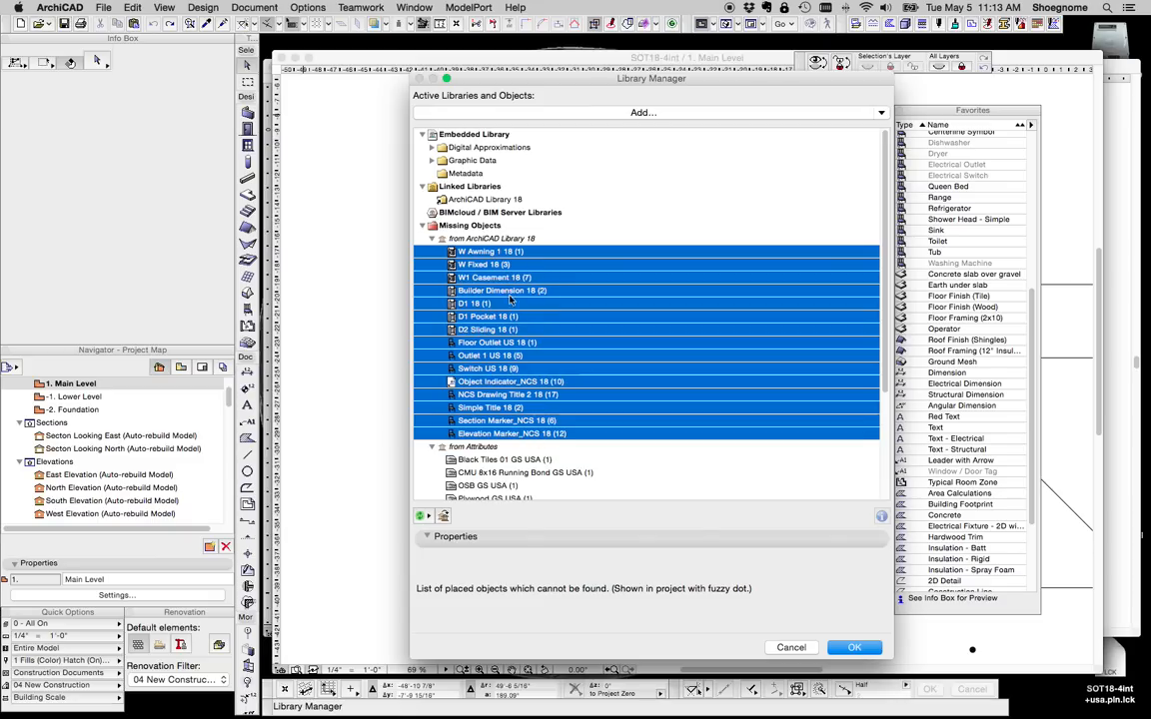
{"action": "left_click", "coordinate": [855, 648]}
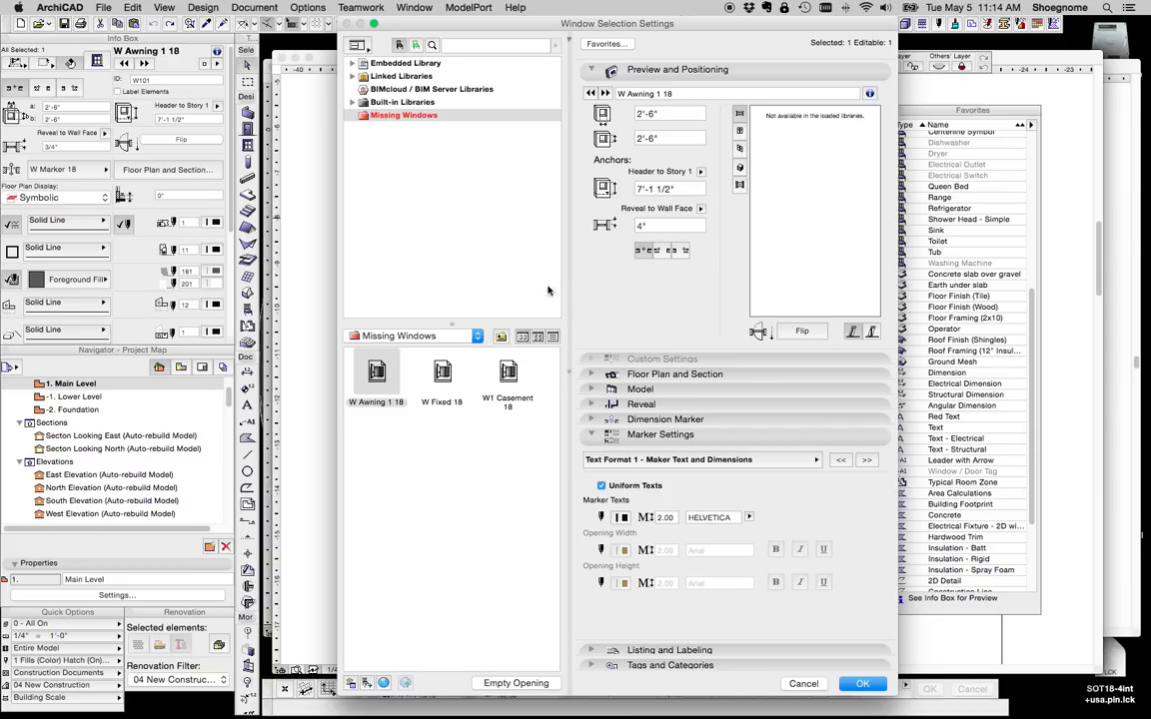
Choose Window 18 from ArchiCAD Library 18 > Basic Windows 18 and confirm the swap
{"action": "left_click", "coordinate": [352, 76]}
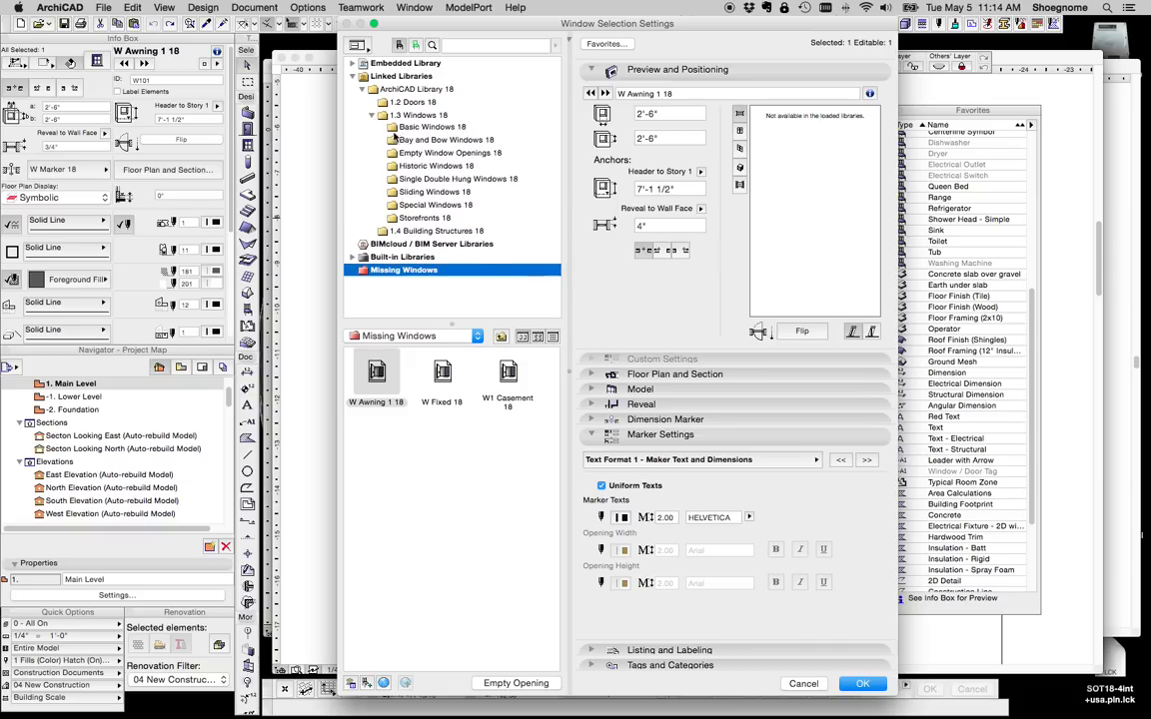
{"action": "left_click", "coordinate": [432, 128]}
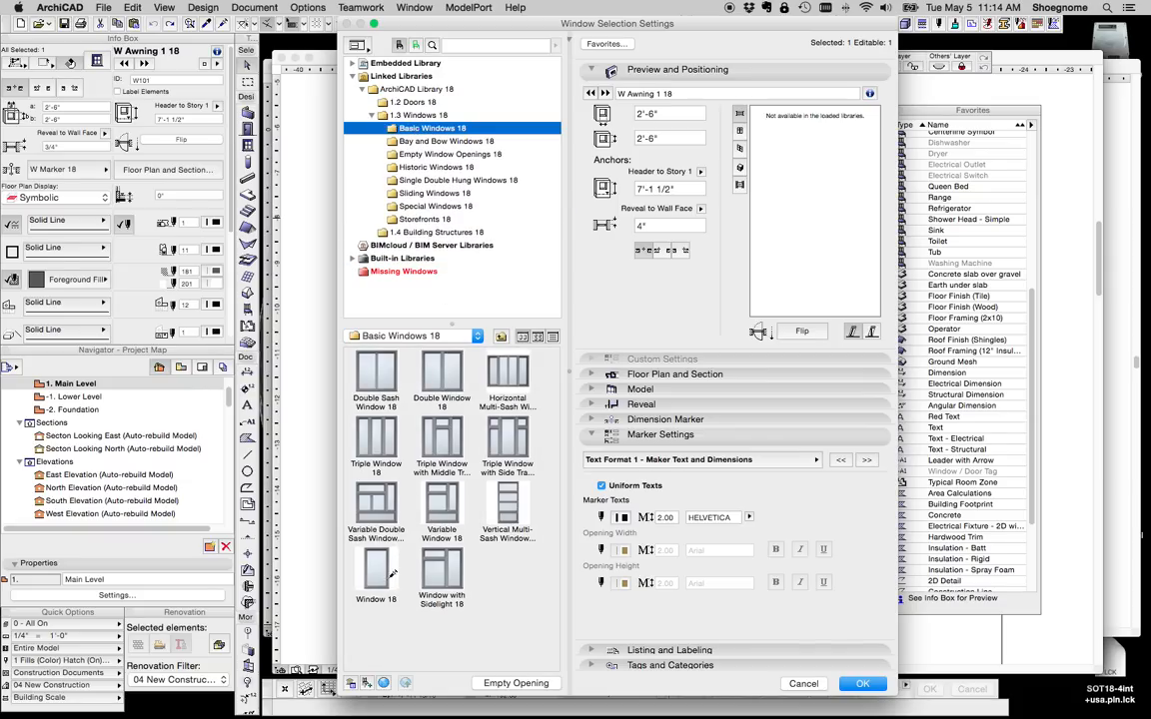
{"action": "mouse_move", "coordinate": [376, 575]}
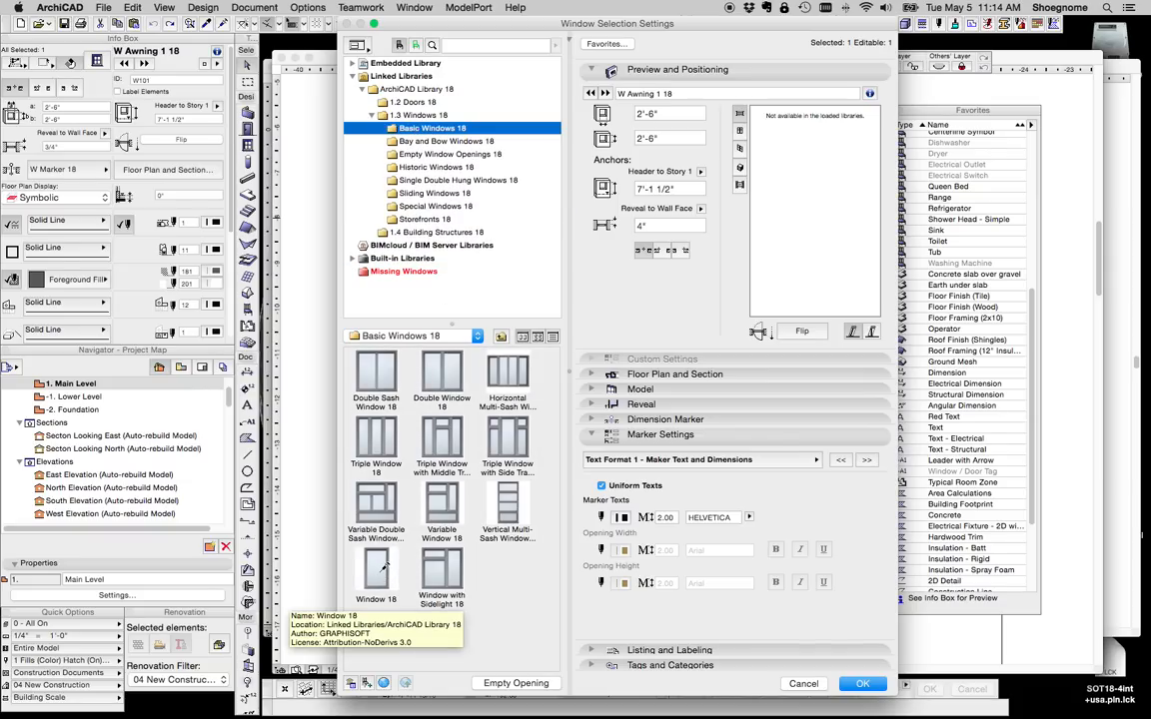
{"action": "left_click", "coordinate": [375, 572]}
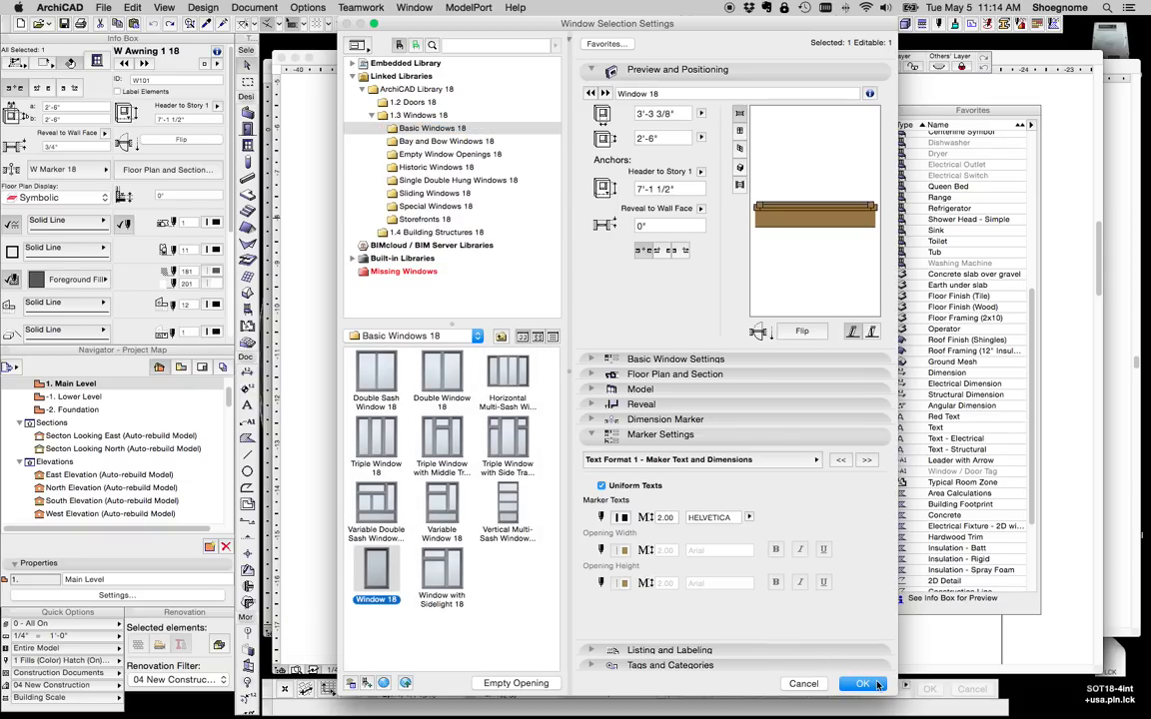
{"action": "left_click", "coordinate": [861, 684]}
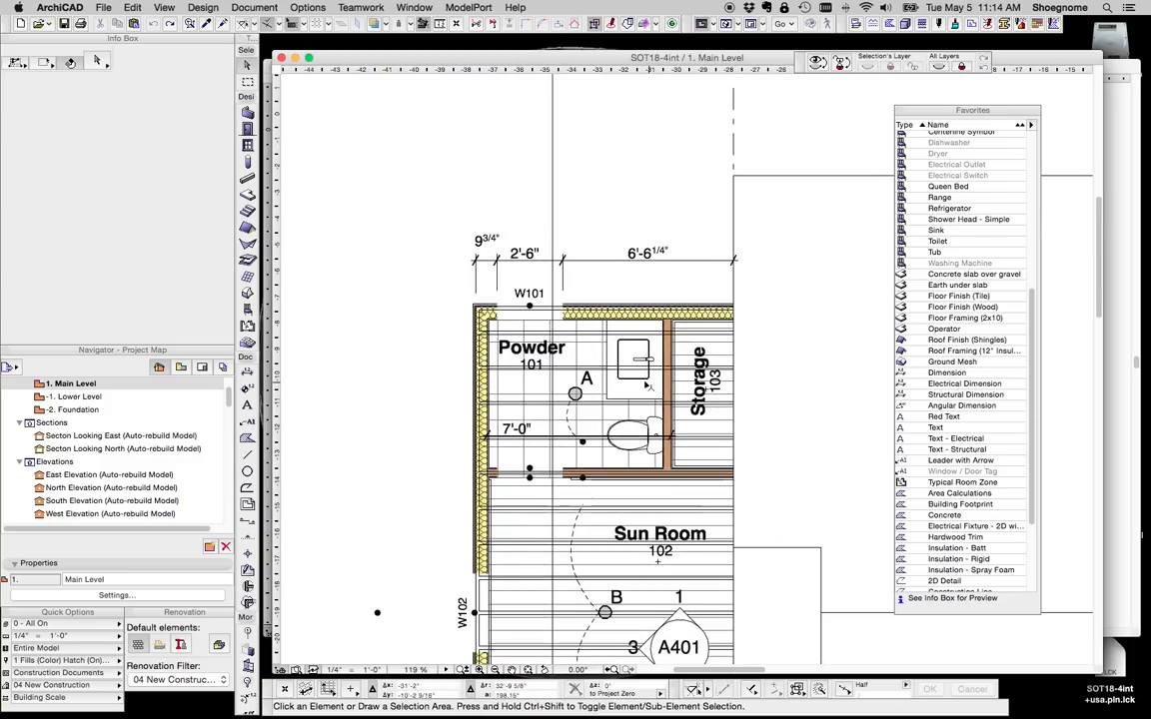
{"action": "left_click", "coordinate": [631, 358]}
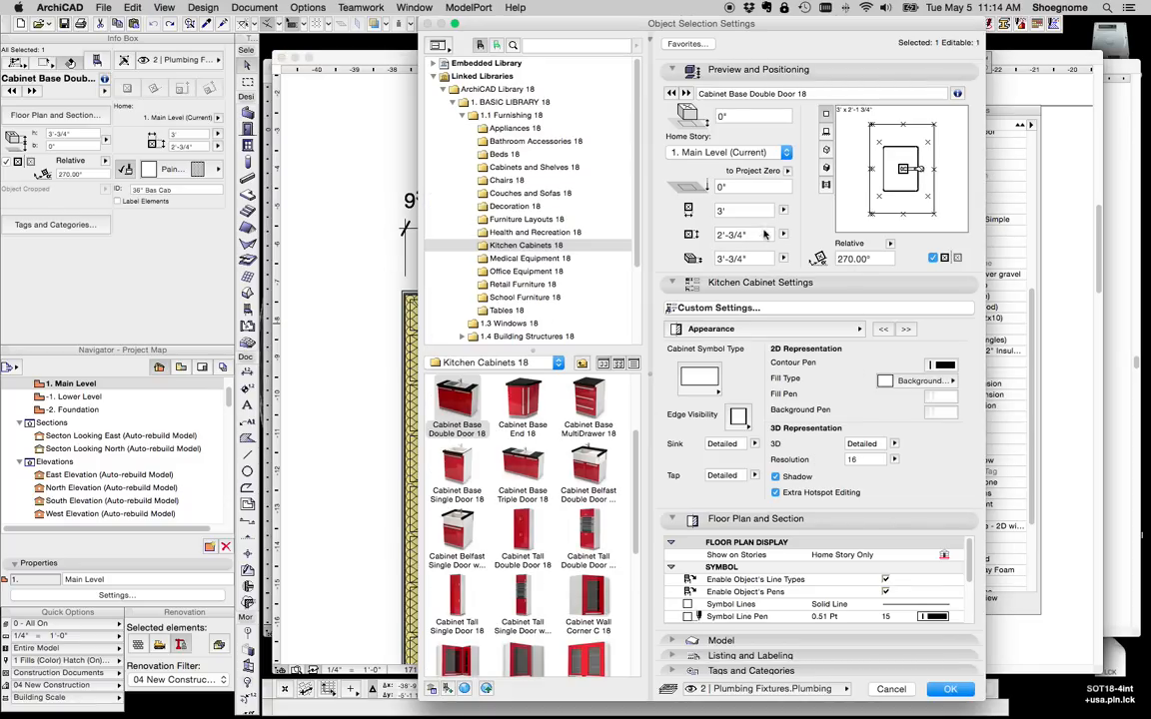
{"action": "mouse_move", "coordinate": [736, 248]}
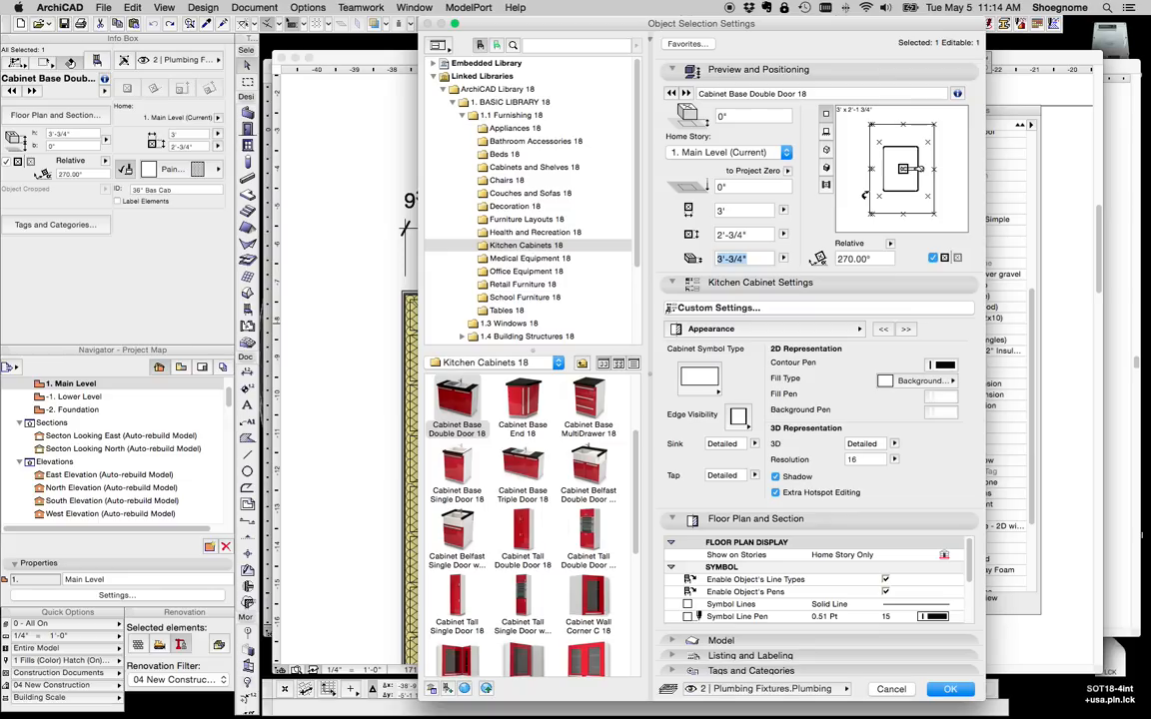
{"action": "left_click", "coordinate": [949, 690]}
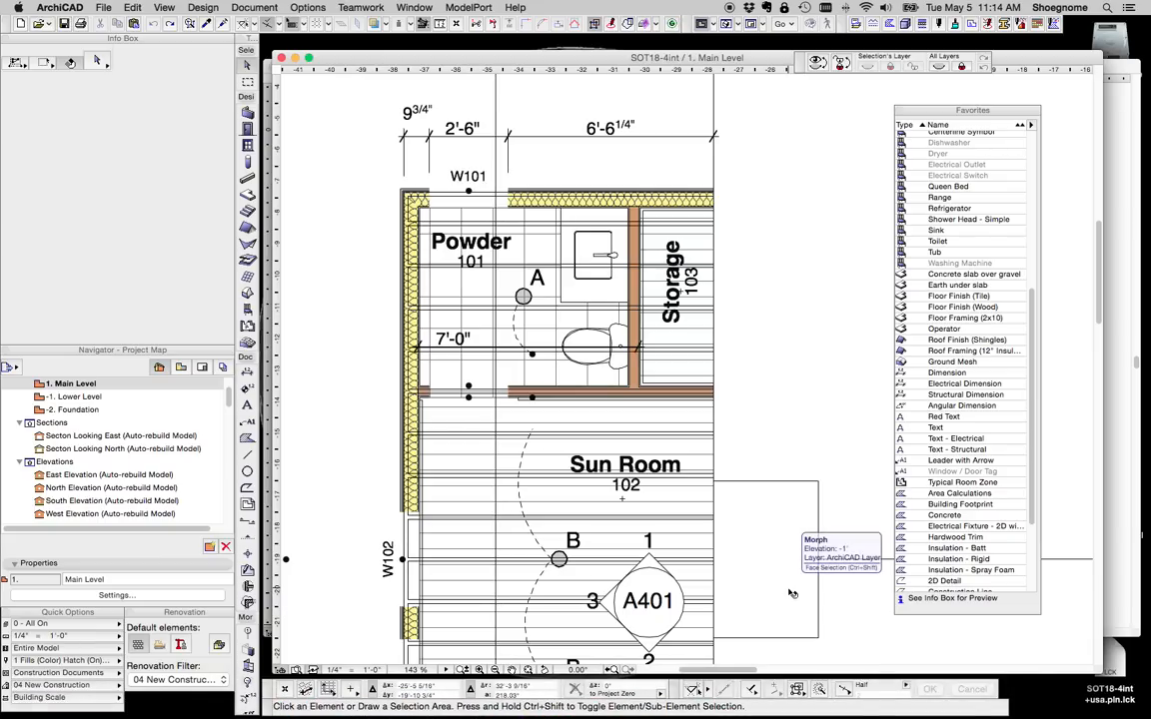
{"action": "mouse_move", "coordinate": [792, 593]}
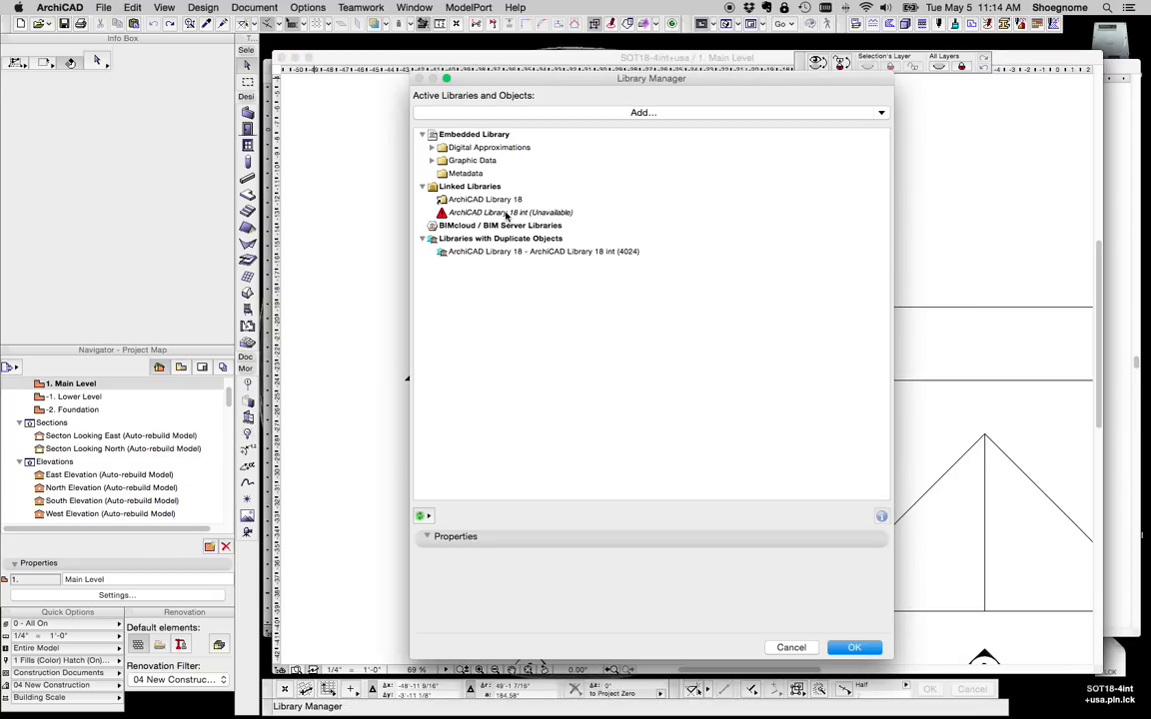
Add the ArchiCAD Library 18 int folder from the Desktop in Library Manager and reload libraries
{"action": "left_click", "coordinate": [512, 211]}
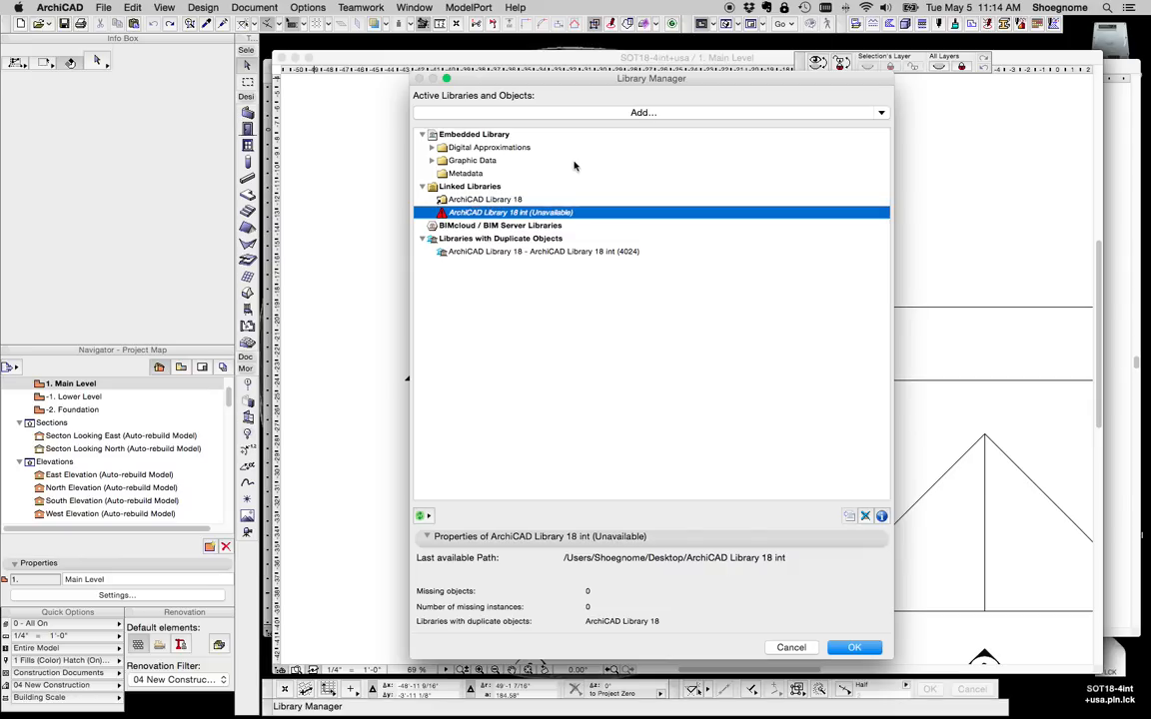
{"action": "mouse_move", "coordinate": [707, 119]}
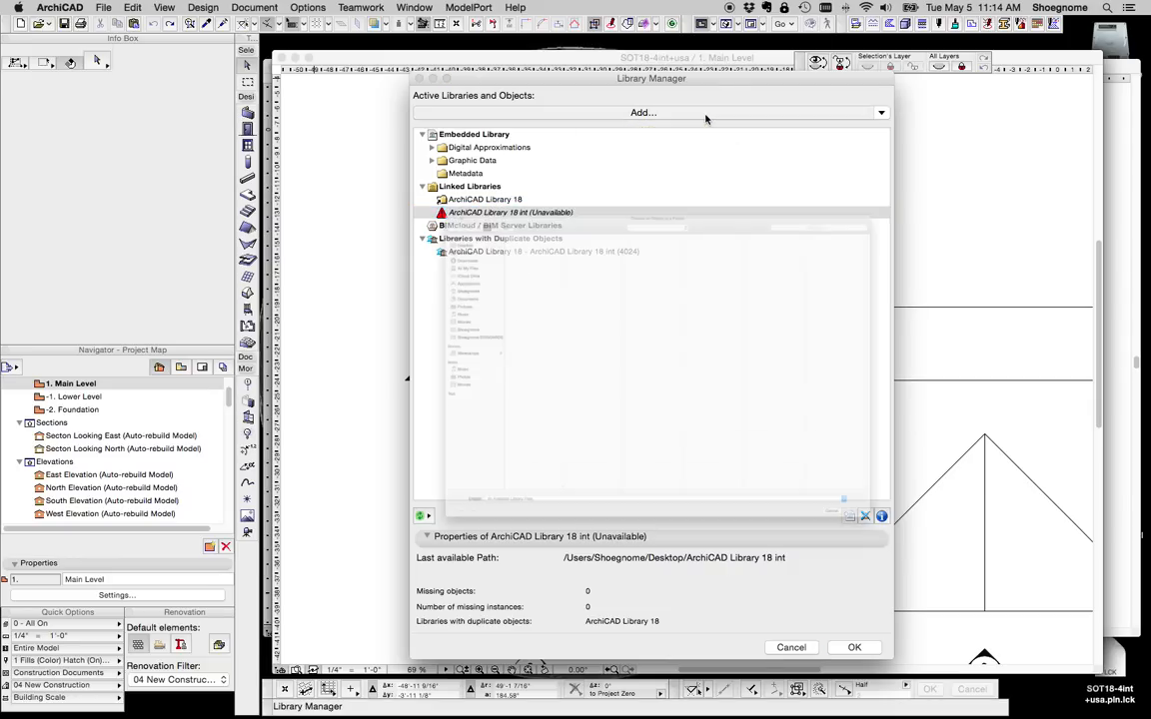
{"action": "left_click", "coordinate": [643, 112]}
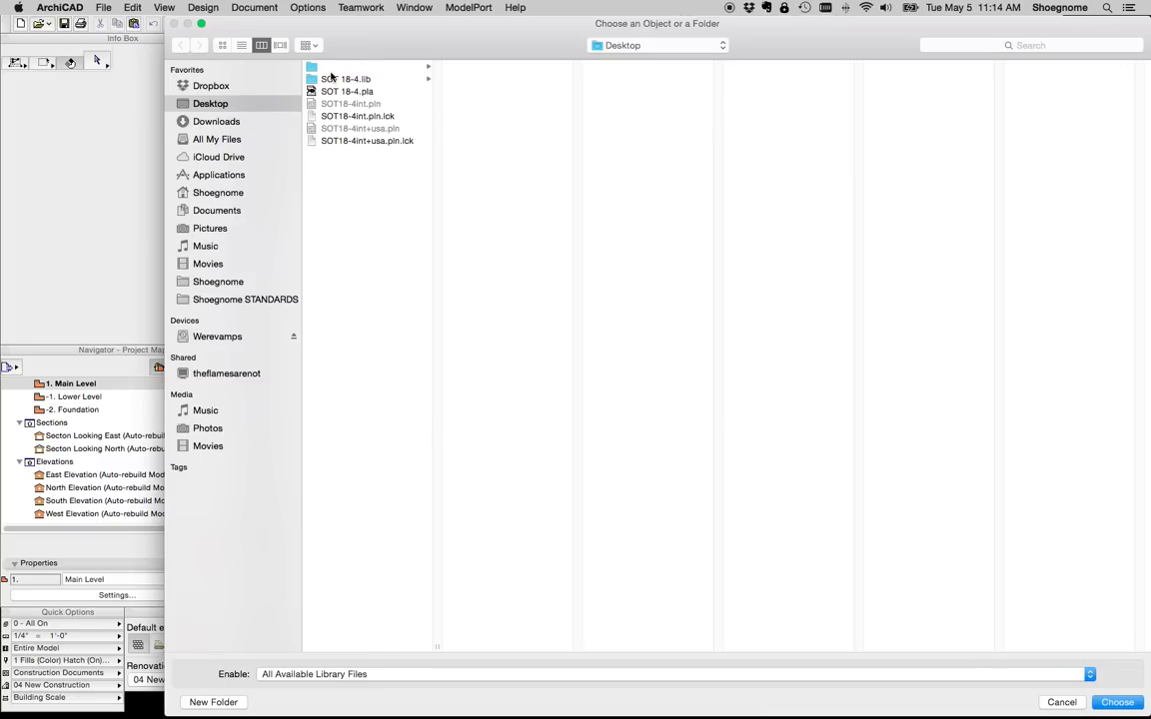
{"action": "left_click", "coordinate": [344, 78]}
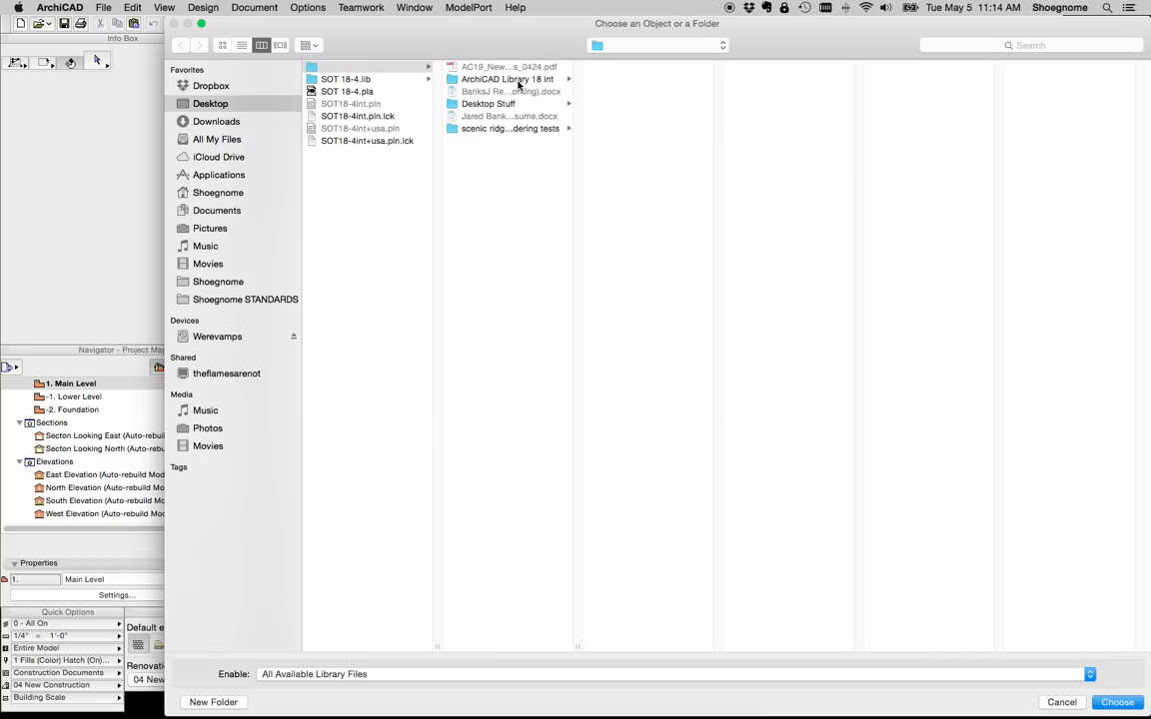
{"action": "left_click", "coordinate": [1117, 704]}
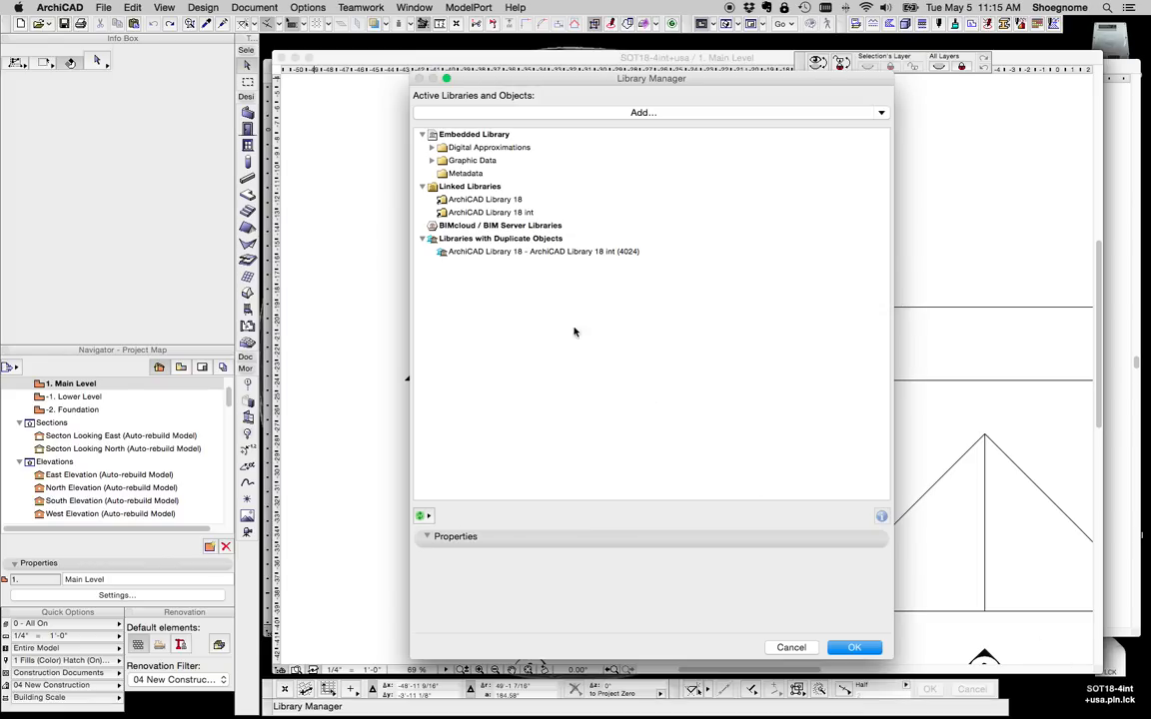
{"action": "left_click", "coordinate": [488, 200]}
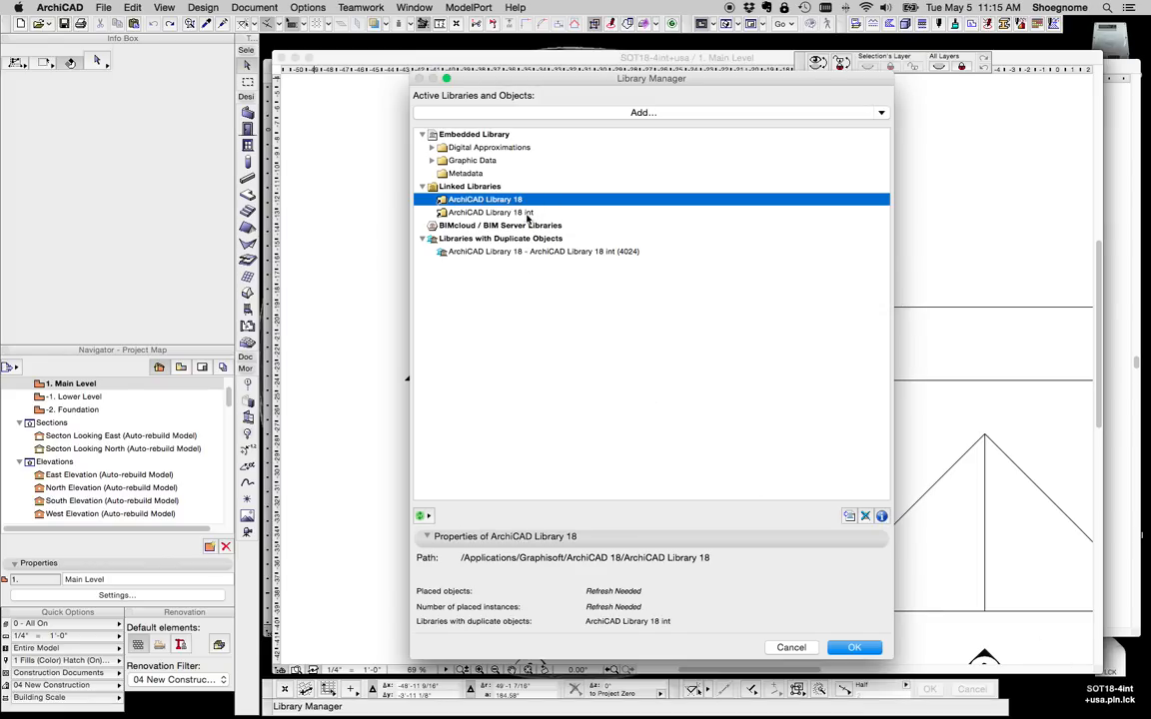
{"action": "left_click", "coordinate": [490, 212]}
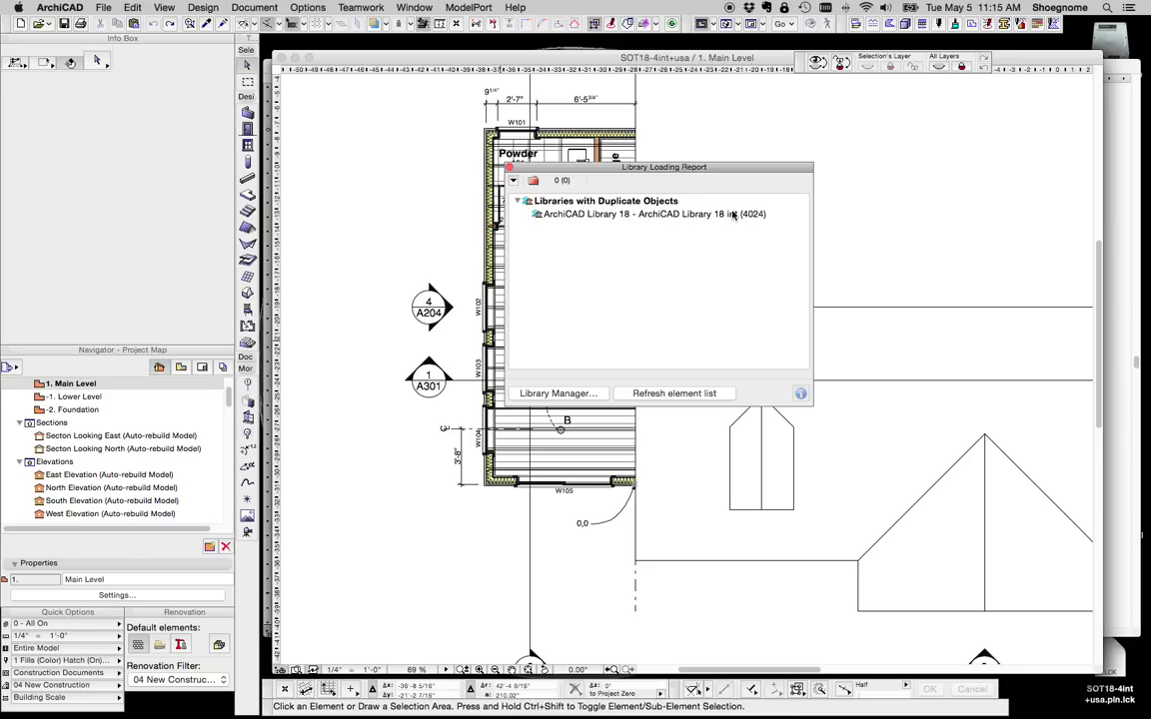
Close the Library Loading Report and select the W101 window above the Powder room
{"action": "left_click", "coordinate": [650, 214]}
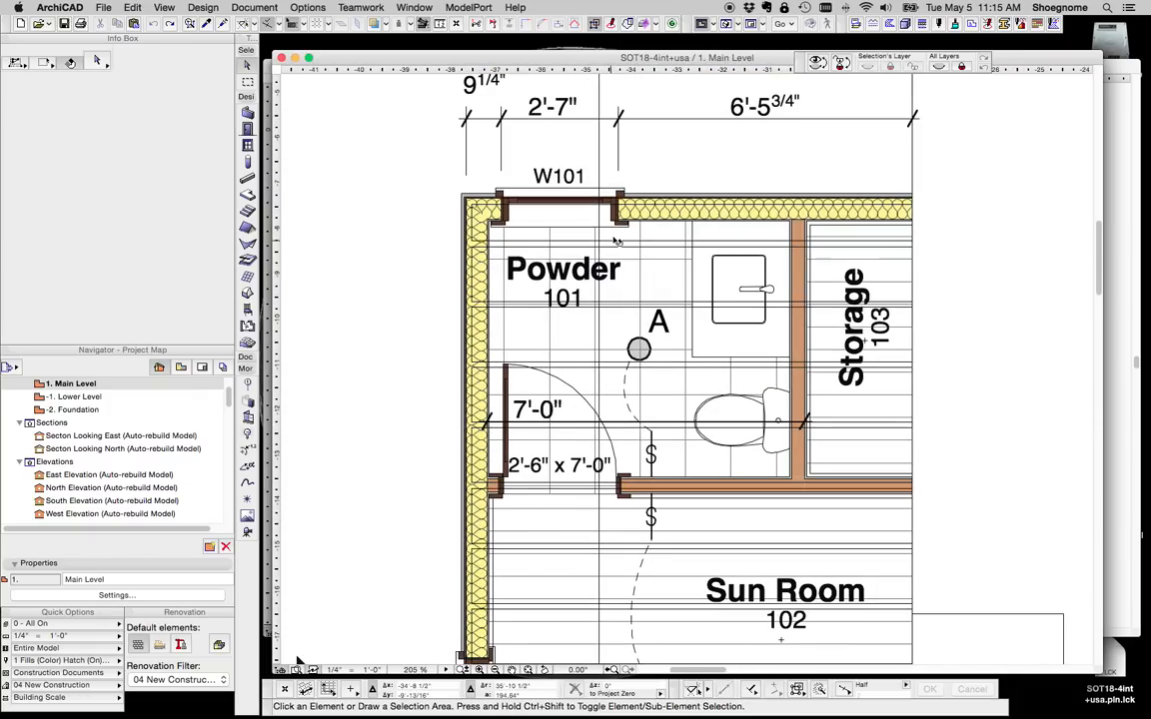
{"action": "left_click", "coordinate": [559, 210]}
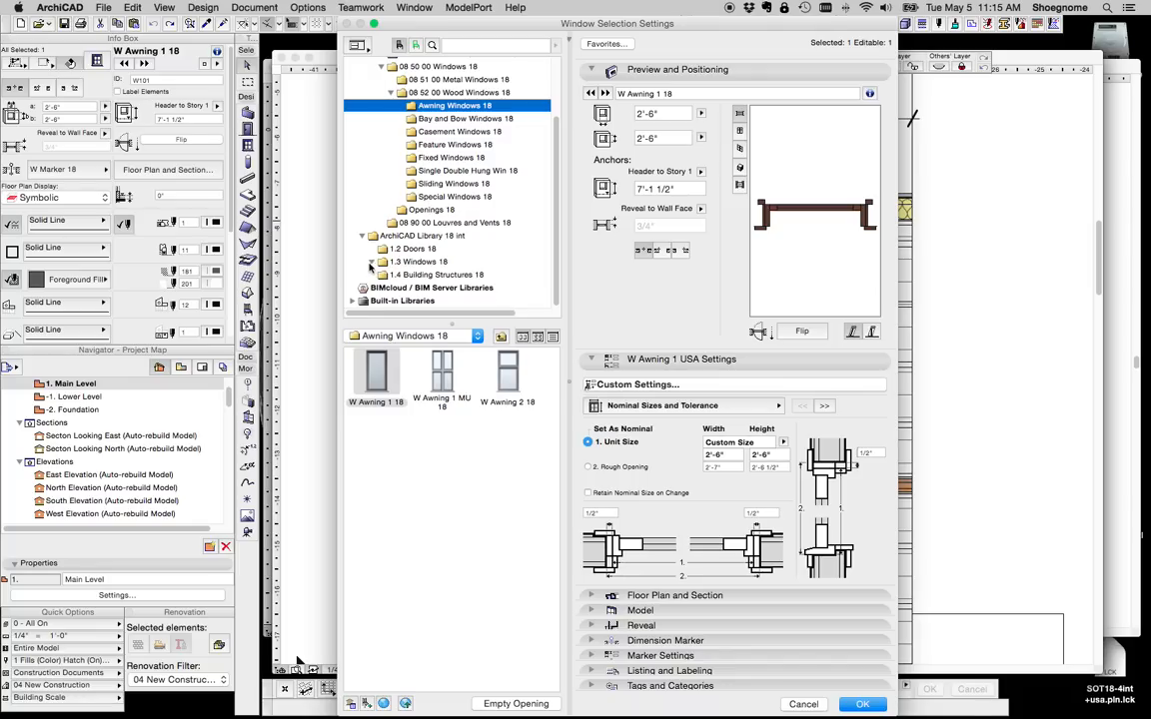
Pick Window 18 from ArchiCAD Library 18 int > Basic Windows 18 for the selected window
{"action": "left_click", "coordinate": [432, 184]}
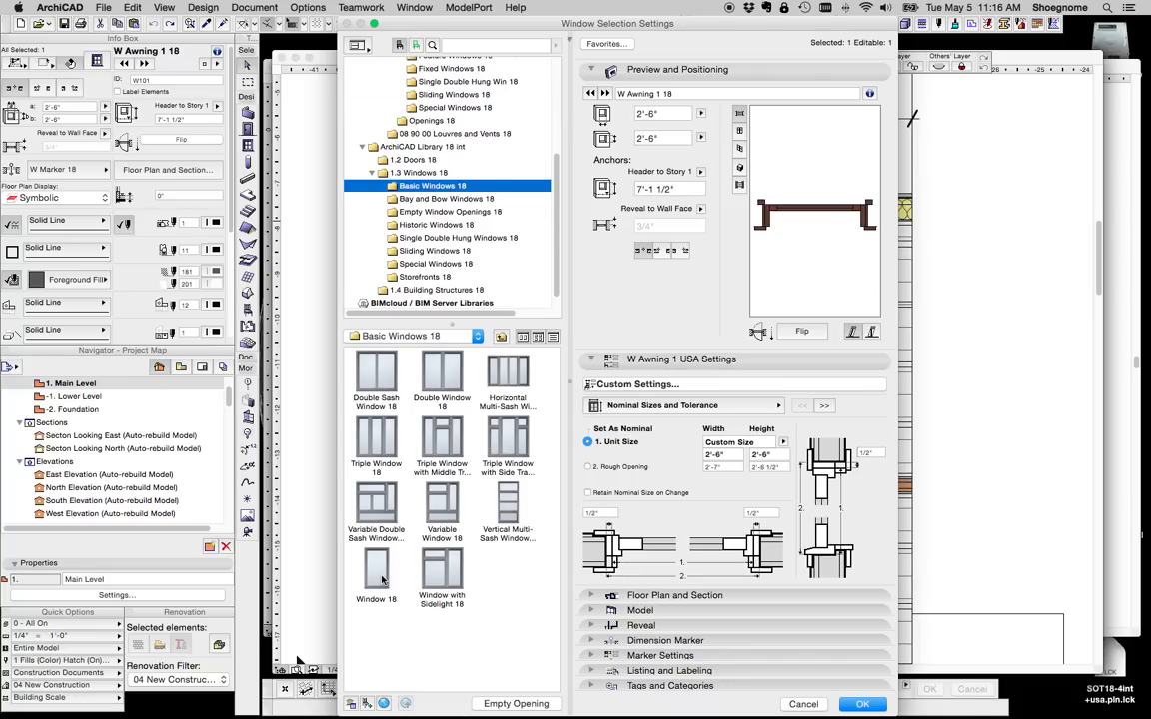
{"action": "mouse_move", "coordinate": [376, 569]}
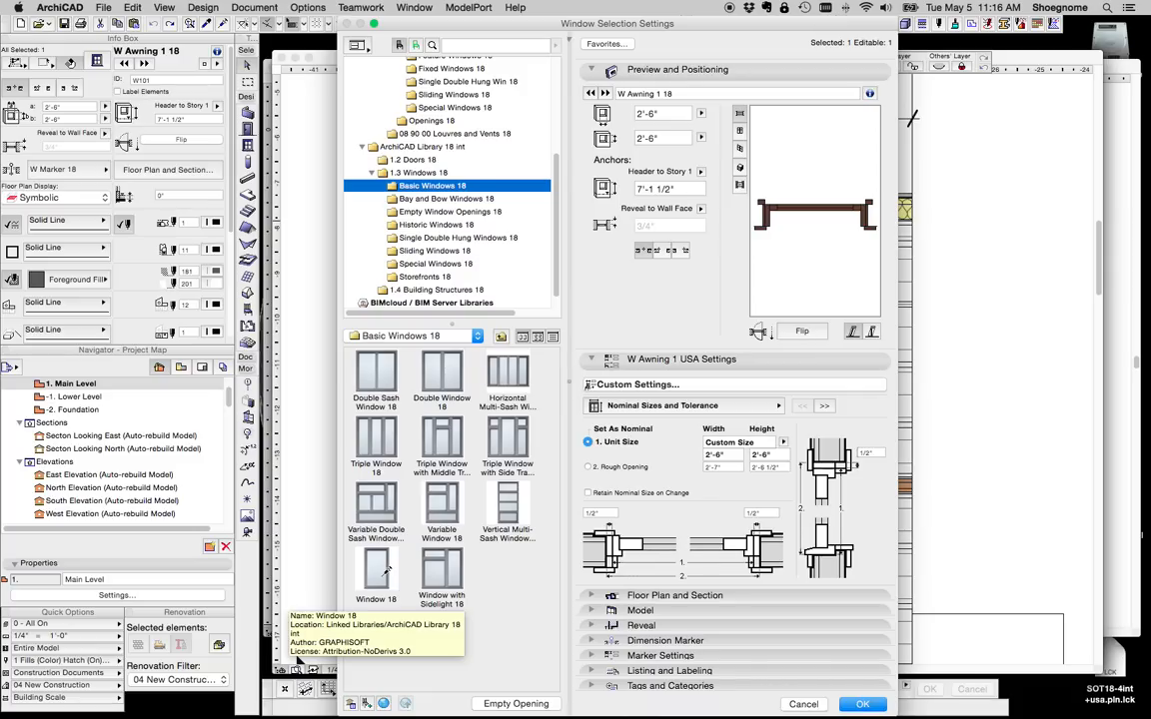
{"action": "left_click", "coordinate": [376, 575]}
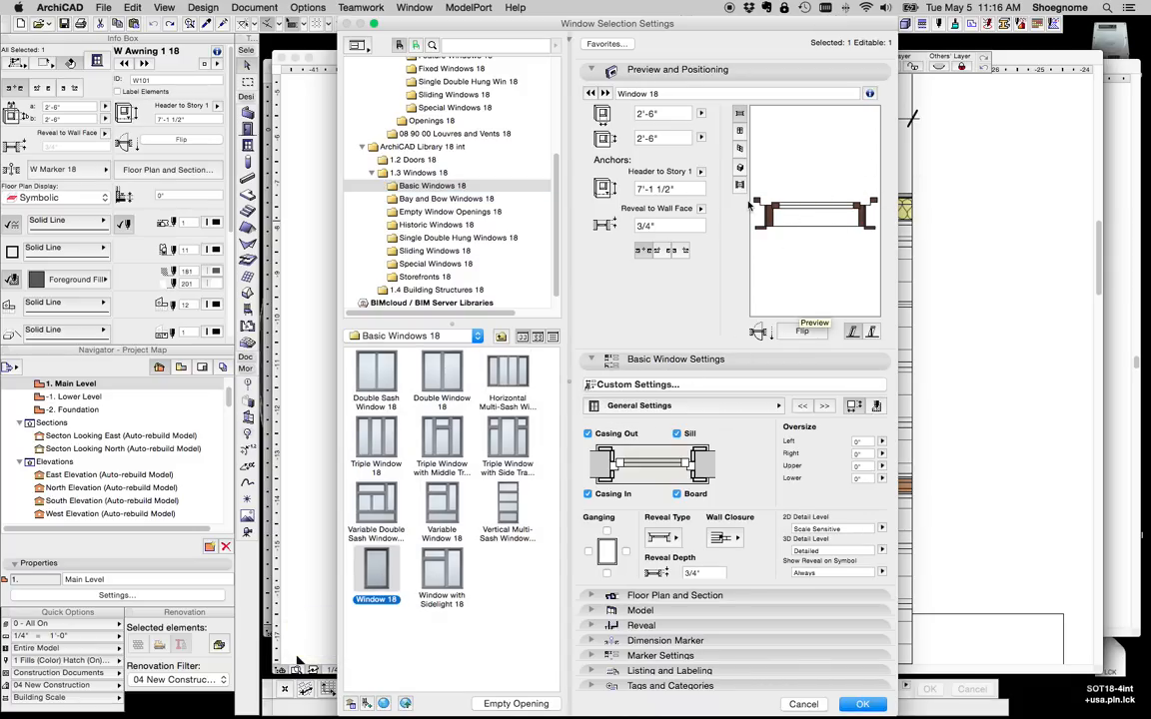
{"action": "mouse_move", "coordinate": [805, 314]}
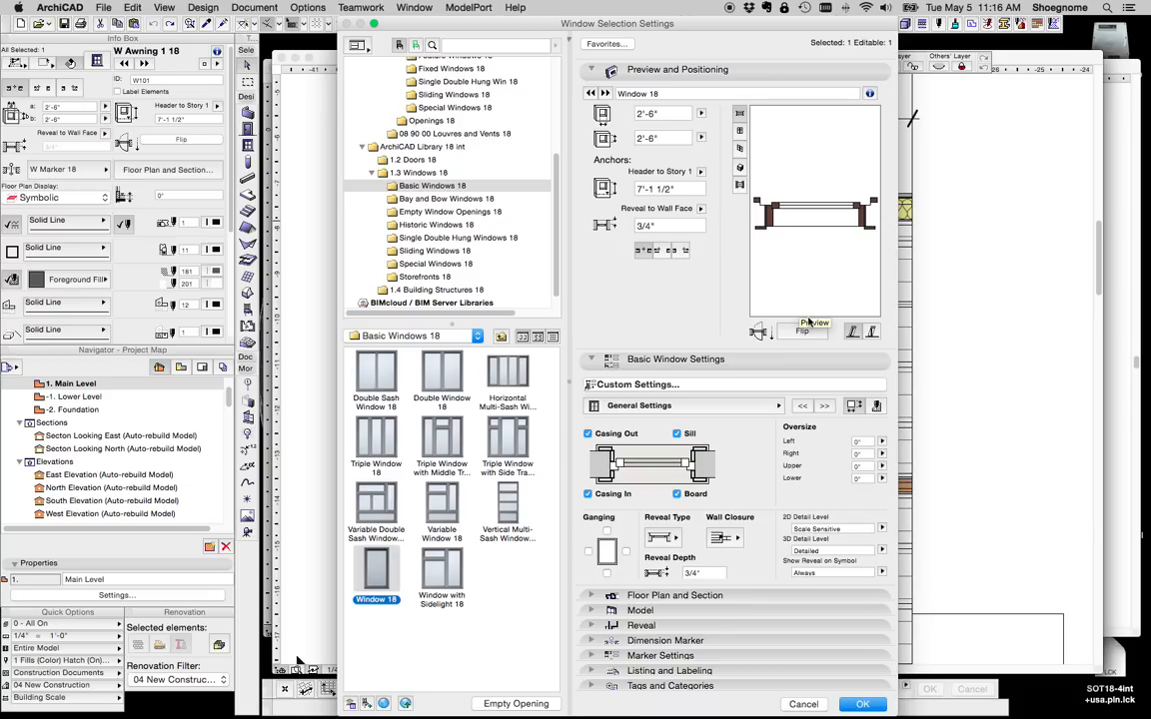
{"action": "mouse_move", "coordinate": [843, 448]}
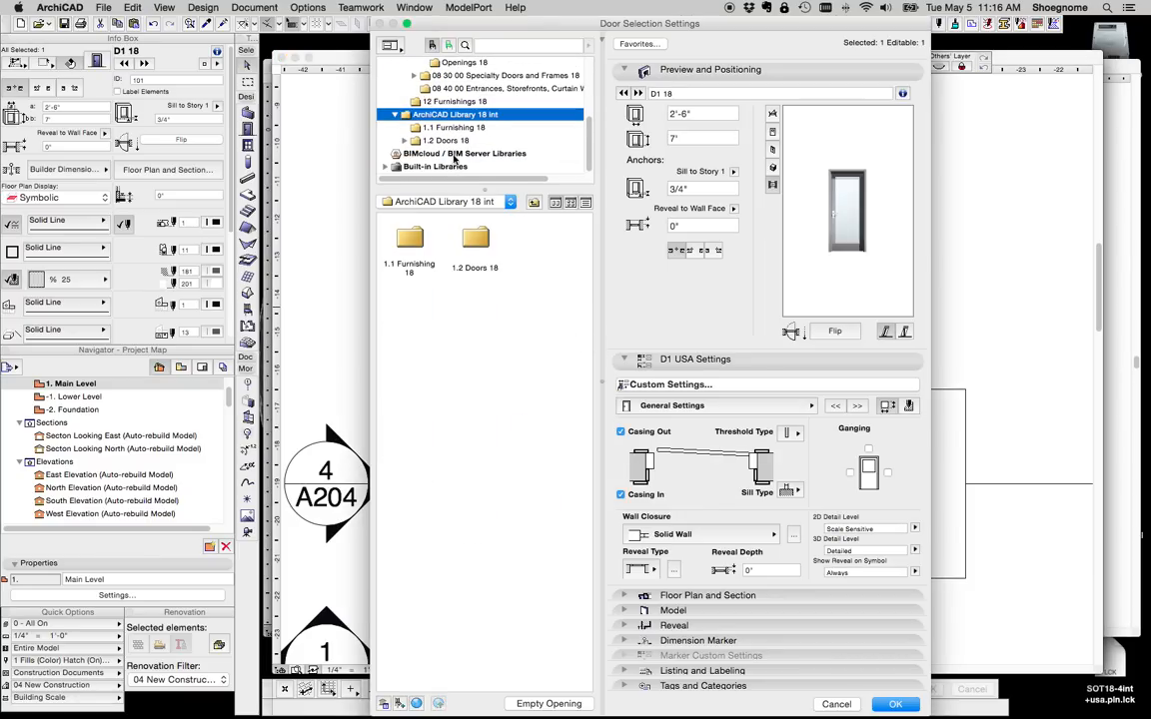
Browse ArchiCAD Library 18 int's 1.2 Doors 18 folder for a D1 door replacement
{"action": "left_click", "coordinate": [443, 139]}
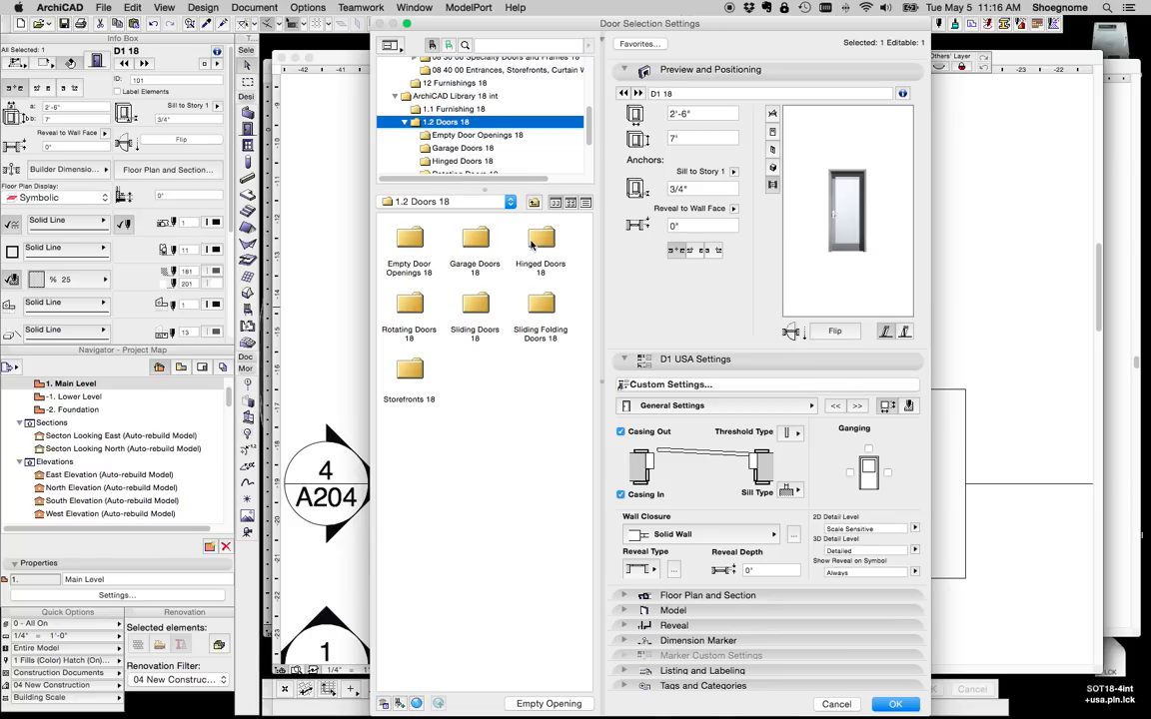
{"action": "double_click", "coordinate": [540, 250]}
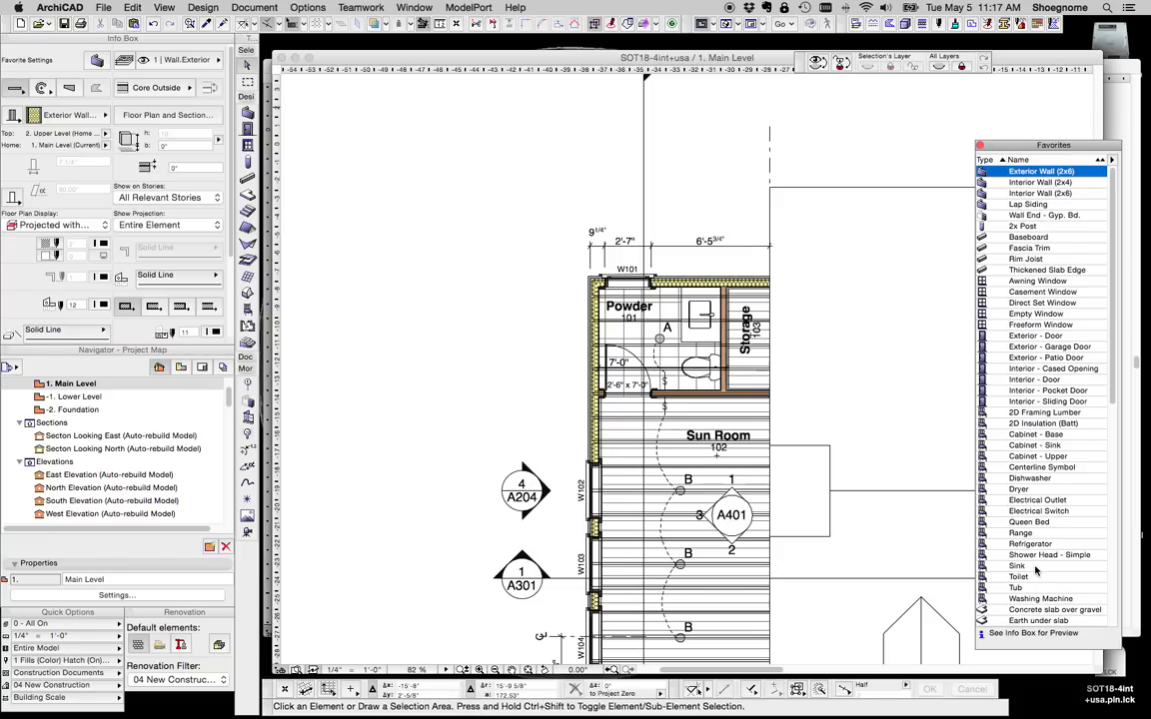
{"action": "mouse_move", "coordinate": [1035, 292]}
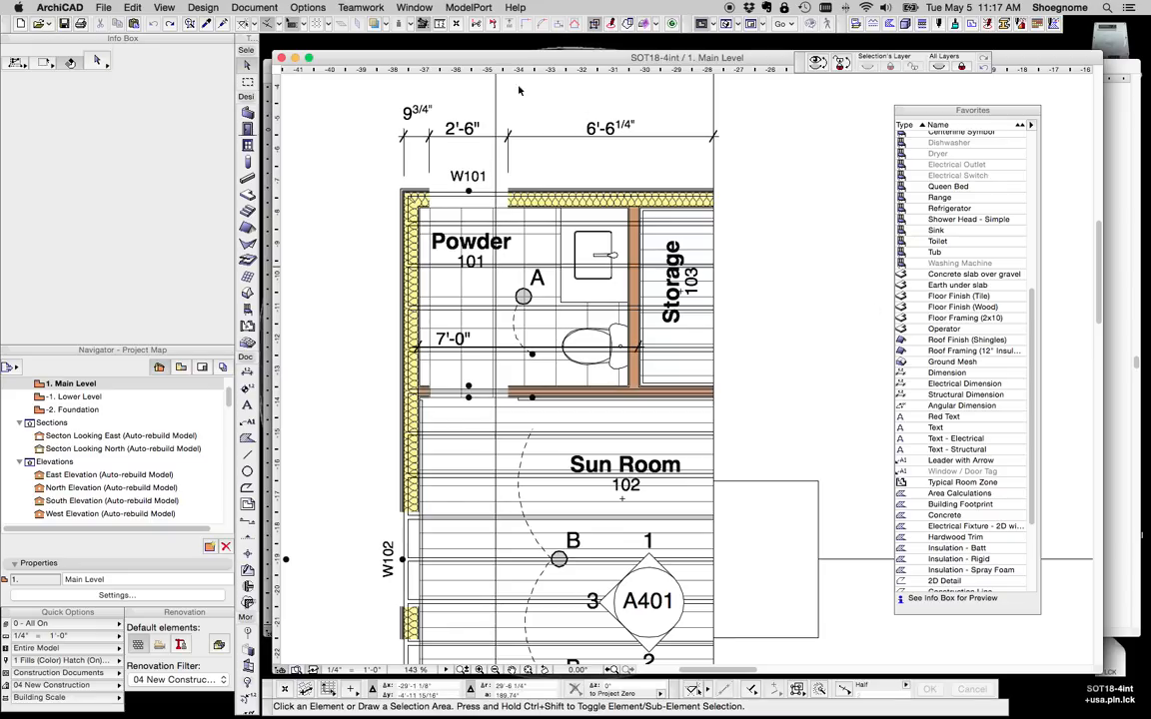
{"action": "mouse_move", "coordinate": [412, 132]}
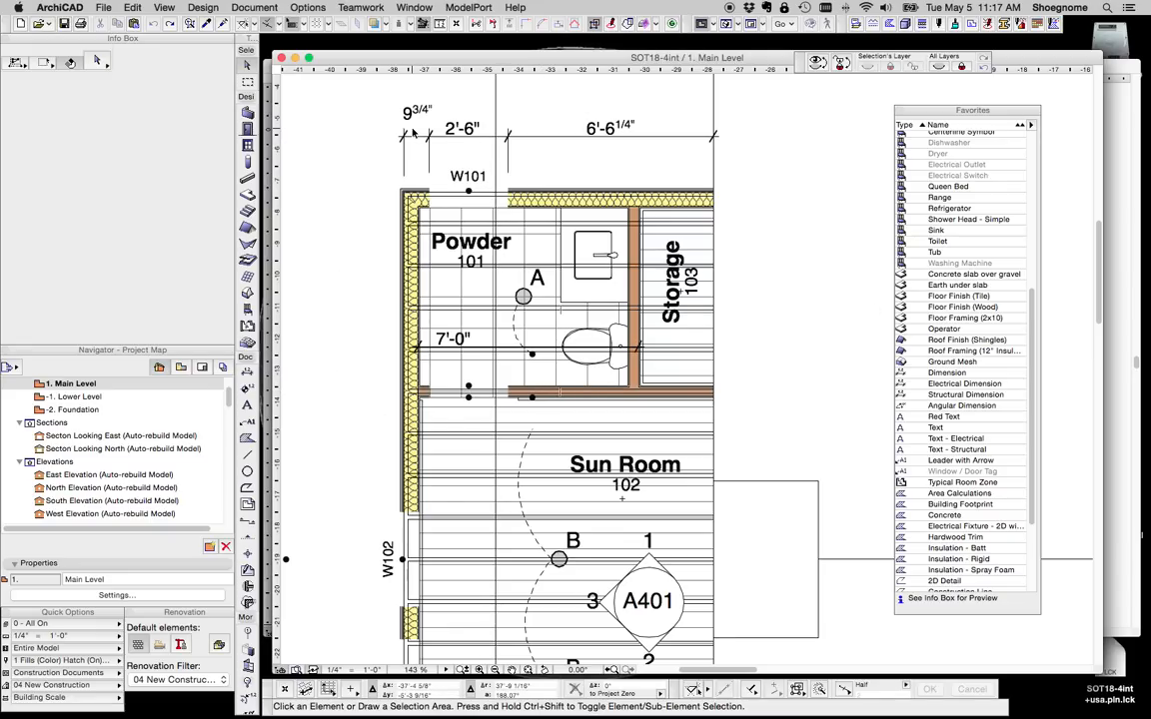
{"action": "mouse_move", "coordinate": [919, 196]}
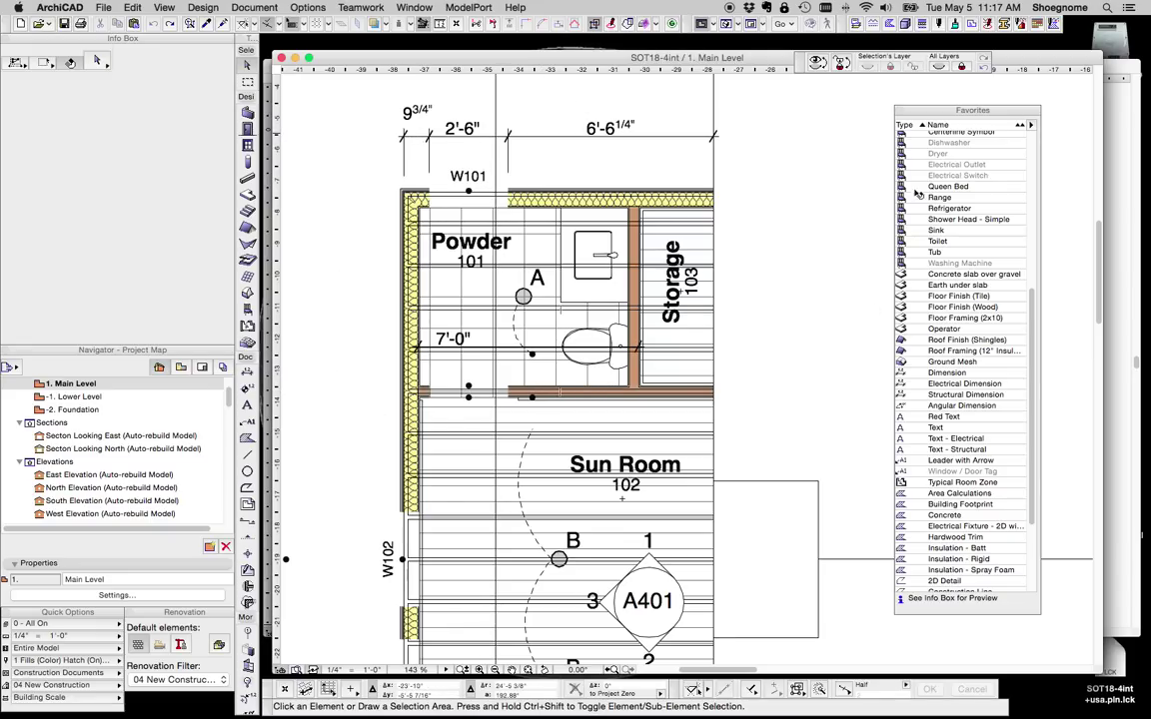
Check the Angular Dimension, 2D Insulation (Batt), FreeForm Window and Electrical Outlet favorites for missing parts
{"action": "scroll", "scroll_direction": "down", "scroll_amount": 3}
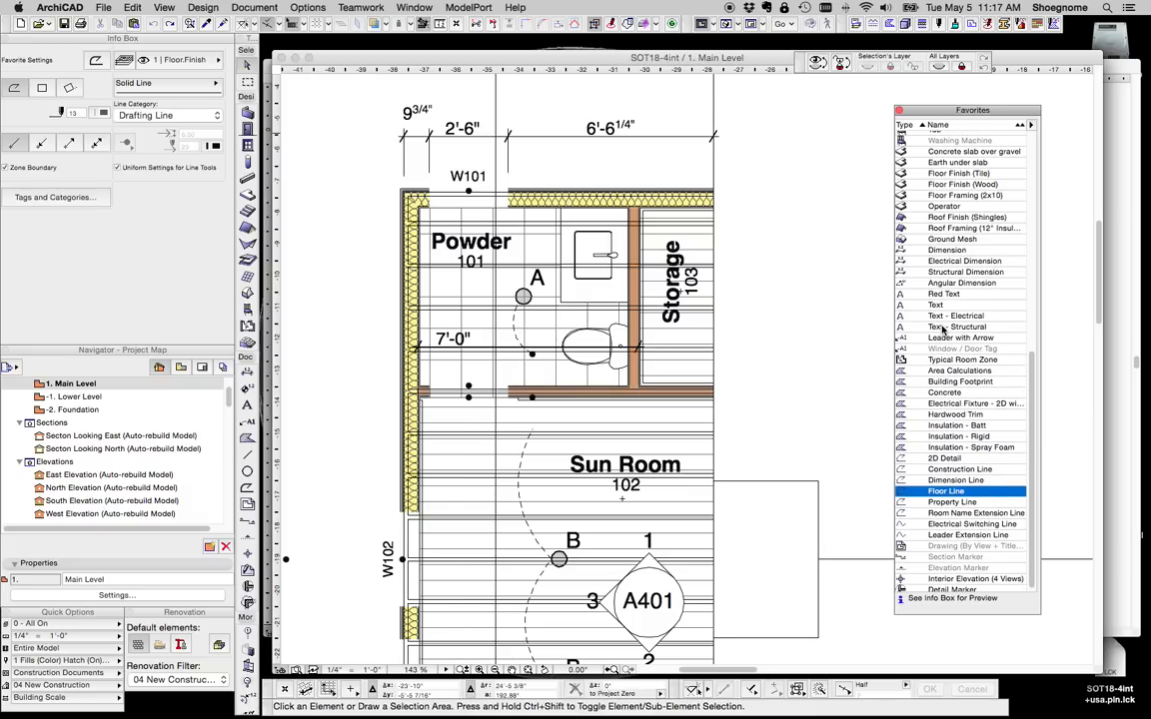
{"action": "left_click", "coordinate": [961, 283]}
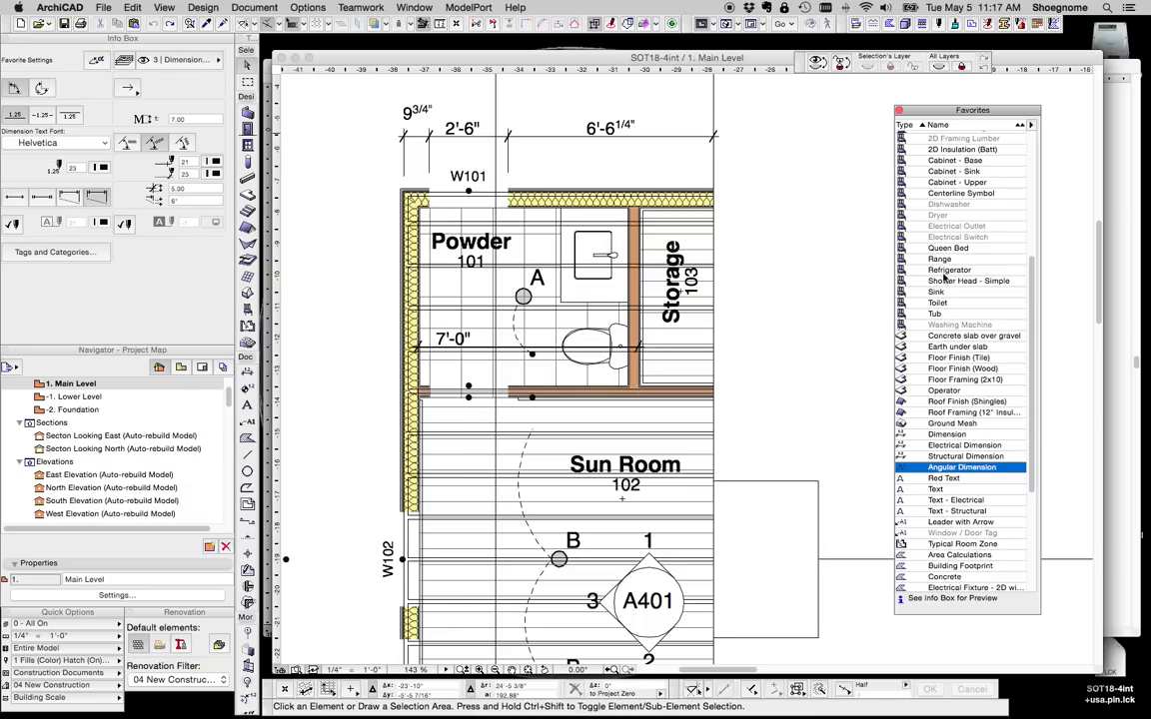
{"action": "left_click", "coordinate": [955, 193]}
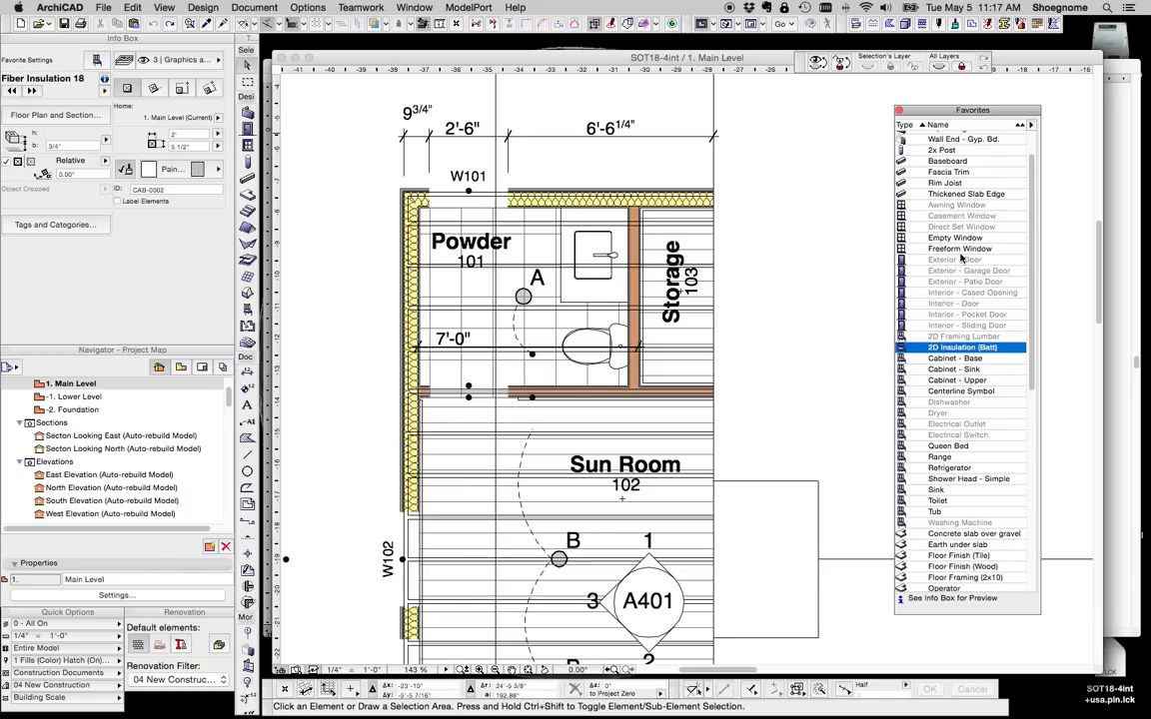
{"action": "left_click", "coordinate": [959, 247]}
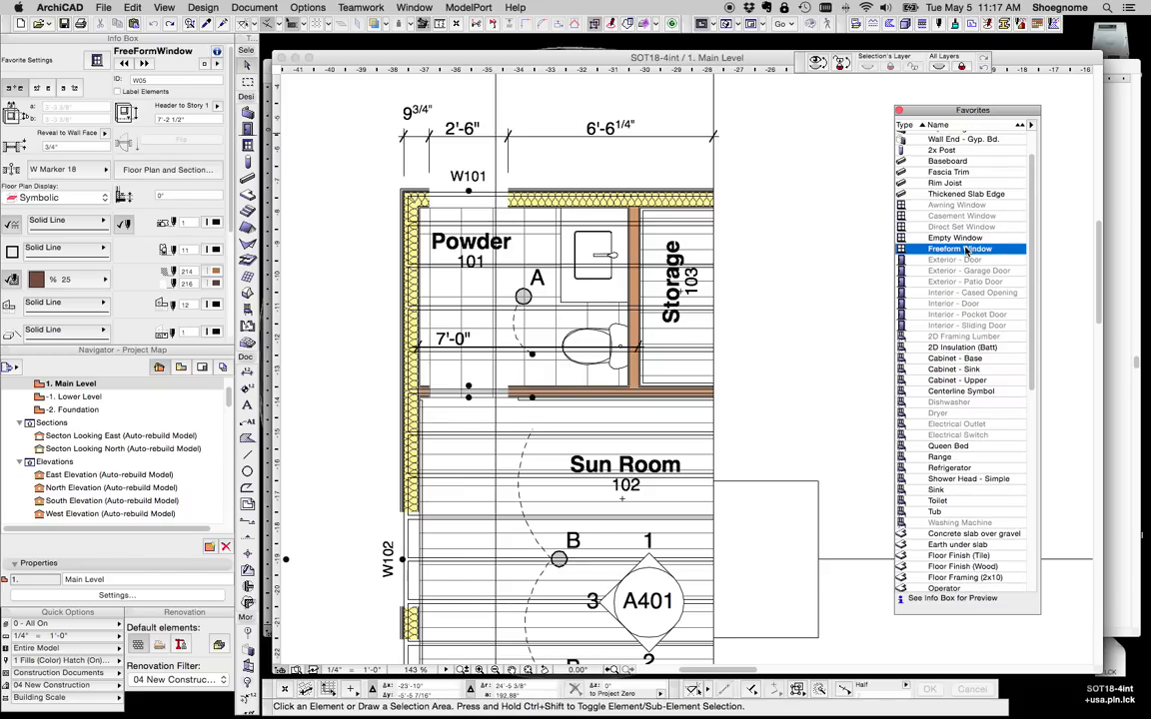
{"action": "scroll", "scroll_direction": "up", "scroll_amount": 3}
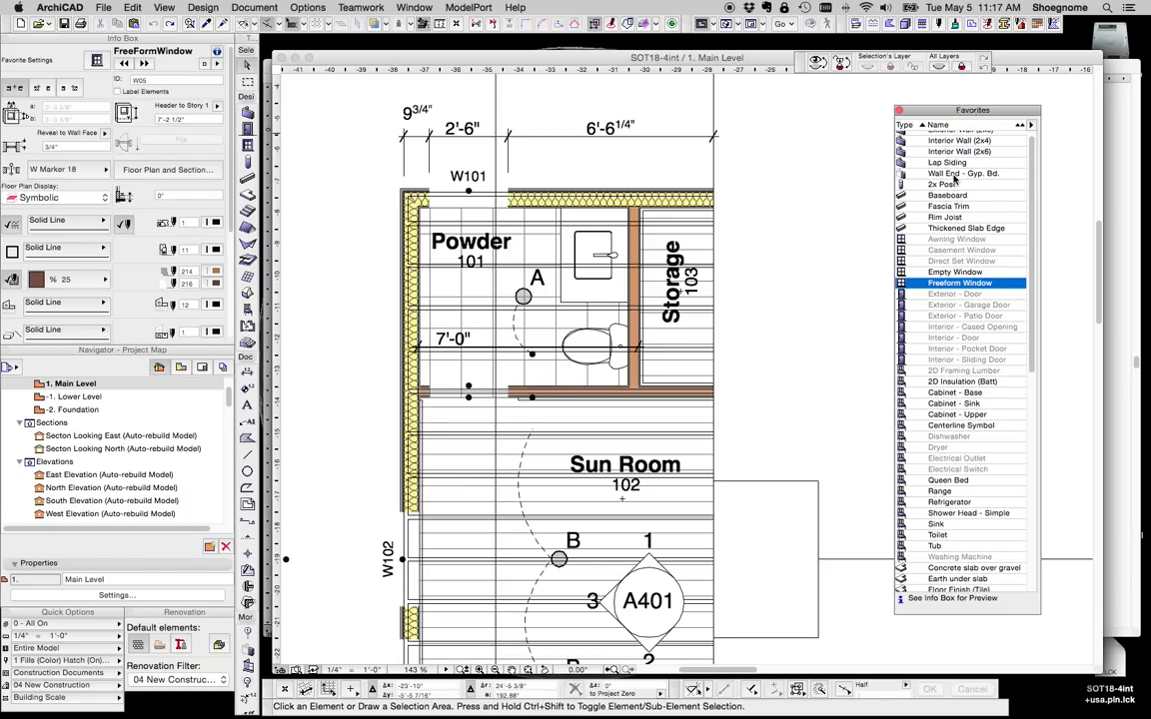
{"action": "scroll", "scroll_direction": "up", "scroll_amount": 3}
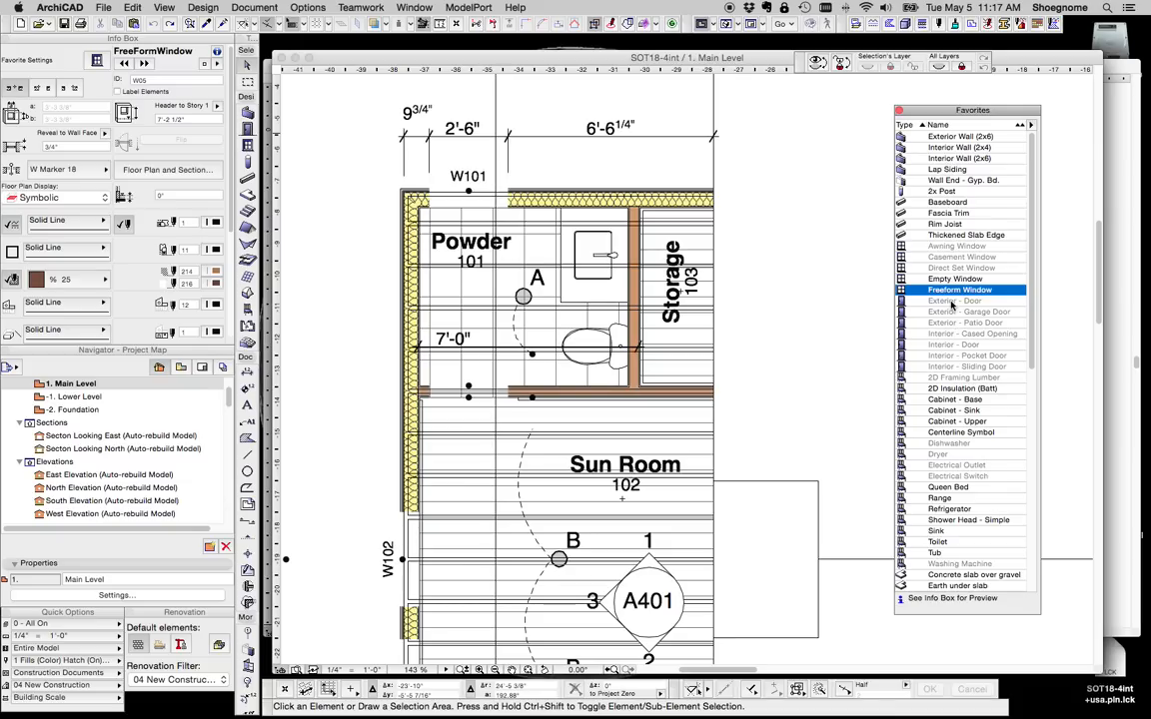
{"action": "left_click", "coordinate": [955, 464]}
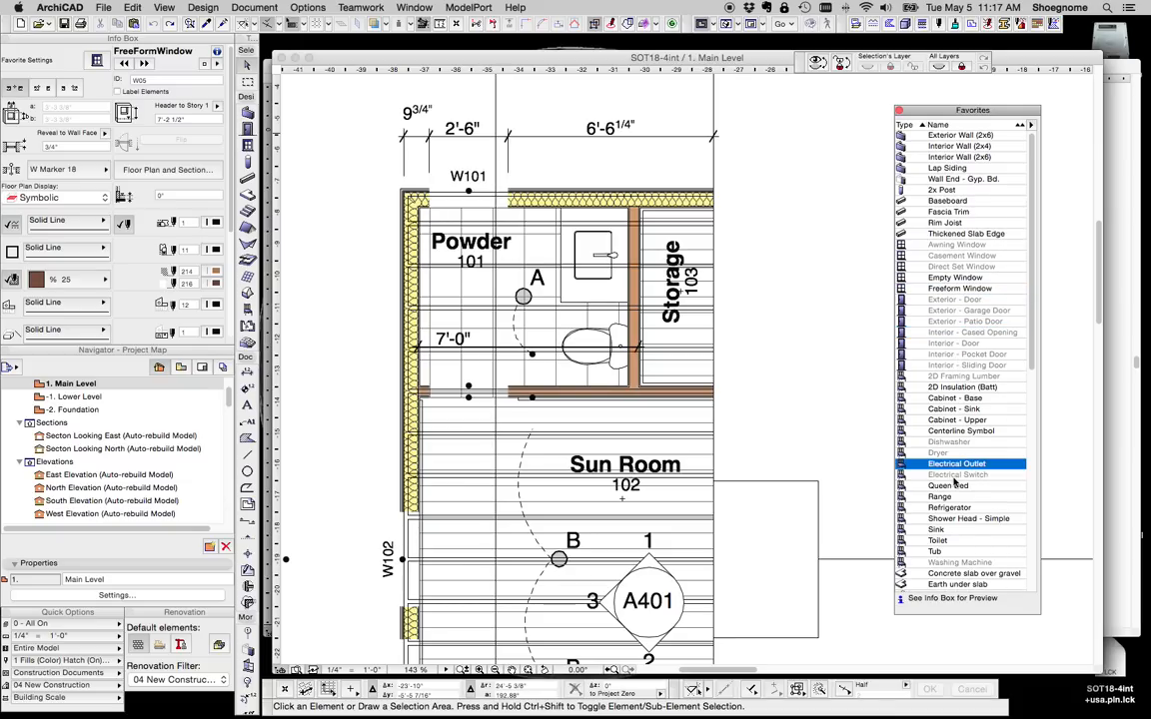
{"action": "left_click", "coordinate": [960, 562]}
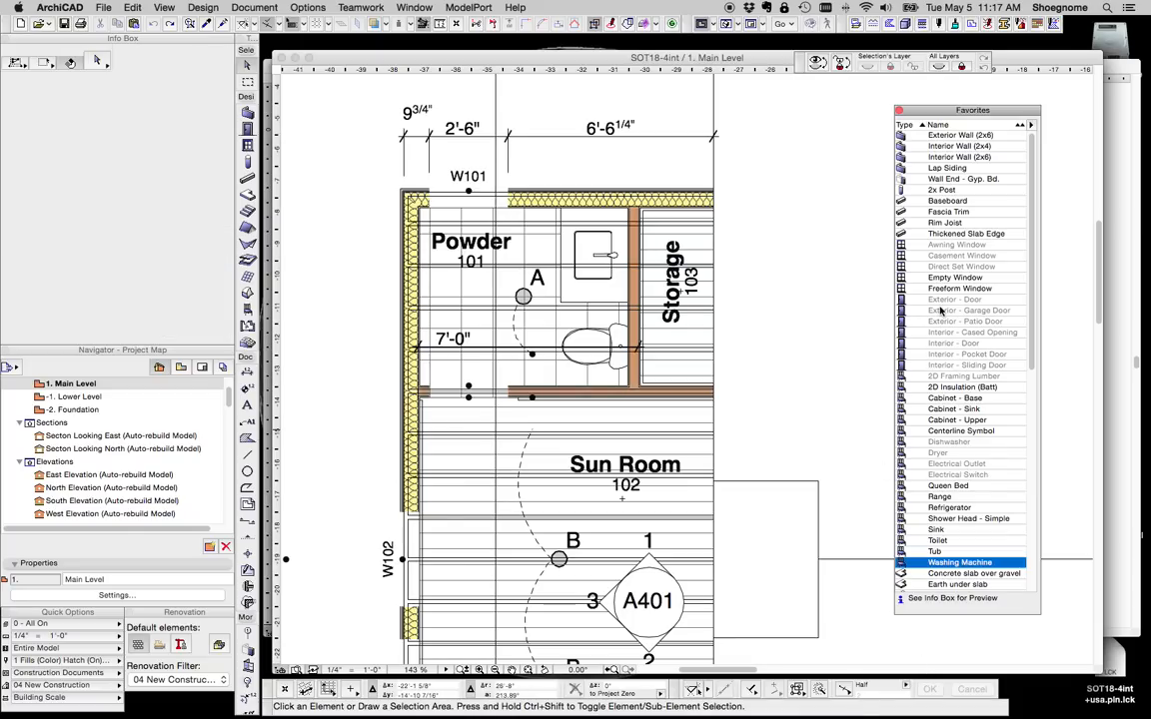
{"action": "mouse_move", "coordinate": [816, 700]}
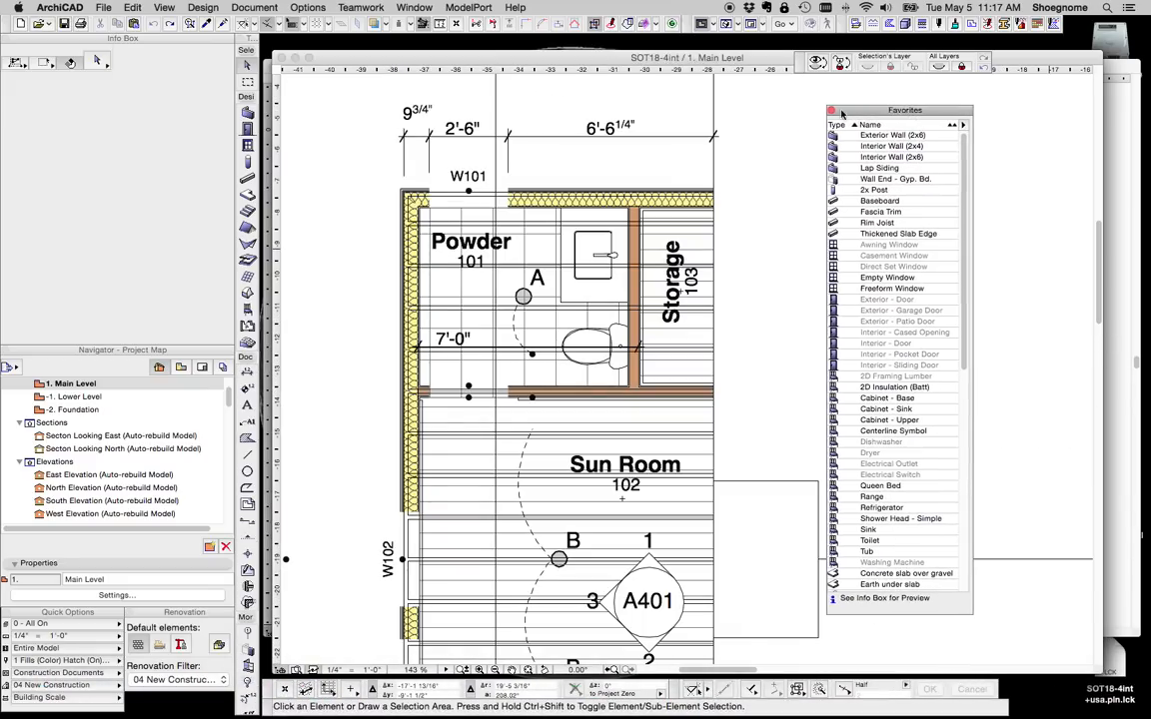
Move the Favorites palette beside the plan and load the Clothes Dryer 18 favorite
{"action": "left_click_drag", "start_coordinate": [903, 110], "coordinate": [356, 112]}
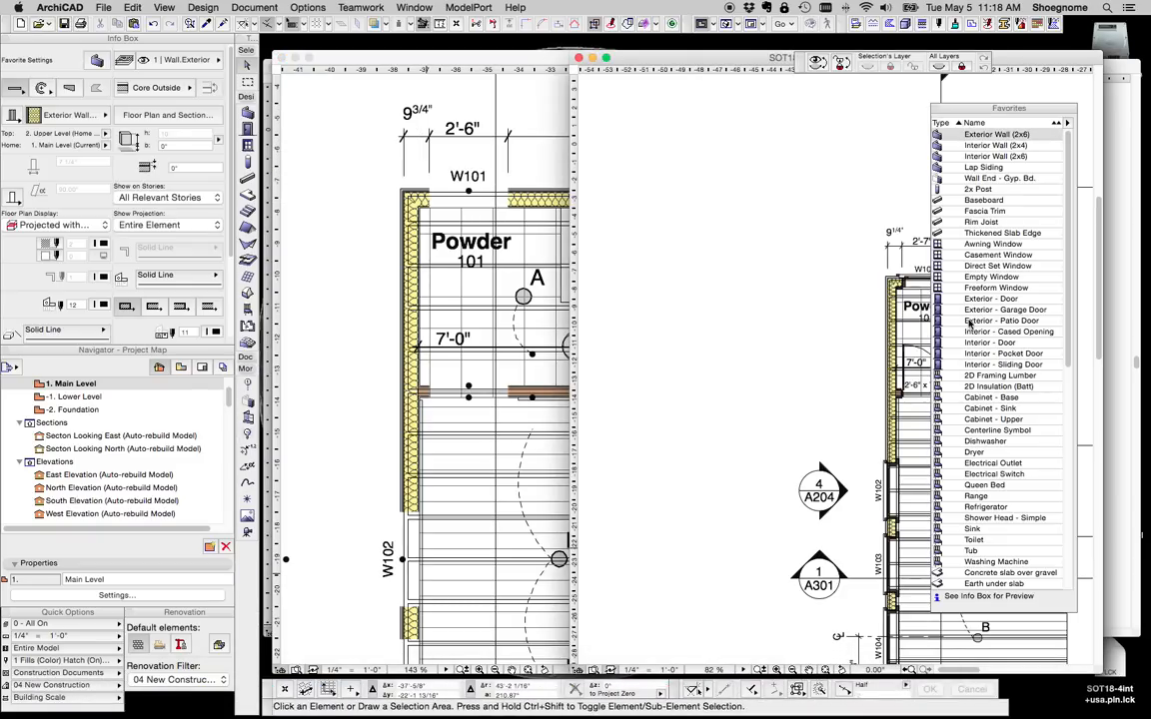
{"action": "left_click", "coordinate": [1003, 320]}
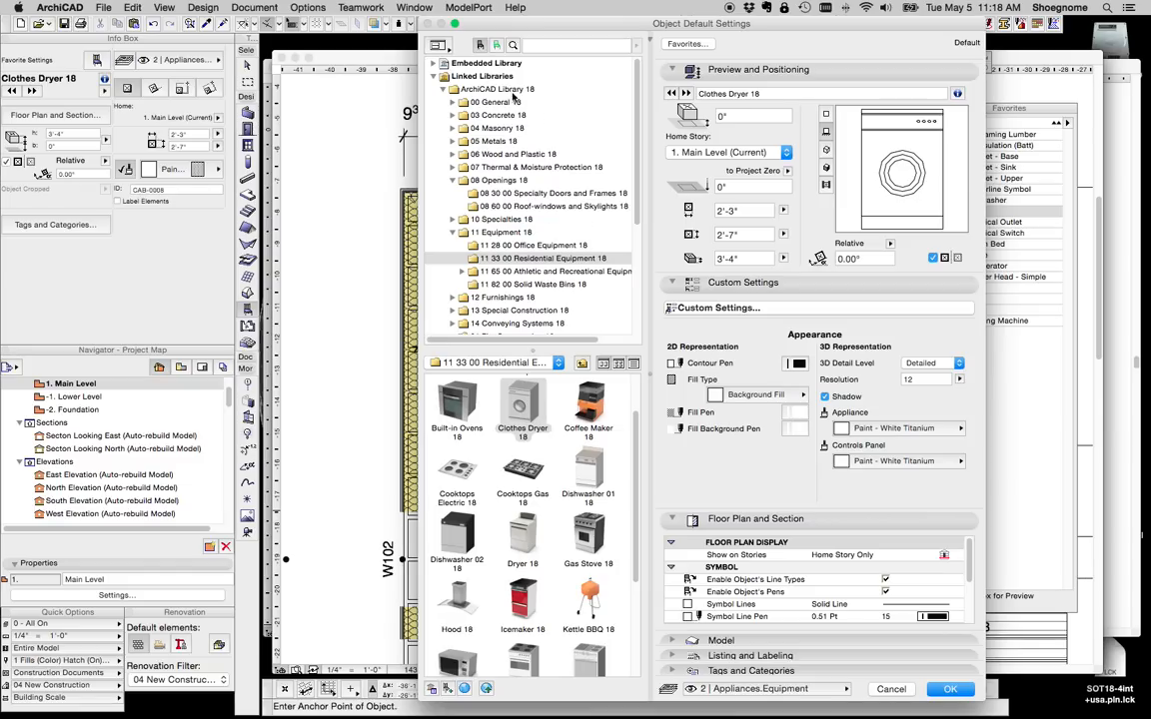
Expand 1. BASIC LIBRARY 18 > 1.6 Mechanical 18 in the library tree to browse dryer replacements
{"action": "scroll", "scroll_direction": "down", "scroll_amount": 3}
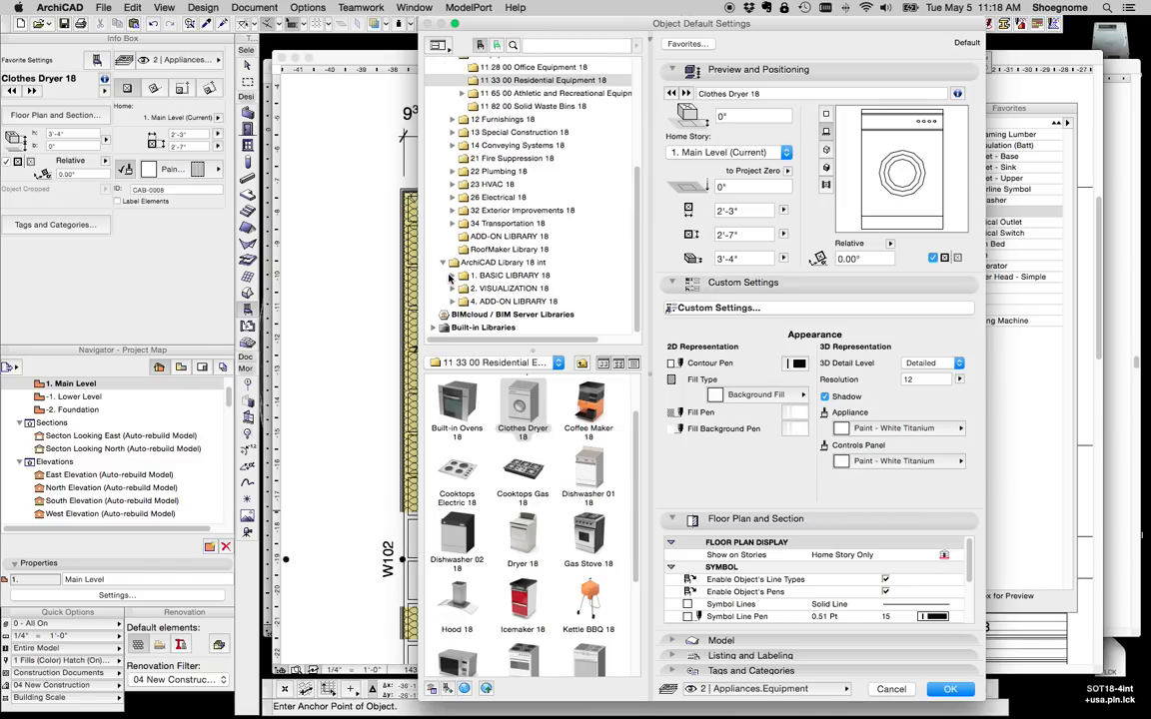
{"action": "left_click", "coordinate": [452, 276]}
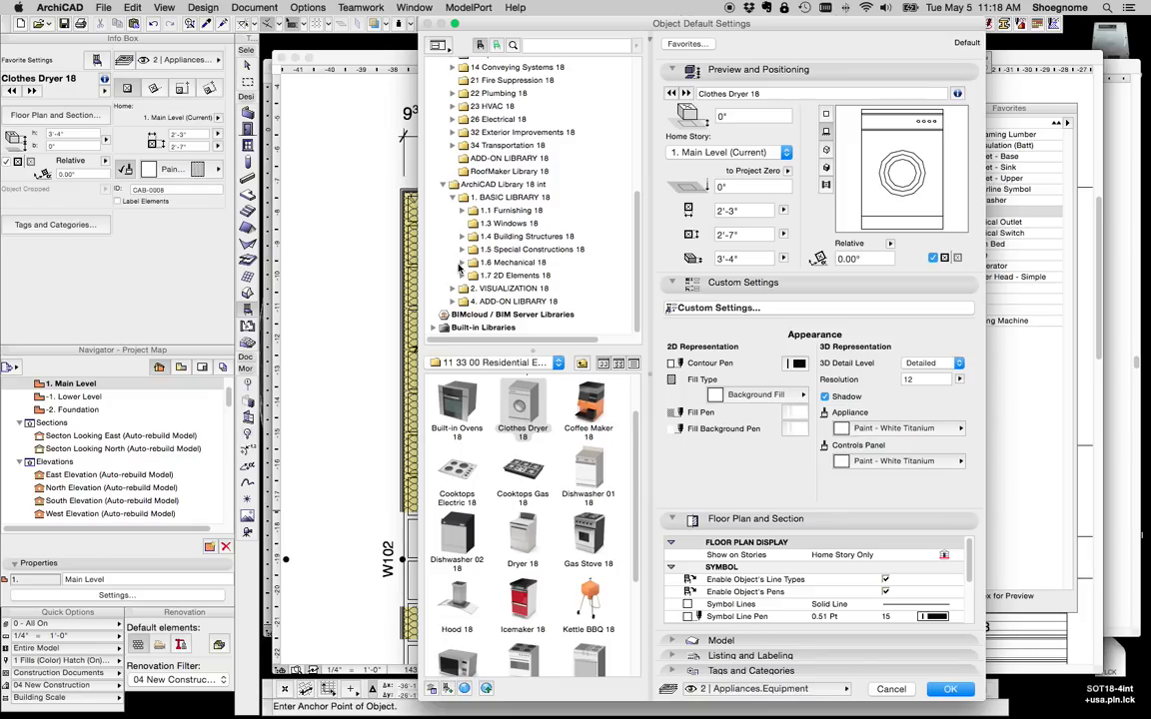
{"action": "left_click", "coordinate": [464, 262]}
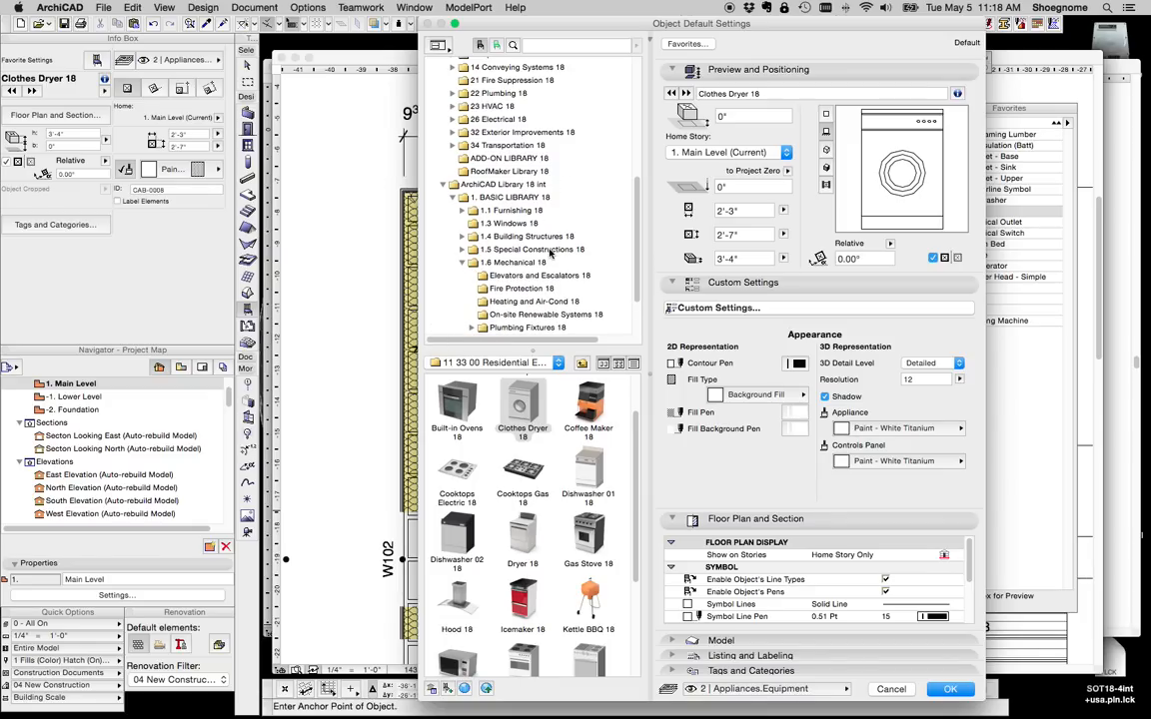
{"action": "scroll", "scroll_direction": "down", "scroll_amount": 3}
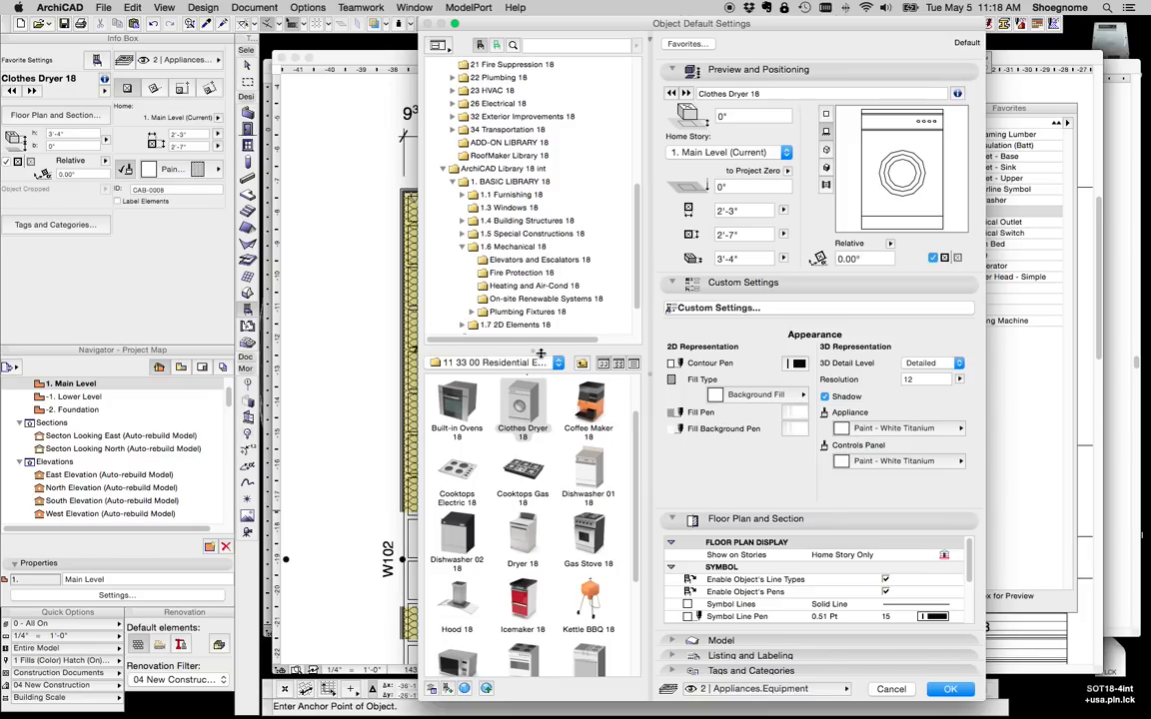
{"action": "mouse_move", "coordinate": [552, 284]}
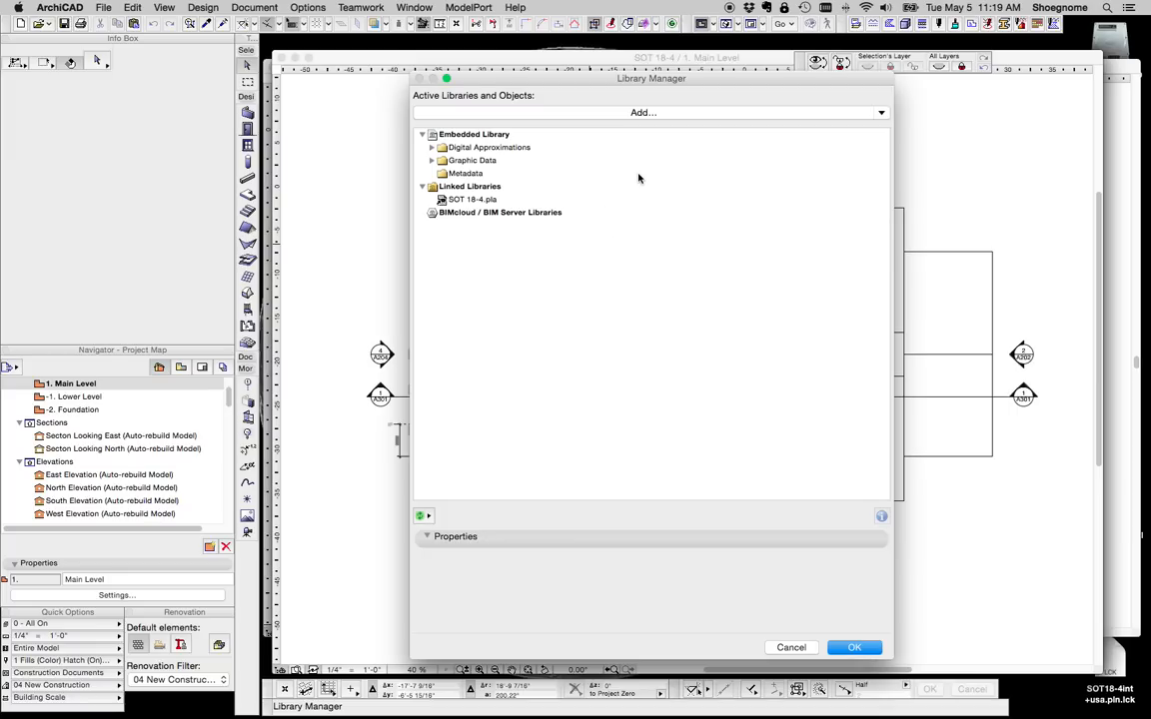
Show the properties of the linked SOT 18-4.pla template library
{"action": "left_click", "coordinate": [471, 200]}
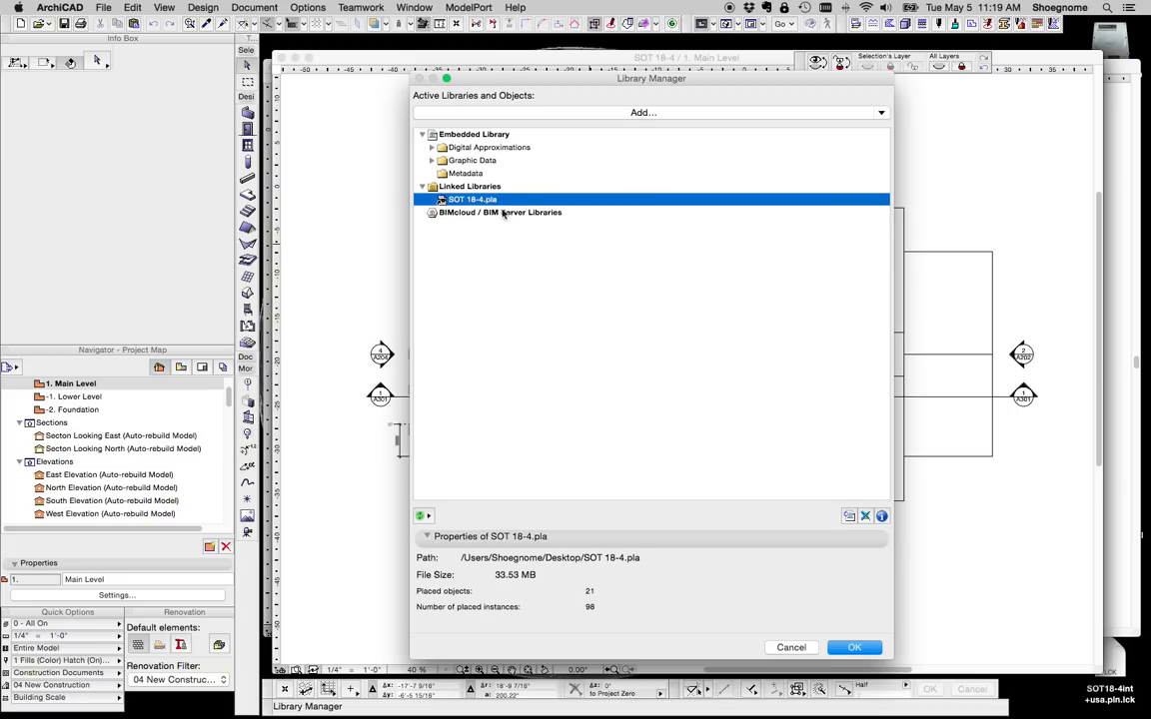
{"action": "mouse_move", "coordinate": [496, 212]}
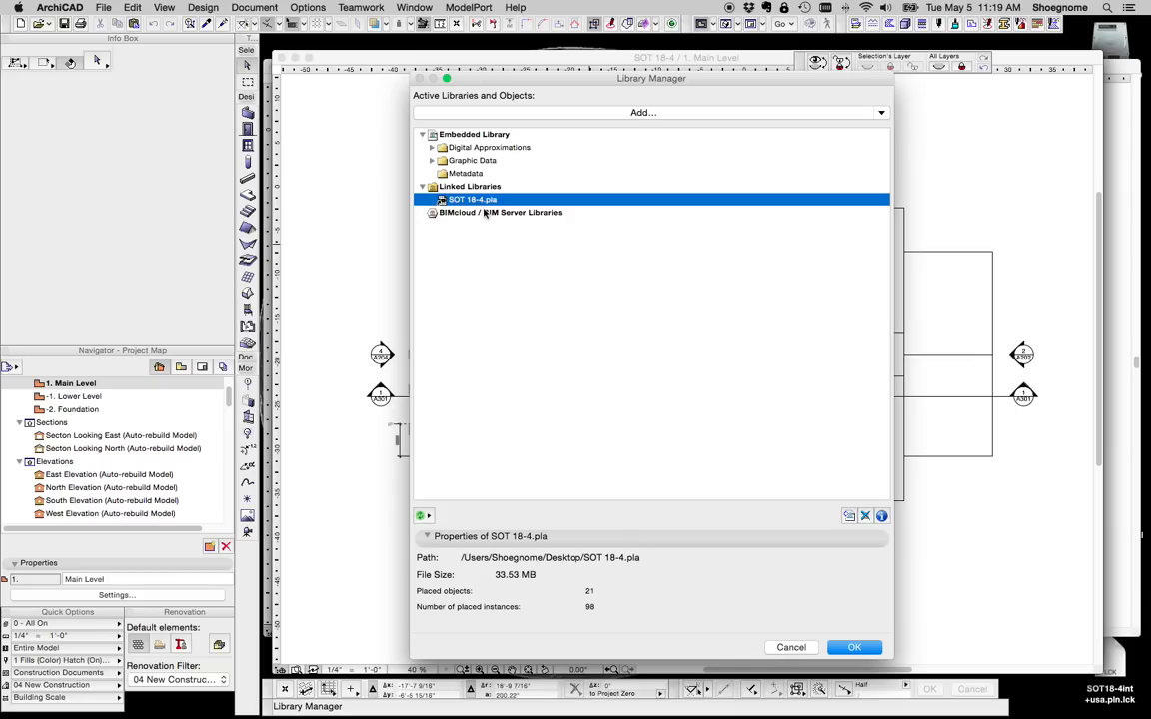
{"action": "mouse_move", "coordinate": [869, 126]}
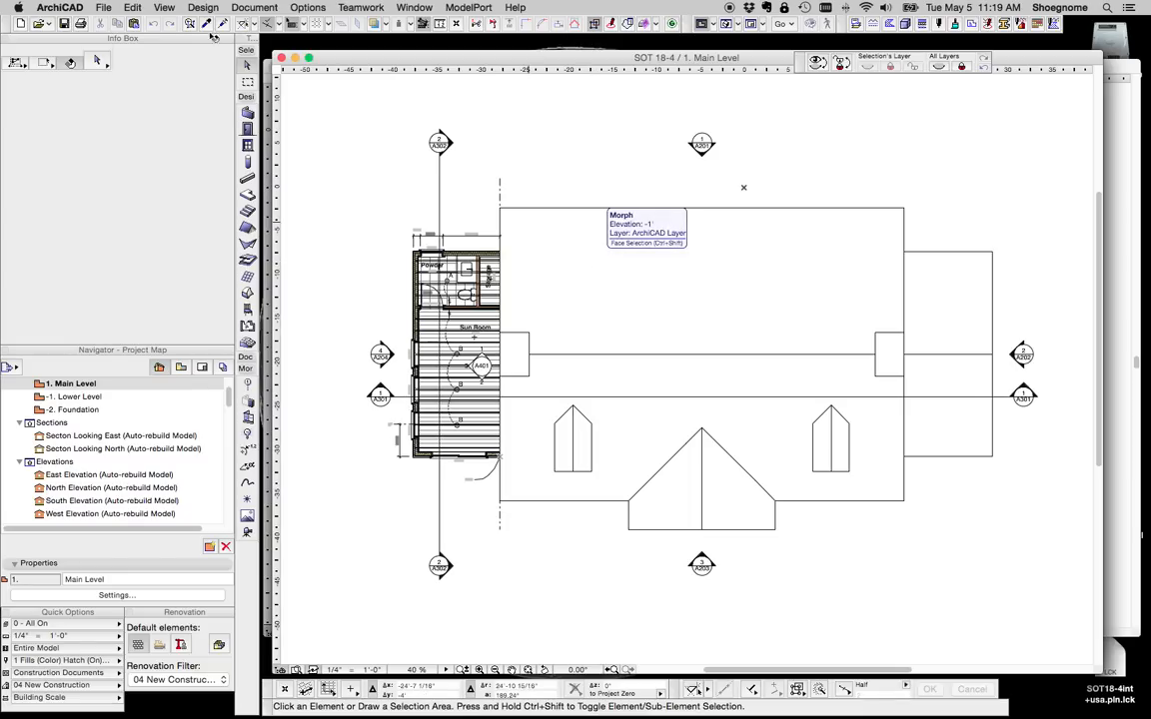
Add ArchiCAD Library 18 via File > Library Manager and reload the project libraries
{"action": "left_click", "coordinate": [104, 8]}
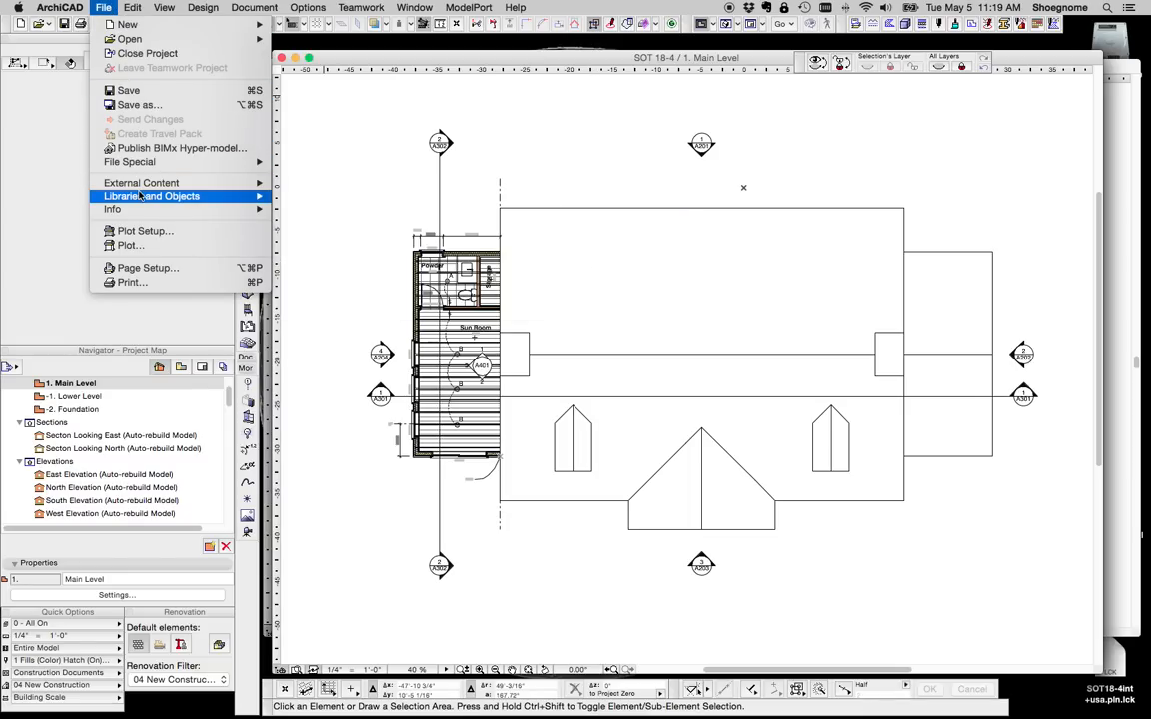
{"action": "left_click", "coordinate": [152, 196]}
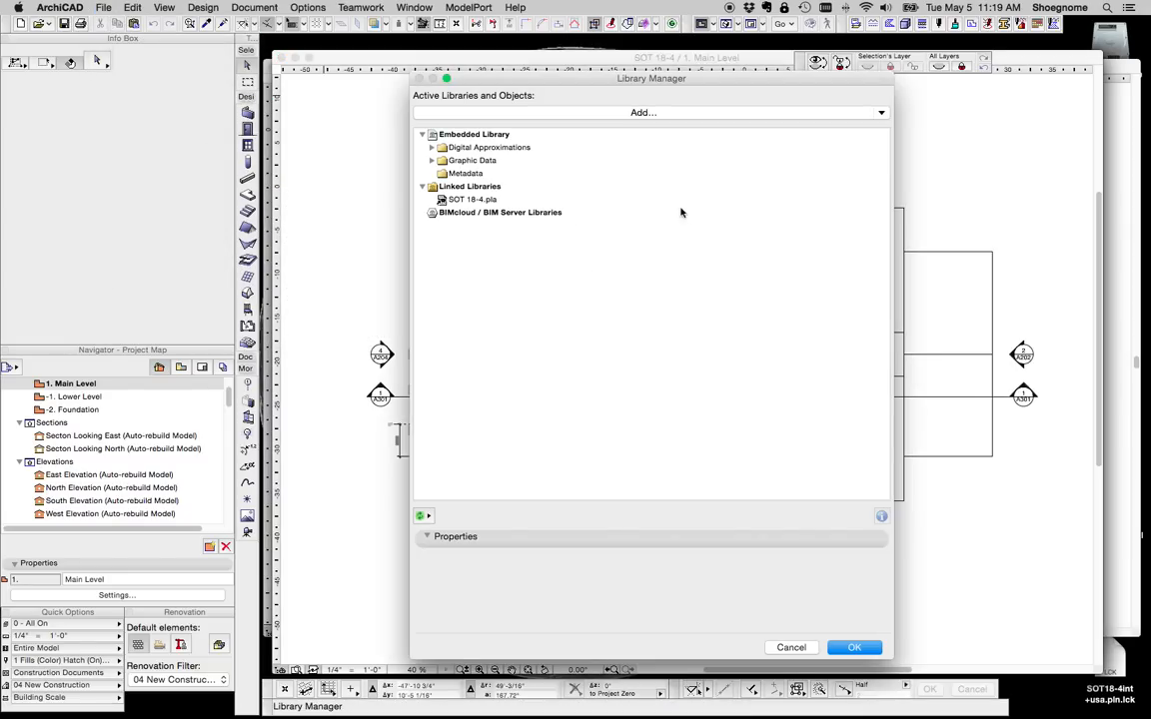
{"action": "left_click", "coordinate": [643, 111]}
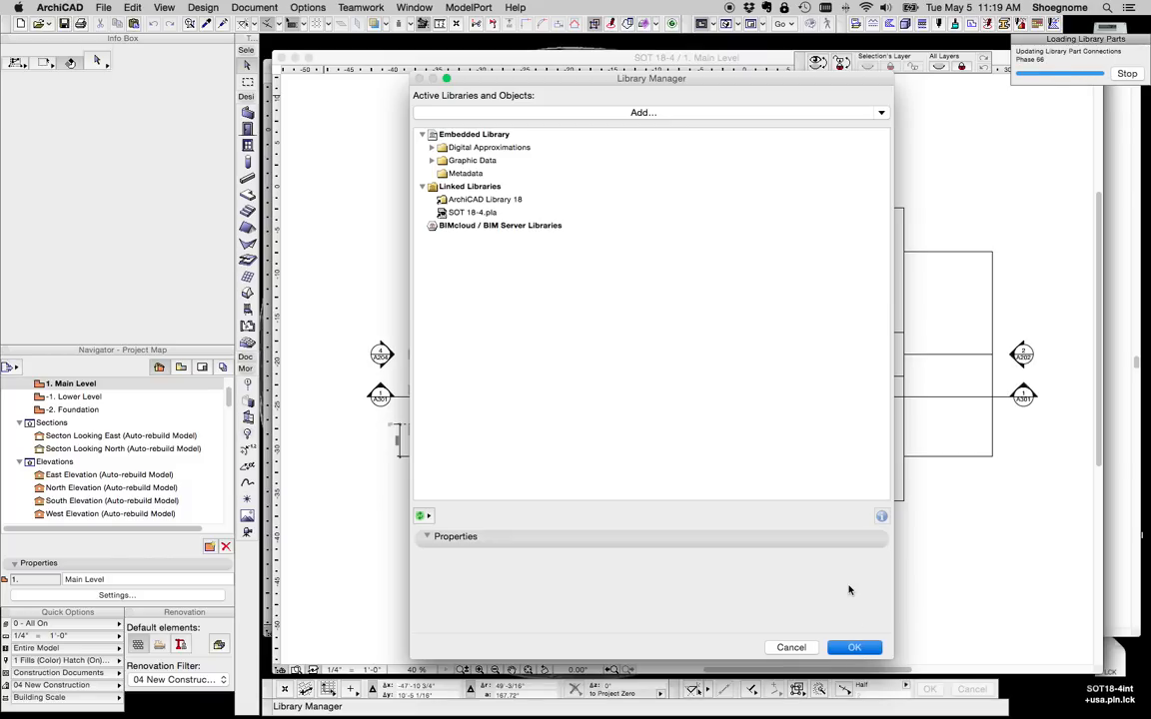
{"action": "left_click", "coordinate": [855, 648]}
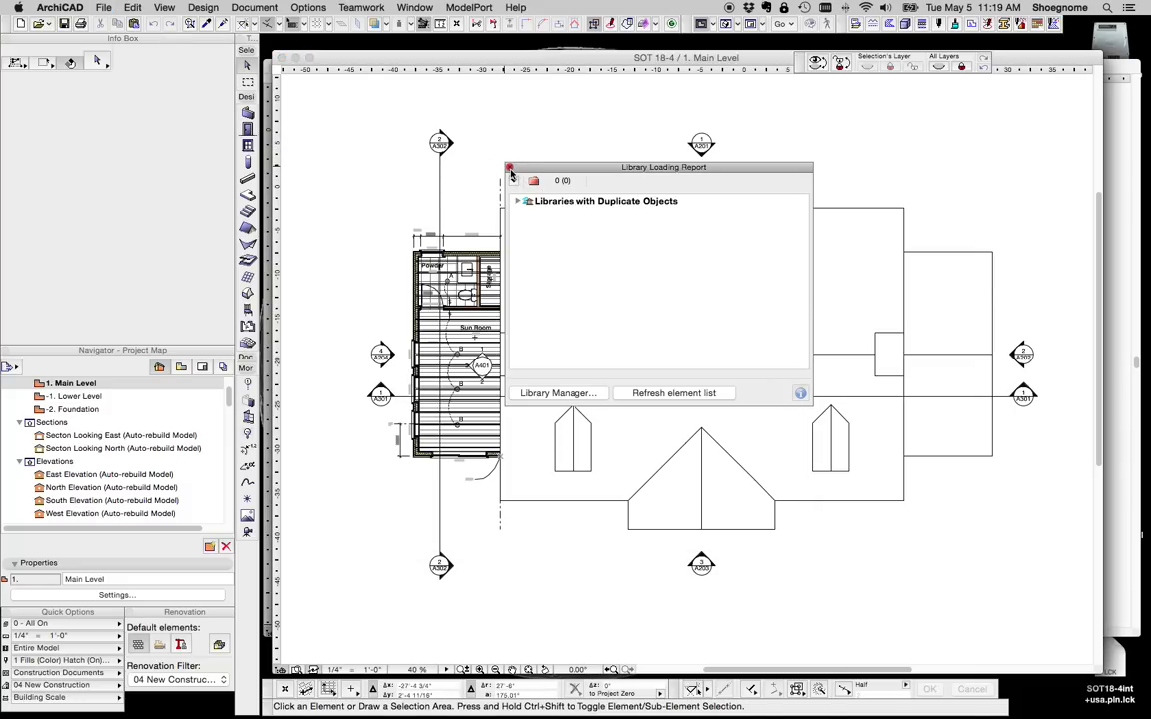
Close the loading report and reload the 2D Insulation (Batt) favorite to confirm Fiber Insulation 18
{"action": "left_click", "coordinate": [511, 172]}
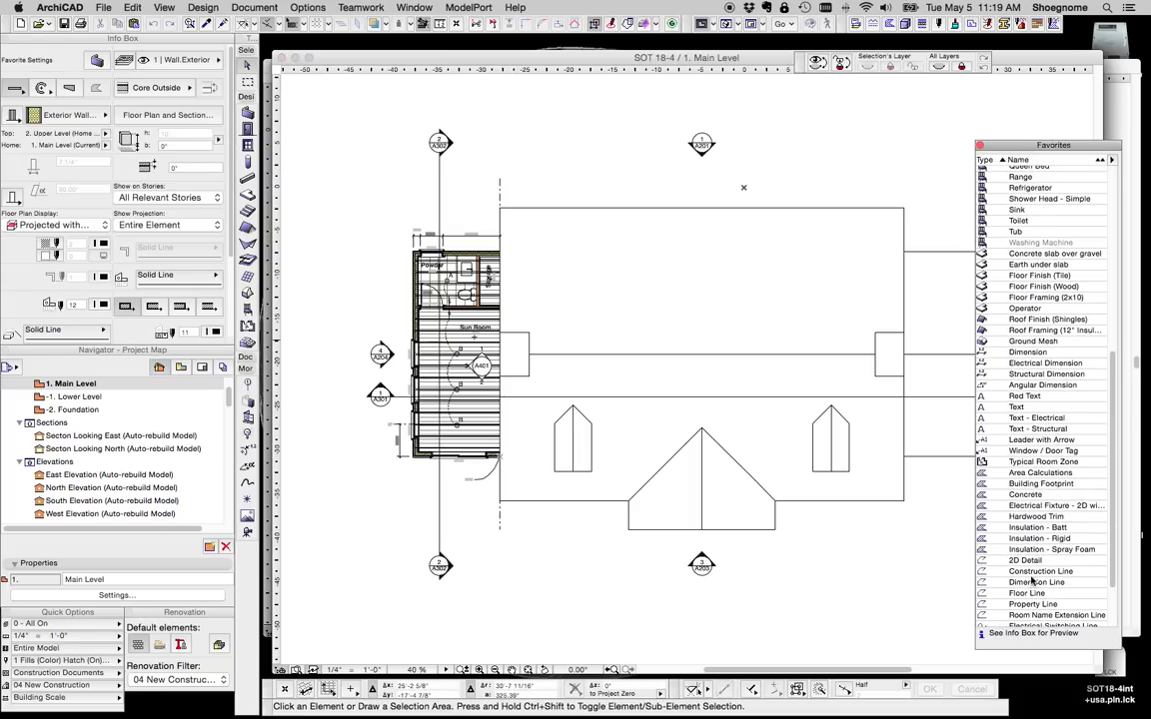
{"action": "scroll", "scroll_direction": "down", "scroll_amount": 3}
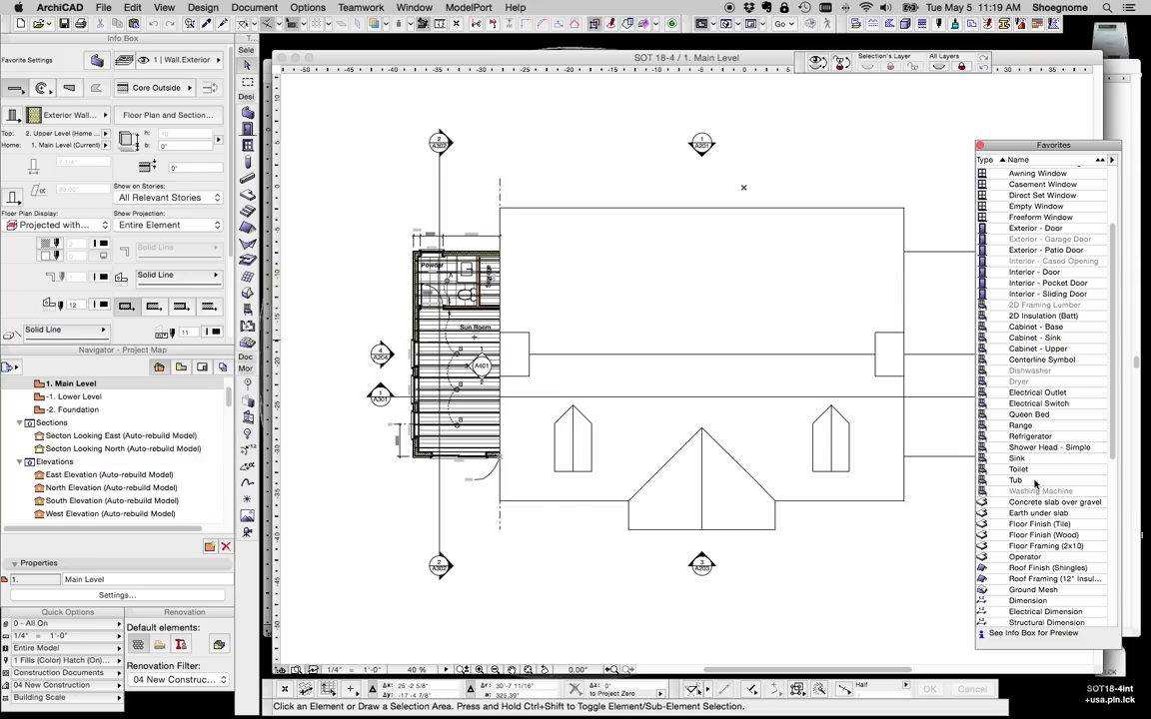
{"action": "mouse_move", "coordinate": [1021, 384]}
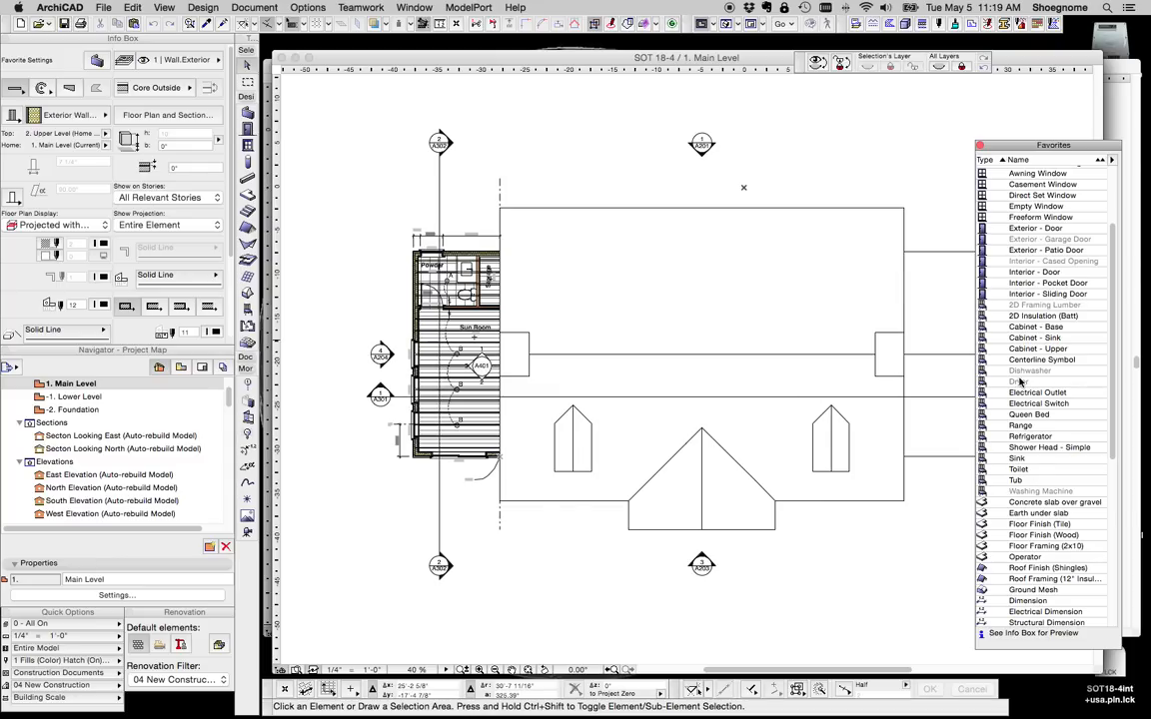
{"action": "left_click", "coordinate": [1043, 315]}
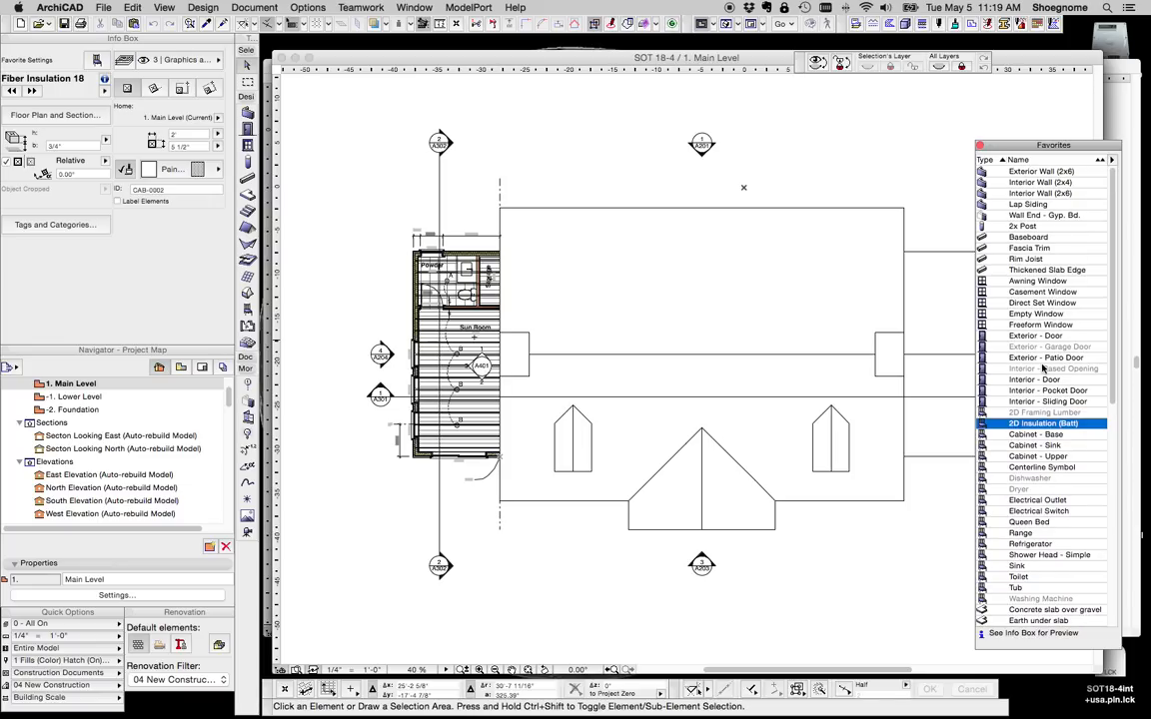
{"action": "left_click", "coordinate": [1043, 412]}
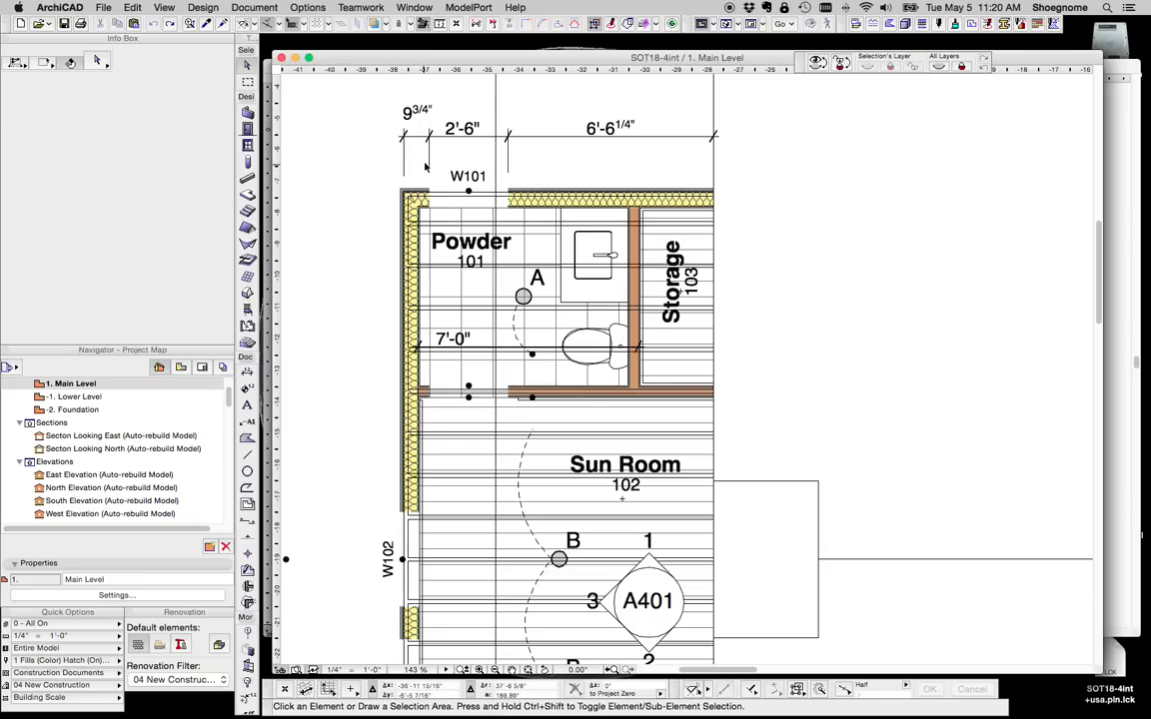
Review the missing Black Tiles 01 GS USA texture entry in the Library Manager
{"action": "left_click", "coordinate": [104, 8]}
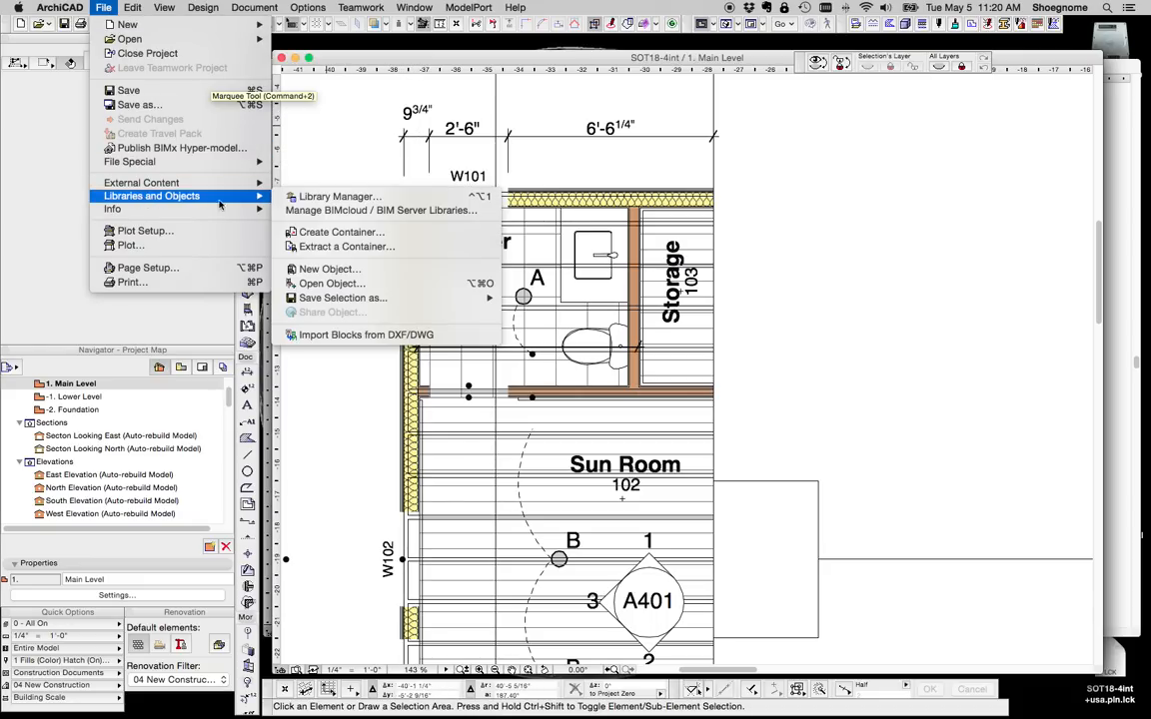
{"action": "mouse_move", "coordinate": [329, 268]}
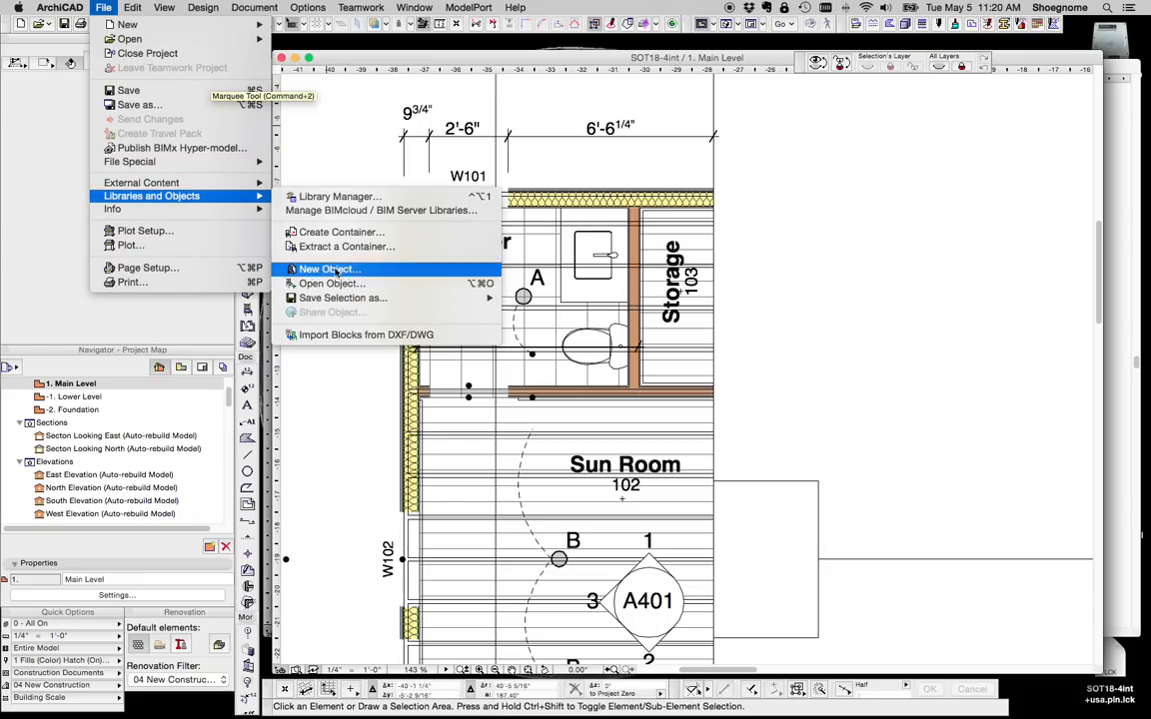
{"action": "left_click", "coordinate": [340, 196]}
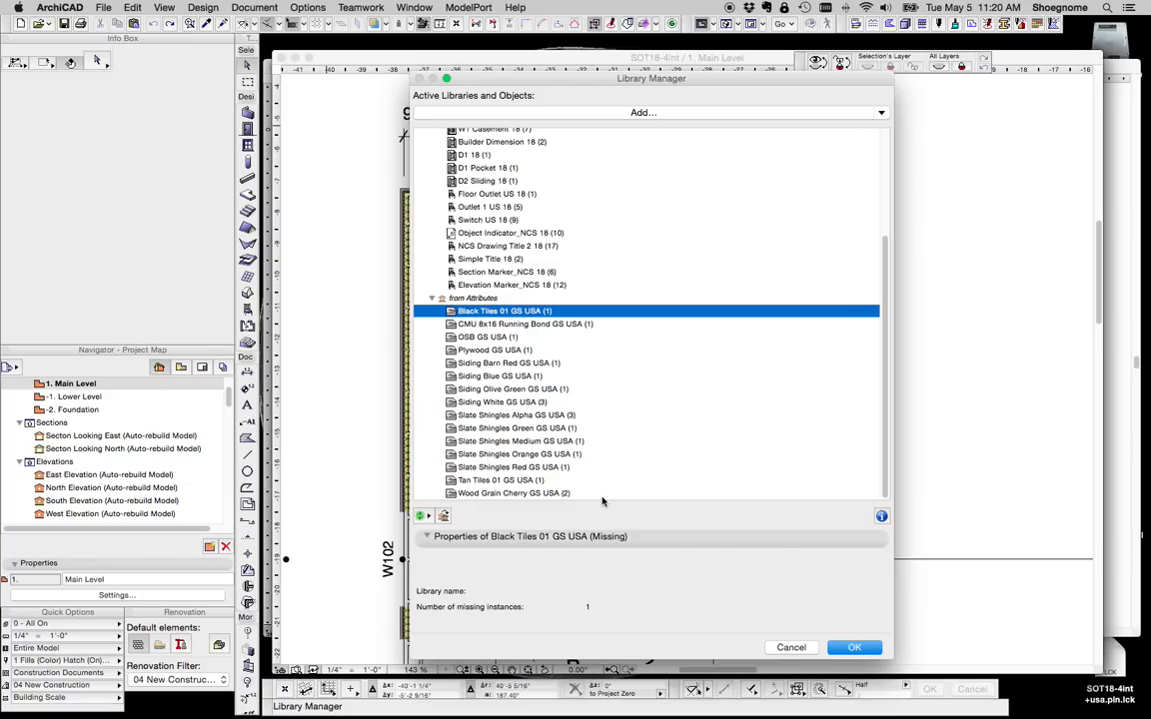
{"action": "left_click", "coordinate": [856, 647]}
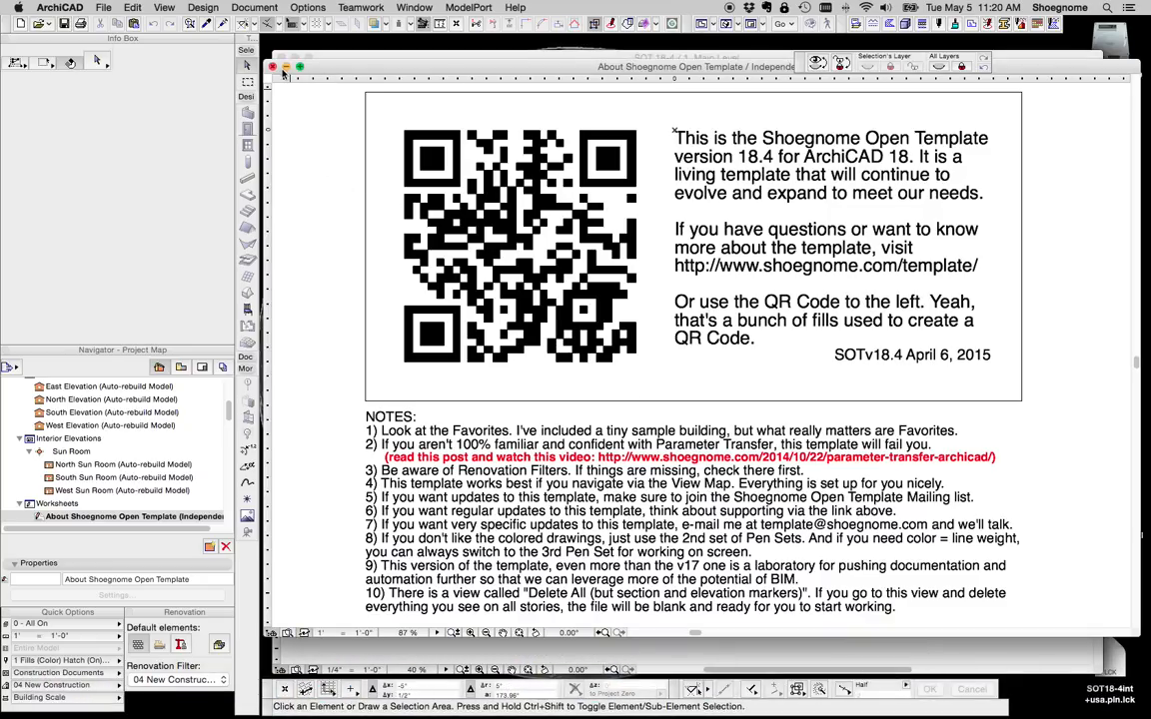
Reopen the File menu's Libraries and Objects commands before switching to Finder
{"action": "left_click", "coordinate": [104, 8]}
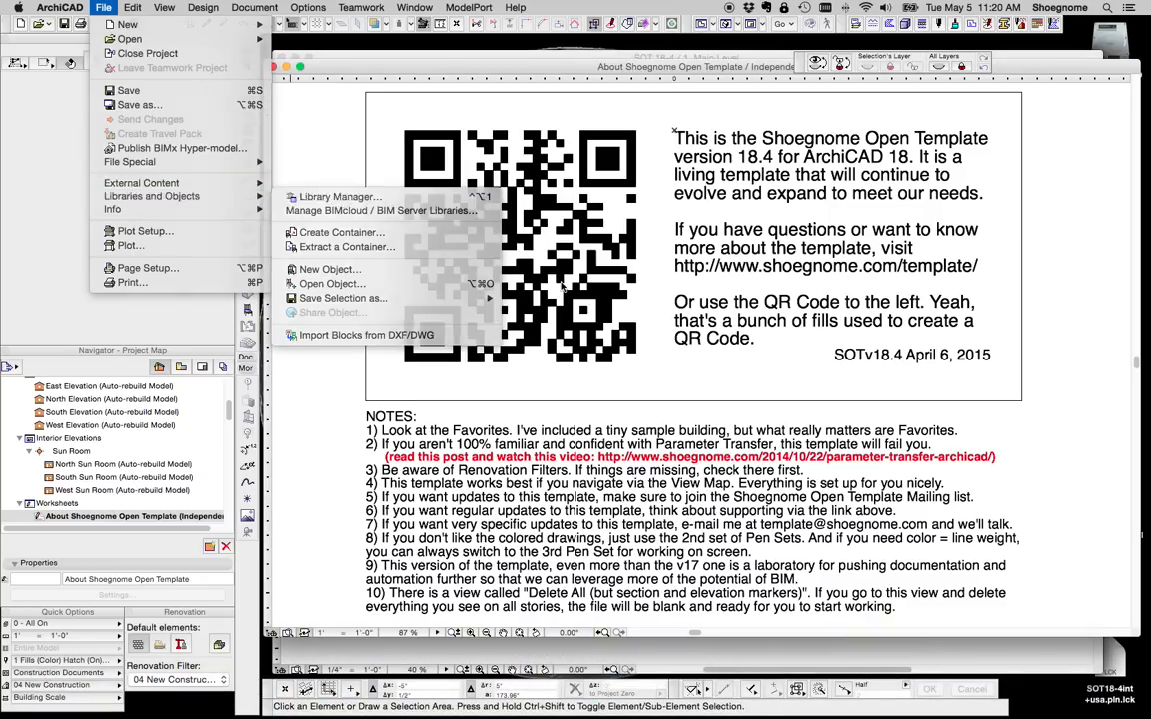
{"action": "left_click", "coordinate": [340, 196]}
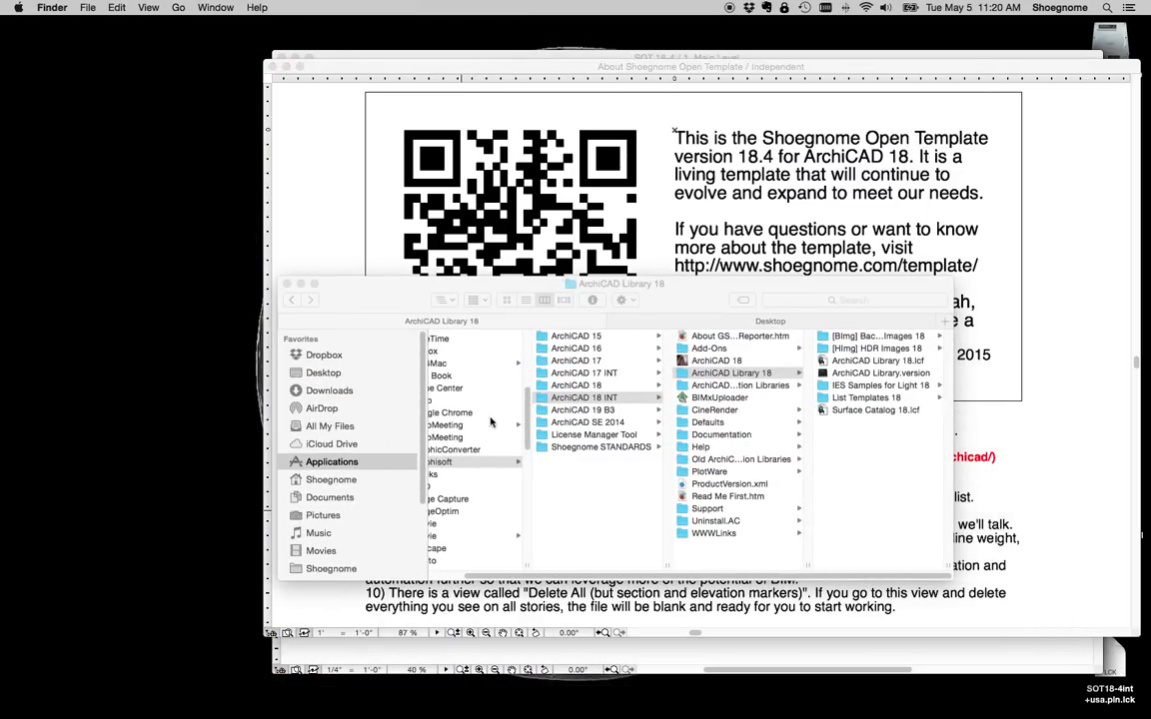
Browse into Textures 18 and the Surface Catalog 18 container inside ArchiCAD Library 18
{"action": "left_click", "coordinate": [324, 373]}
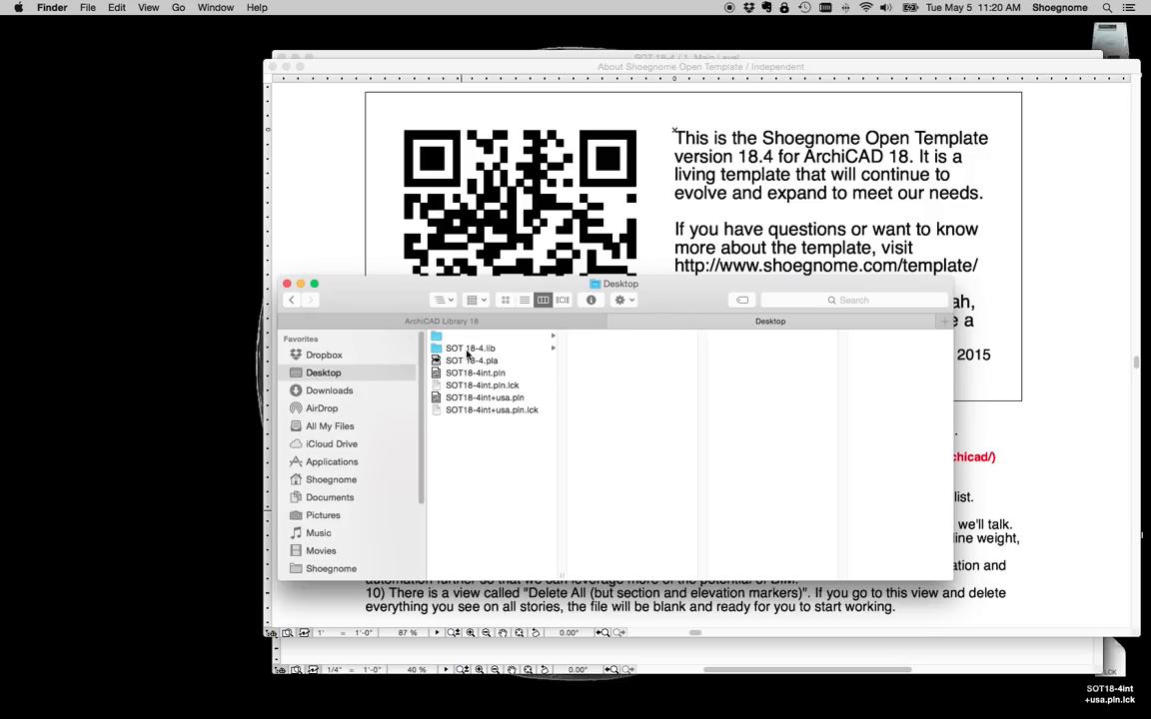
{"action": "left_click", "coordinate": [469, 348]}
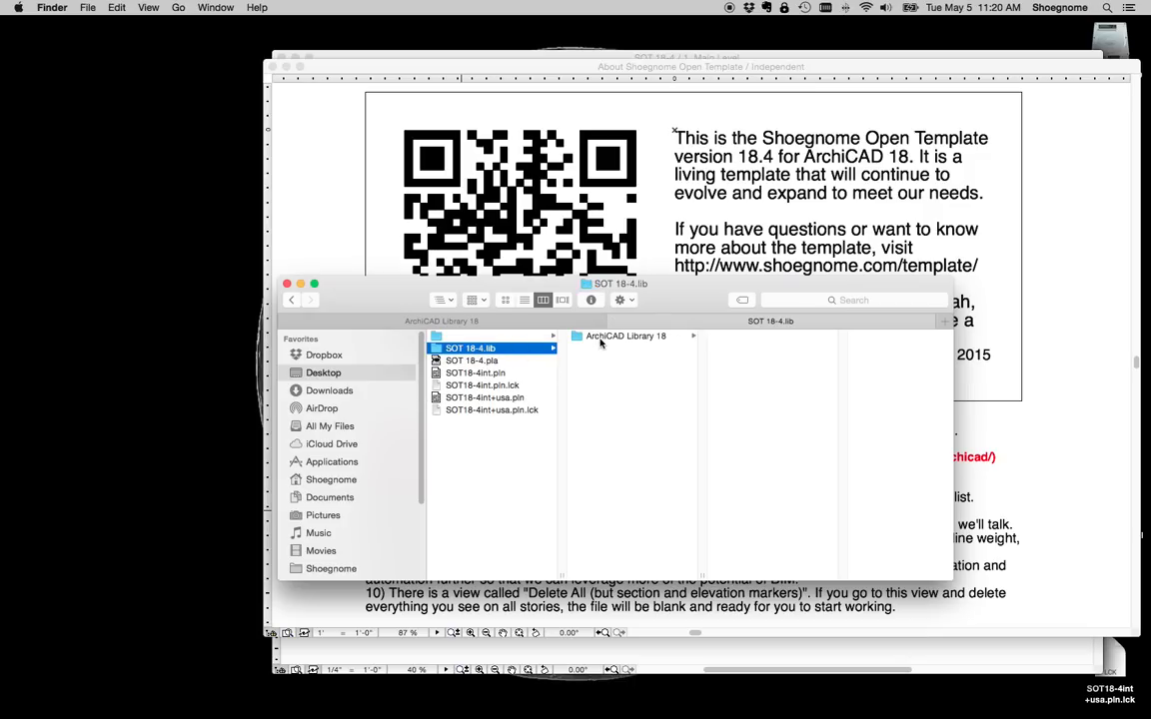
{"action": "left_click", "coordinate": [619, 336]}
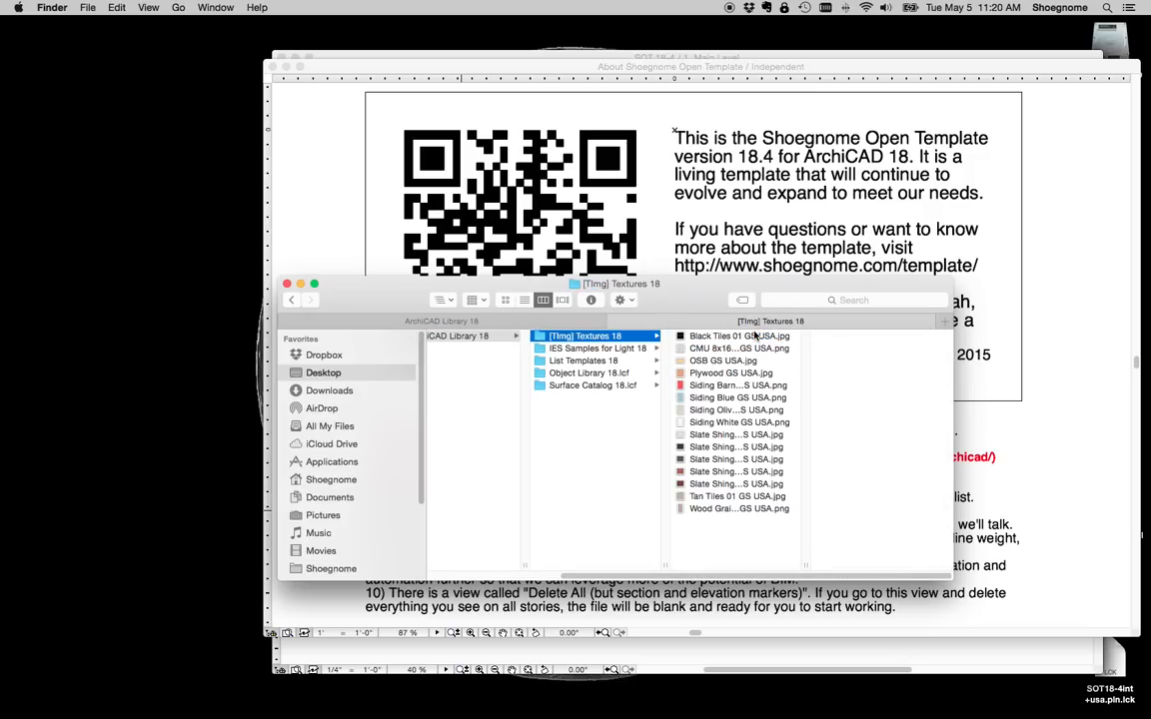
{"action": "left_click", "coordinate": [591, 385]}
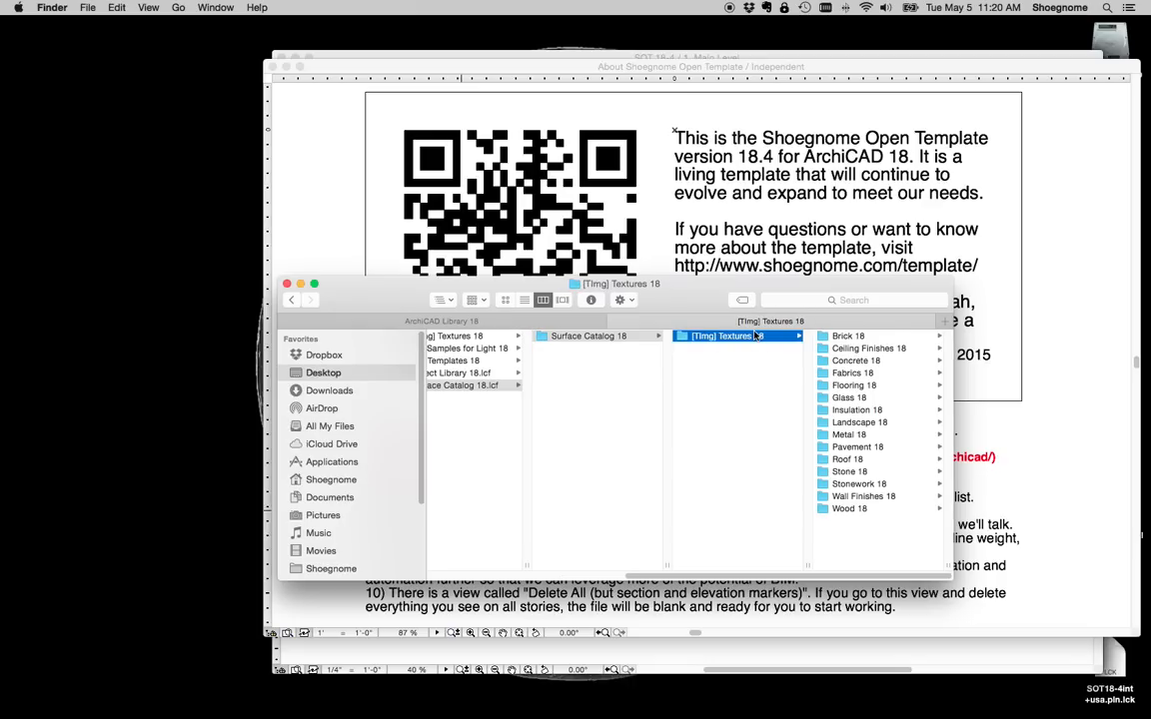
{"action": "left_click", "coordinate": [487, 386]}
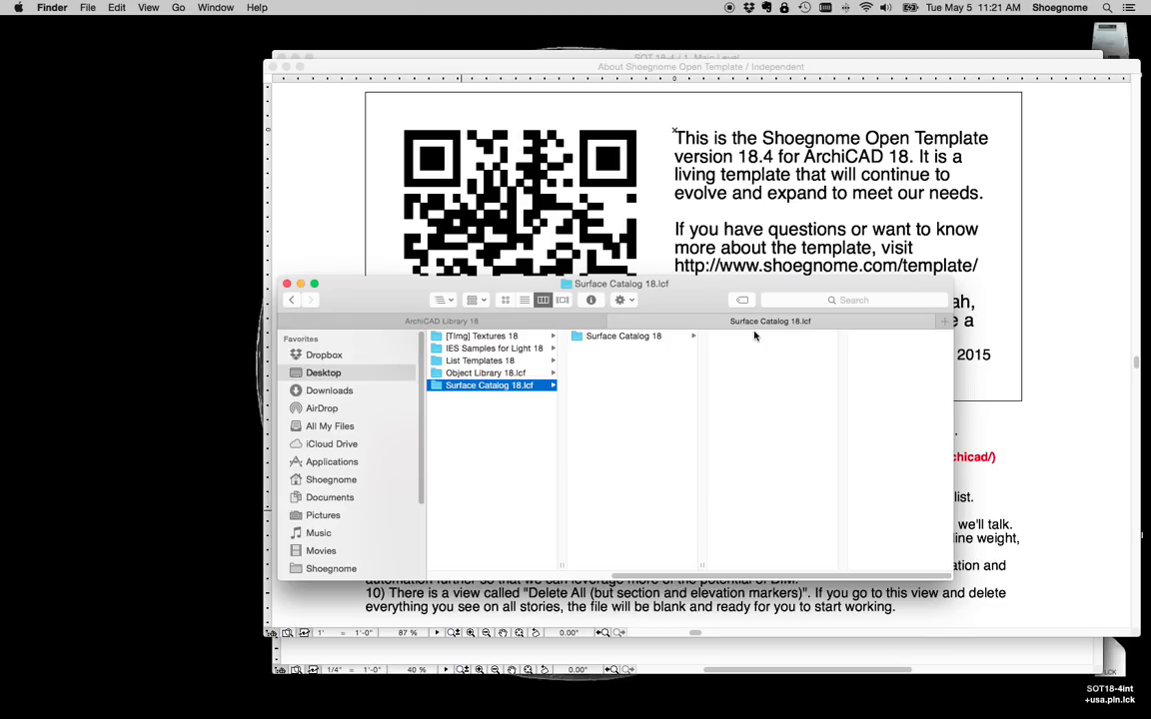
Look inside the Ceiling Finishes 18 and Concrete 18 texture categories, then return to the catalog top
{"action": "left_click", "coordinate": [727, 348]}
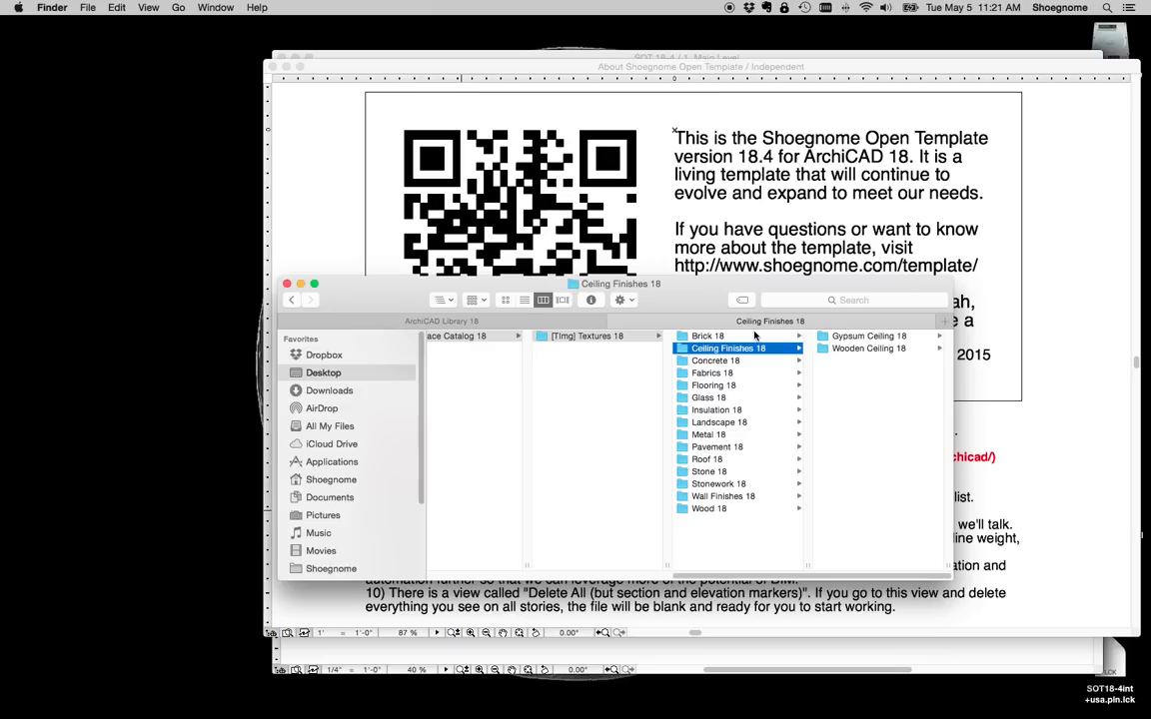
{"action": "left_click", "coordinate": [570, 372]}
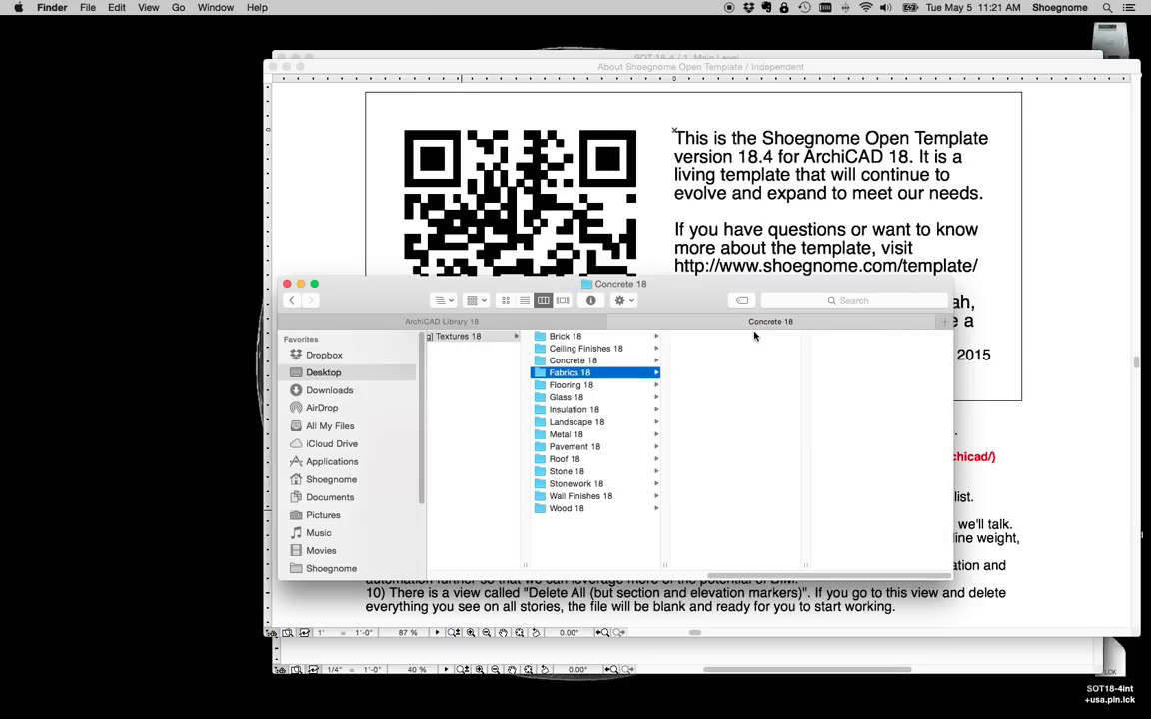
{"action": "left_click", "coordinate": [574, 410]}
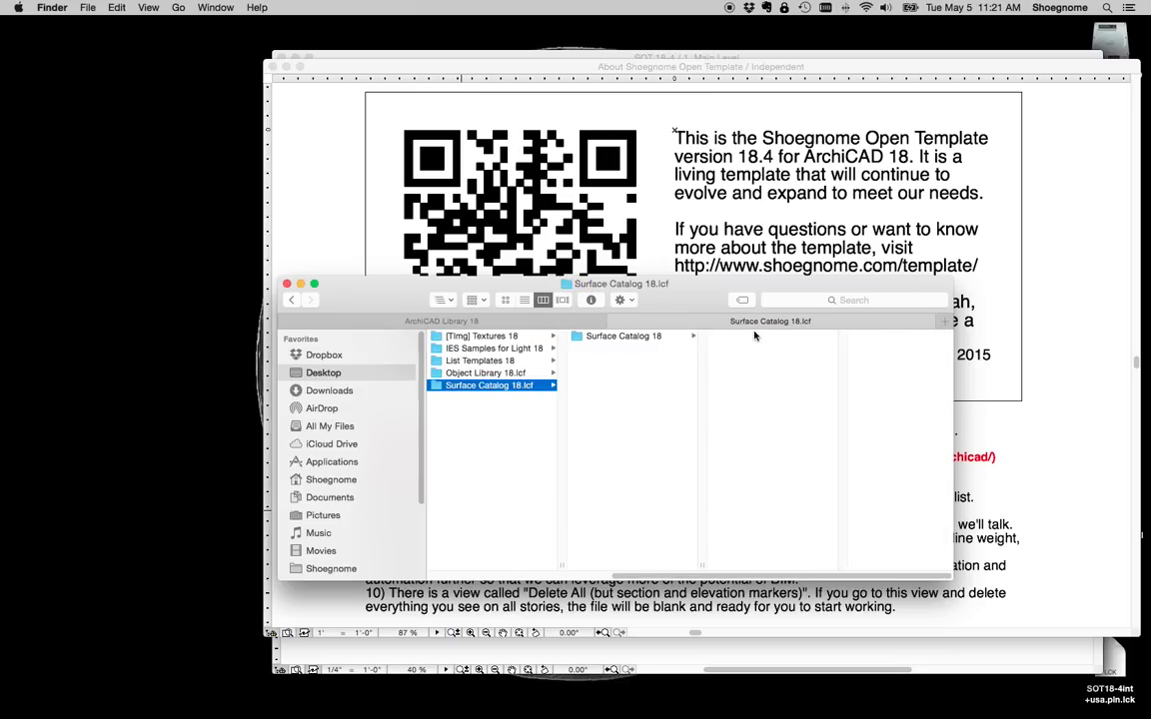
{"action": "left_click", "coordinate": [486, 374]}
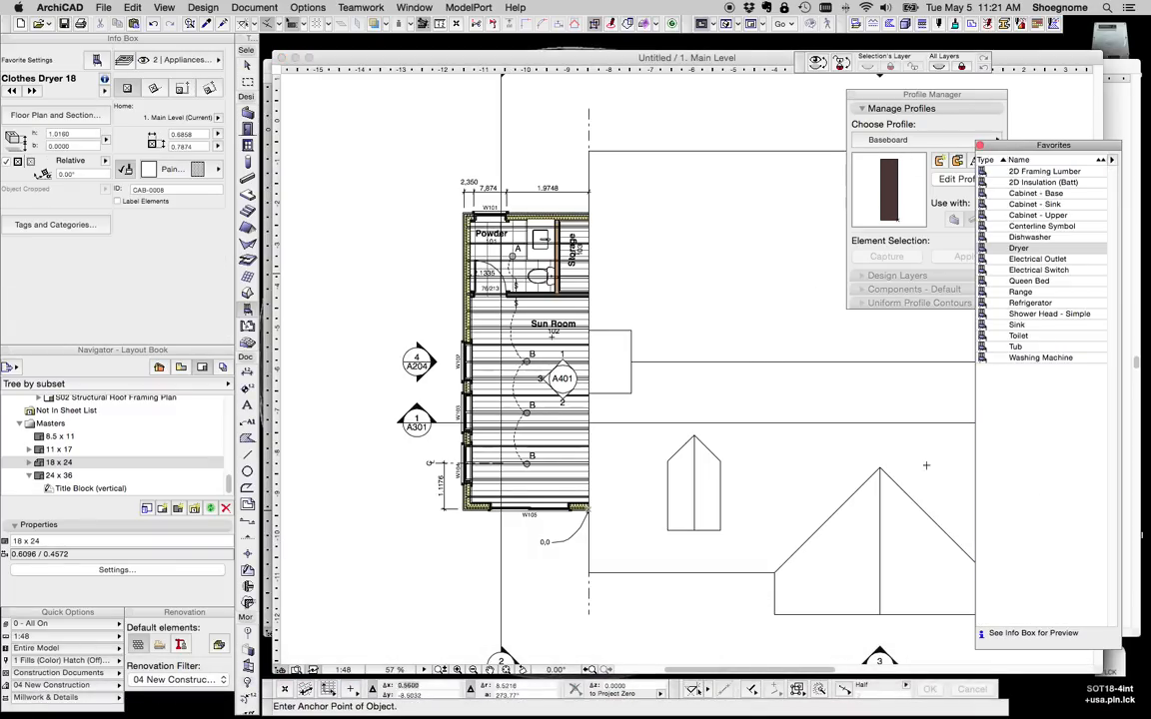
Place the Dryer favorite in the plan and load the Sink favorite's settings
{"action": "left_click", "coordinate": [1049, 314]}
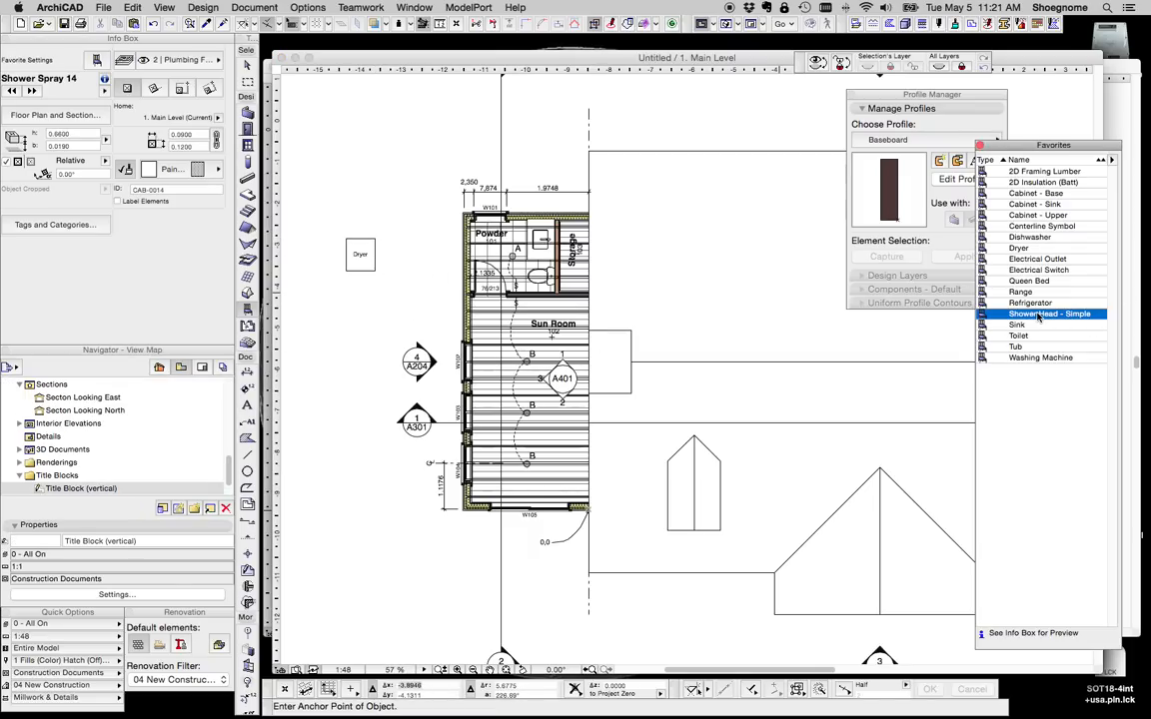
{"action": "left_click", "coordinate": [1016, 324]}
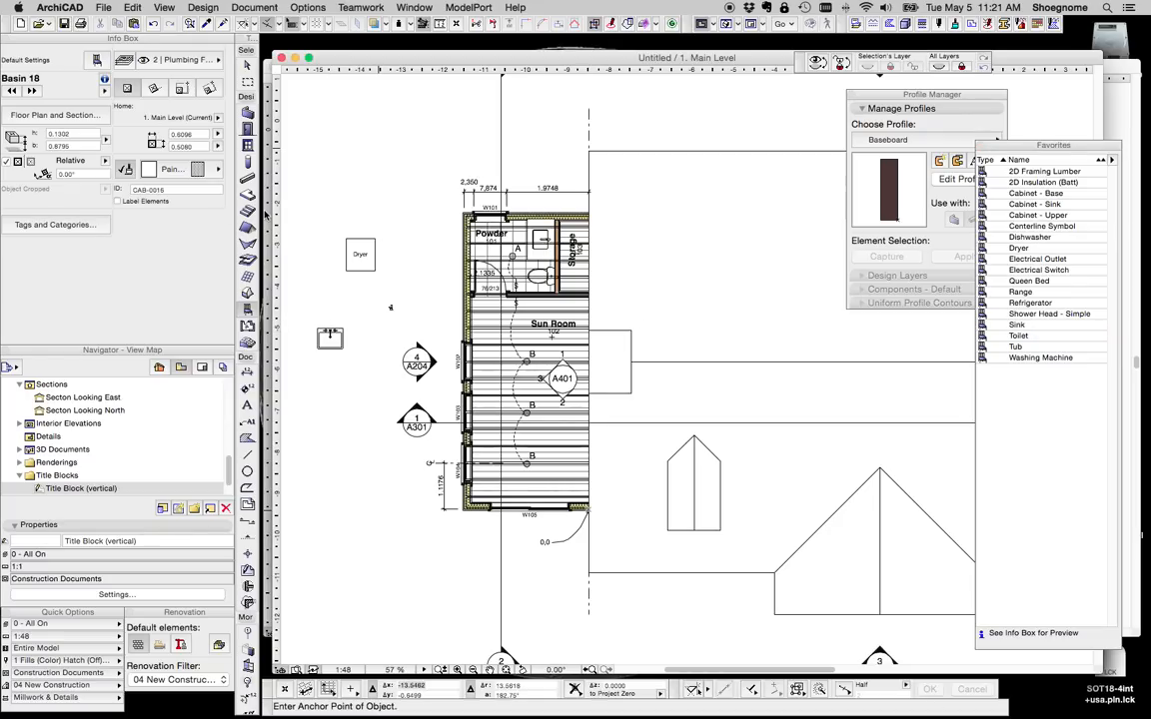
{"action": "mouse_move", "coordinate": [576, 716]}
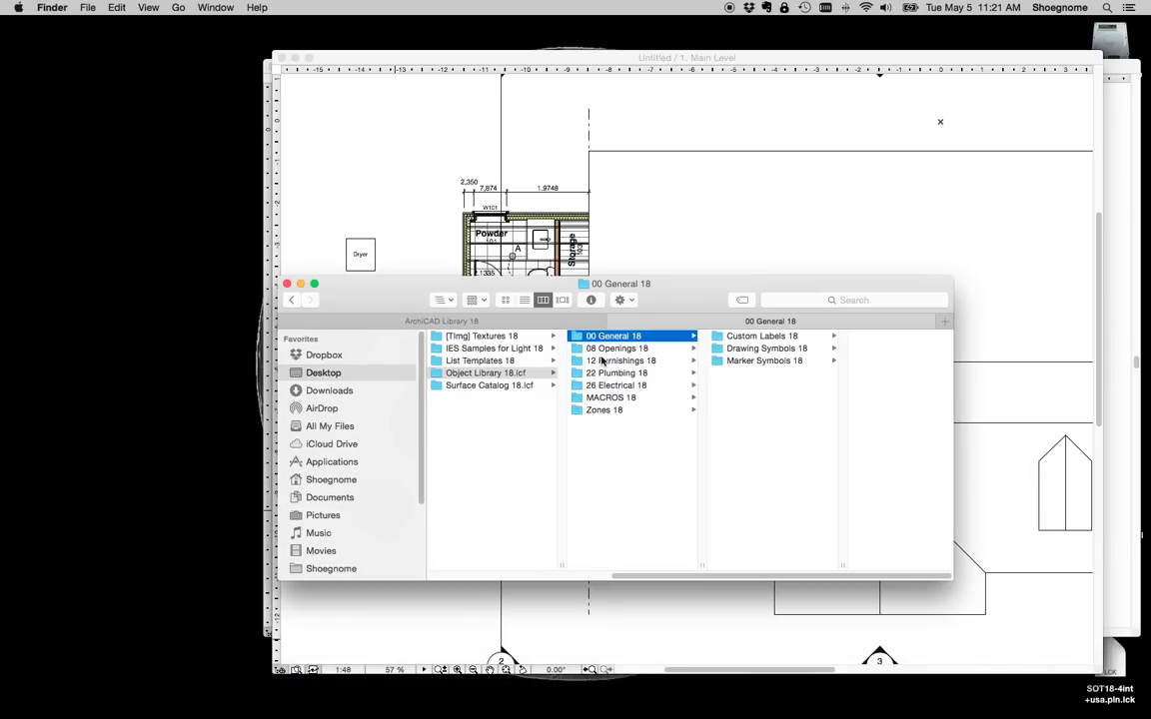
Browse Object Library 18's Openings 18 windows subfolder and the Plumbing 18 category
{"action": "left_click", "coordinate": [735, 348]}
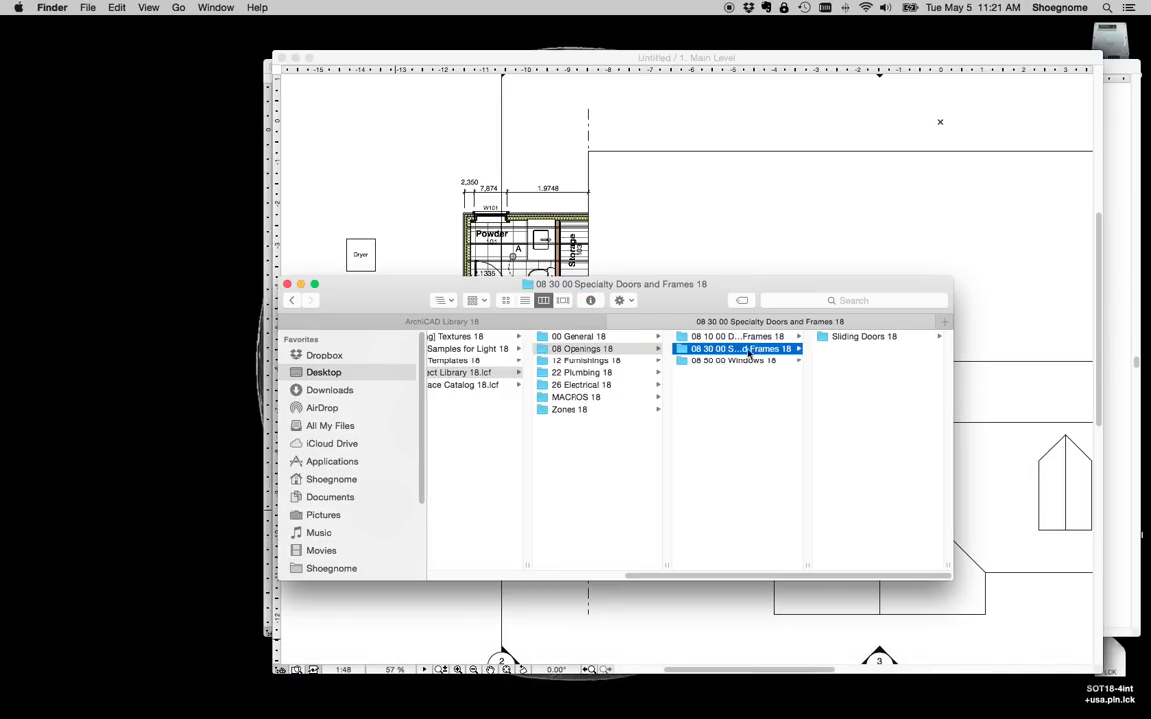
{"action": "left_click", "coordinate": [736, 360]}
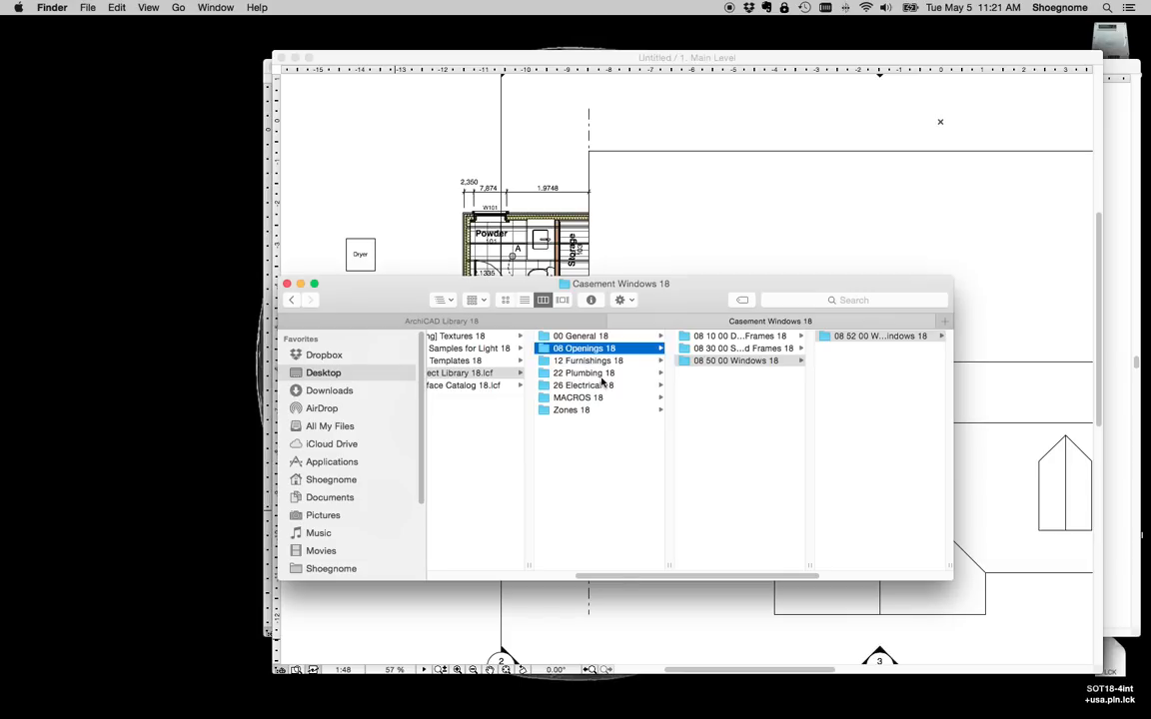
{"action": "left_click", "coordinate": [583, 374]}
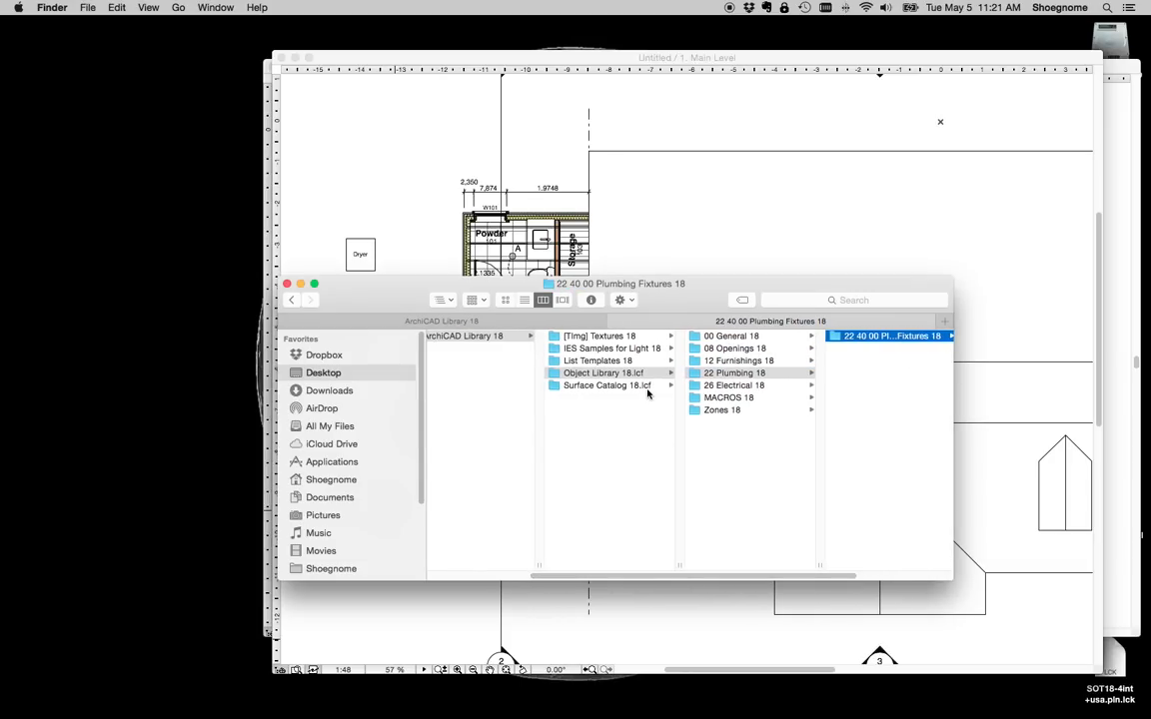
{"action": "mouse_move", "coordinate": [843, 693]}
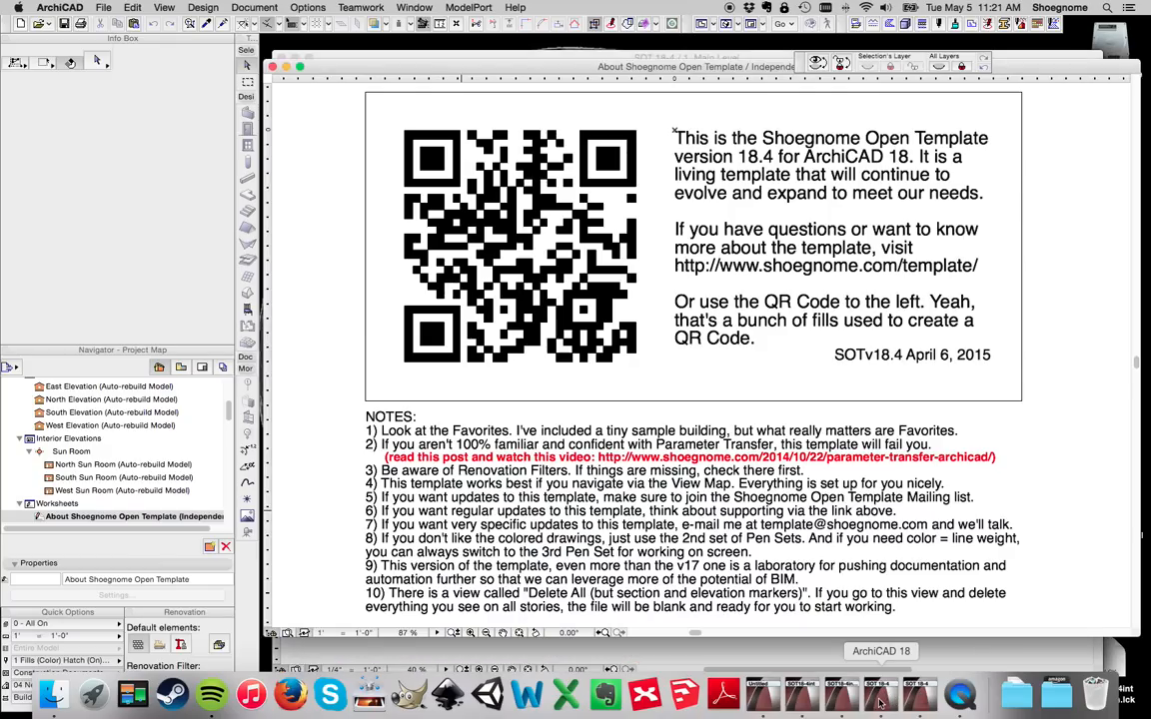
{"action": "mouse_move", "coordinate": [763, 689]}
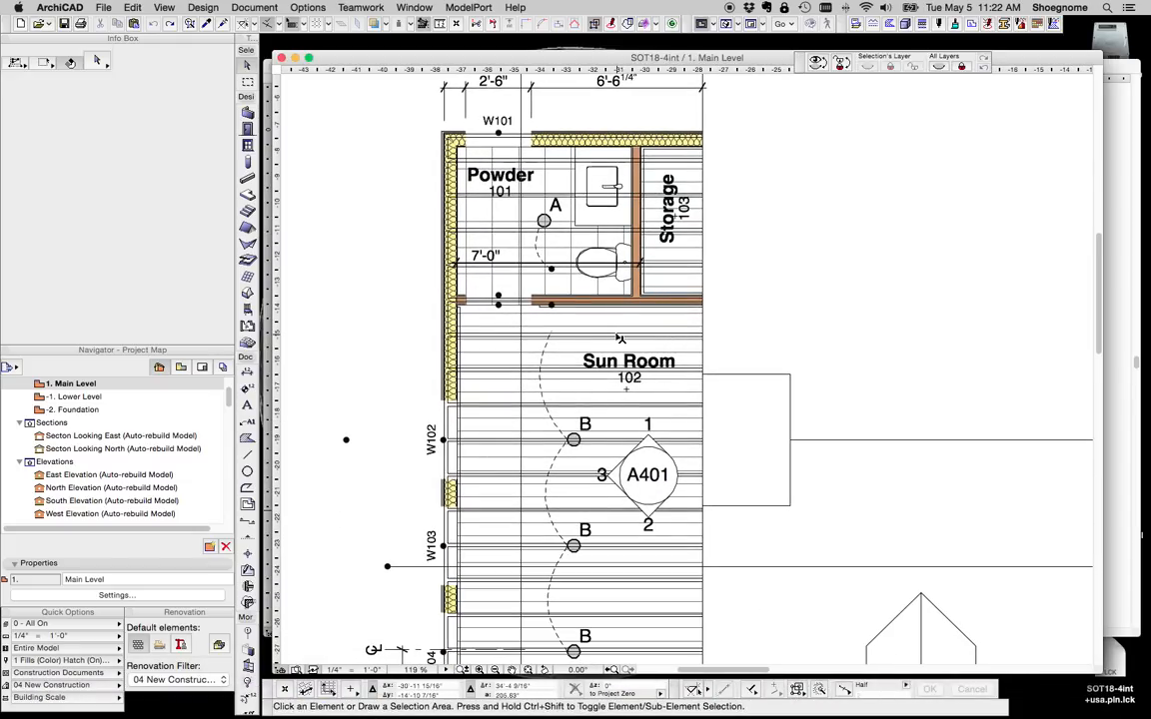
{"action": "mouse_move", "coordinate": [803, 695]}
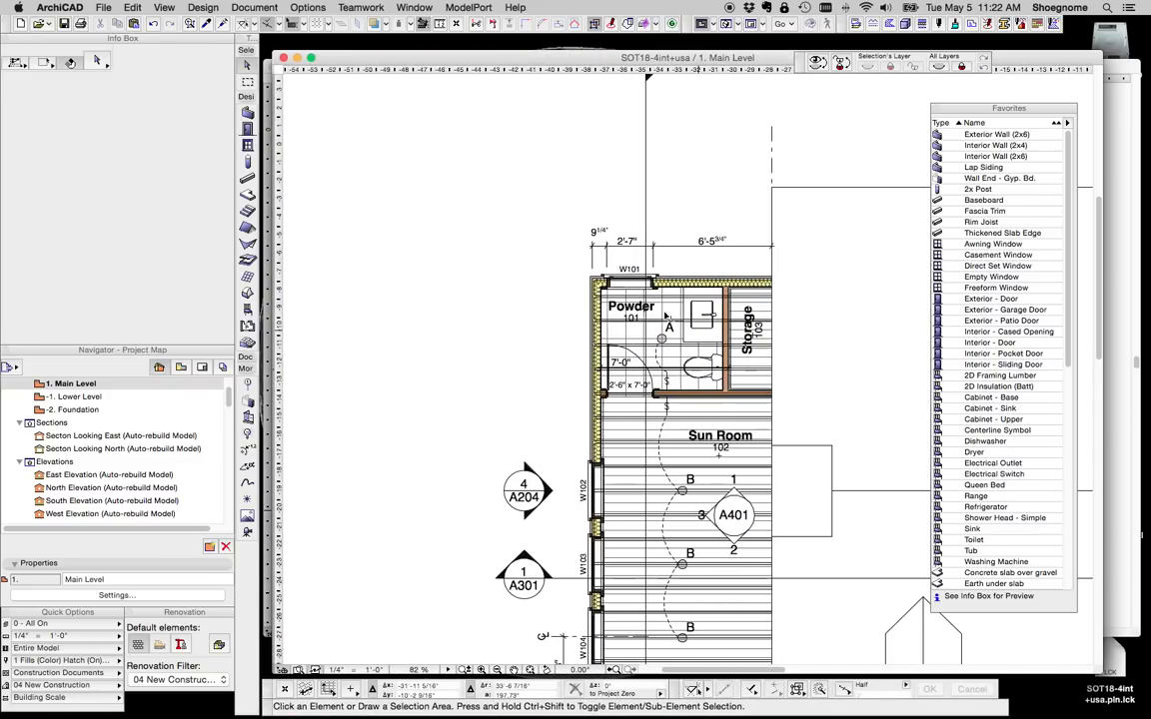
{"action": "mouse_move", "coordinate": [587, 430]}
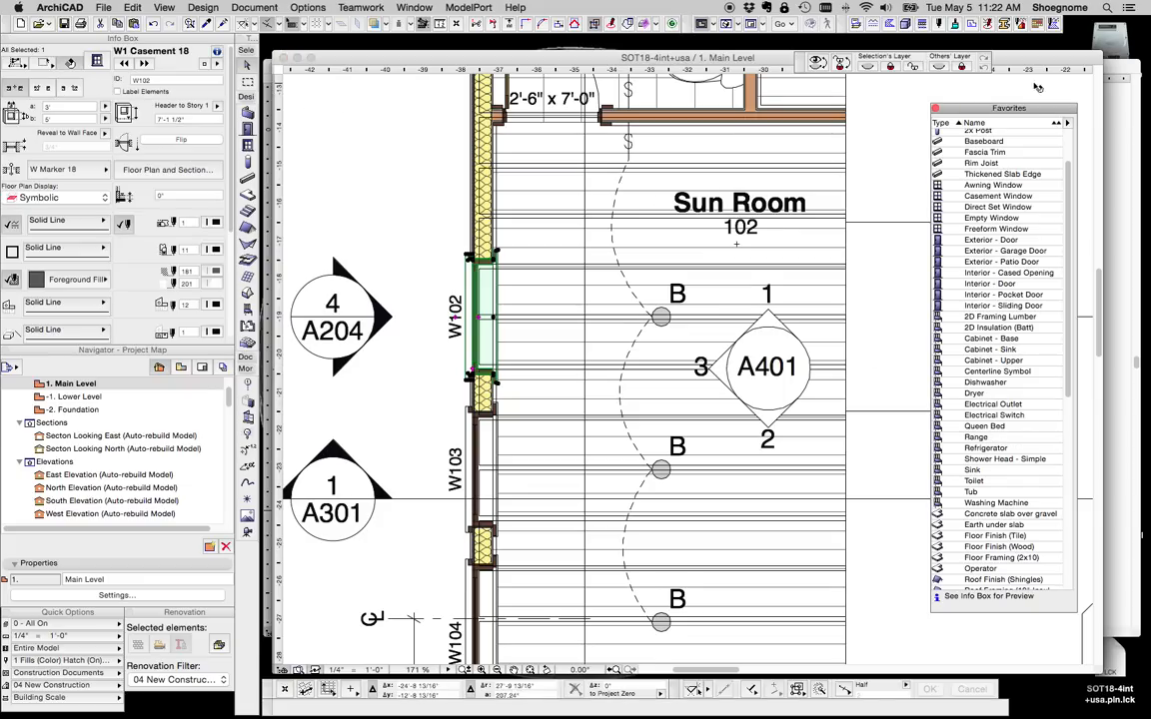
{"action": "left_click", "coordinate": [983, 426]}
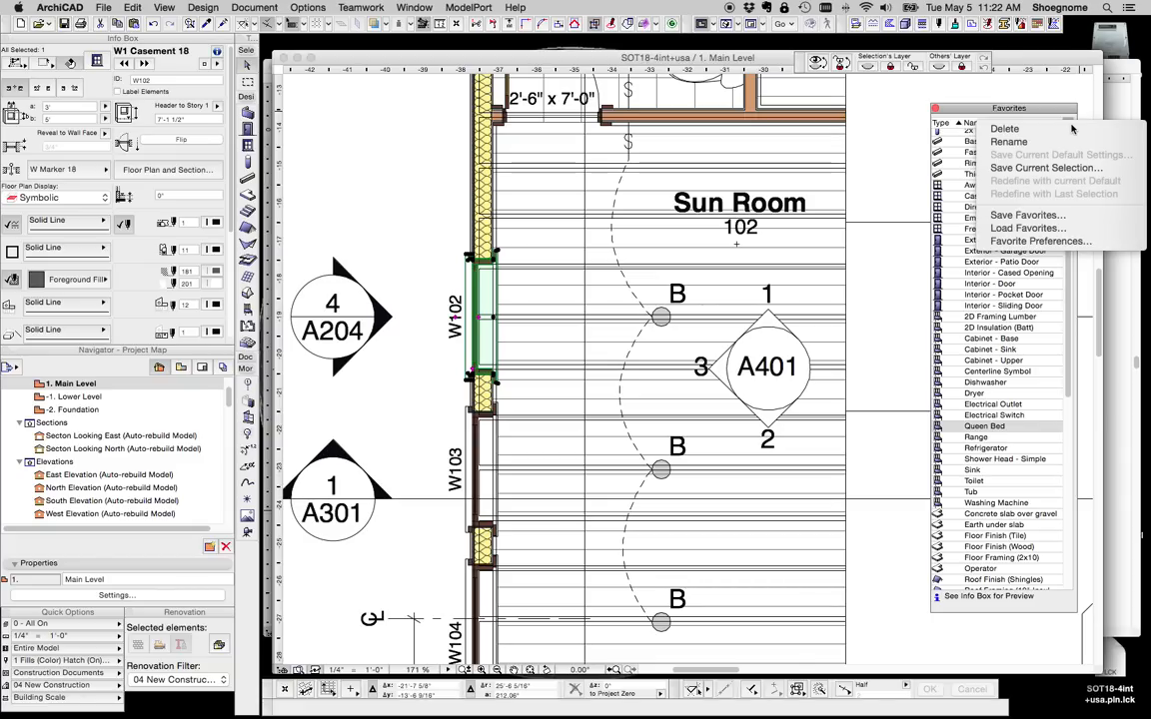
{"action": "mouse_move", "coordinate": [1043, 168]}
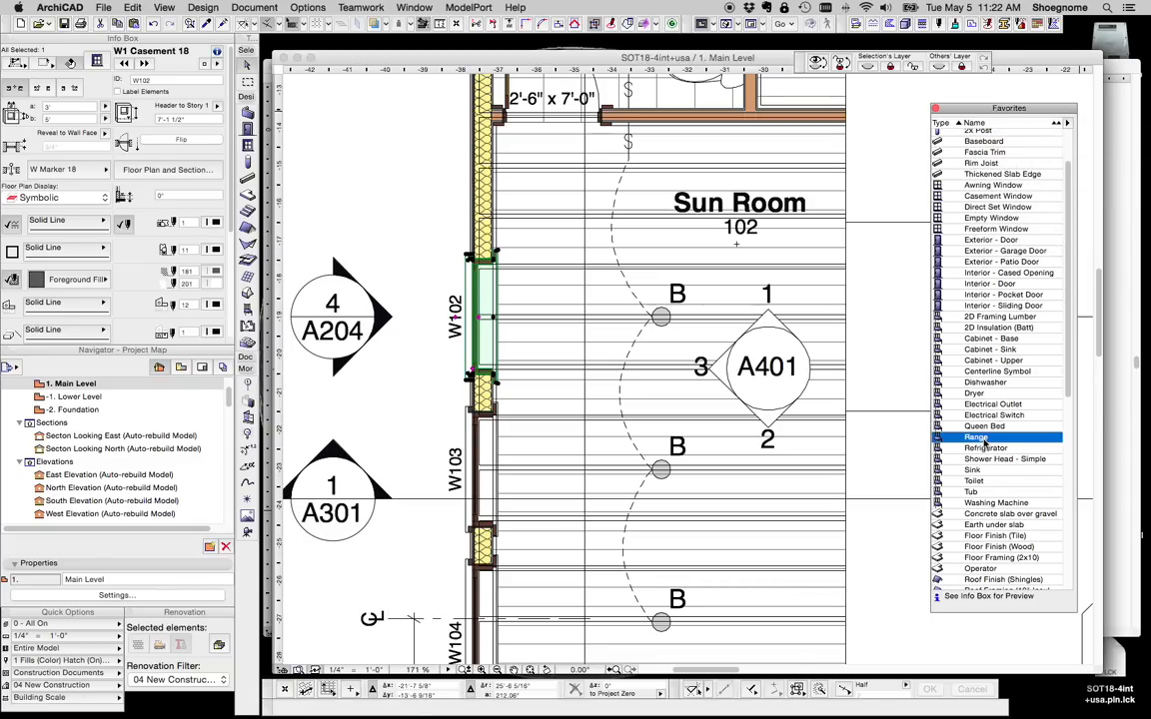
{"action": "left_click", "coordinate": [975, 436]}
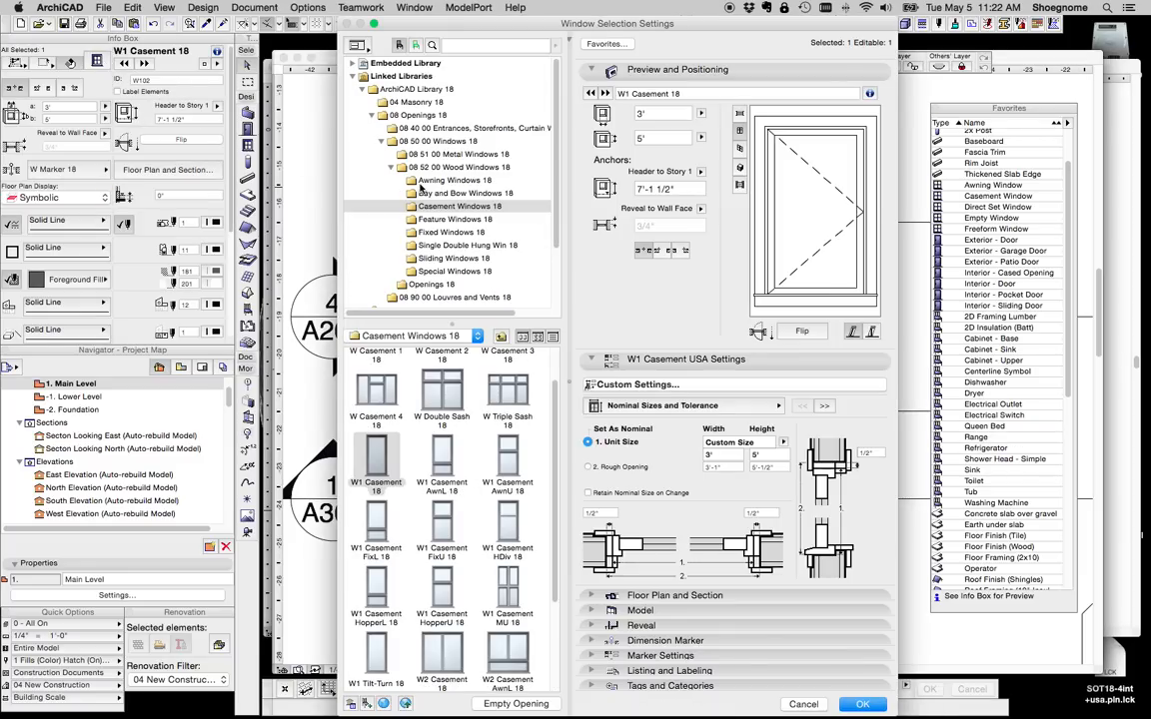
{"action": "scroll", "scroll_direction": "down", "scroll_amount": 3}
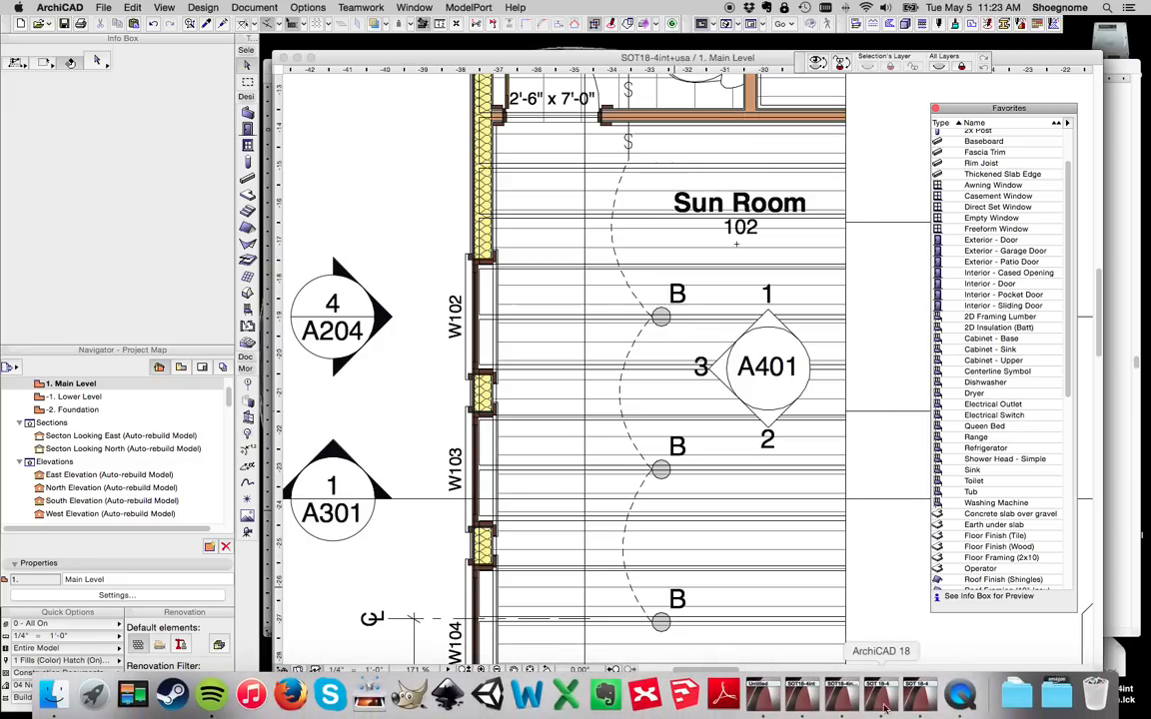
{"action": "mouse_move", "coordinate": [961, 695]}
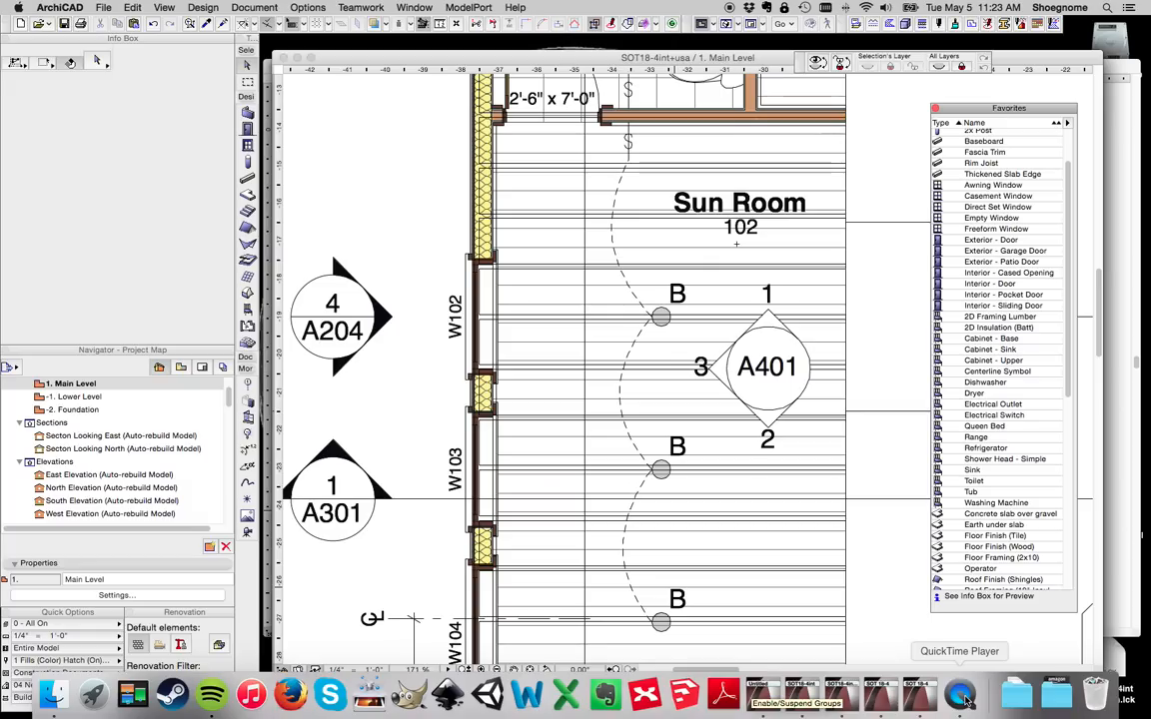
{"action": "mouse_move", "coordinate": [763, 695]}
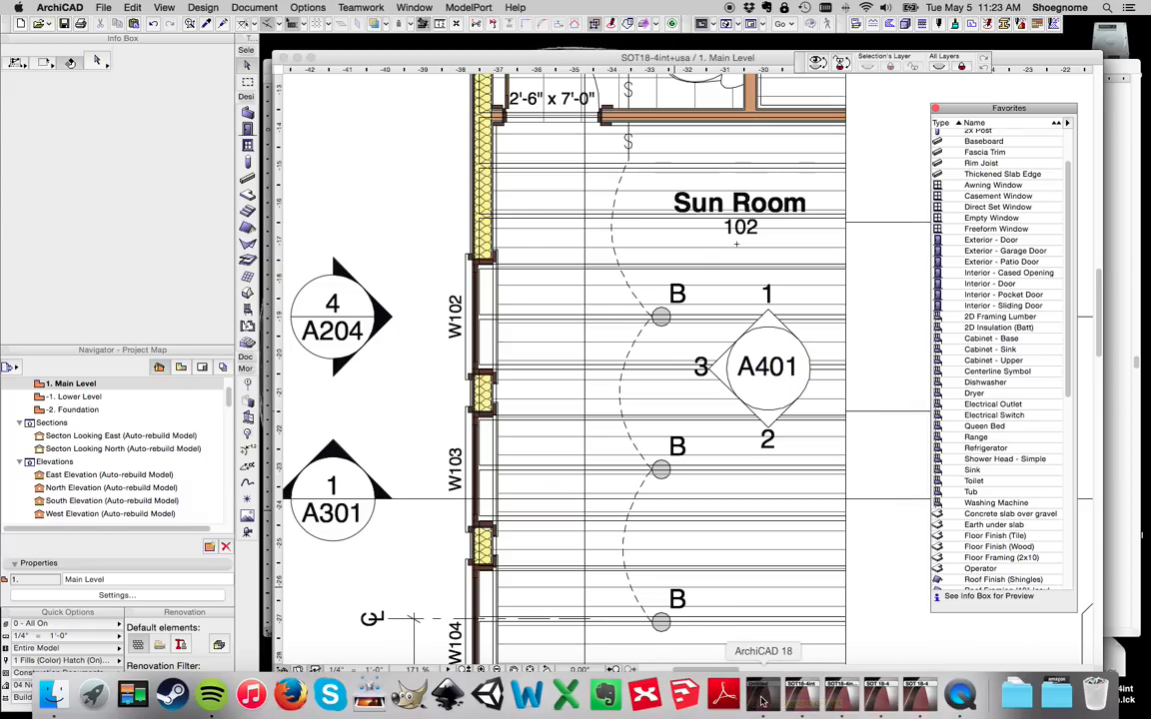
Bring the other ArchiCAD 18 session to the front
{"action": "left_click", "coordinate": [308, 8]}
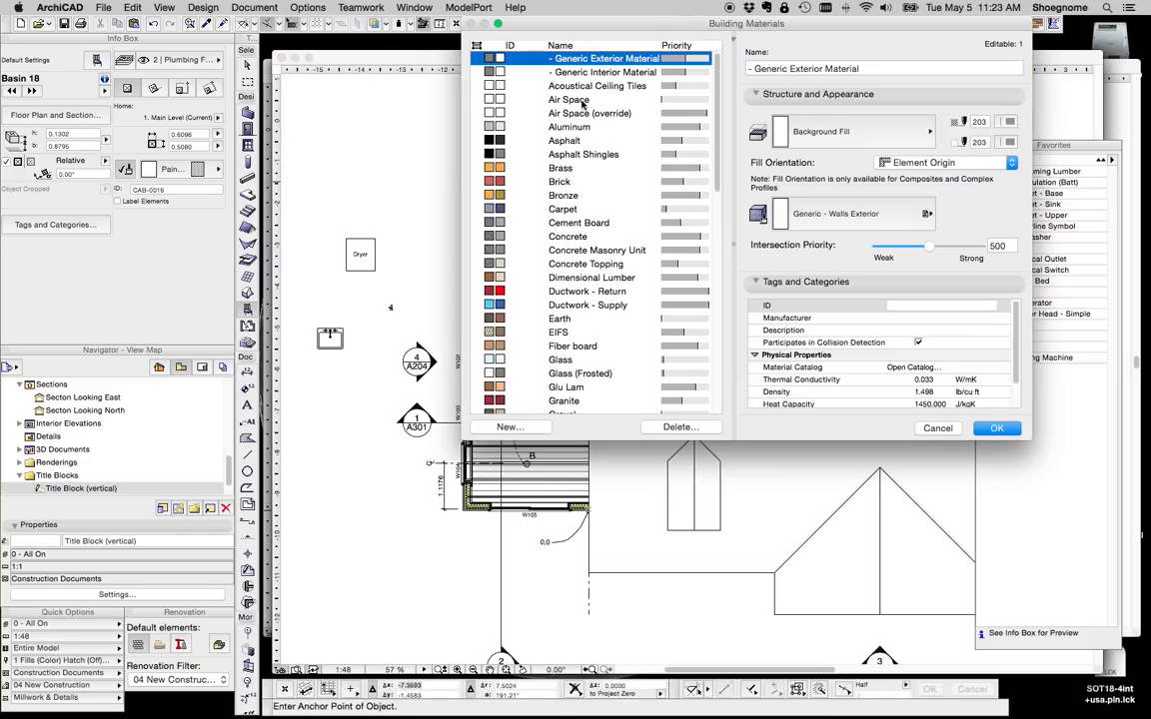
{"action": "mouse_move", "coordinate": [615, 348]}
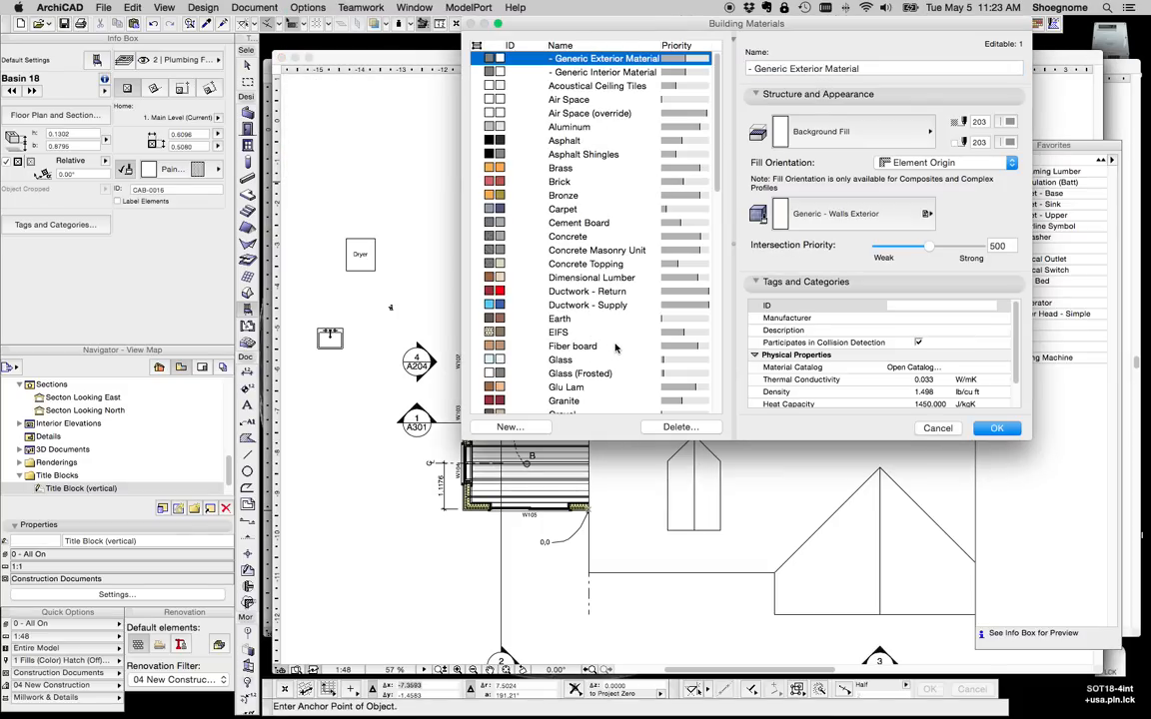
{"action": "mouse_move", "coordinate": [595, 236]}
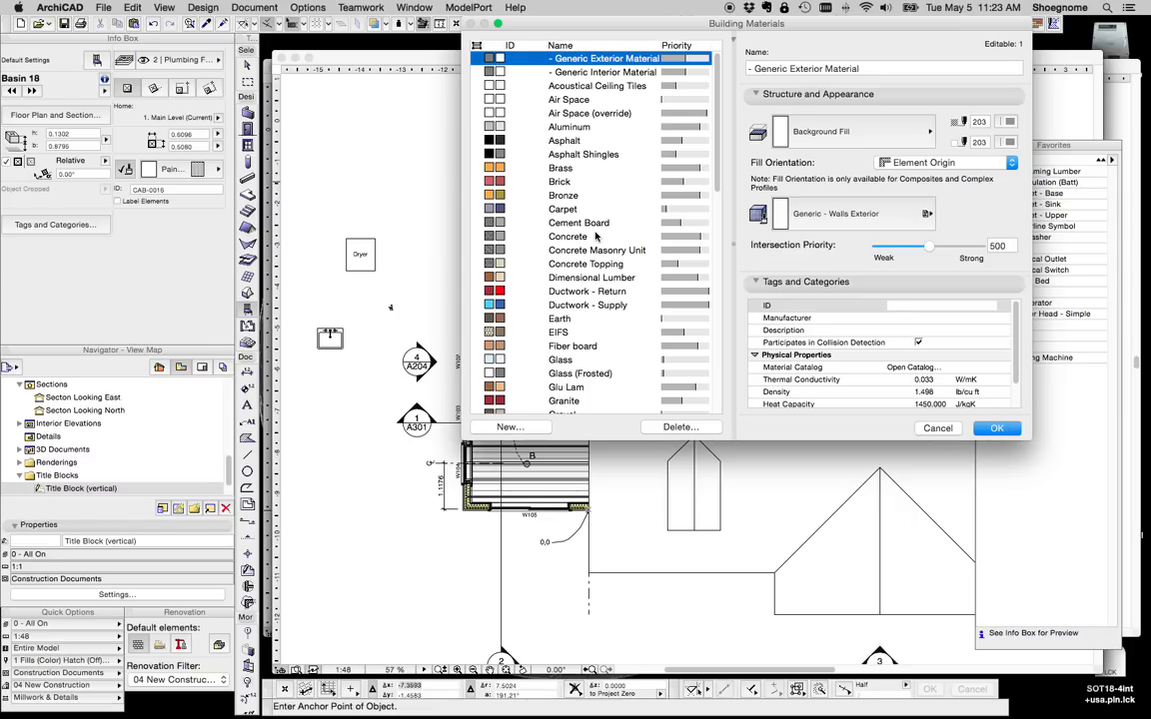
Inspect the Concrete building material's physical properties and confirm with OK
{"action": "left_click", "coordinate": [568, 236]}
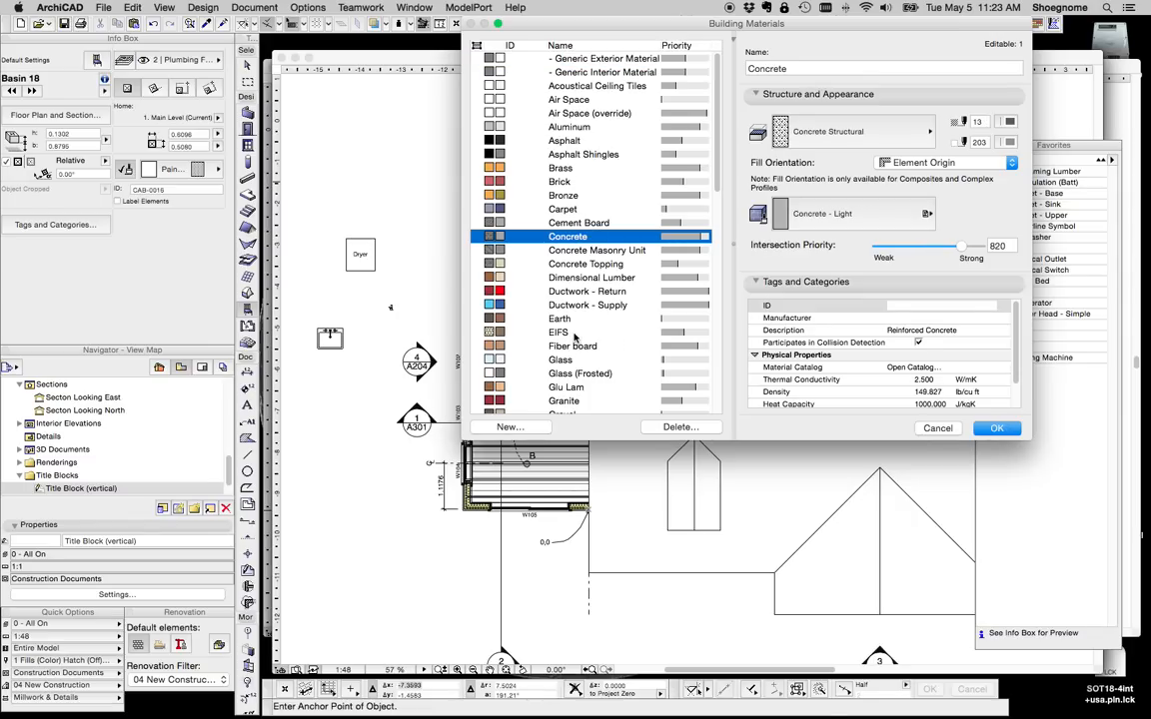
{"action": "mouse_move", "coordinate": [915, 429]}
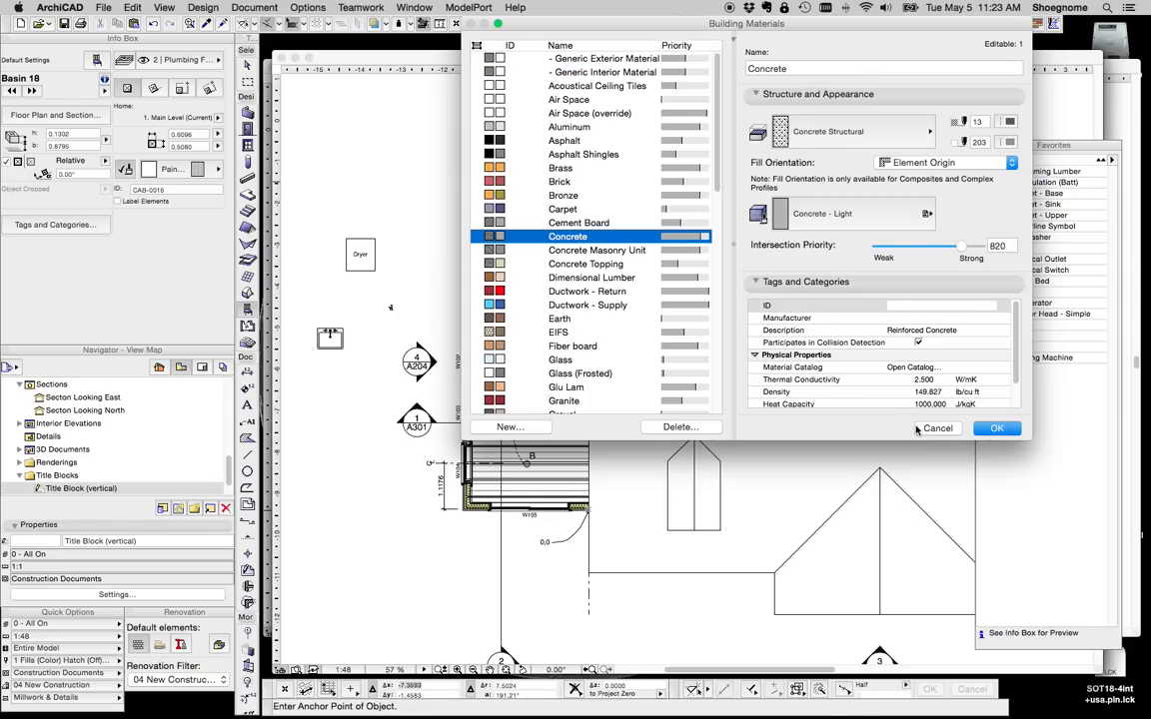
{"action": "left_click", "coordinate": [995, 428]}
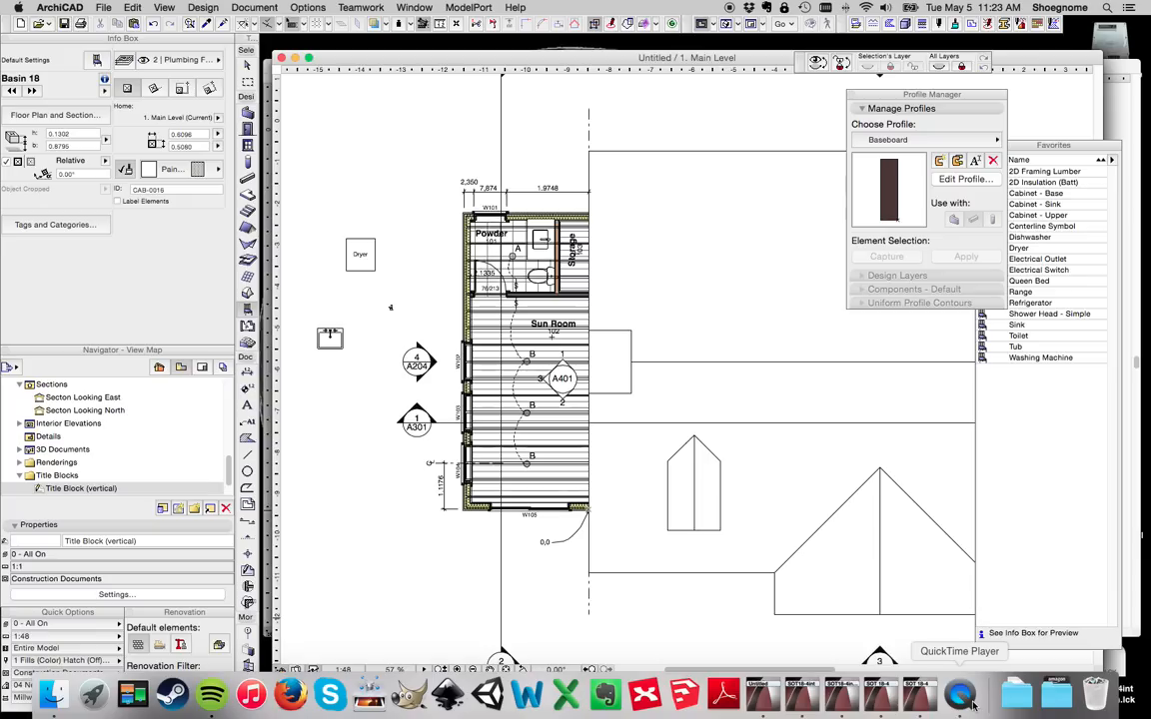